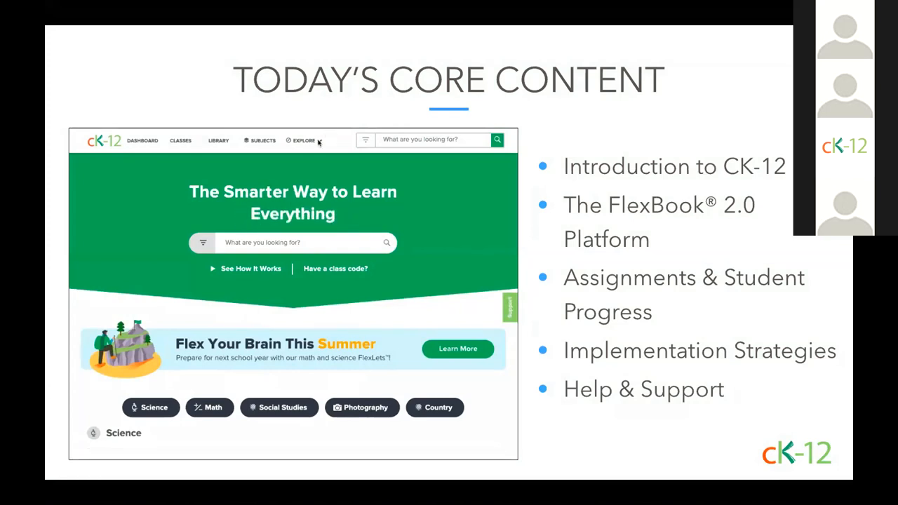
Browse the Math FlexBooks and open Interactive Middle School Math 8.
left_click(303, 140)
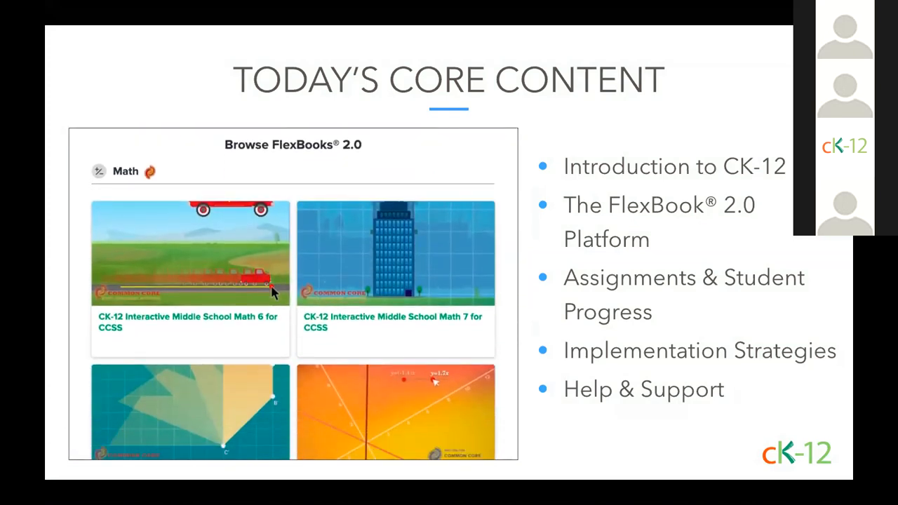
scroll("down", 3)
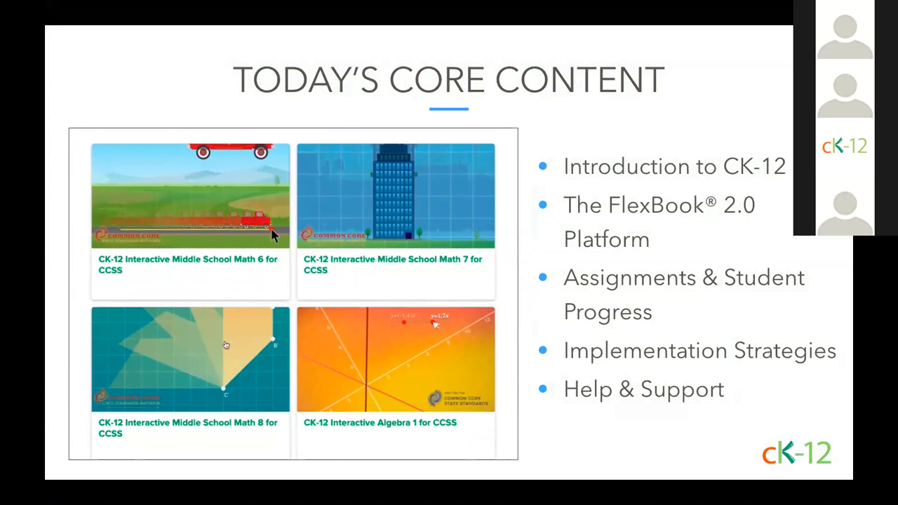
left_click(190, 359)
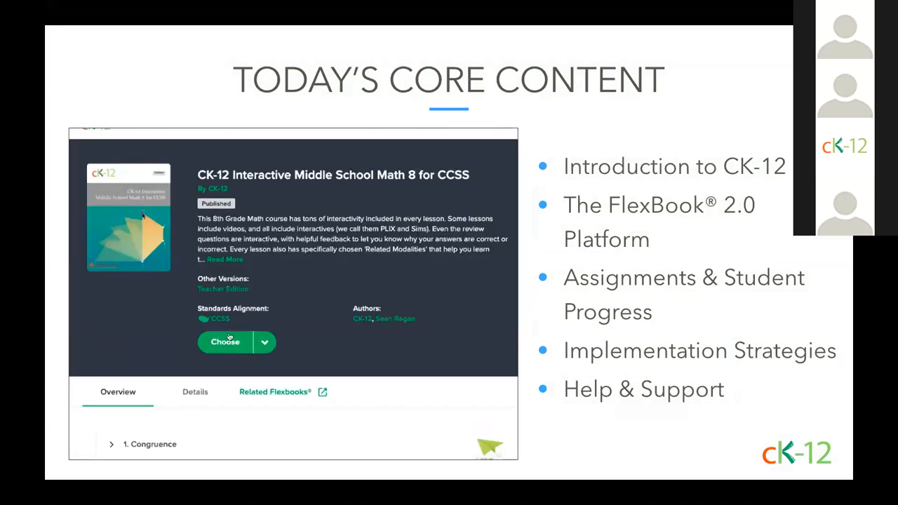
scroll("down", 3)
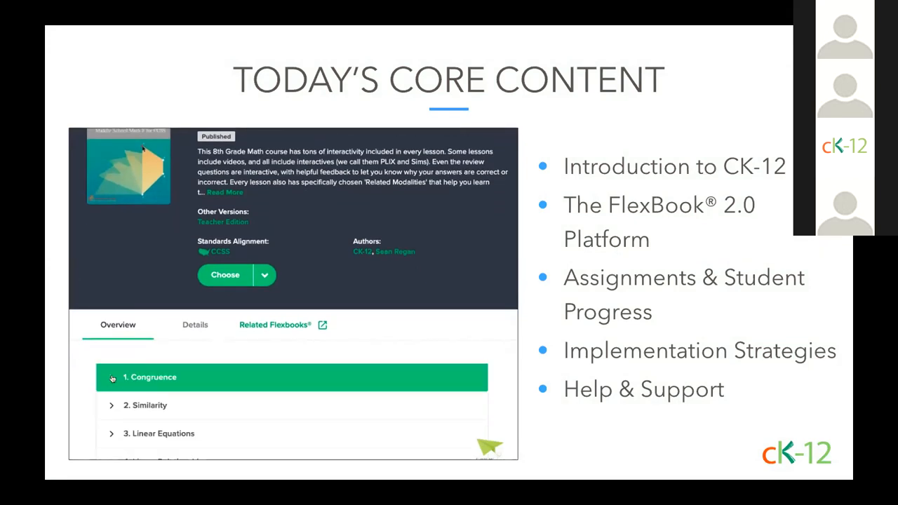
Expand the Congruence chapter and start the 1.2 Properties of Translations lesson.
left_click(111, 376)
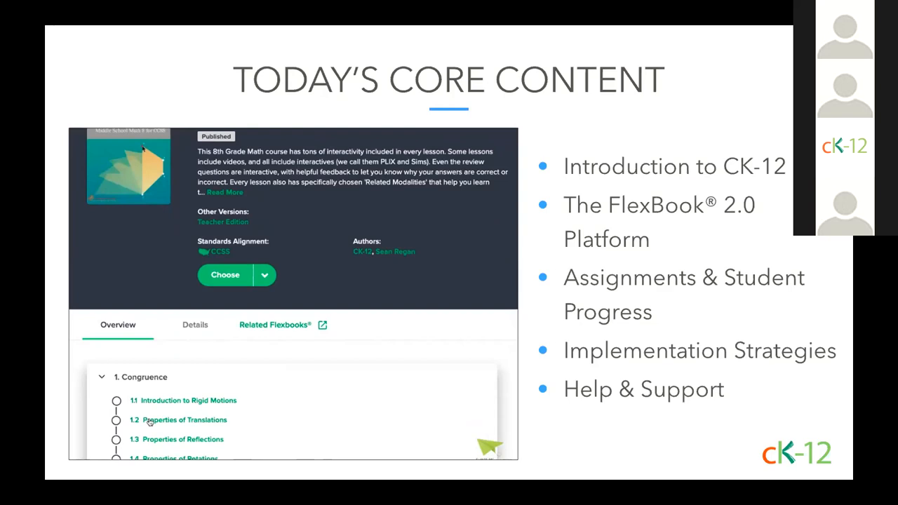
left_click(185, 420)
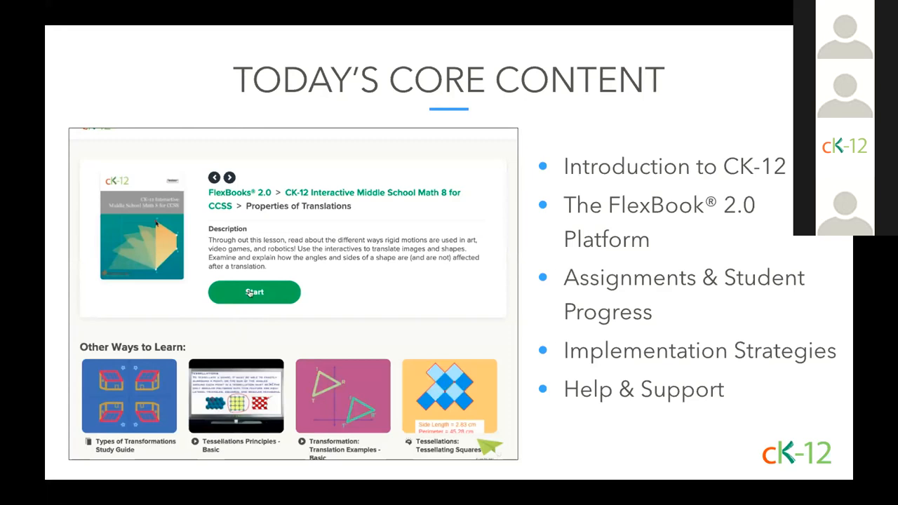
left_click(254, 292)
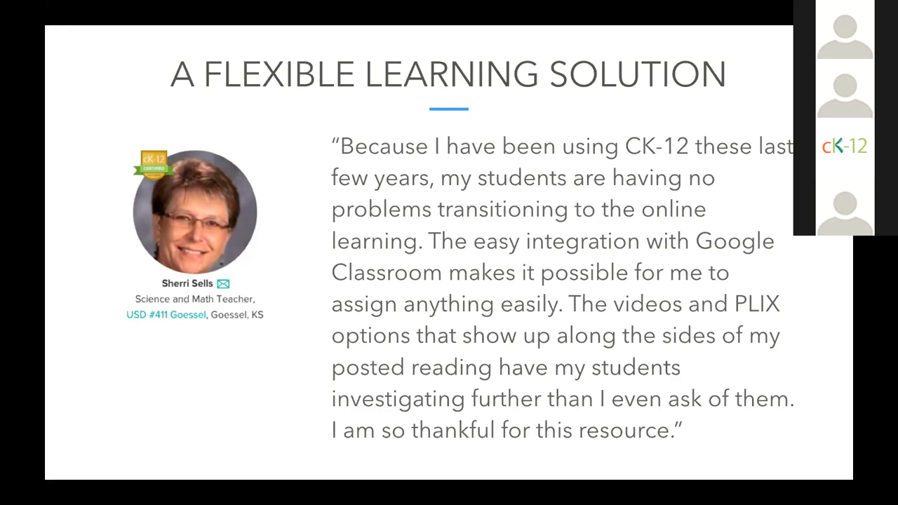
mouse_move(845, 337)
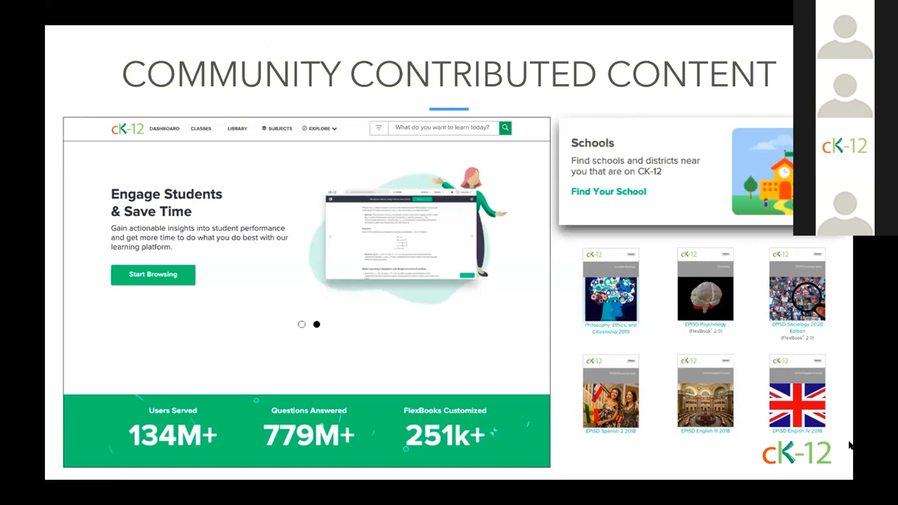
mouse_move(435, 149)
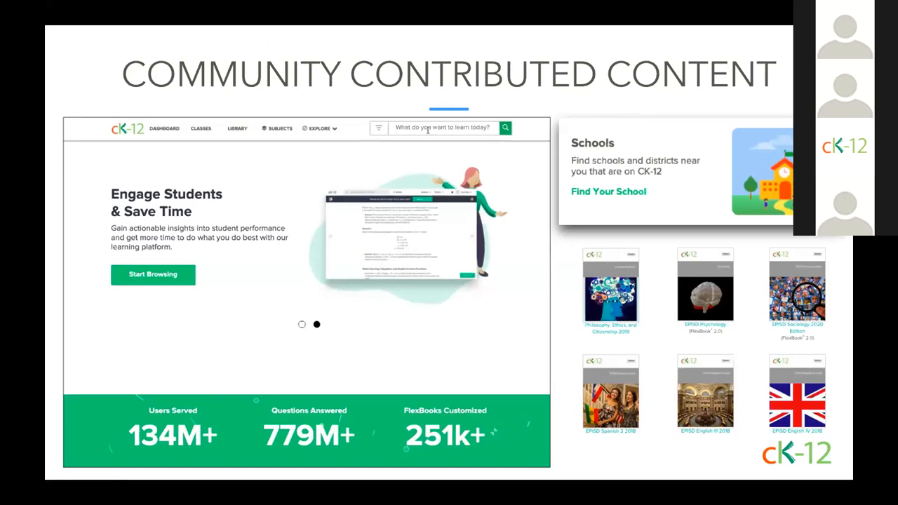
Show community contributed results for 'literature' and browse the site's explore options.
type("literature")
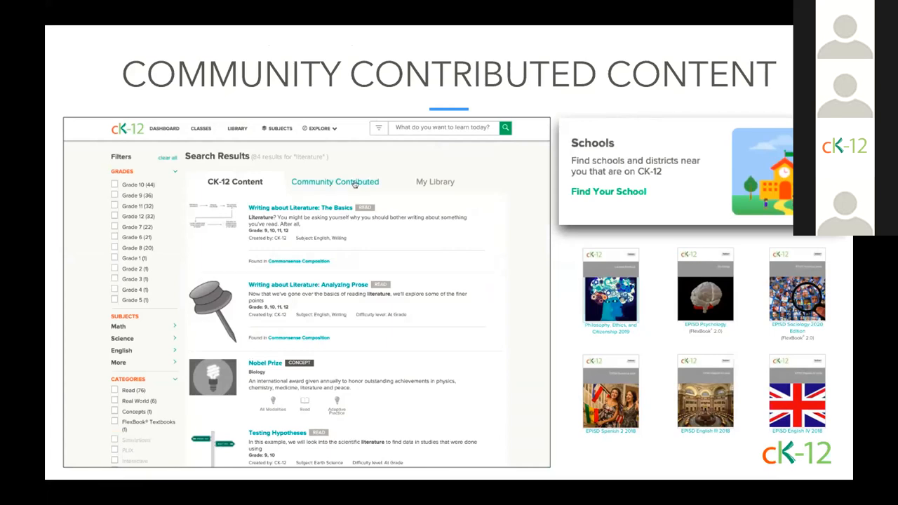
left_click(334, 183)
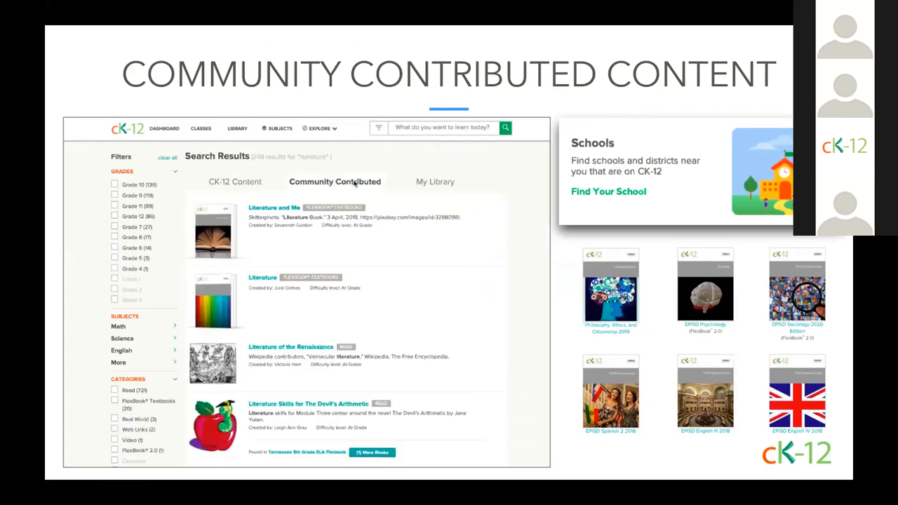
mouse_move(288, 264)
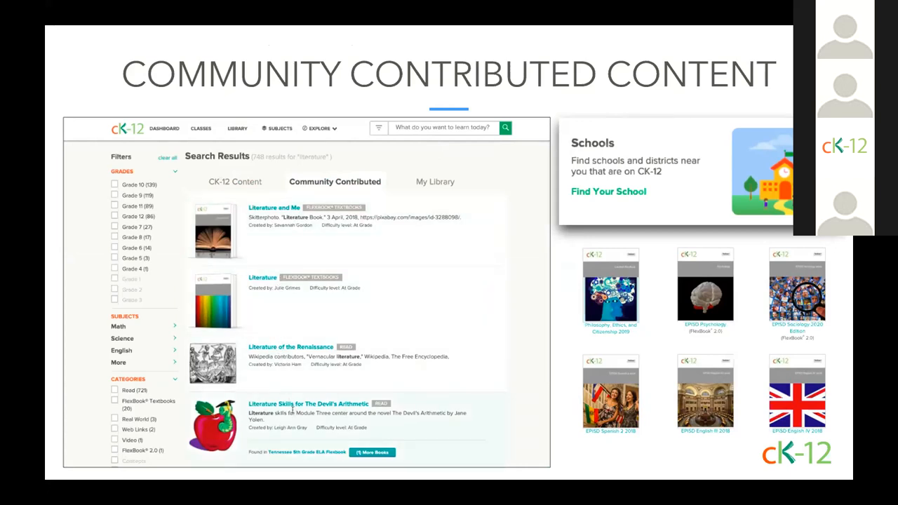
mouse_move(320, 128)
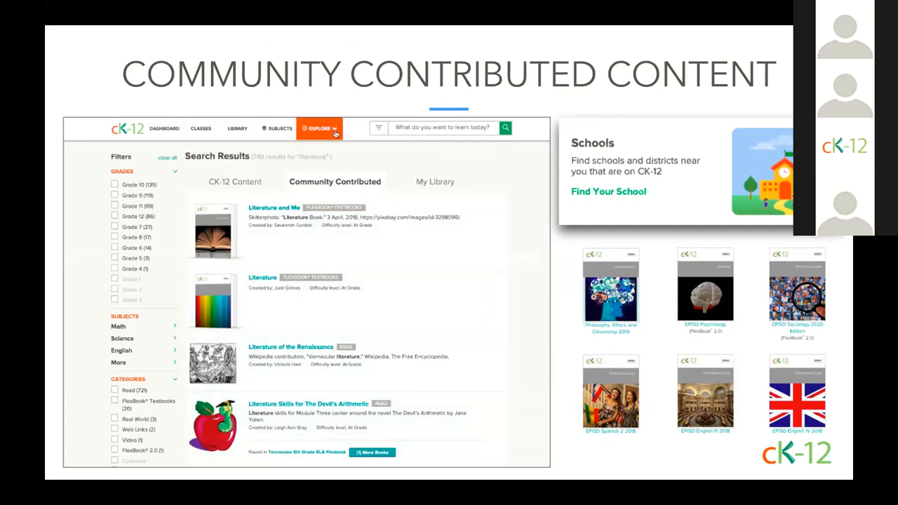
left_click(320, 129)
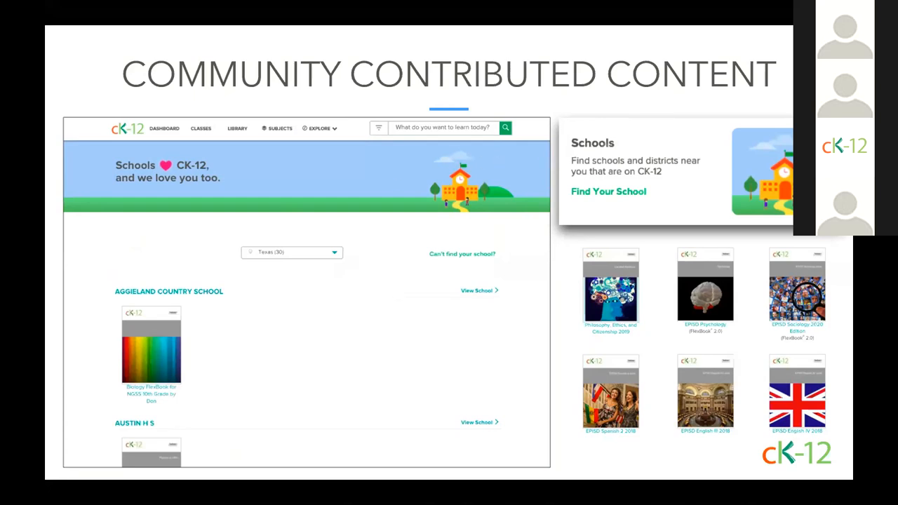
scroll("down", 3)
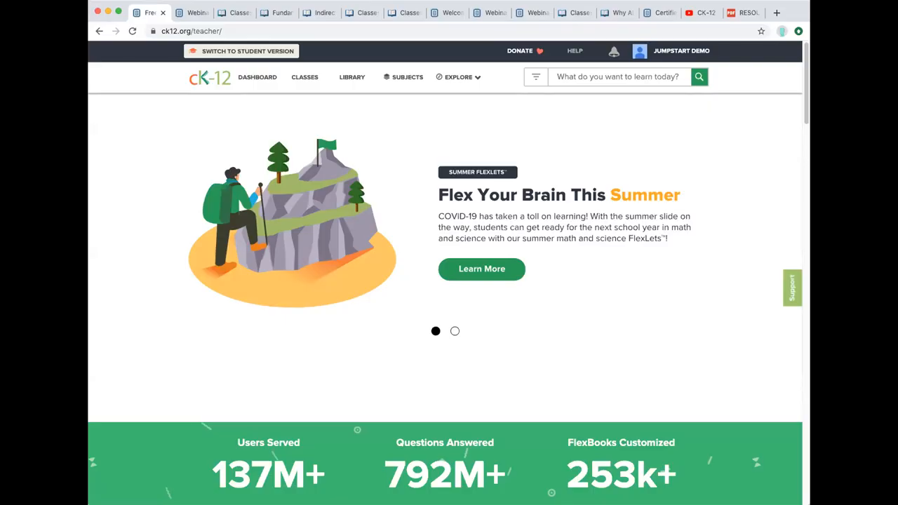
mouse_move(755, 138)
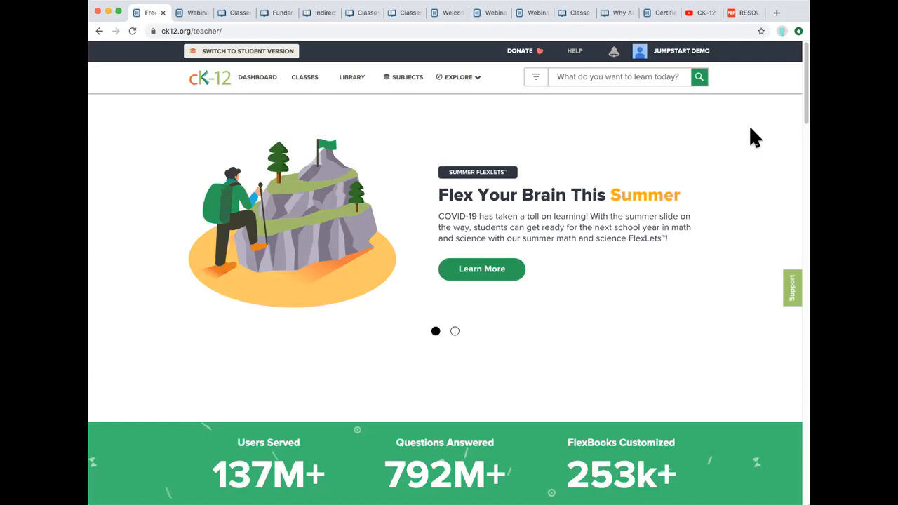
mouse_move(713, 67)
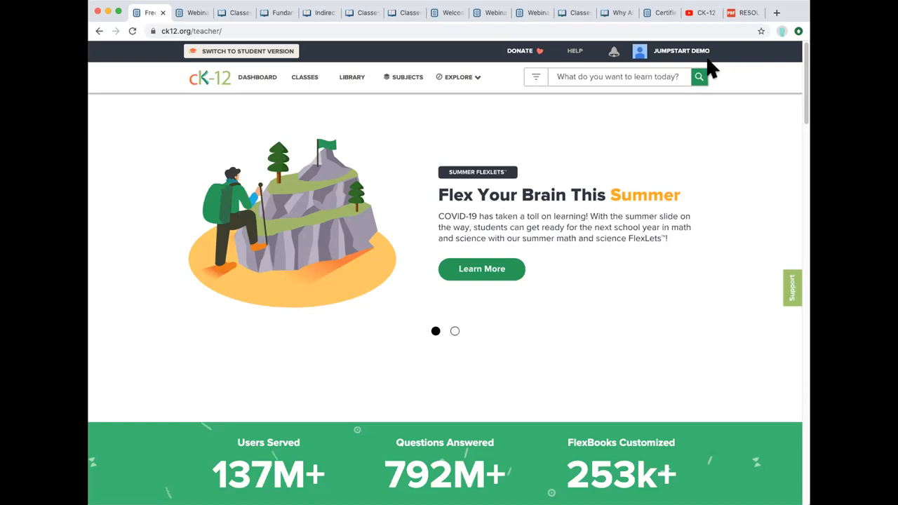
mouse_move(676, 63)
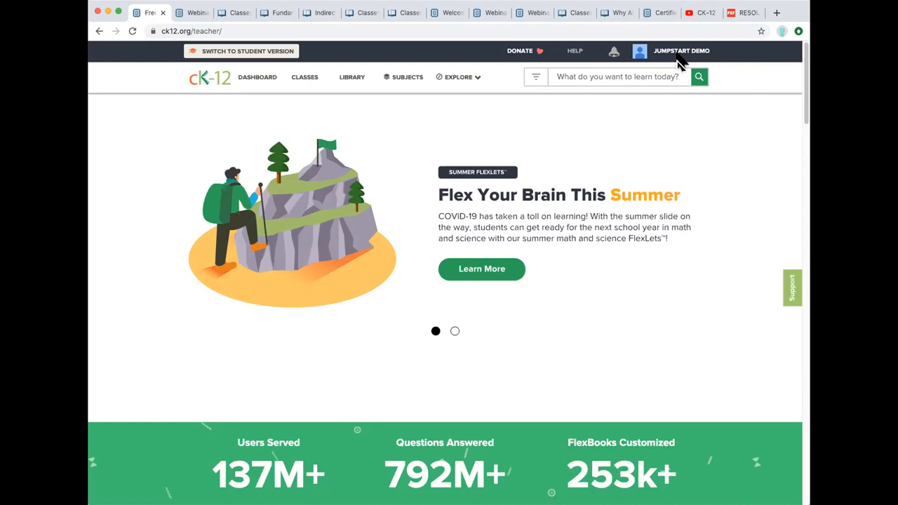
mouse_move(314, 77)
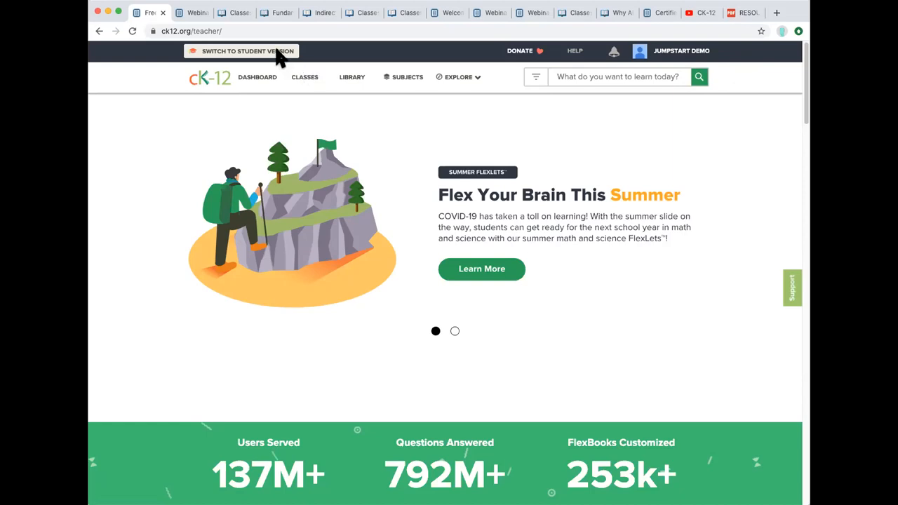
left_click(242, 50)
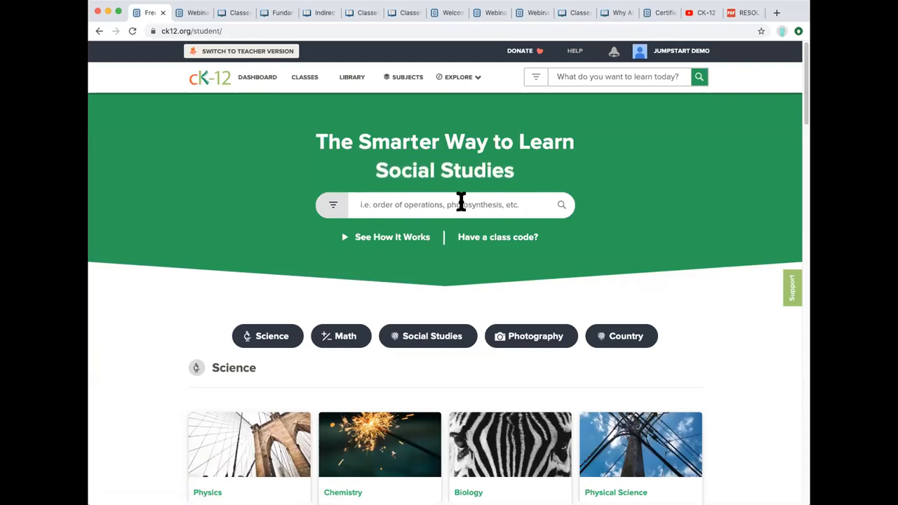
scroll("down", 3)
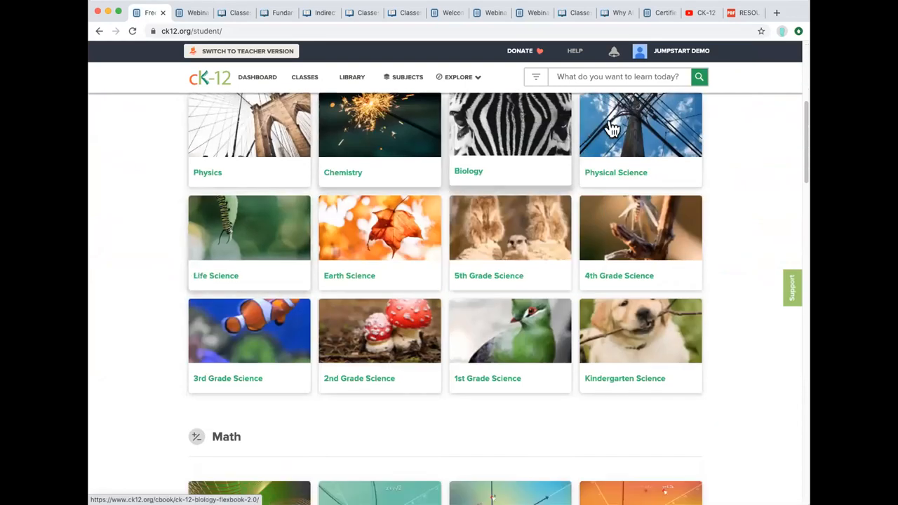
mouse_move(672, 424)
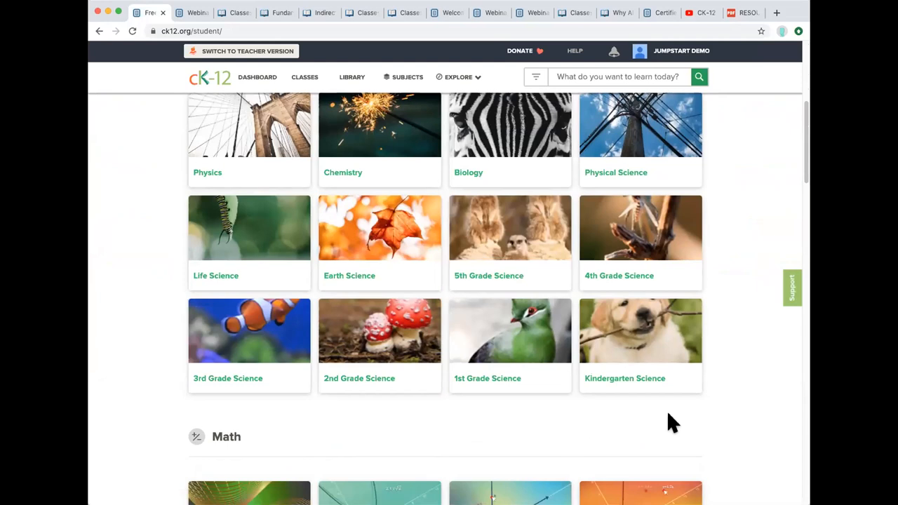
scroll("up", 3)
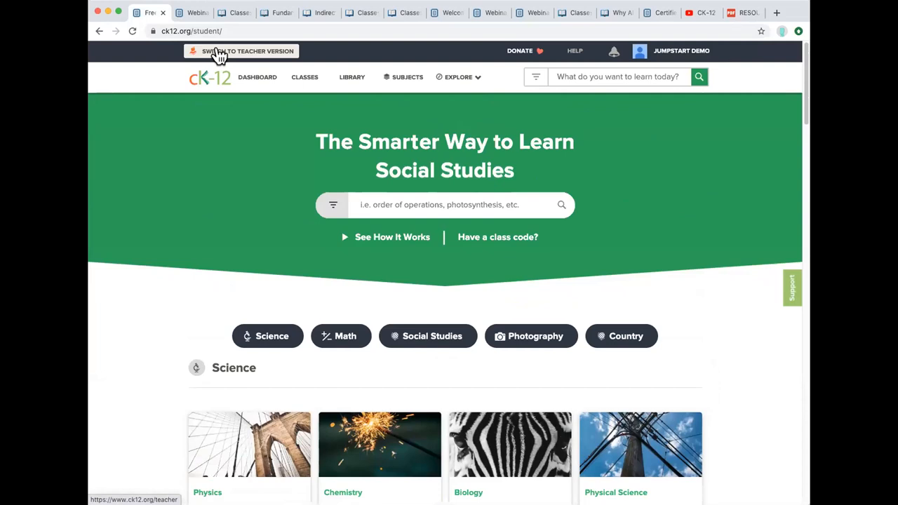
left_click(247, 51)
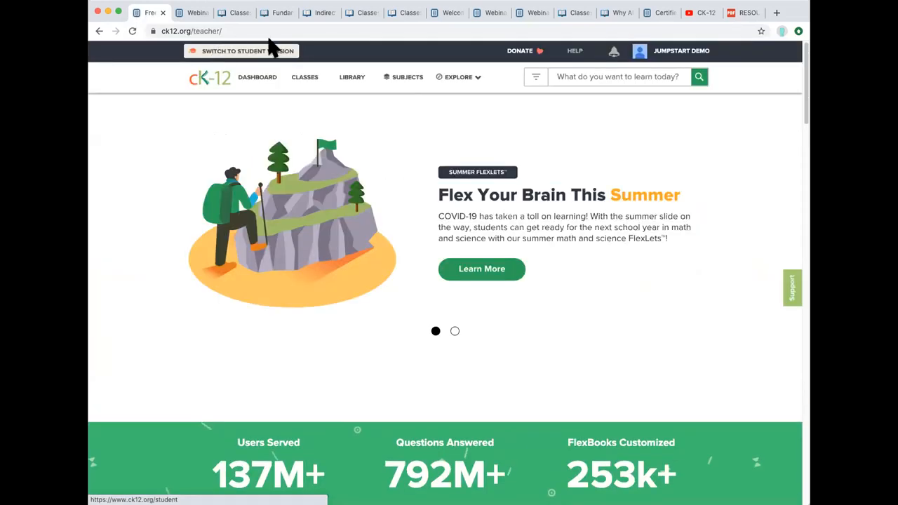
mouse_move(257, 78)
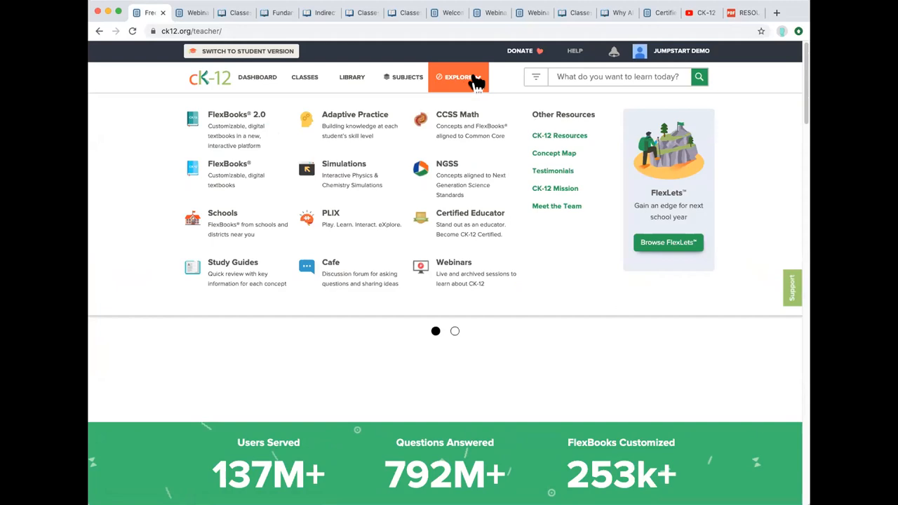
mouse_move(236, 120)
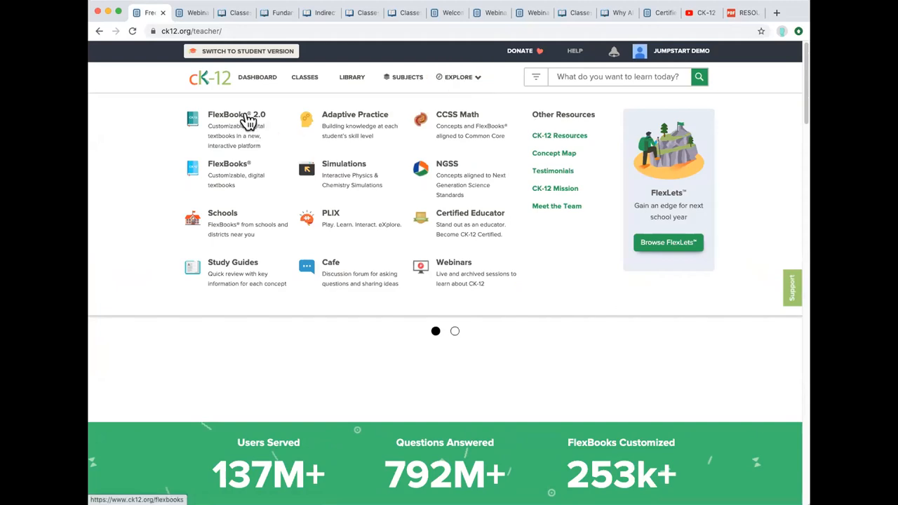
mouse_move(272, 112)
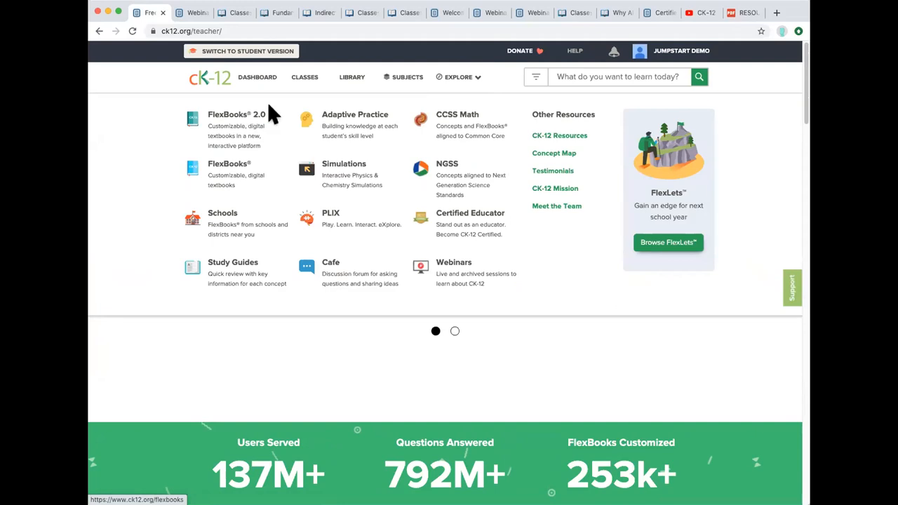
mouse_move(344, 171)
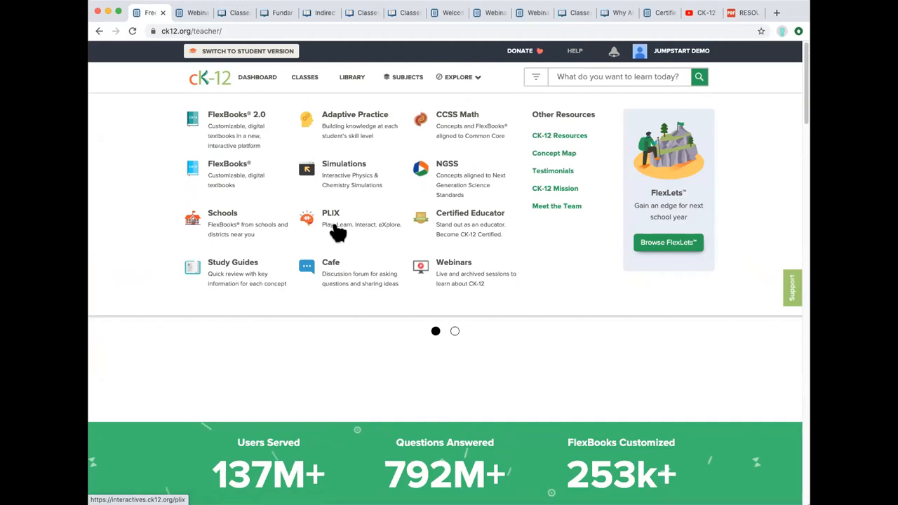
mouse_move(323, 168)
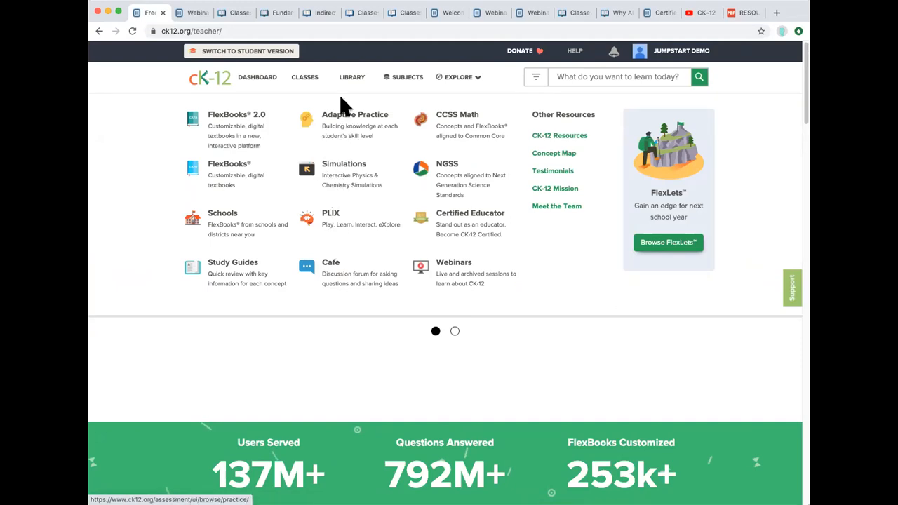
mouse_move(232, 223)
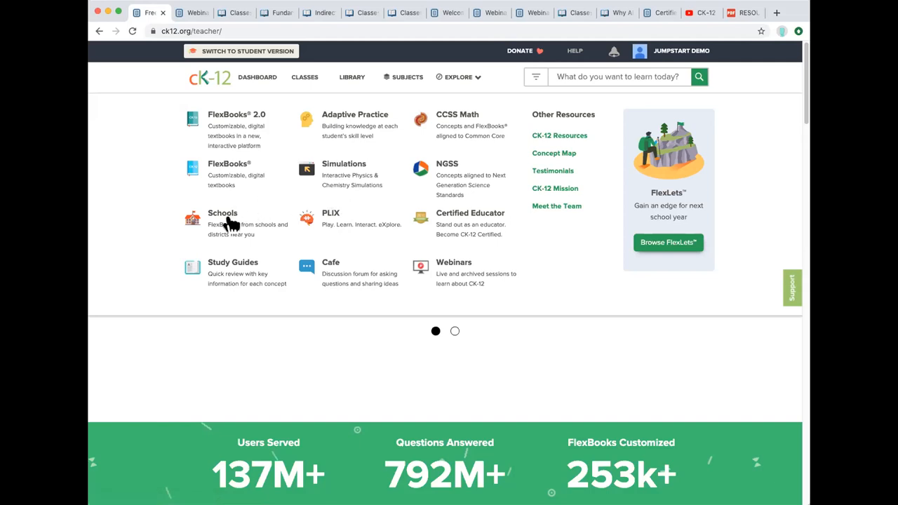
mouse_move(222, 218)
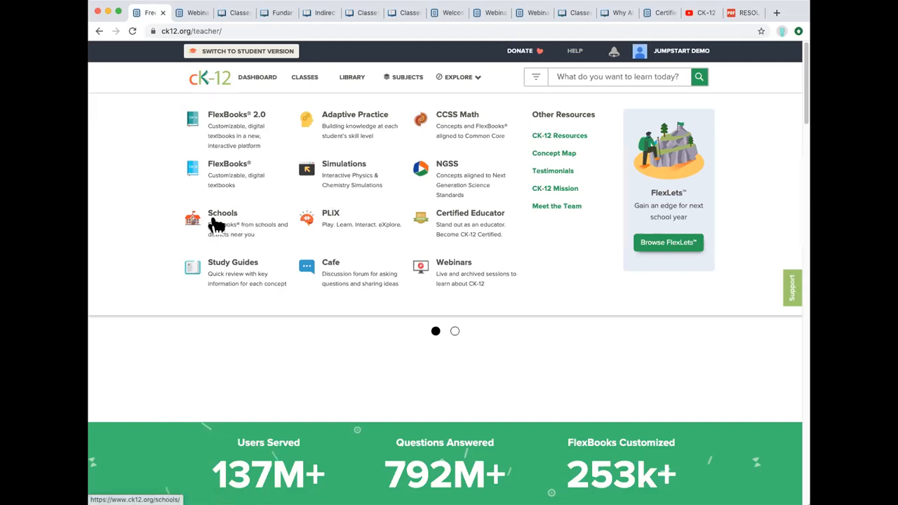
mouse_move(221, 223)
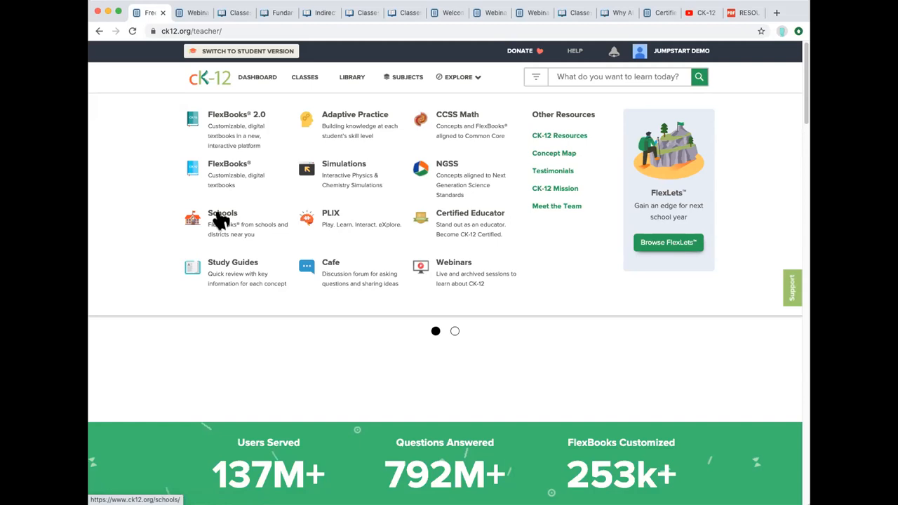
mouse_move(334, 281)
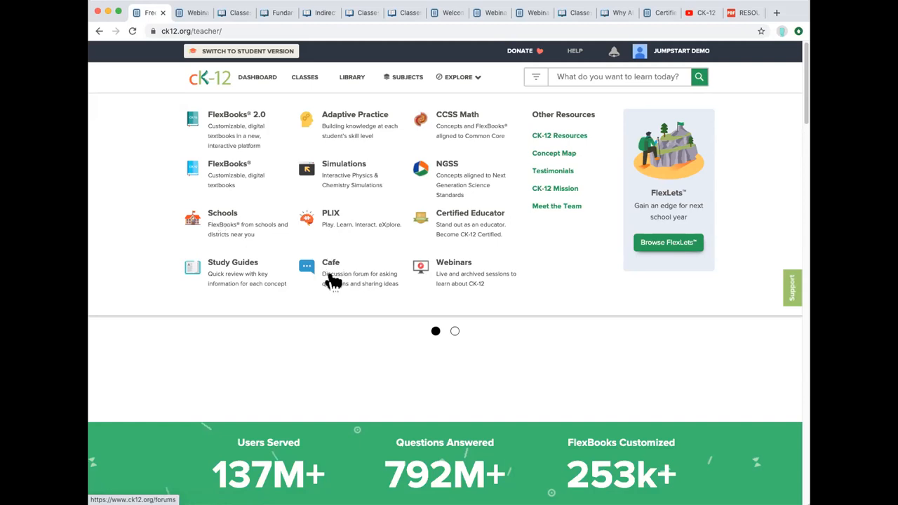
mouse_move(556, 125)
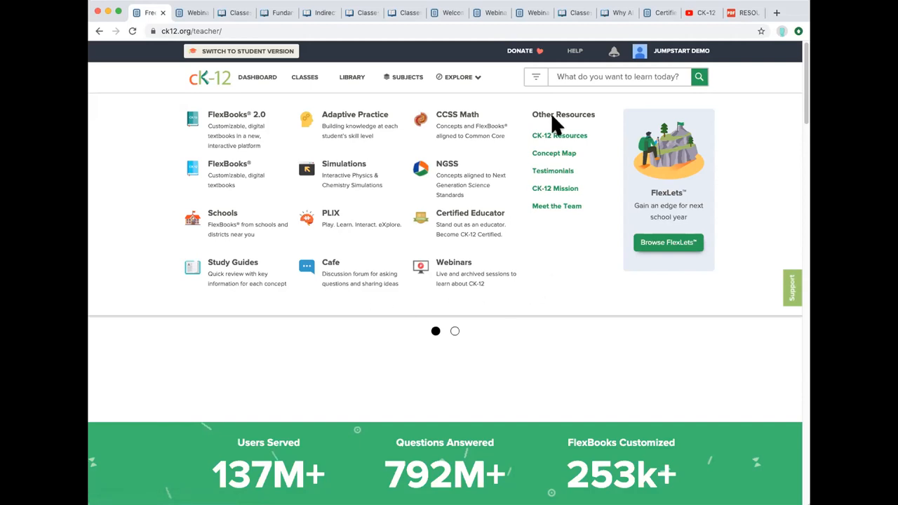
mouse_move(456, 124)
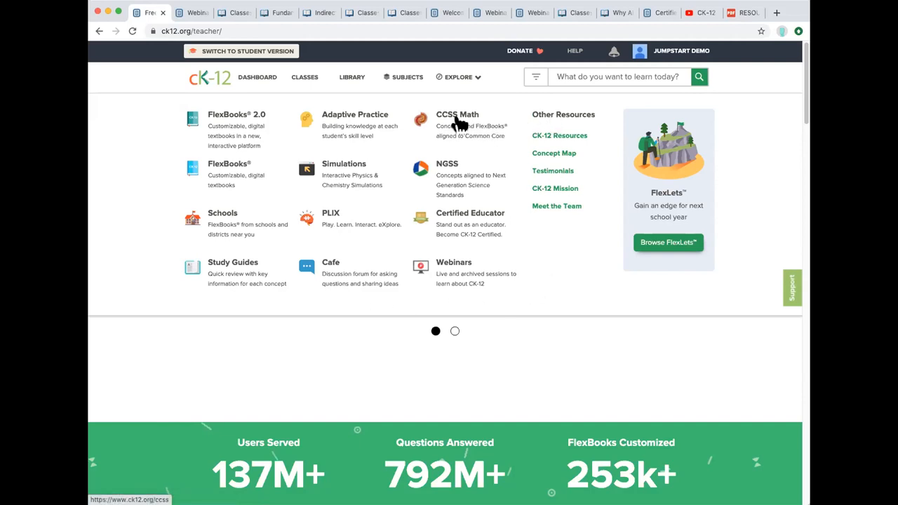
mouse_move(450, 176)
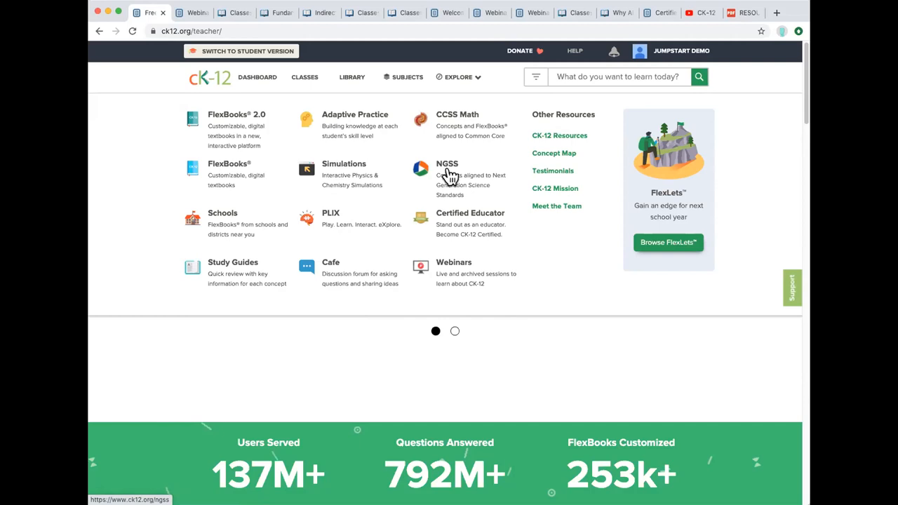
mouse_move(449, 202)
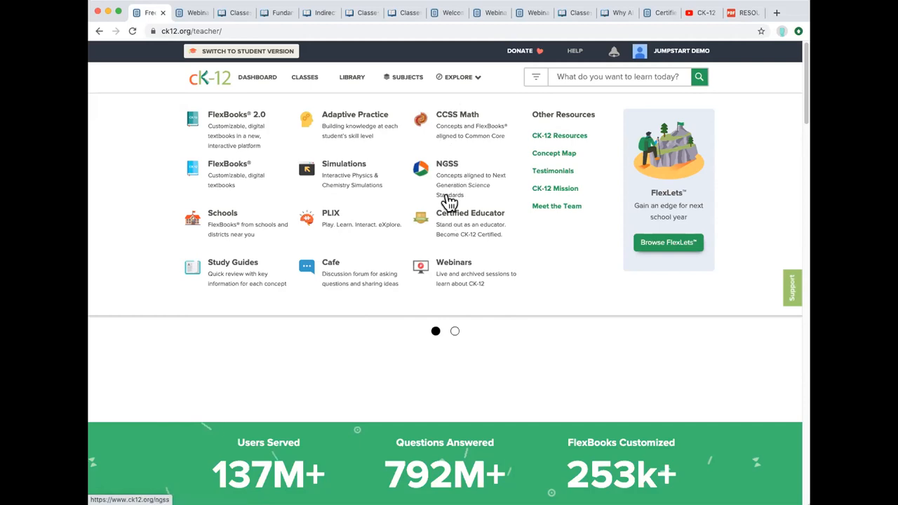
mouse_move(468, 239)
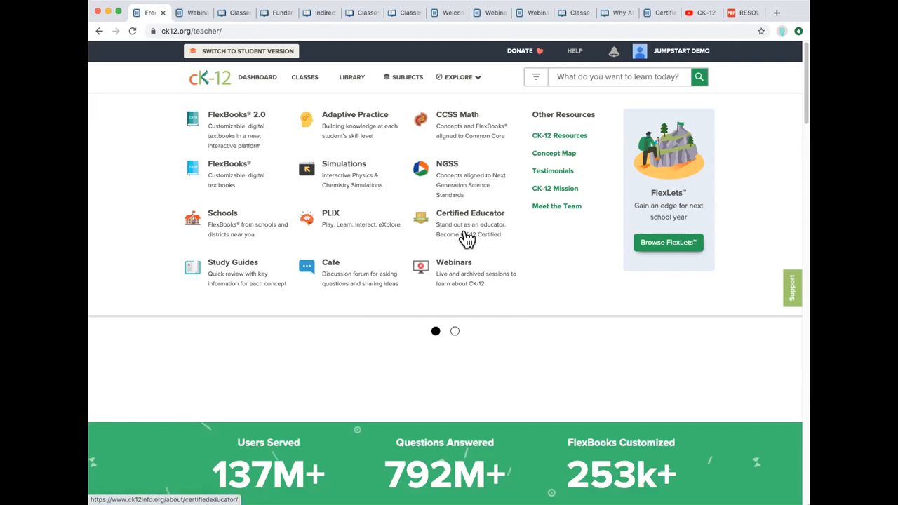
mouse_move(487, 254)
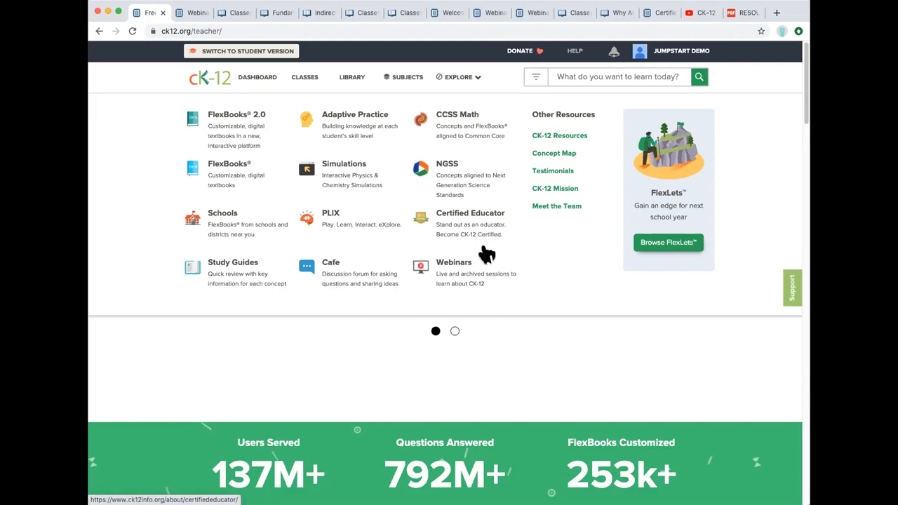
mouse_move(446, 274)
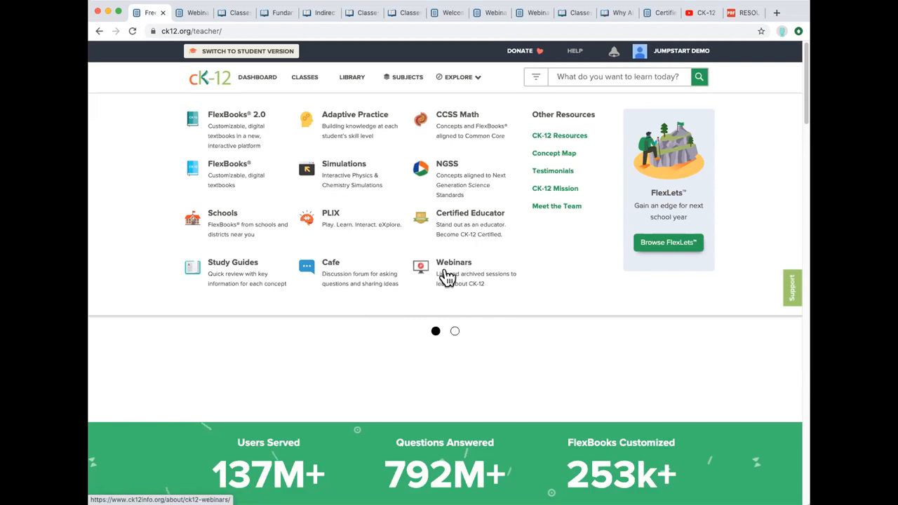
mouse_move(446, 279)
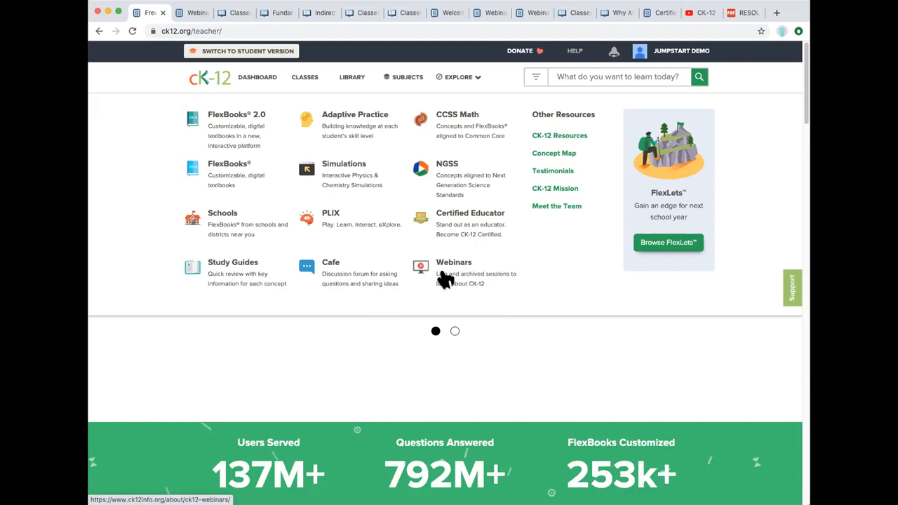
mouse_move(449, 272)
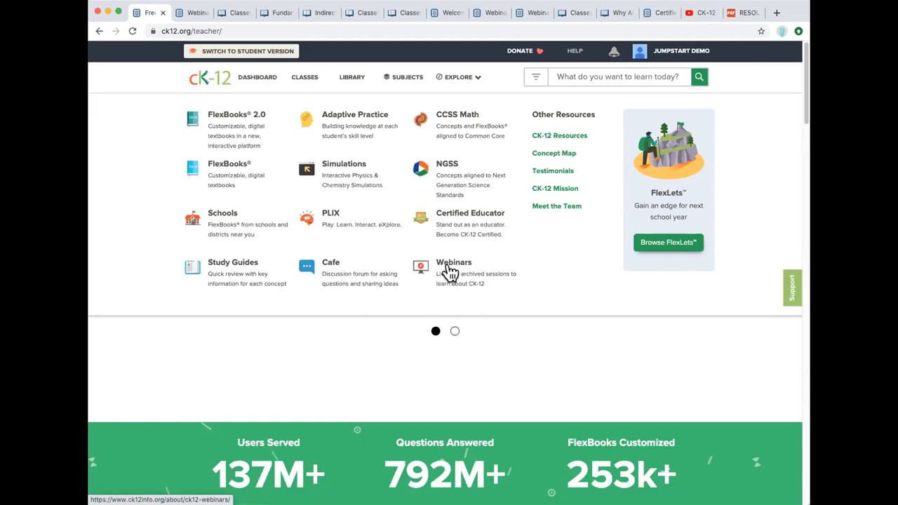
mouse_move(470, 63)
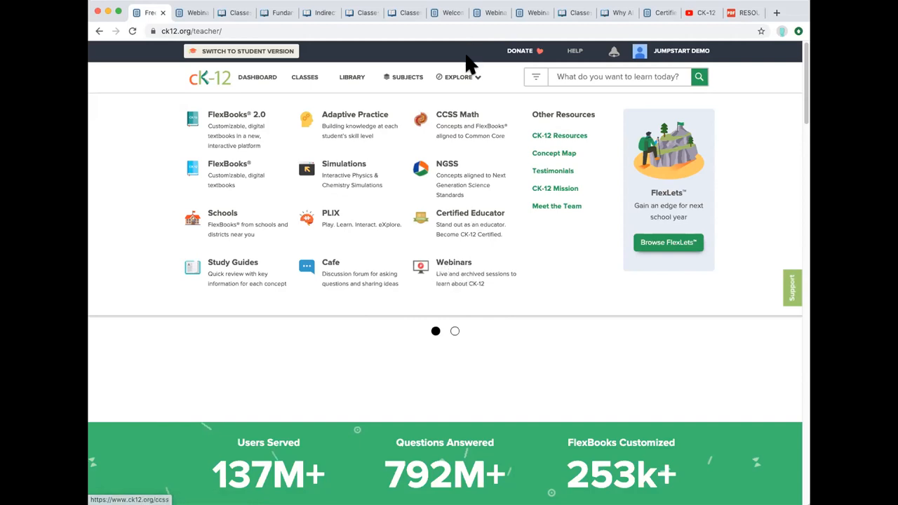
mouse_move(338, 144)
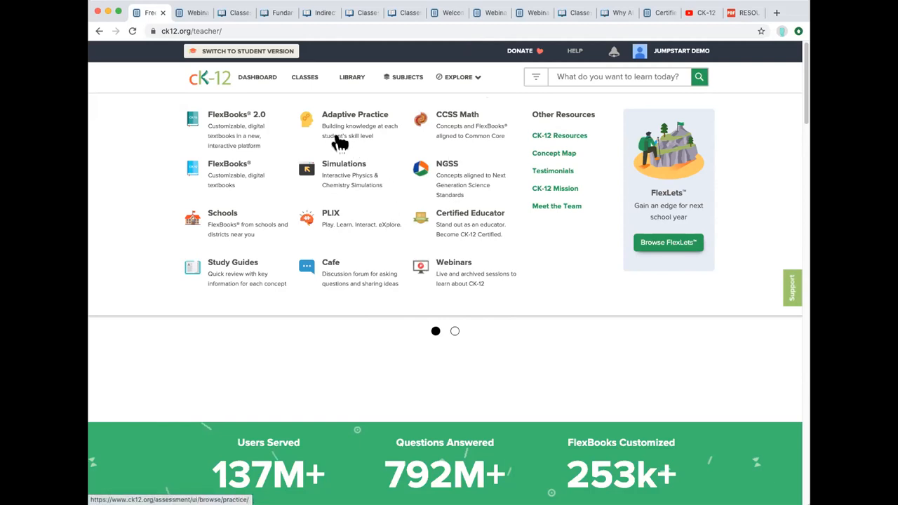
mouse_move(494, 79)
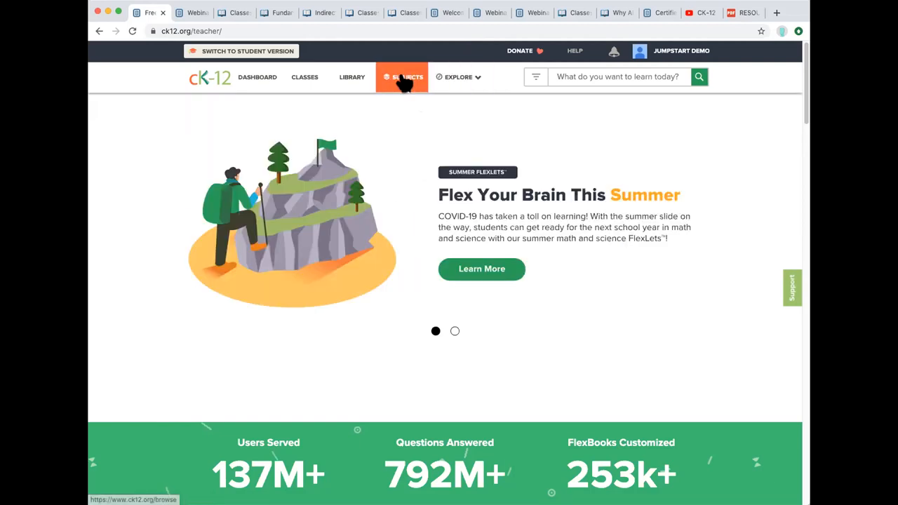
Open the Subjects browse page from the top navigation bar.
left_click(404, 75)
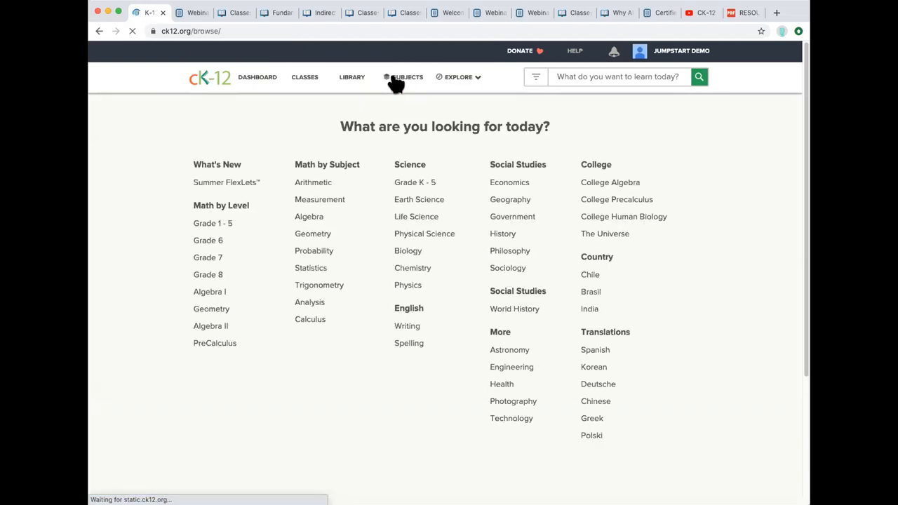
mouse_move(568, 147)
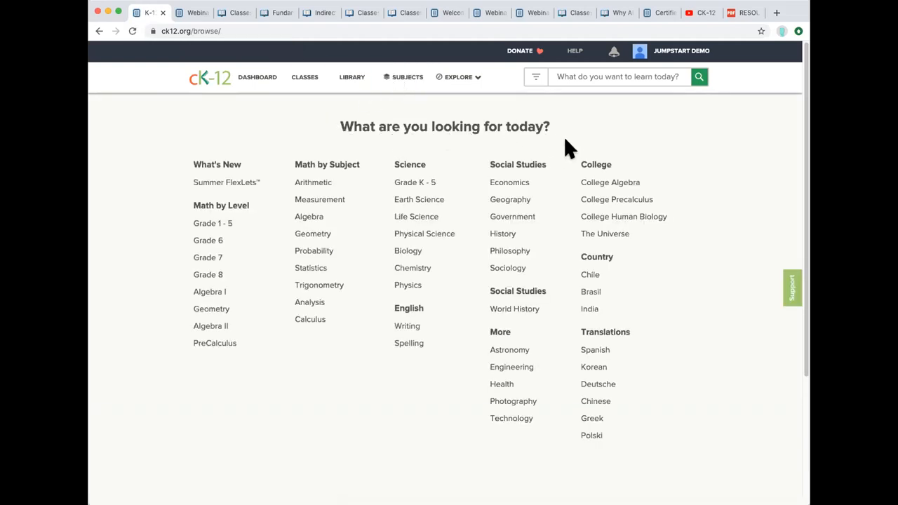
mouse_move(498, 325)
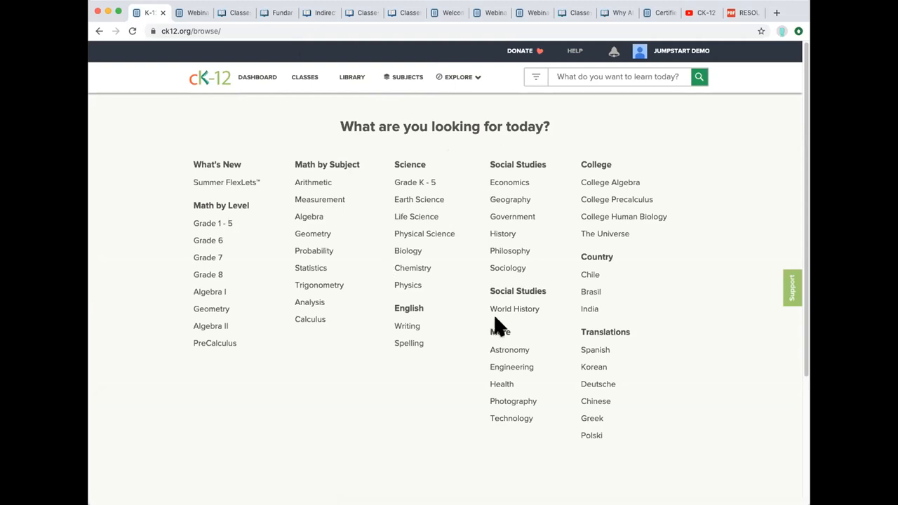
mouse_move(470, 235)
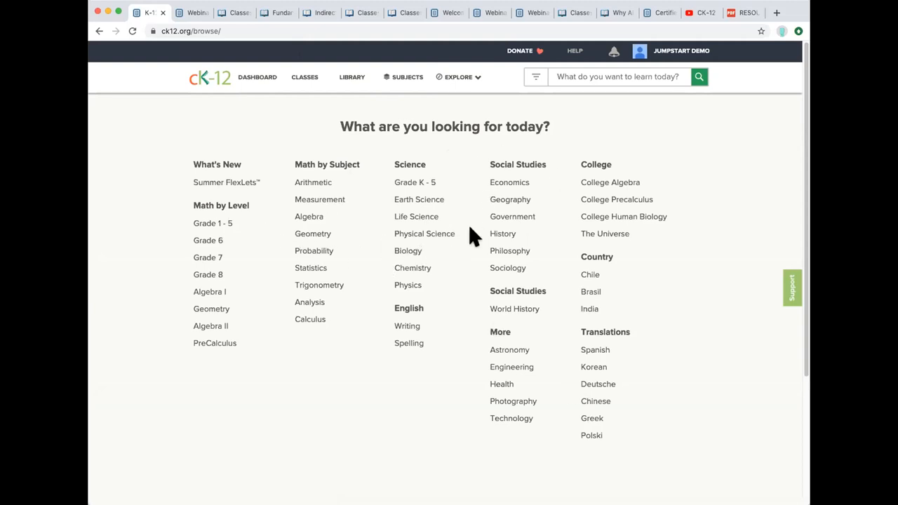
mouse_move(574, 75)
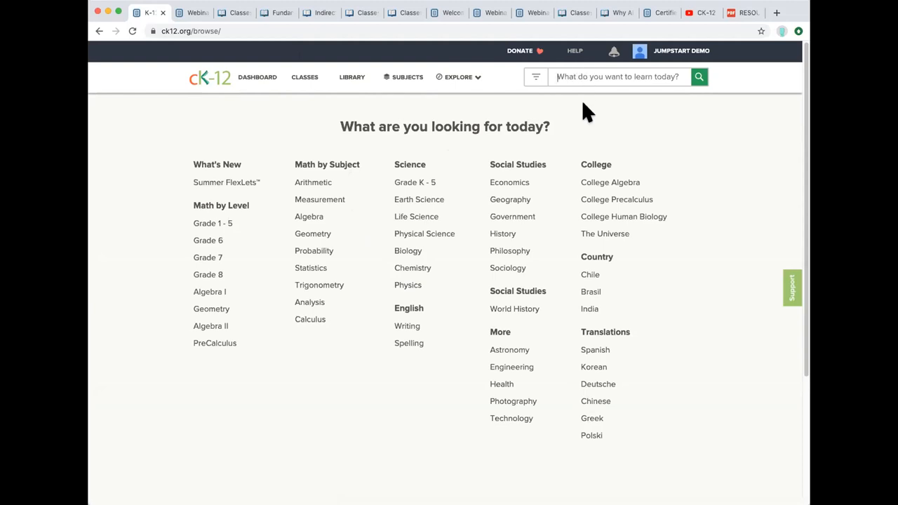
Search the site for 'water cycle'.
type("water")
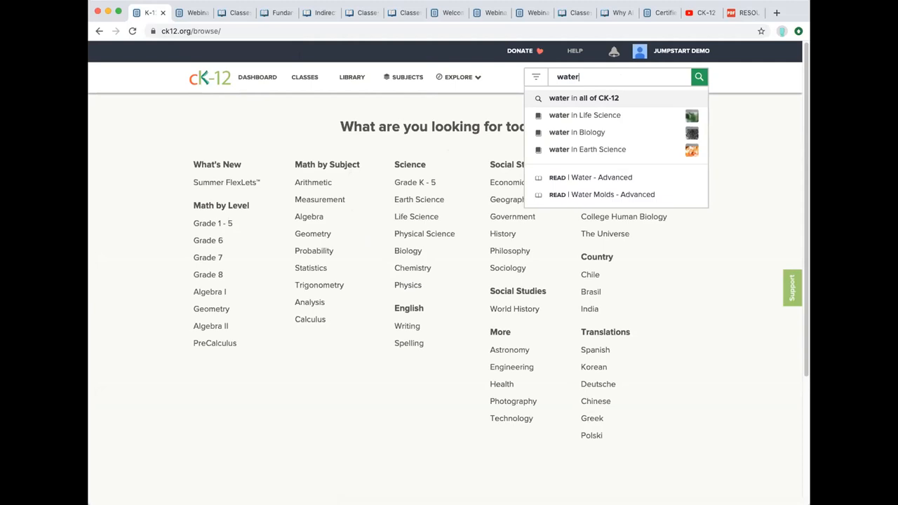
type("cycle")
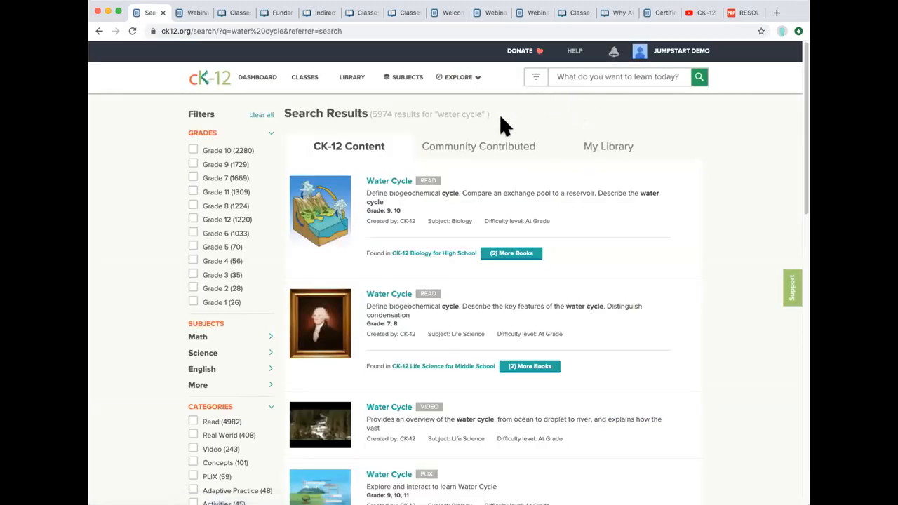
mouse_move(540, 101)
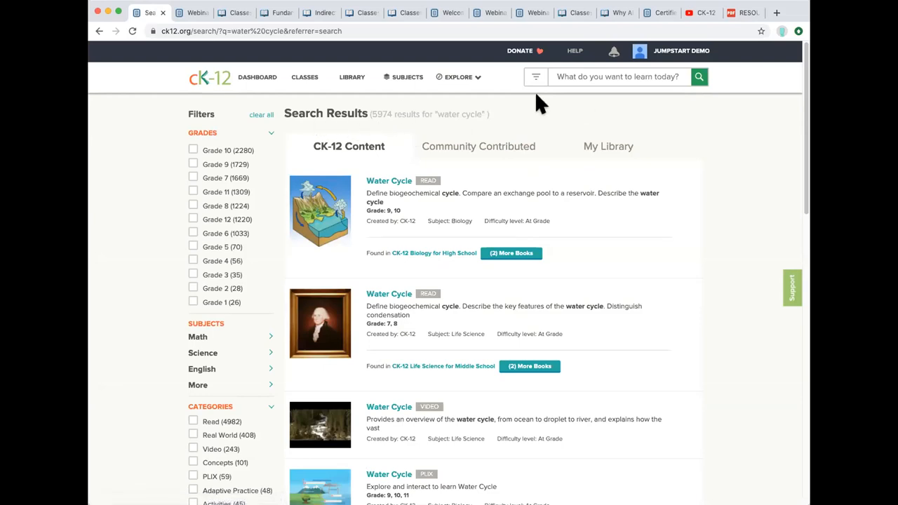
mouse_move(371, 113)
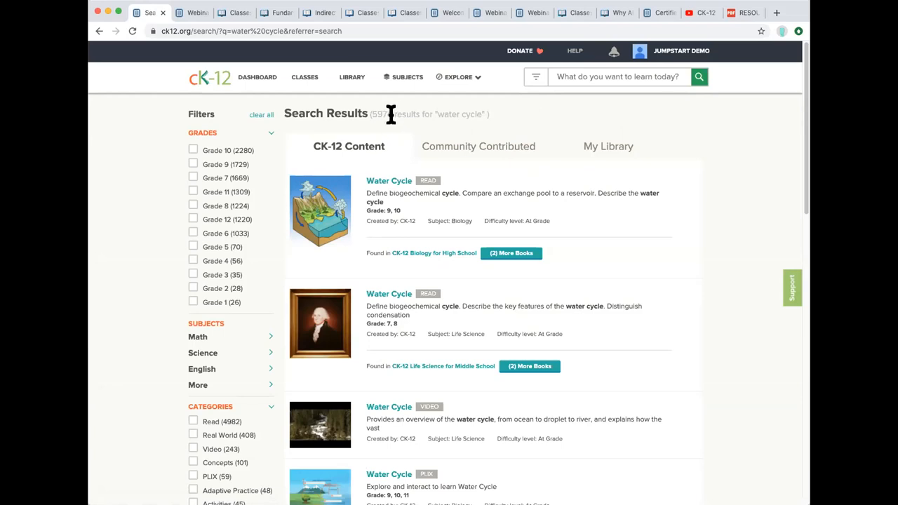
mouse_move(211, 211)
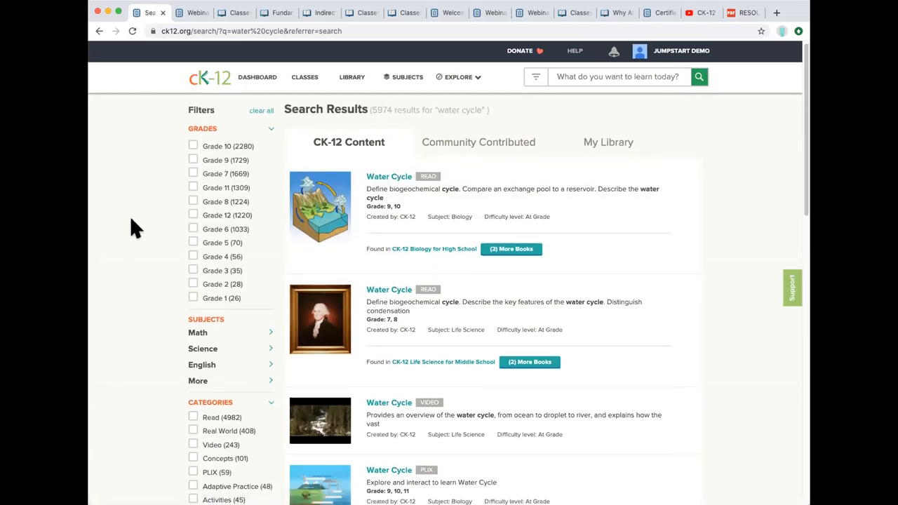
scroll("down", 3)
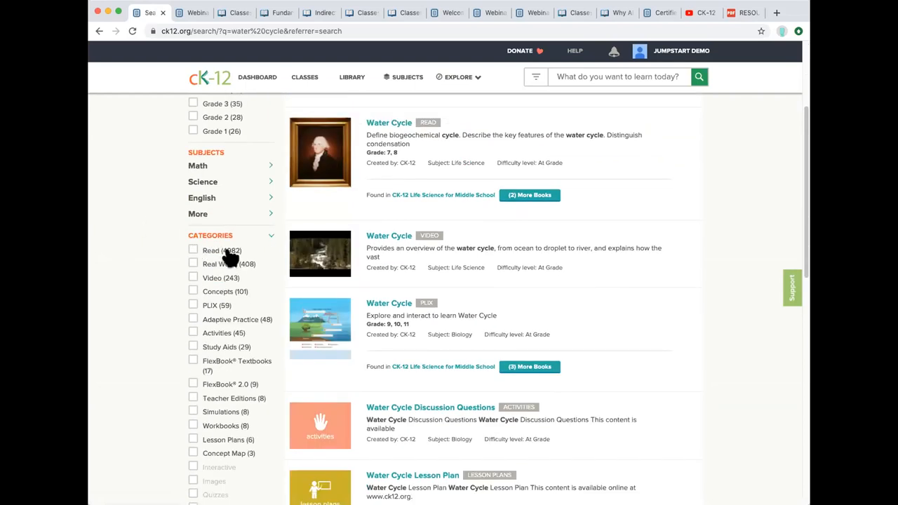
mouse_move(195, 258)
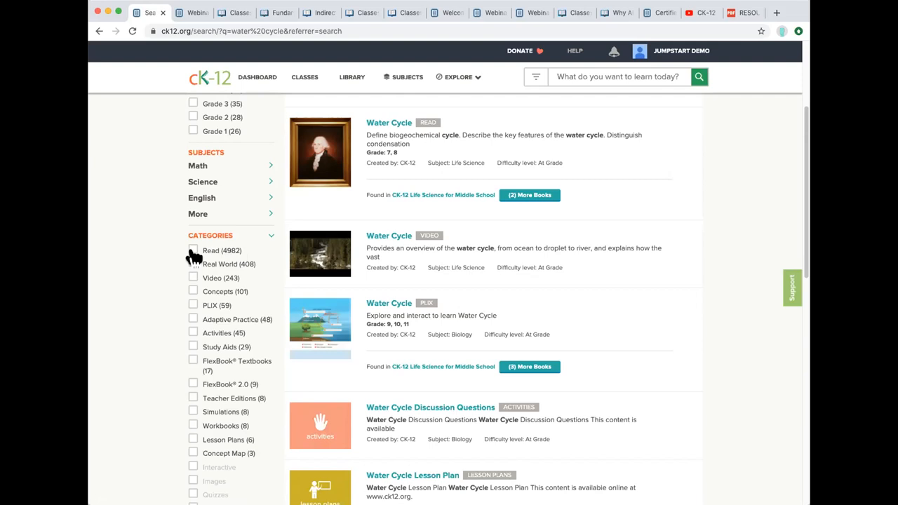
mouse_move(199, 372)
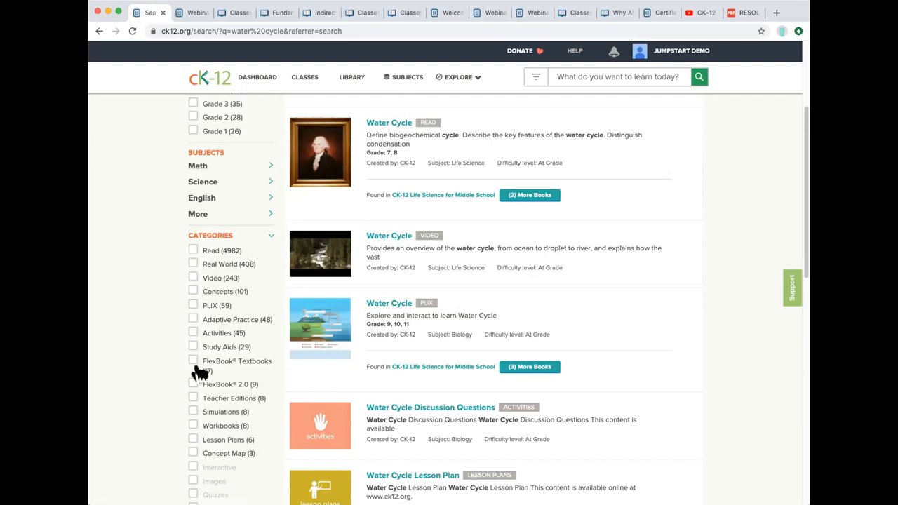
mouse_move(199, 387)
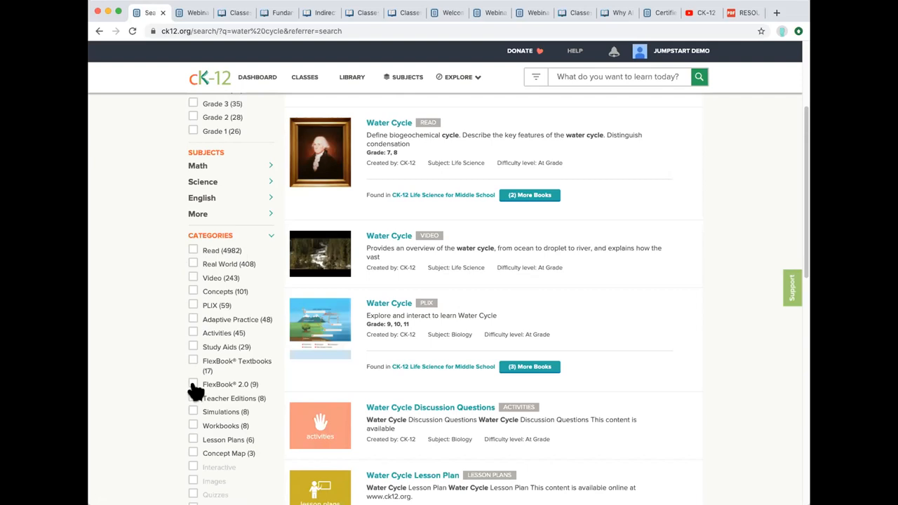
mouse_move(199, 386)
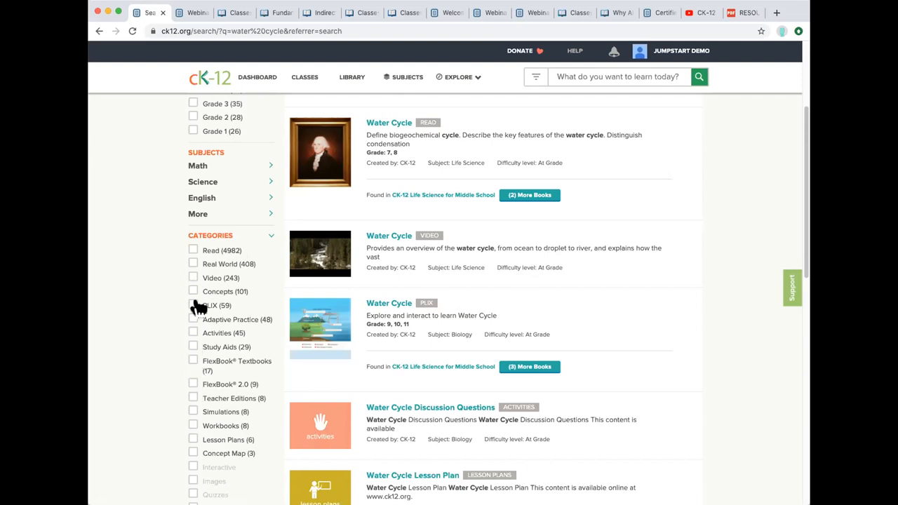
mouse_move(196, 281)
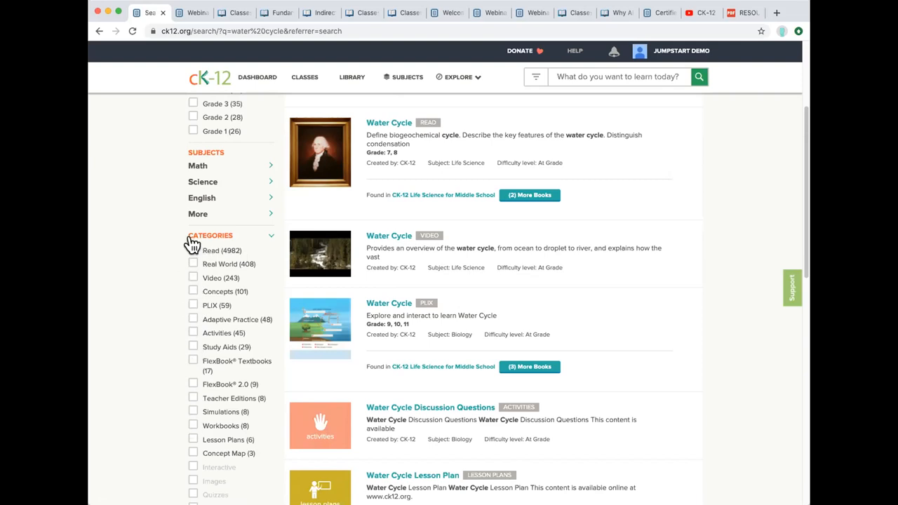
mouse_move(191, 428)
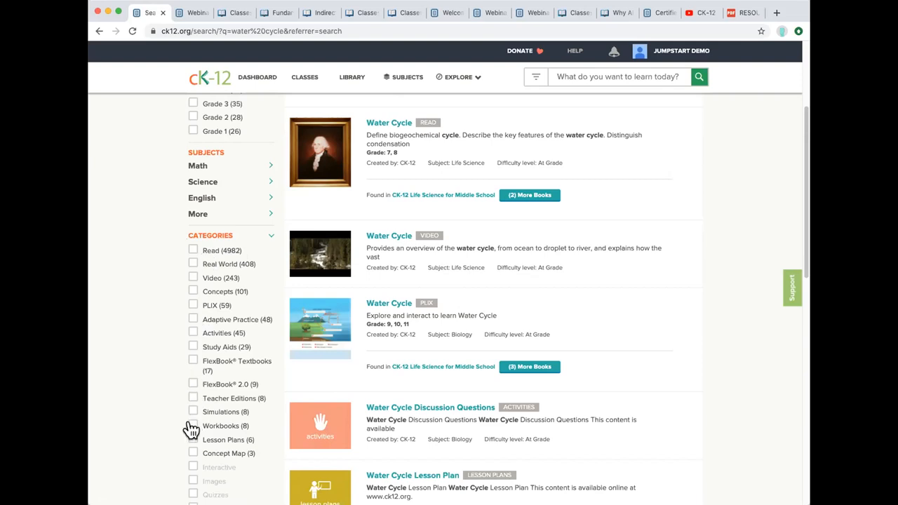
scroll("up", 3)
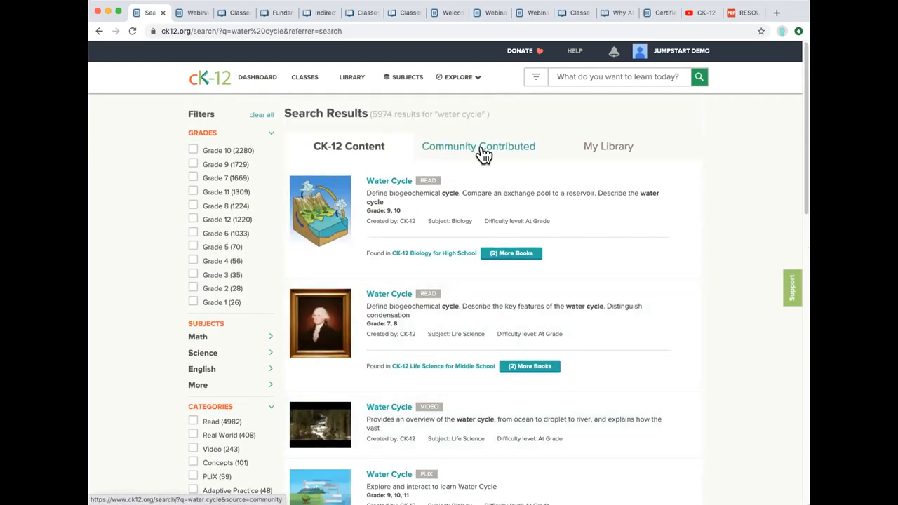
mouse_move(484, 153)
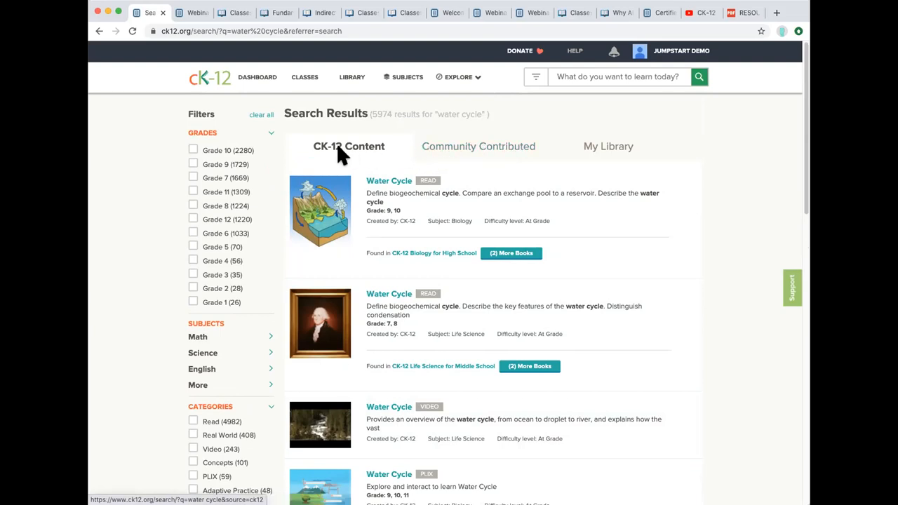
mouse_move(349, 180)
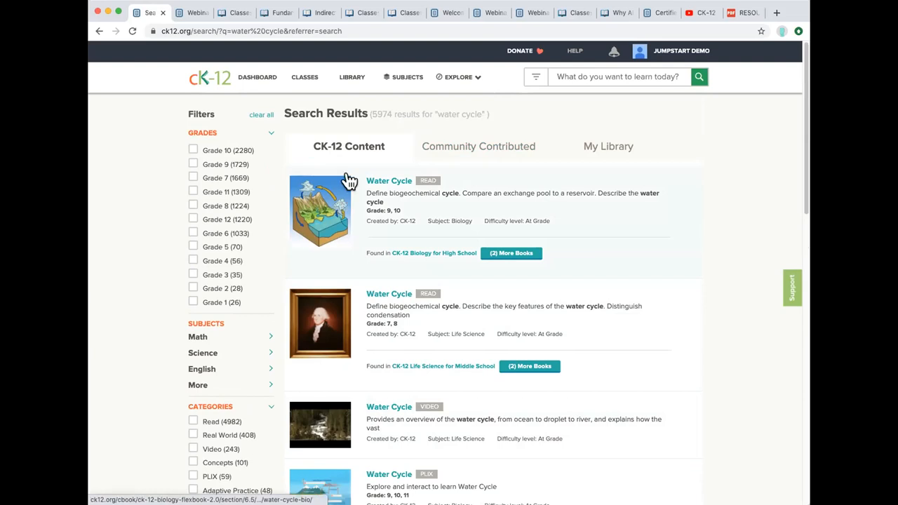
mouse_move(359, 216)
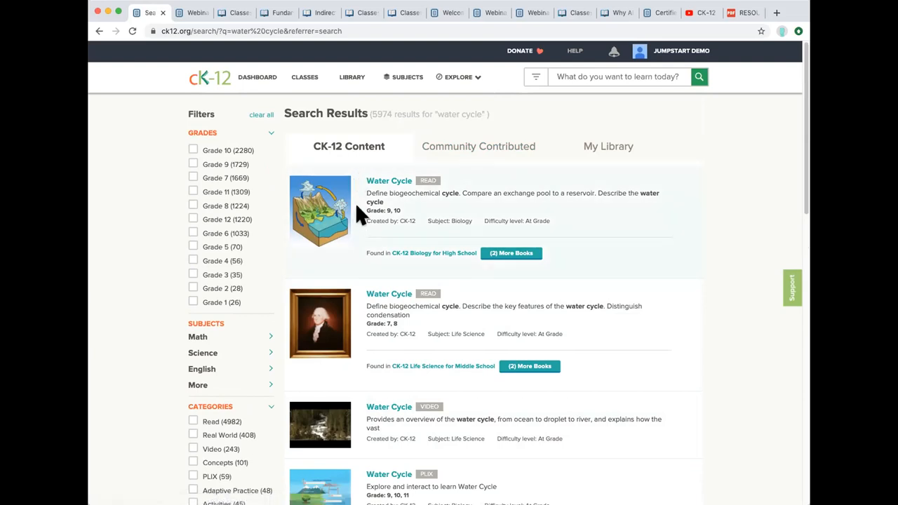
Show the Community Contributed water cycle results, then return to the CK-12 home page.
left_click(478, 146)
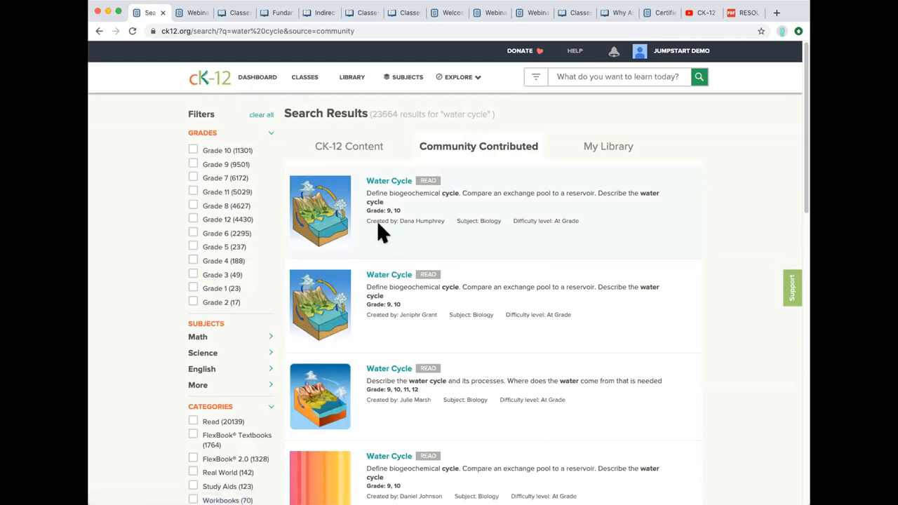
mouse_move(435, 233)
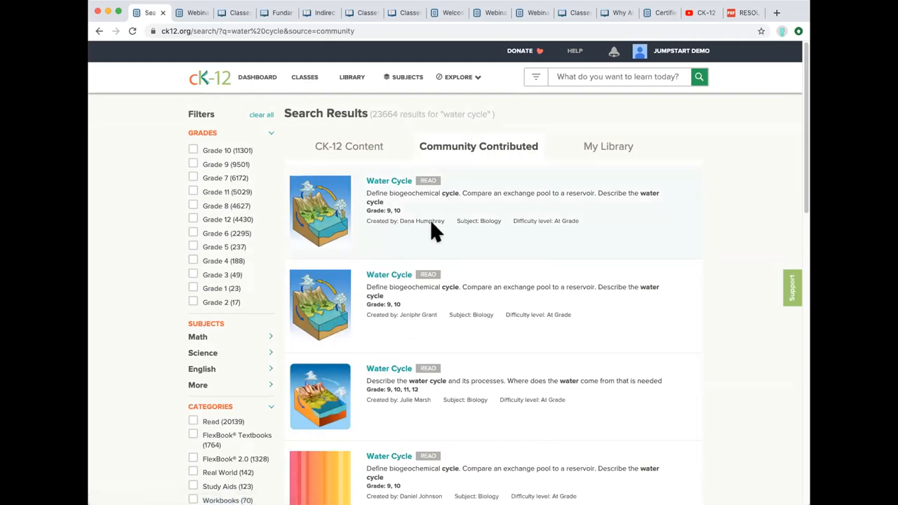
mouse_move(433, 219)
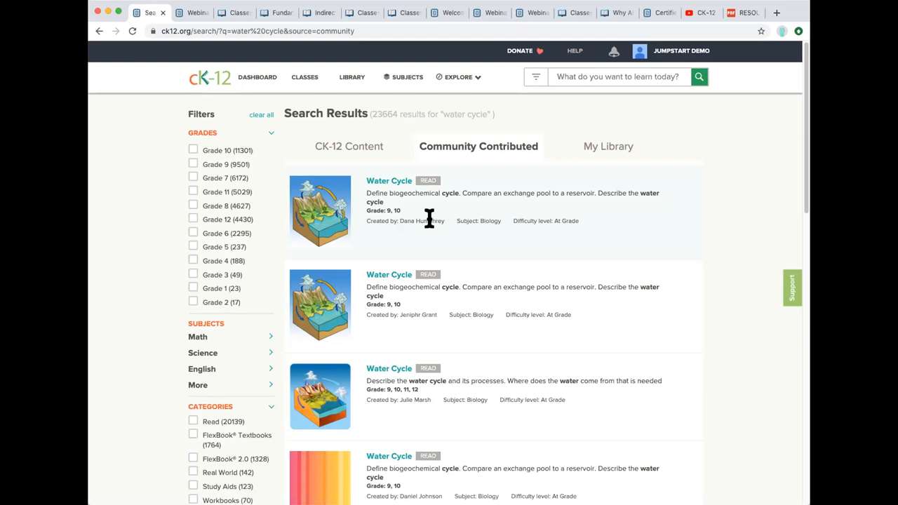
mouse_move(257, 77)
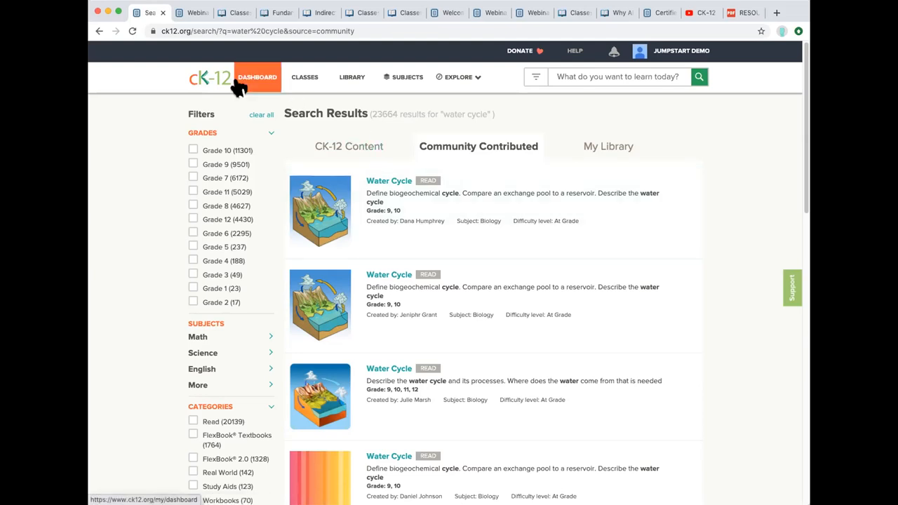
mouse_move(208, 80)
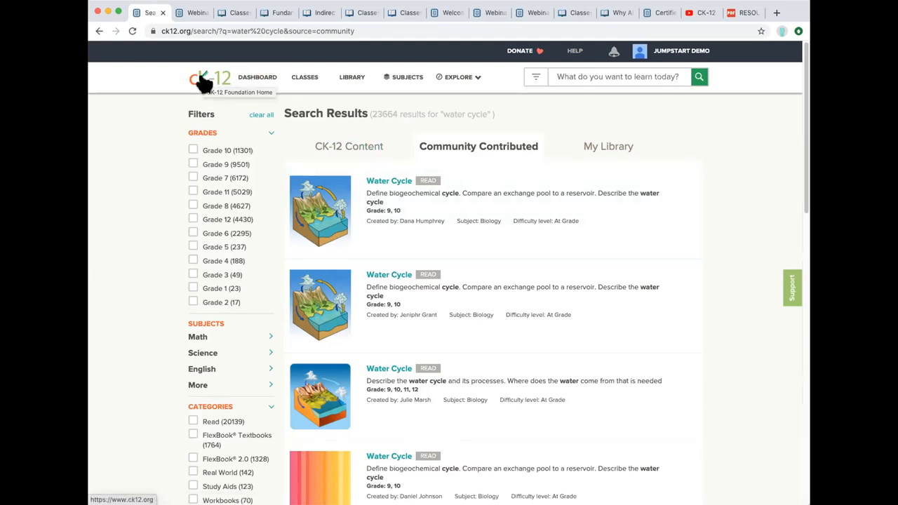
left_click(209, 77)
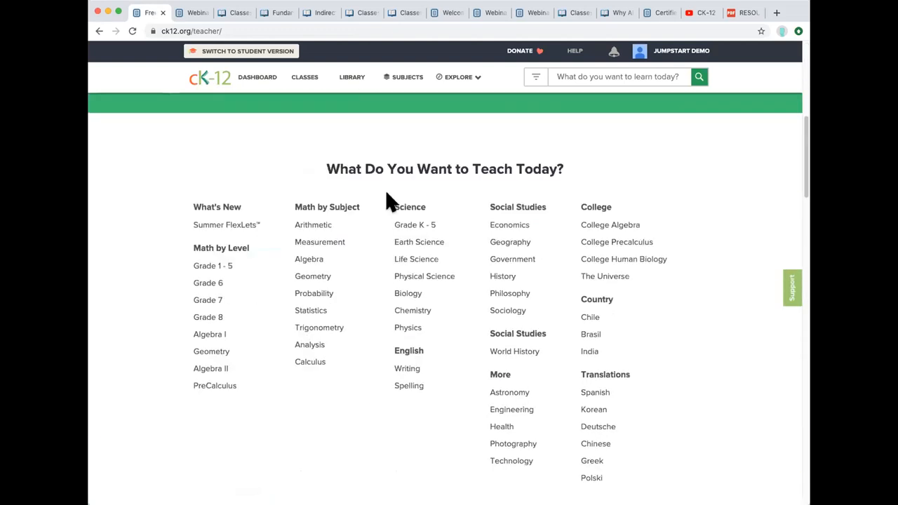
Open Physical Science from the Science column of the teacher home page.
scroll("up", 3)
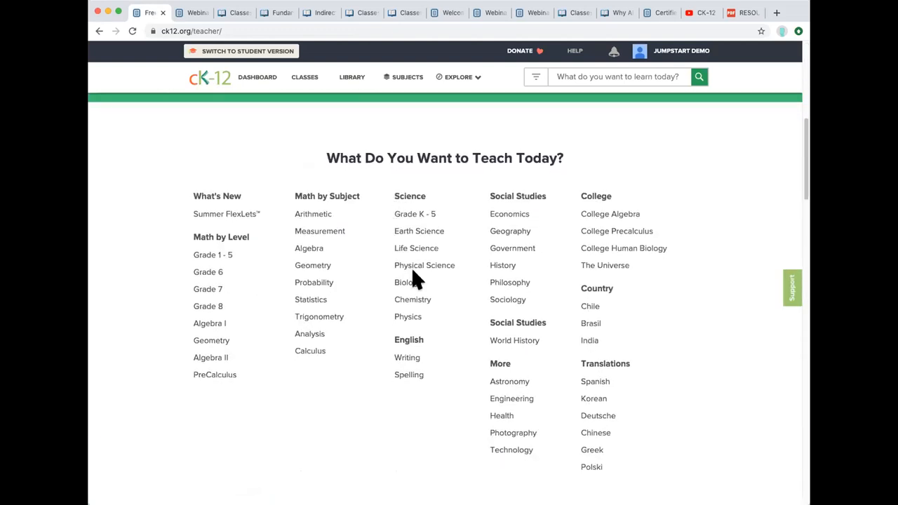
mouse_move(424, 267)
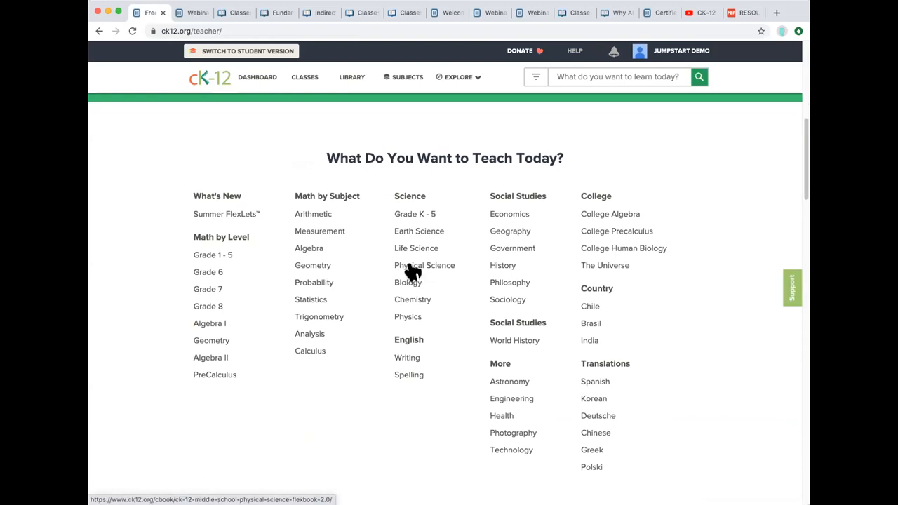
left_click(424, 266)
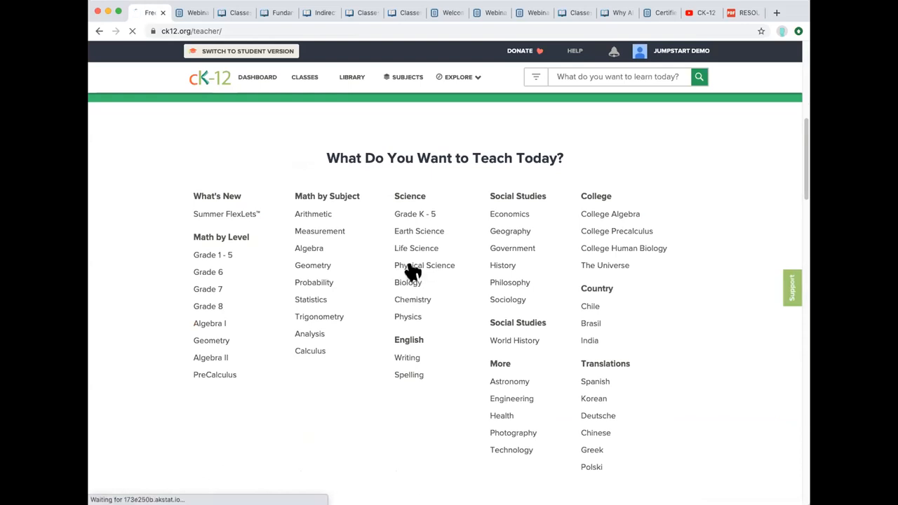
left_click(424, 265)
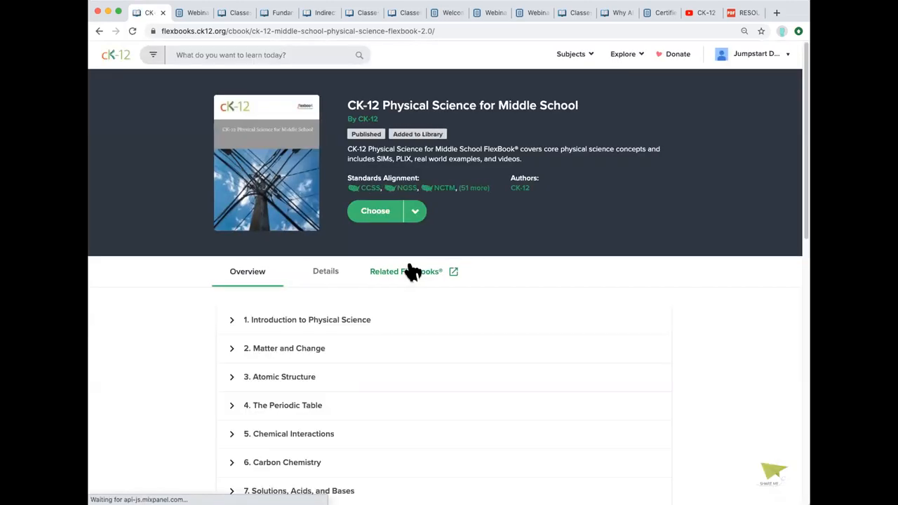
mouse_move(362, 109)
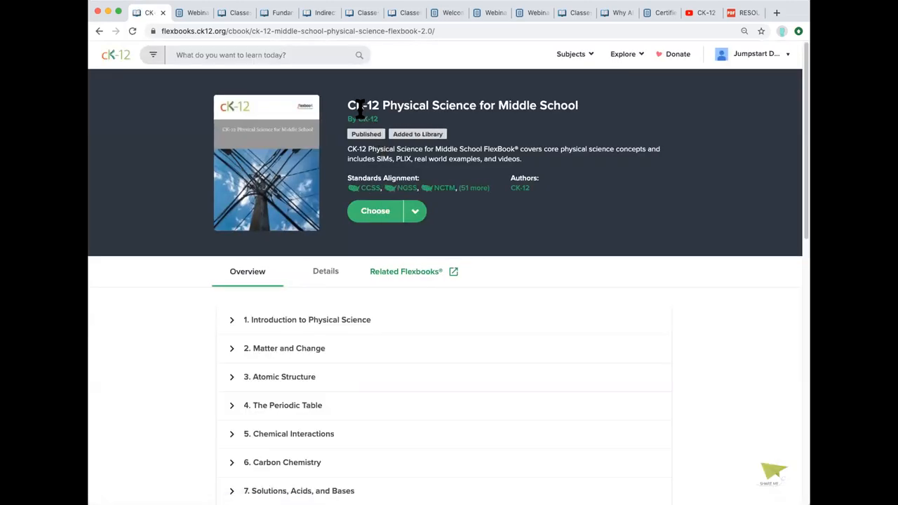
mouse_move(410, 144)
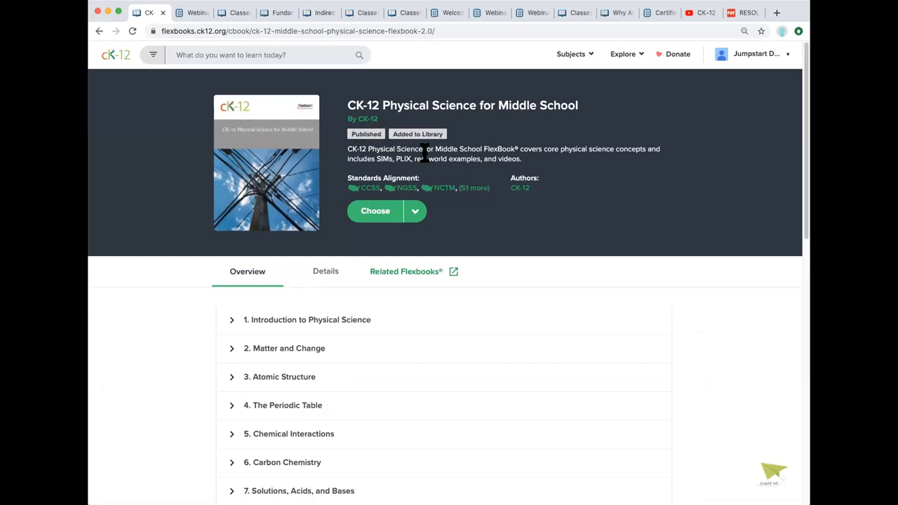
mouse_move(437, 194)
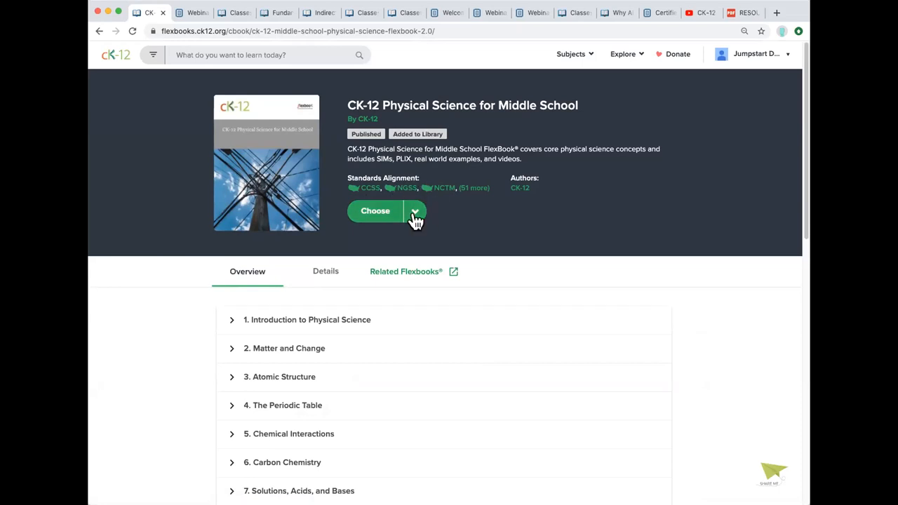
left_click(415, 211)
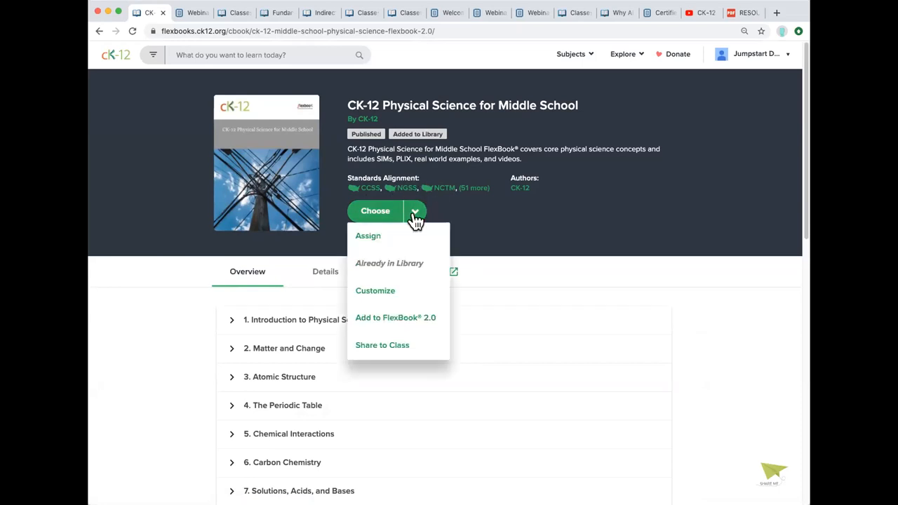
mouse_move(407, 272)
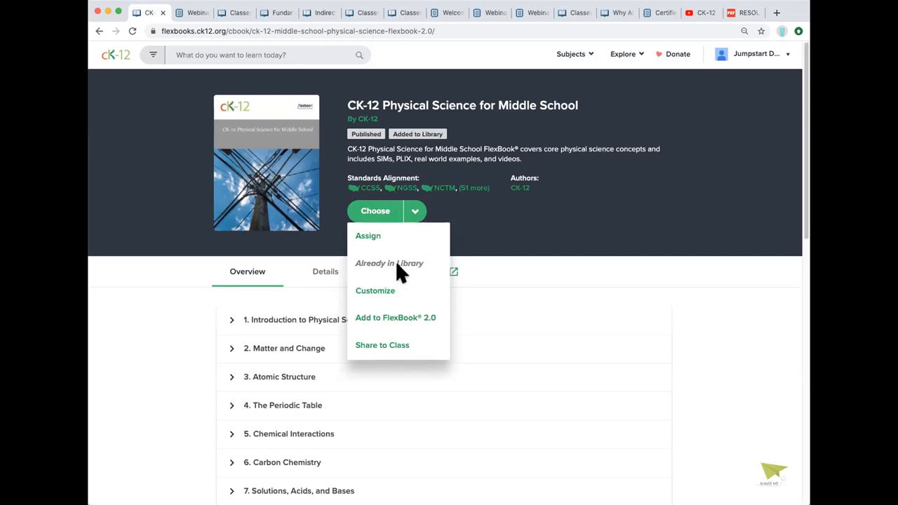
mouse_move(418, 272)
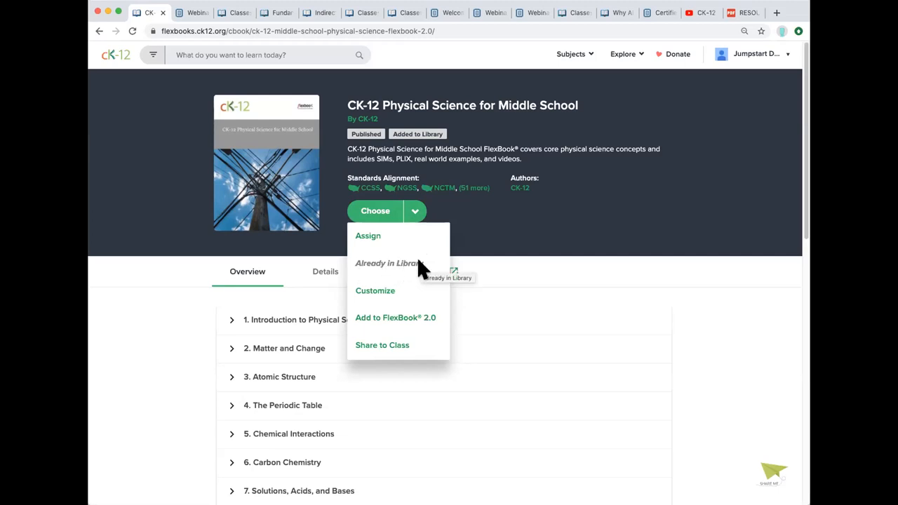
mouse_move(416, 274)
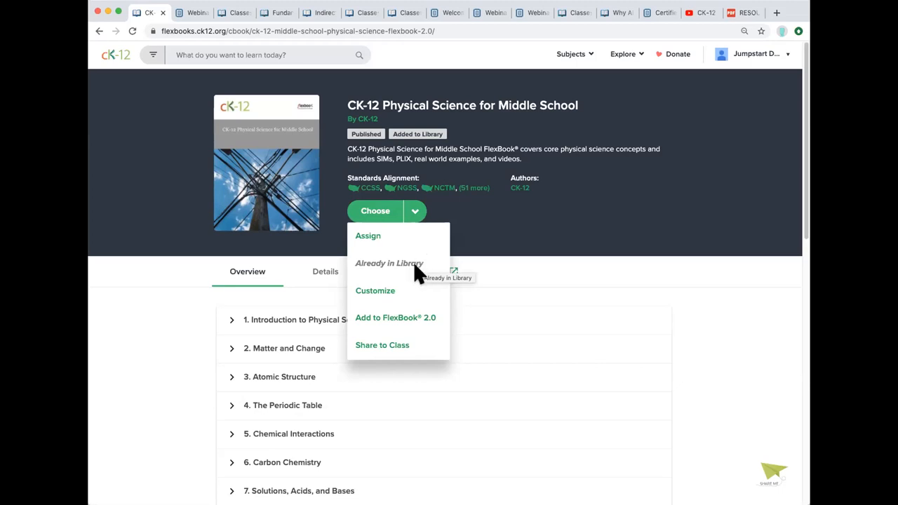
mouse_move(376, 291)
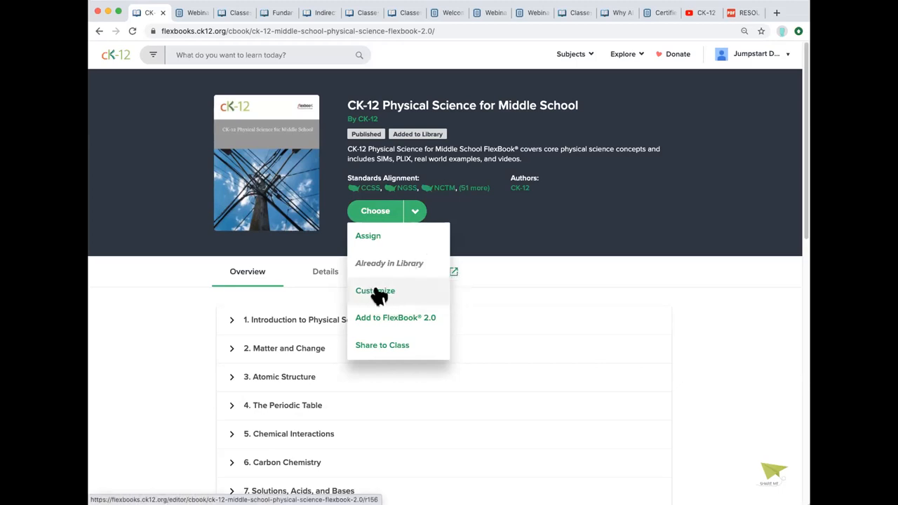
left_click(171, 291)
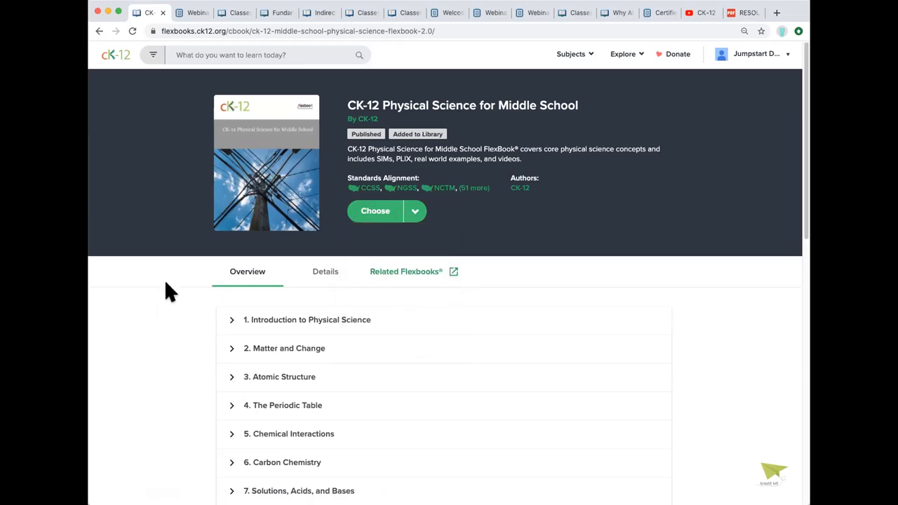
Expand chapter 13, Work and Machines, in the table of contents.
scroll("down", 3)
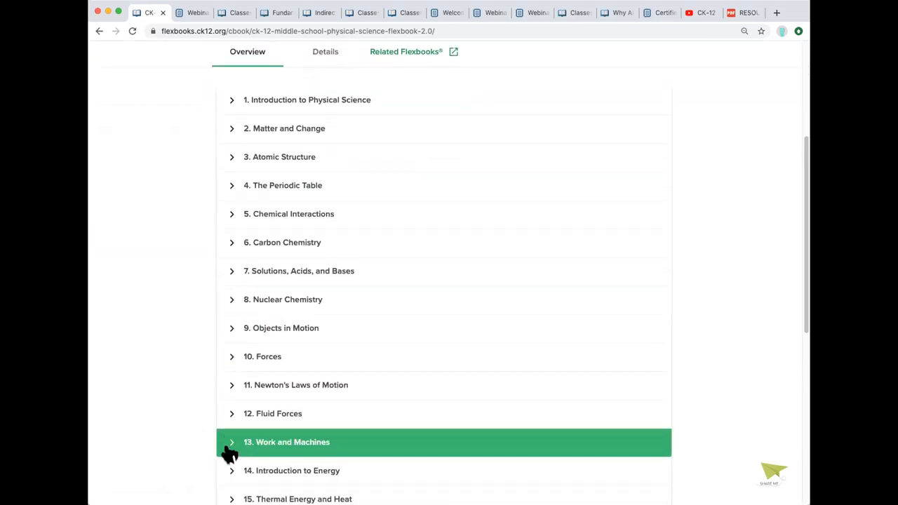
left_click(232, 442)
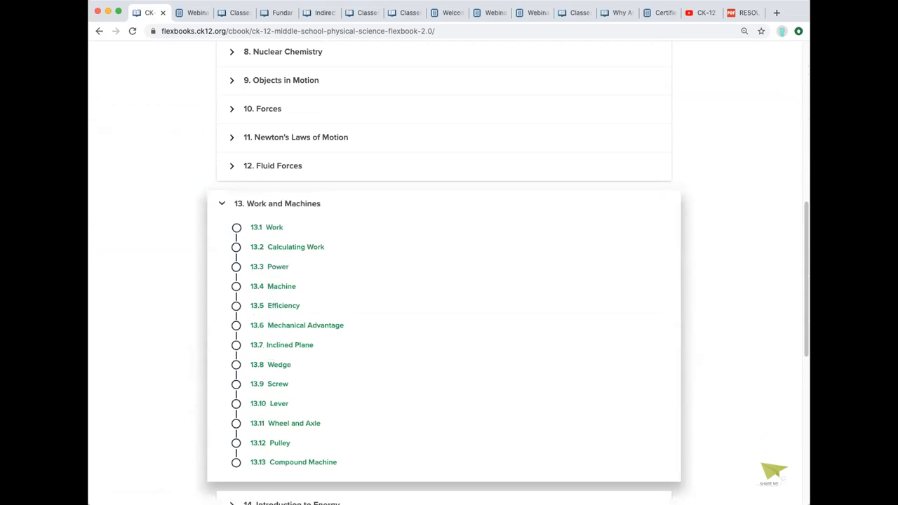
mouse_move(279, 409)
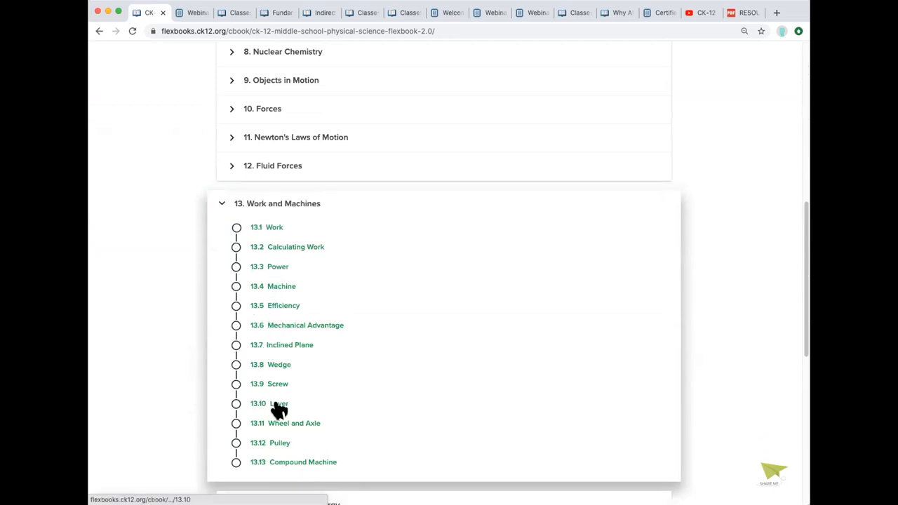
mouse_move(278, 402)
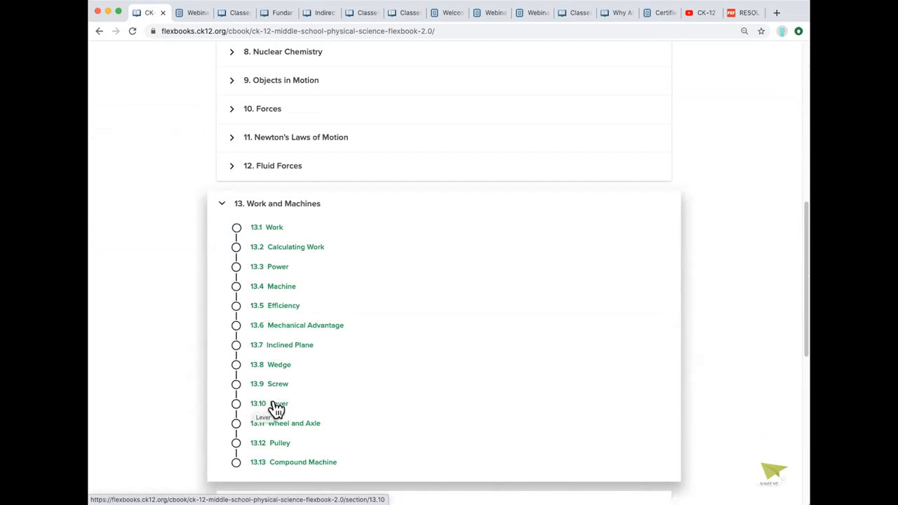
Open the 13.10 Lever section and browse its Other Ways to Learn resources.
left_click(274, 404)
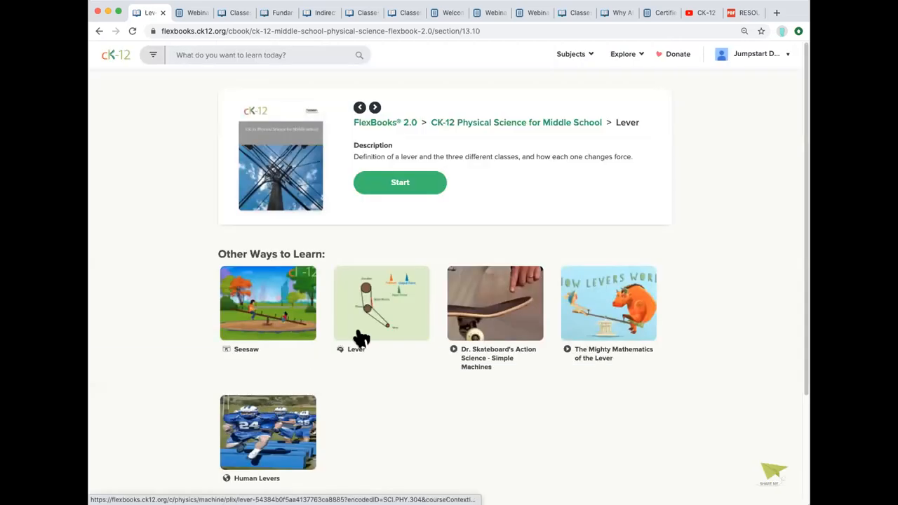
mouse_move(363, 358)
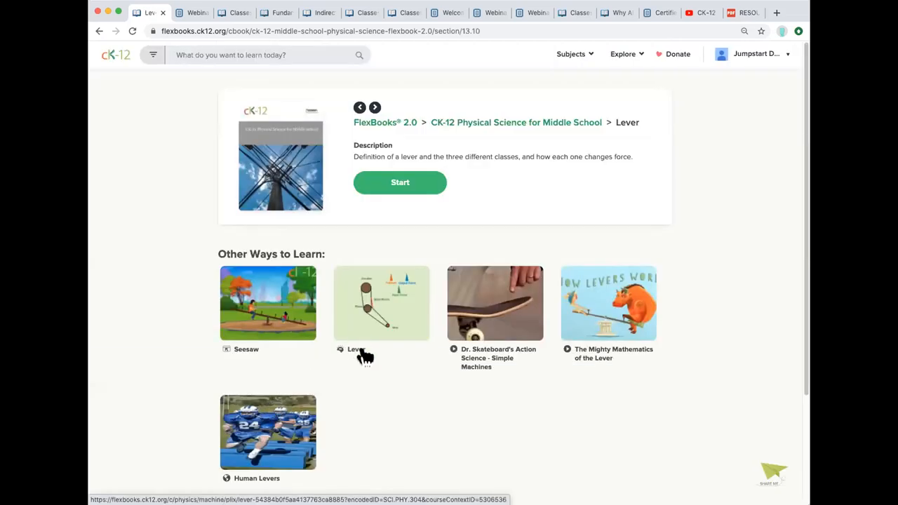
mouse_move(587, 214)
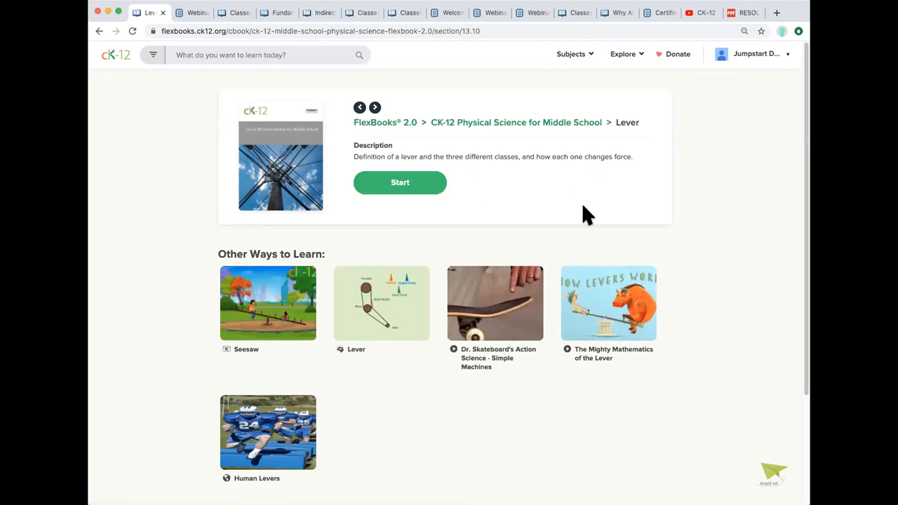
mouse_move(587, 226)
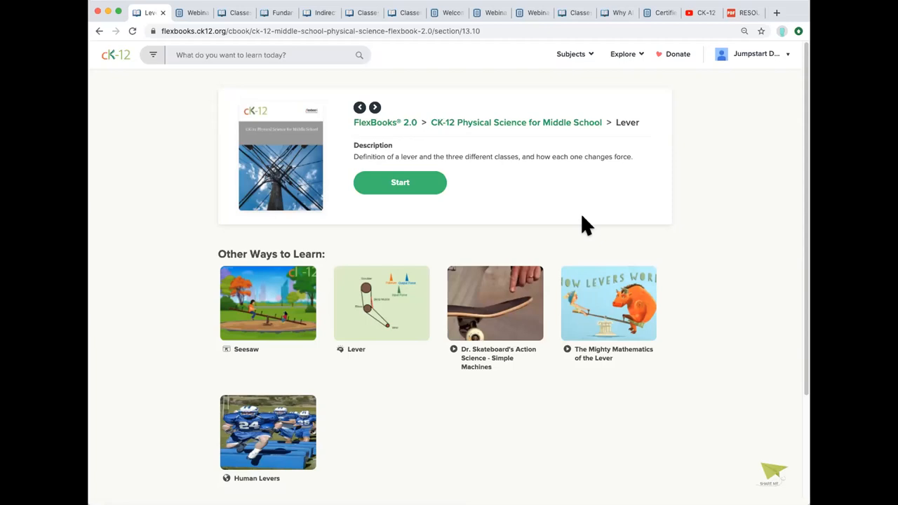
mouse_move(394, 105)
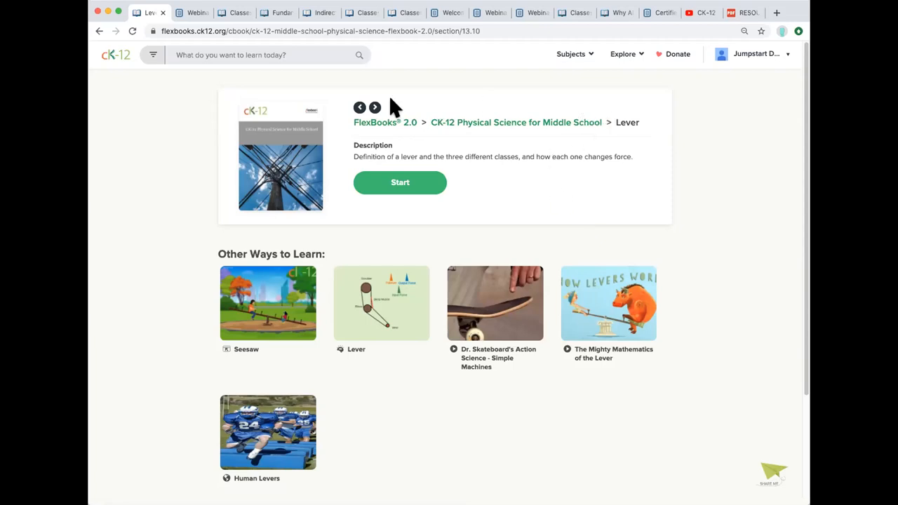
mouse_move(550, 325)
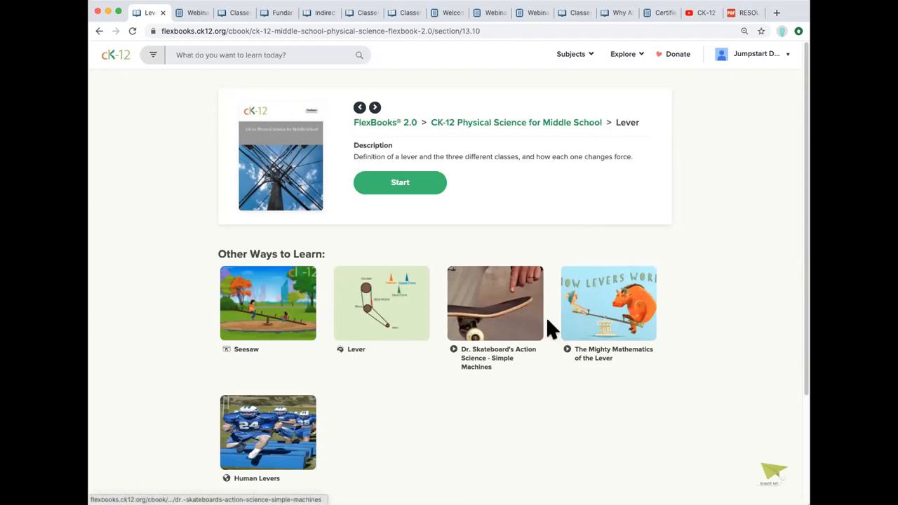
mouse_move(283, 362)
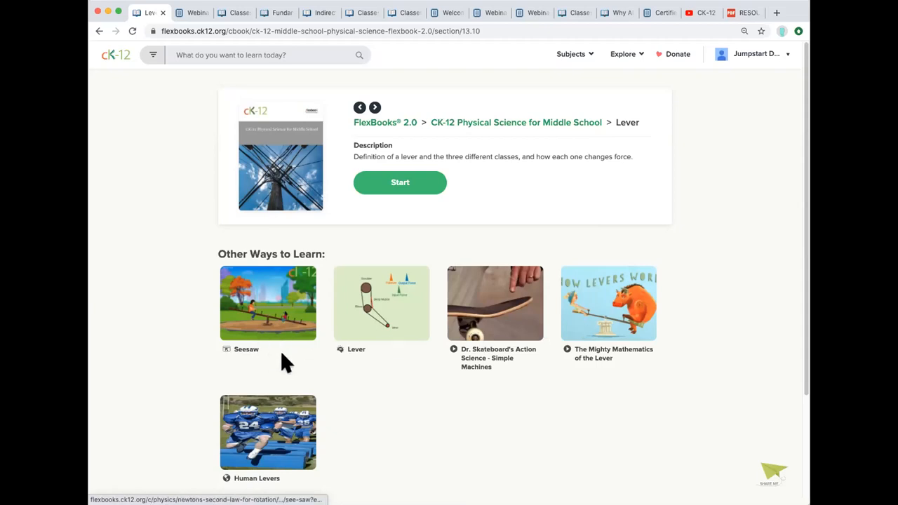
mouse_move(266, 362)
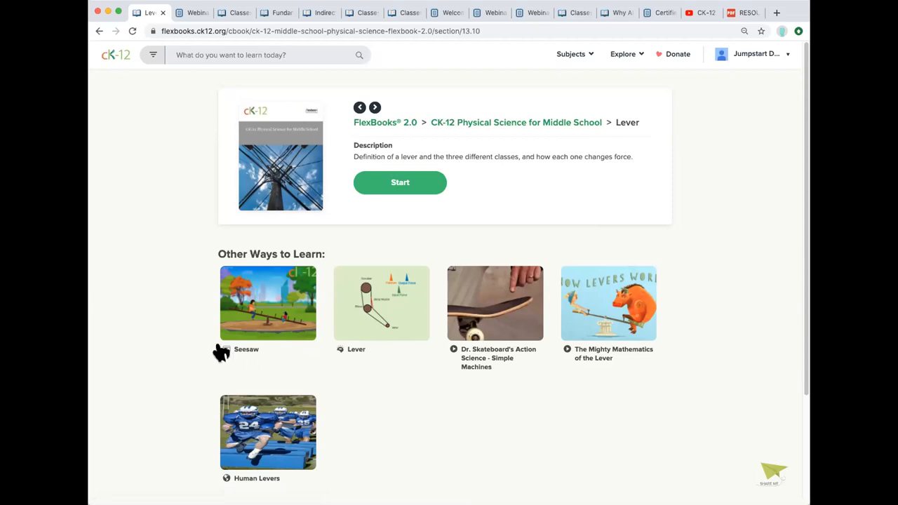
mouse_move(362, 357)
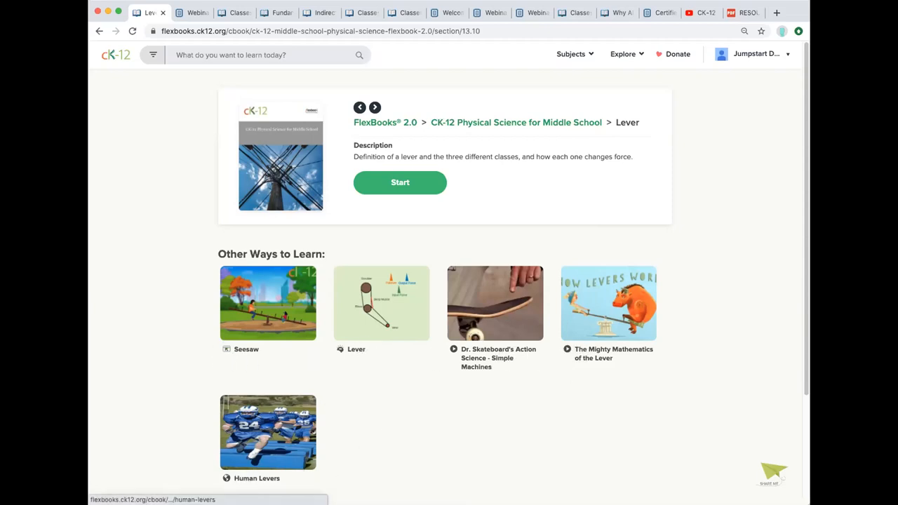
mouse_move(428, 443)
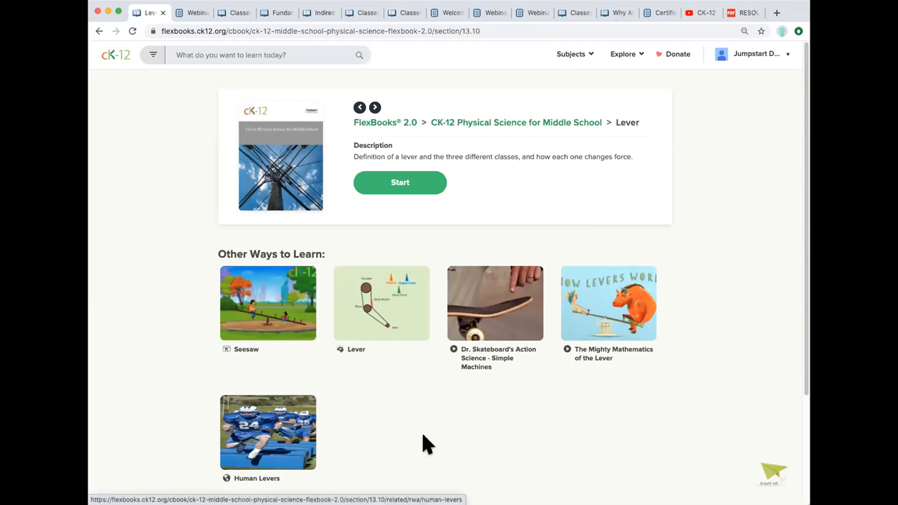
scroll("down", 3)
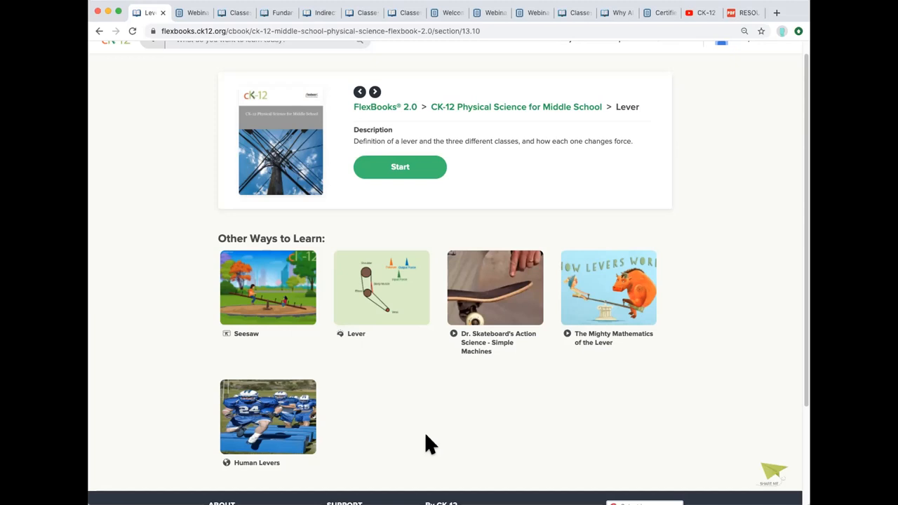
mouse_move(407, 205)
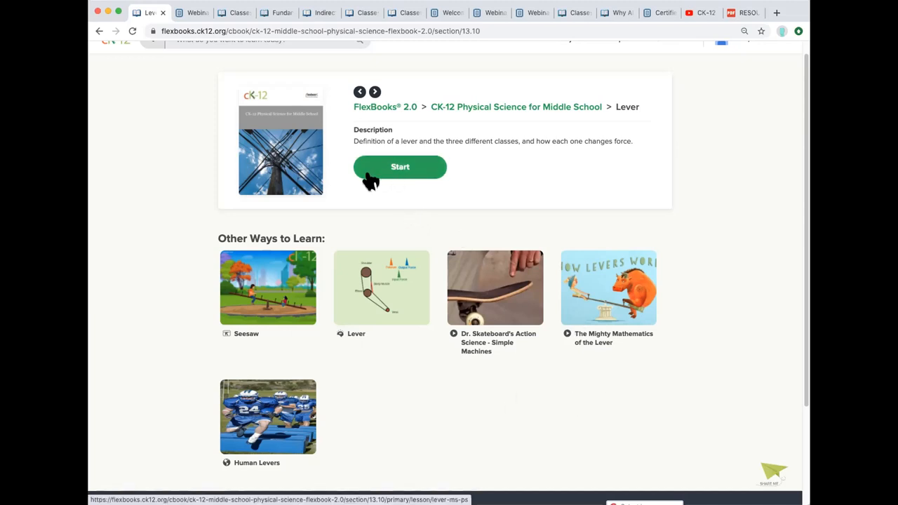
Read through the Lever lesson down to the seesaw simulation, Summary, Review questions and footer.
left_click(400, 167)
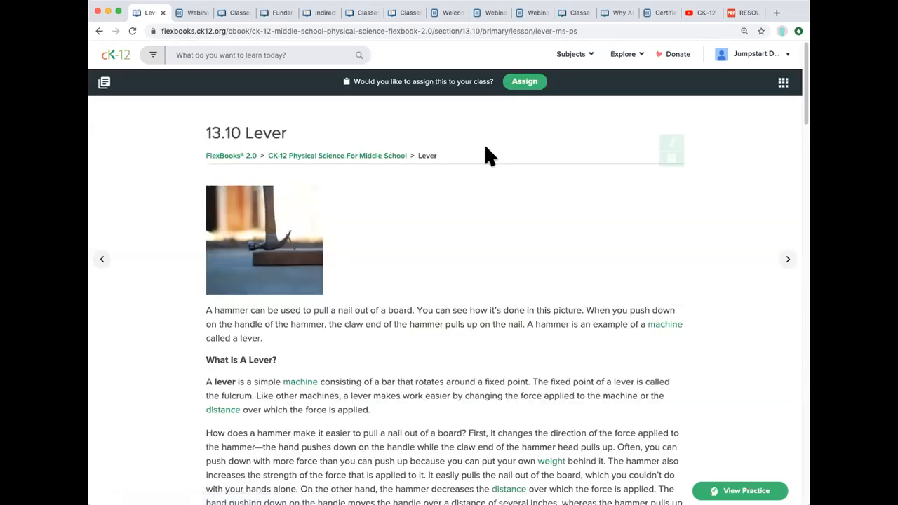
mouse_move(673, 370)
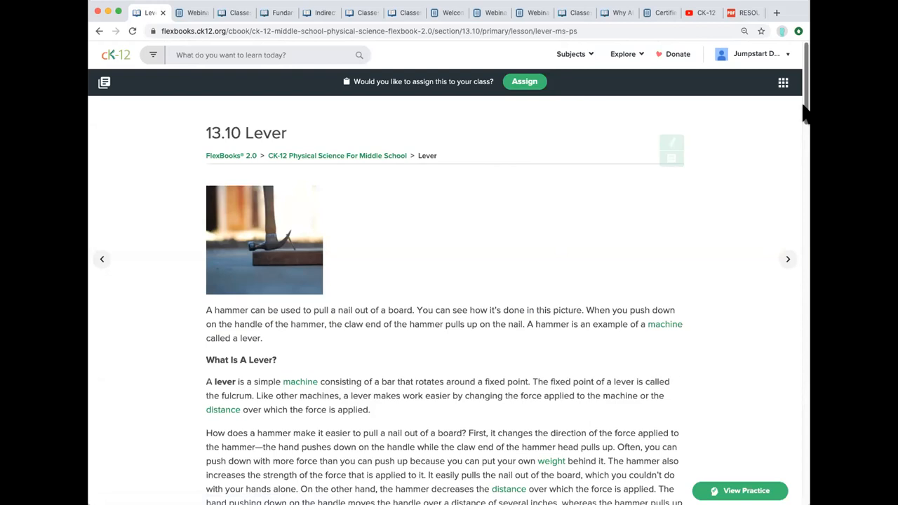
scroll("down", 3)
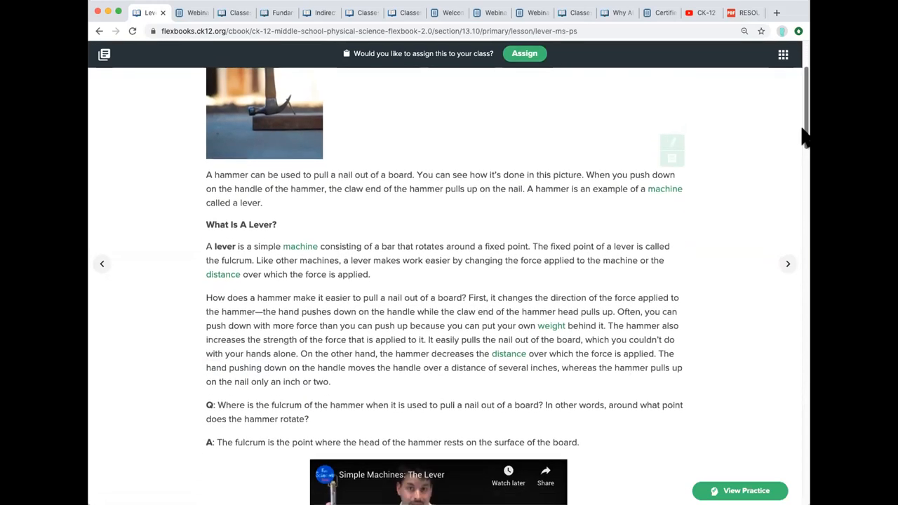
scroll("down", 3)
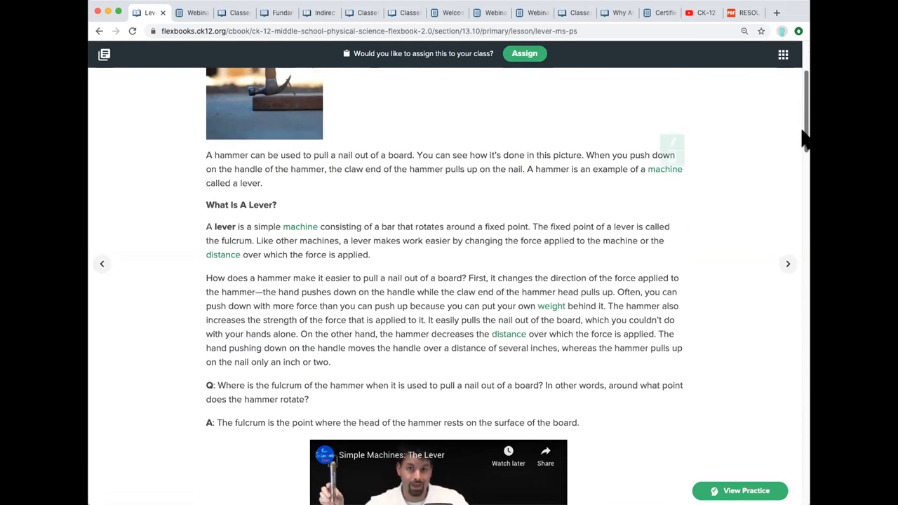
scroll("down", 3)
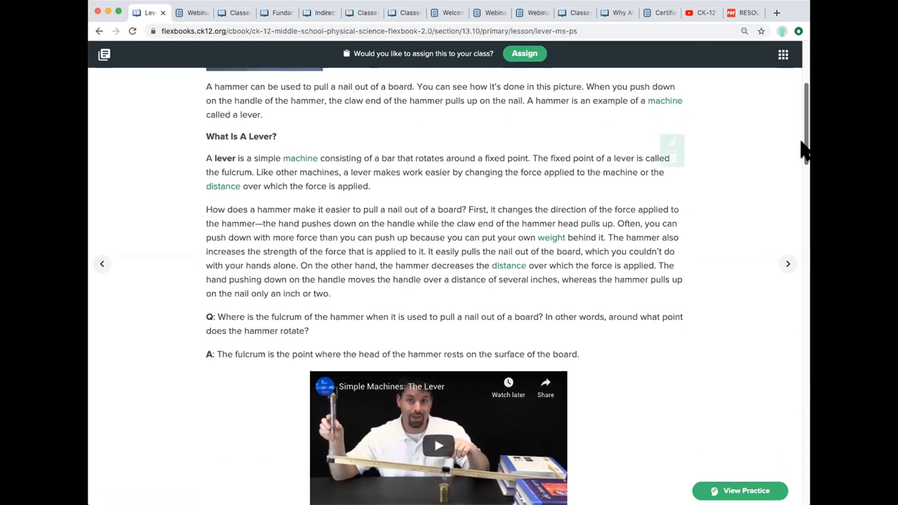
scroll("down", 3)
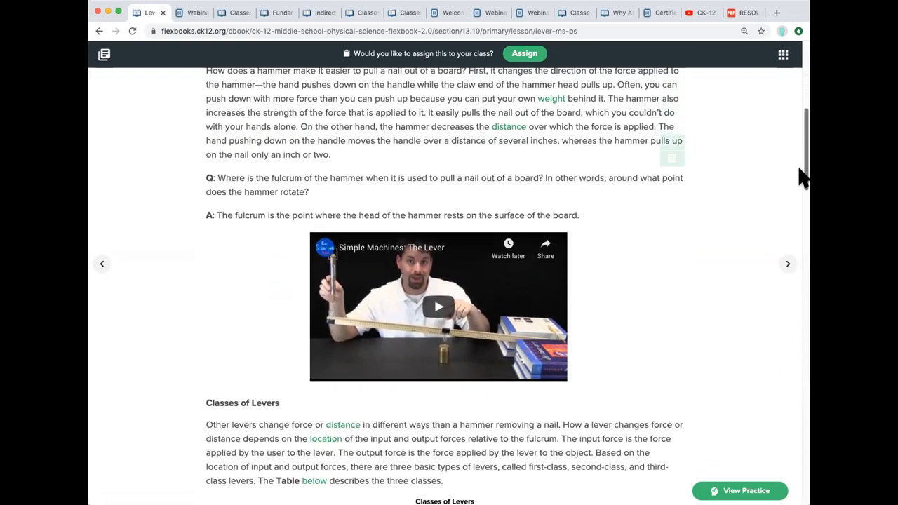
scroll("down", 3)
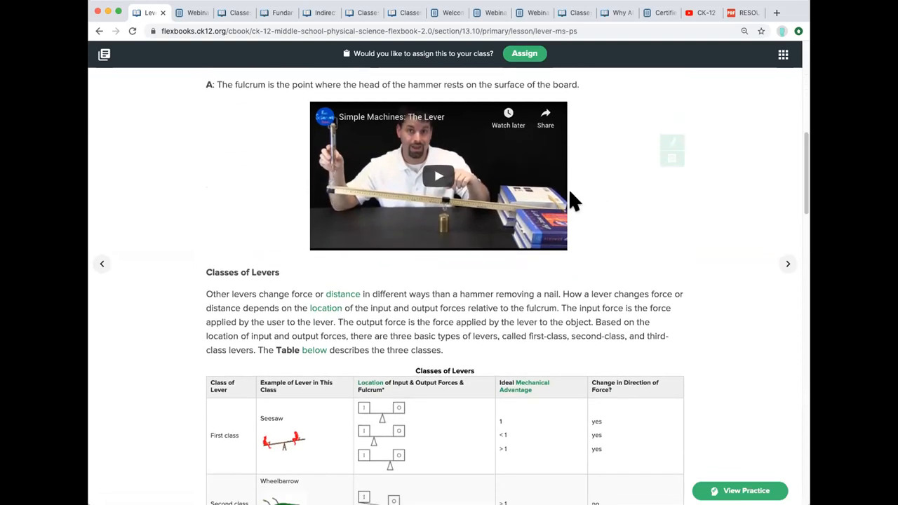
mouse_move(581, 202)
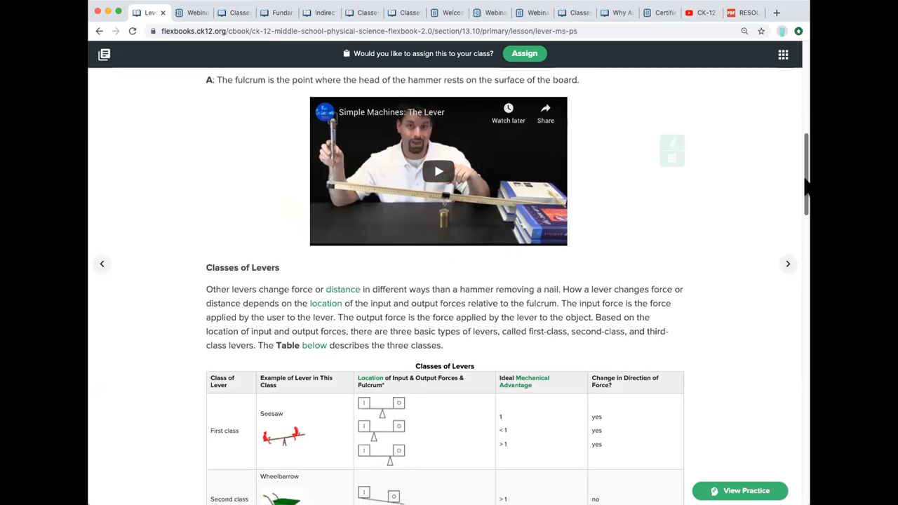
scroll("down", 3)
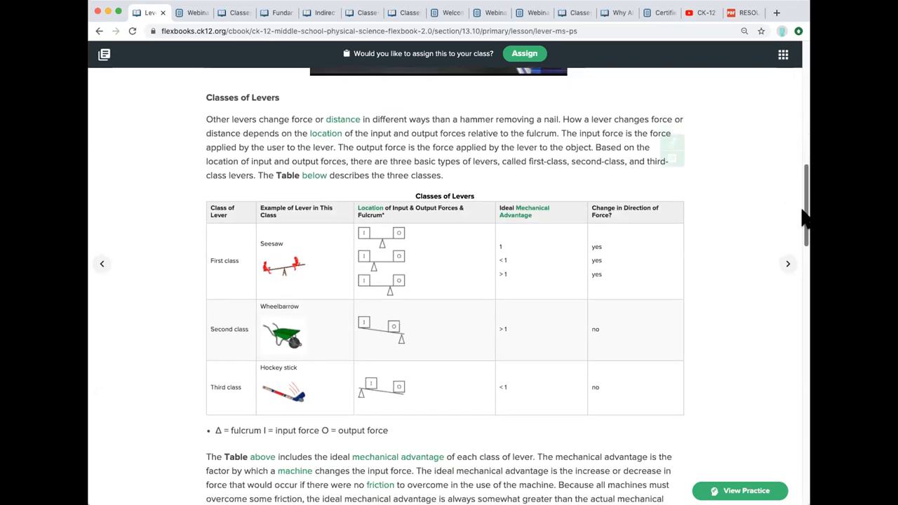
scroll("down", 3)
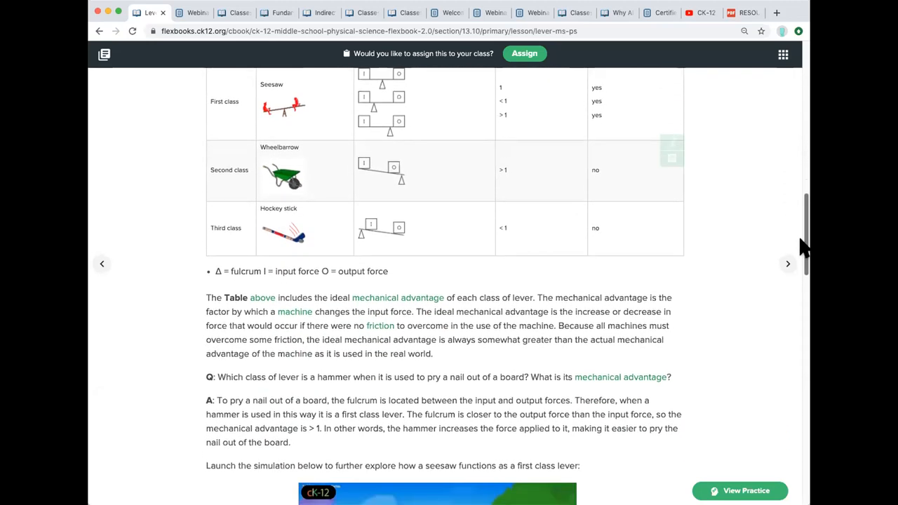
scroll("down", 3)
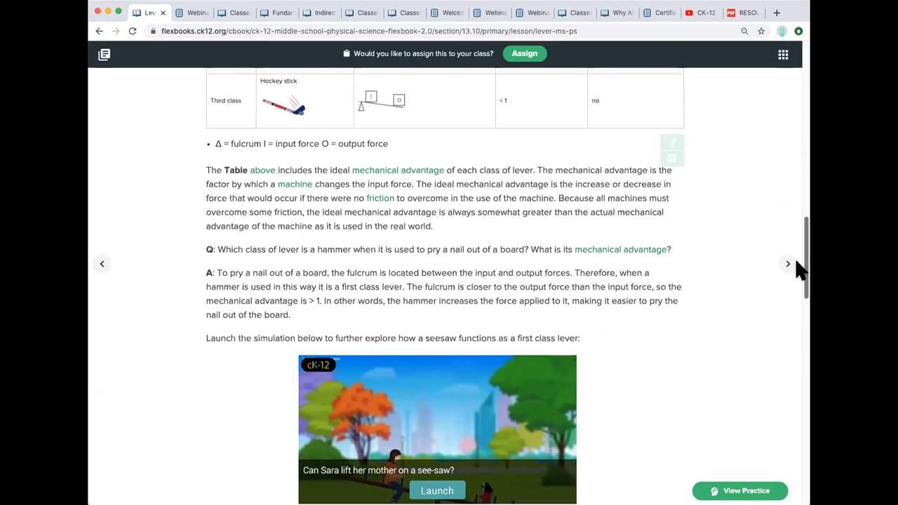
scroll("down", 3)
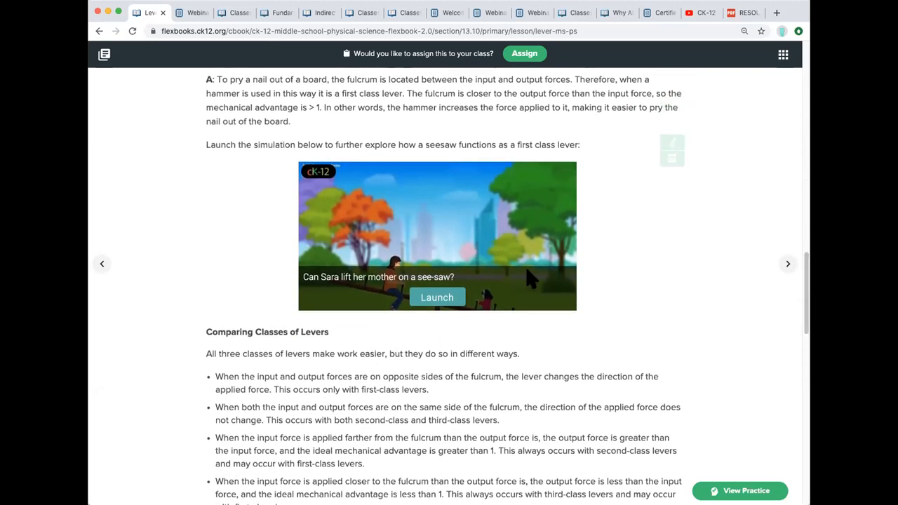
mouse_move(527, 179)
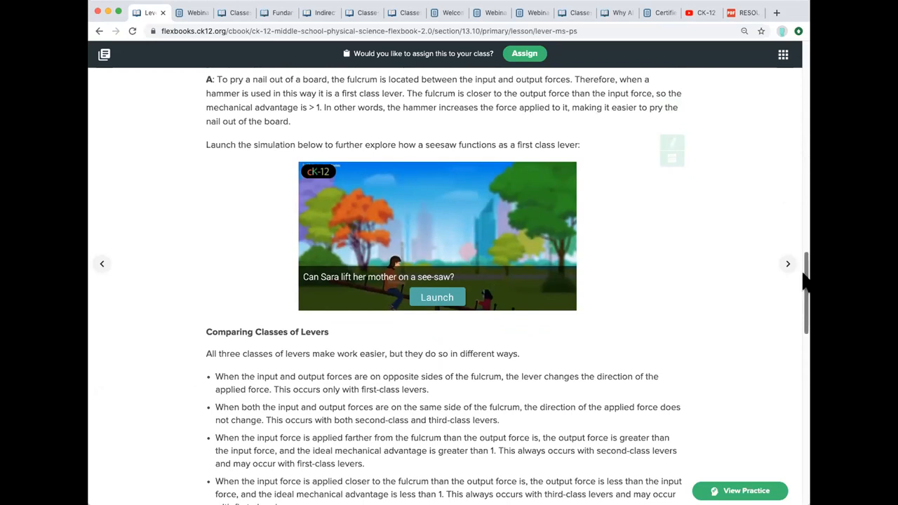
scroll("down", 3)
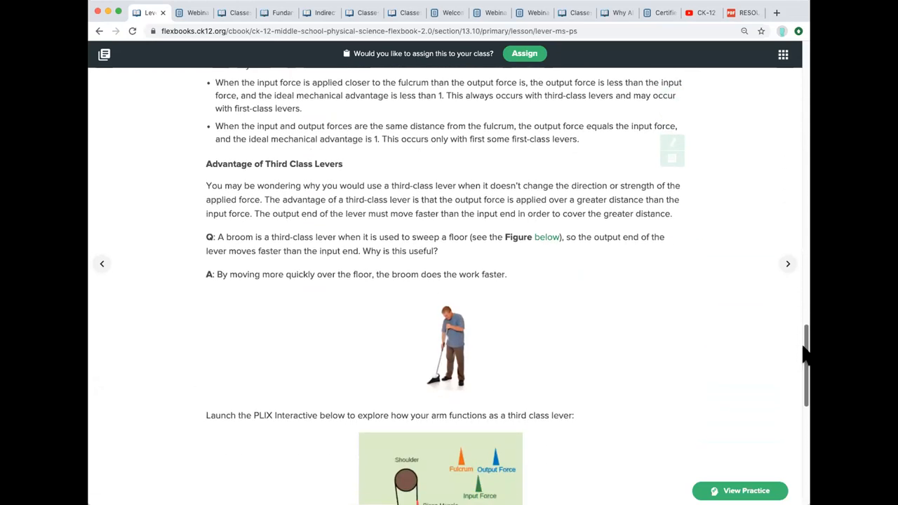
scroll("down", 3)
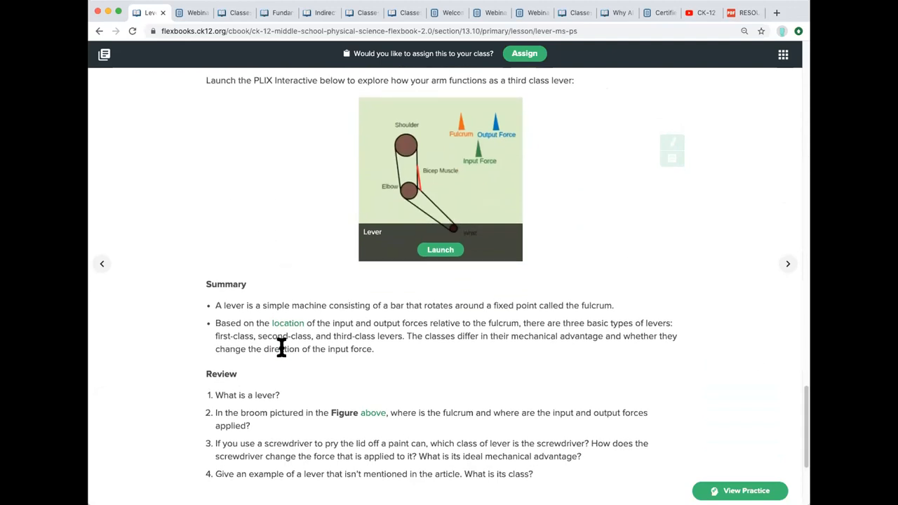
scroll("down", 3)
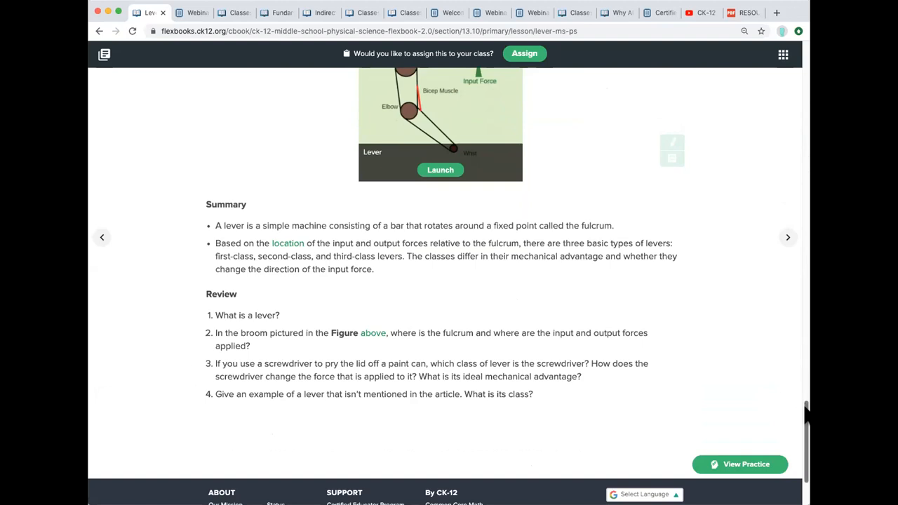
scroll("down", 3)
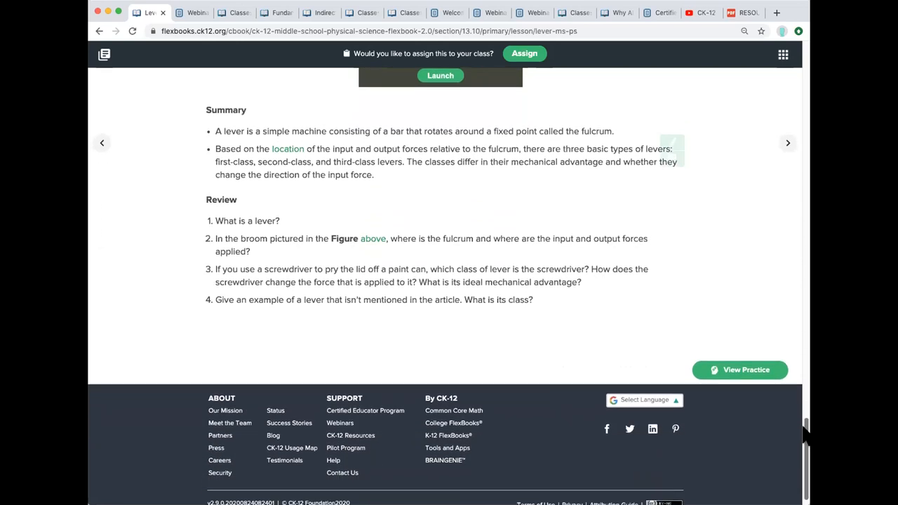
scroll("down", 3)
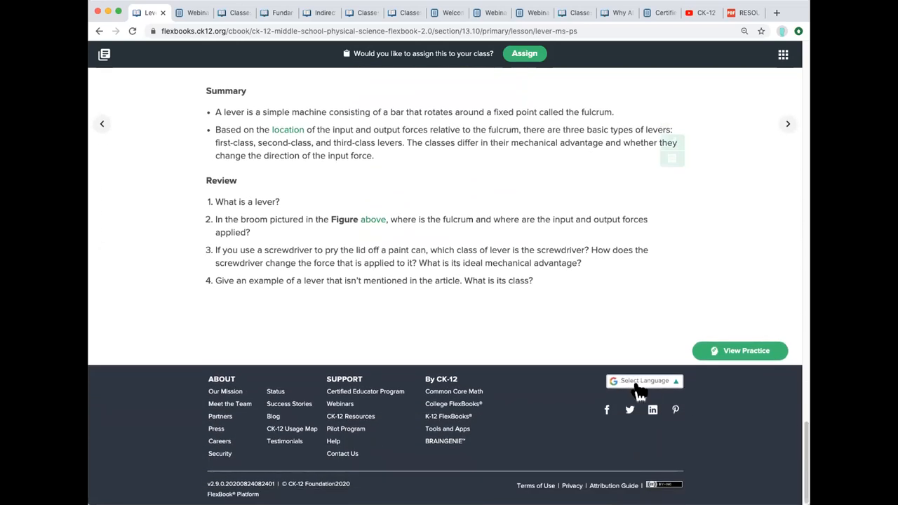
mouse_move(630, 393)
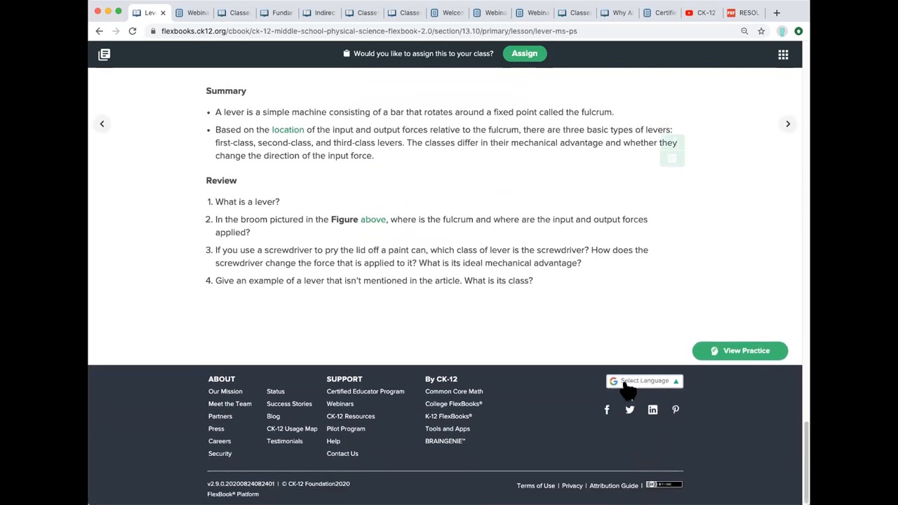
left_click(643, 380)
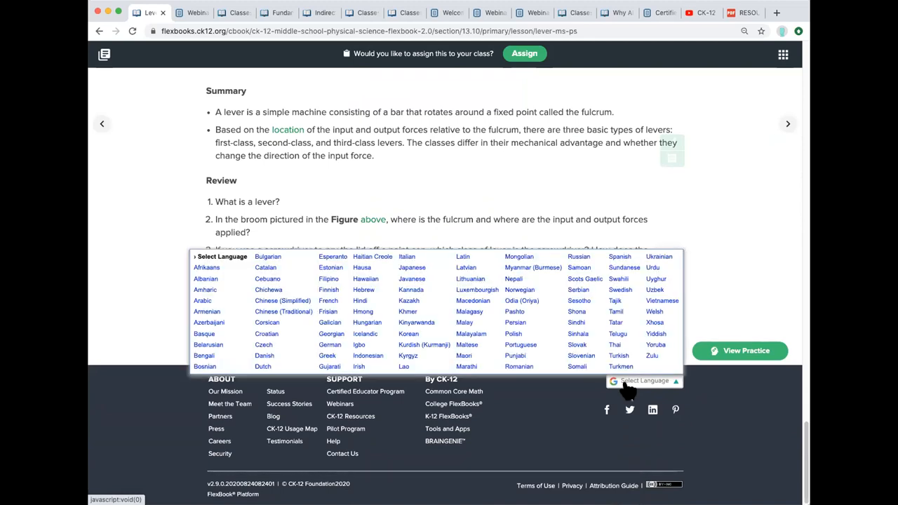
mouse_move(533, 334)
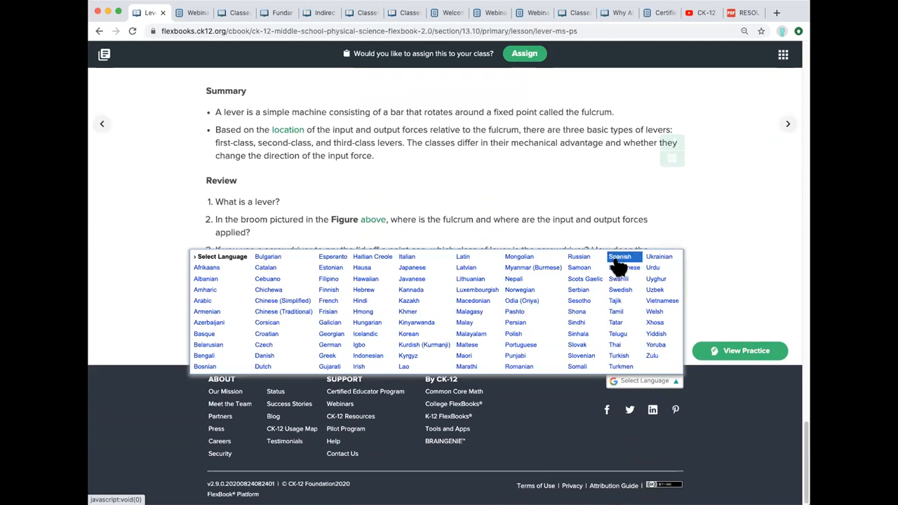
left_click(620, 255)
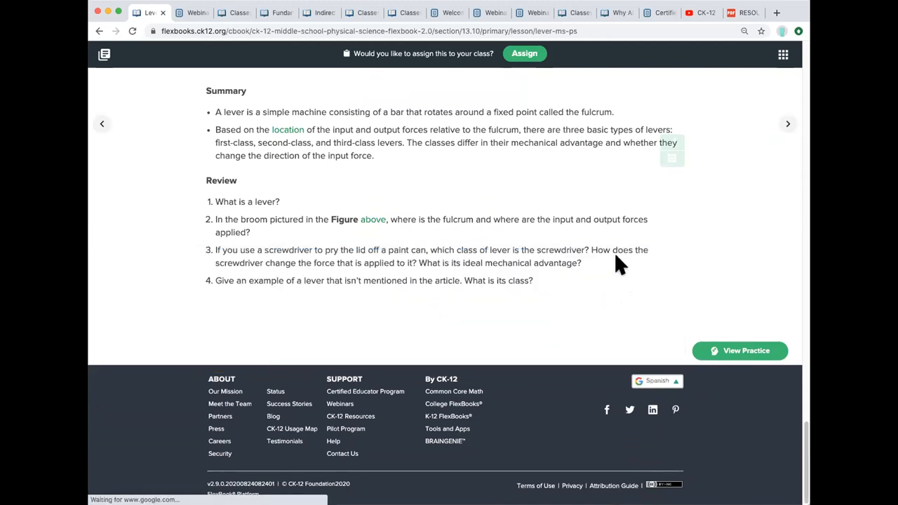
left_click(657, 381)
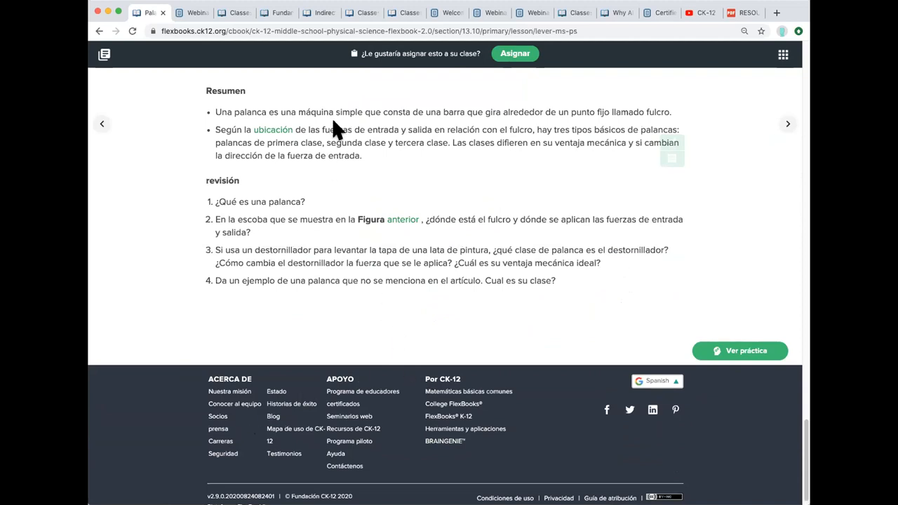
mouse_move(322, 320)
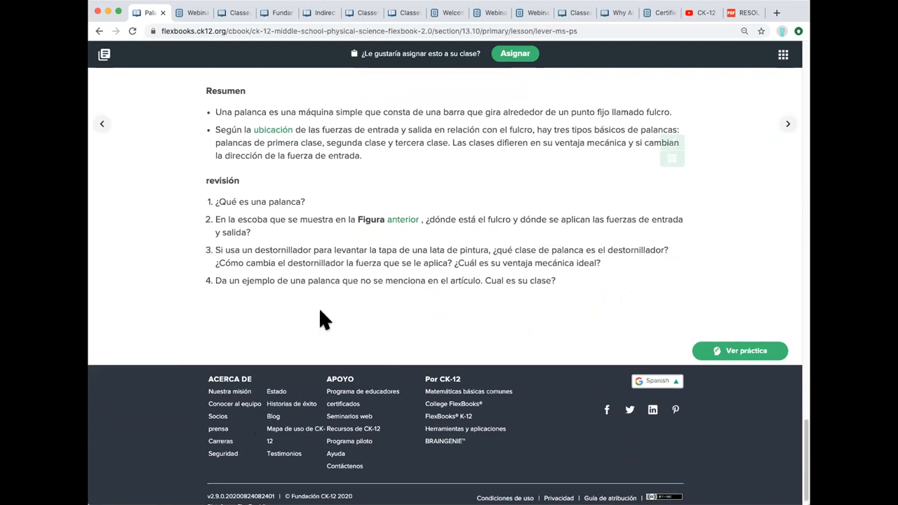
mouse_move(721, 358)
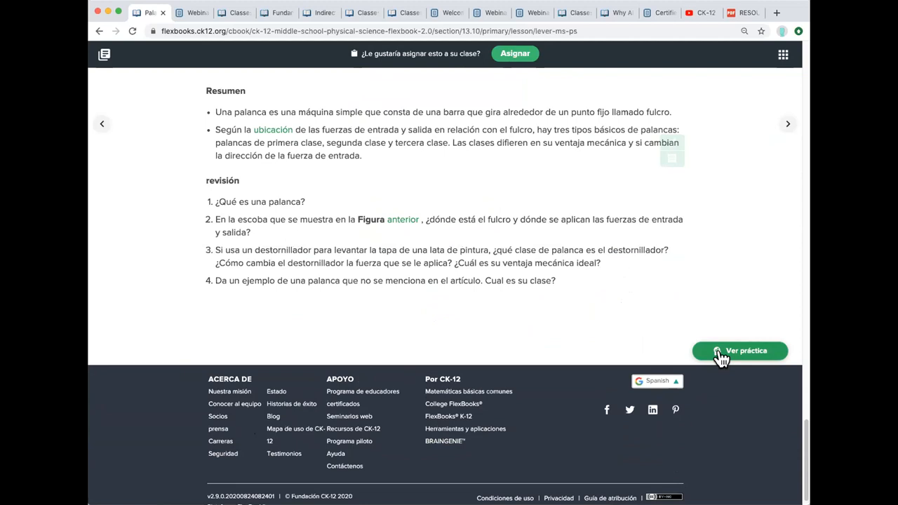
mouse_move(454, 203)
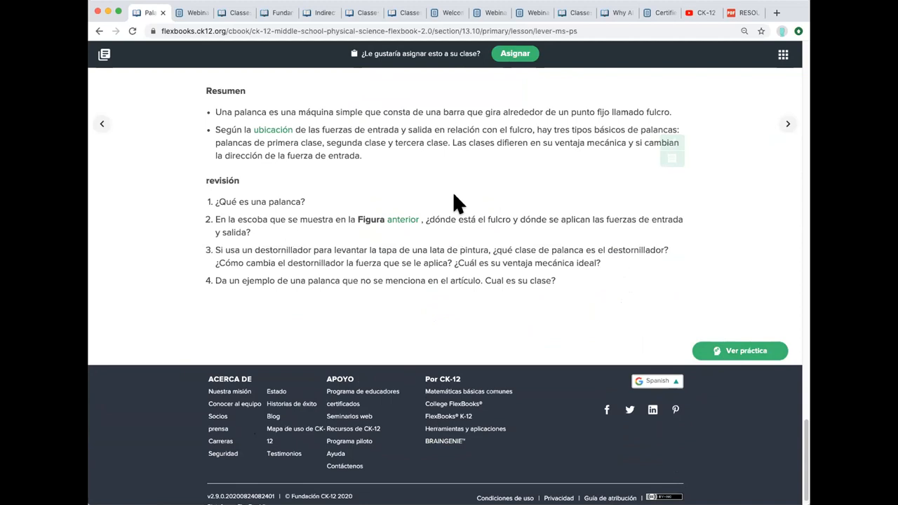
mouse_move(457, 219)
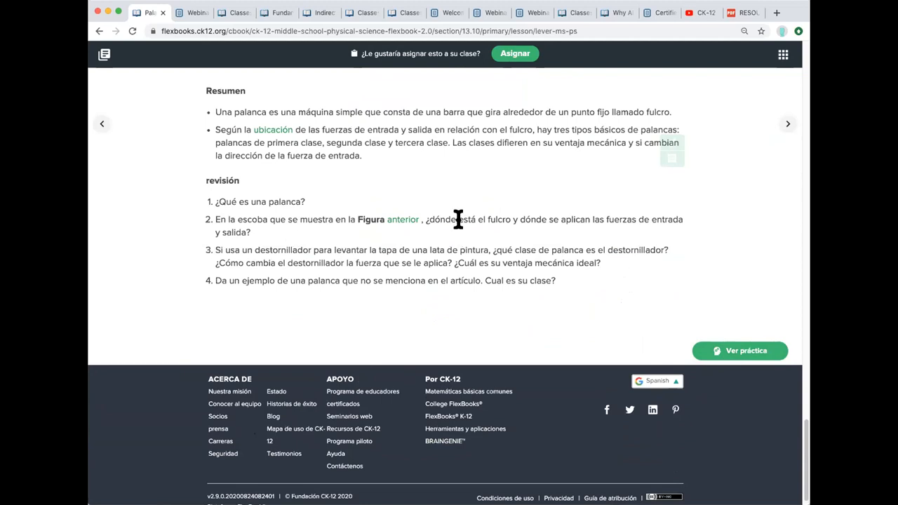
mouse_move(660, 381)
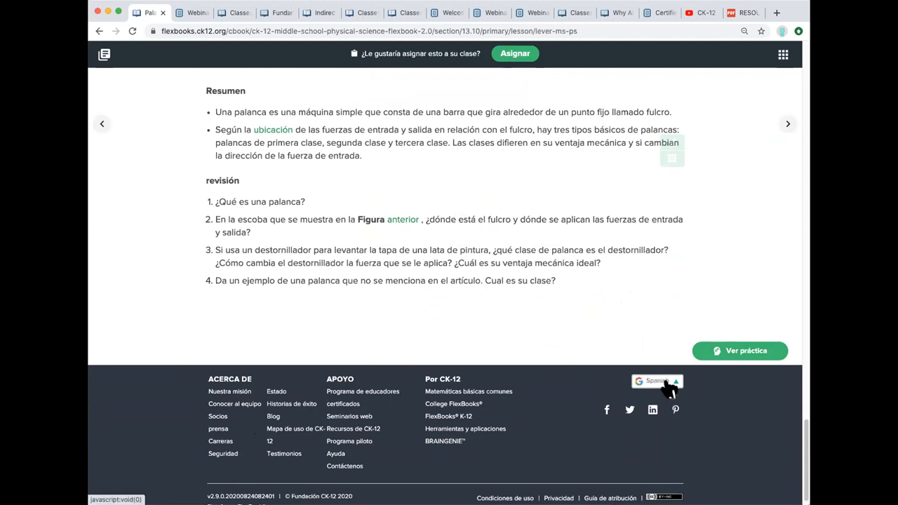
left_click(657, 382)
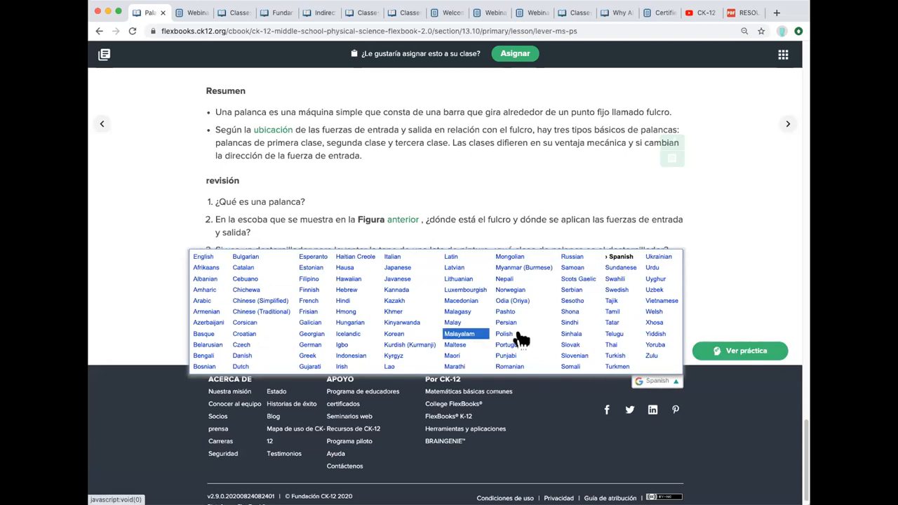
mouse_move(620, 366)
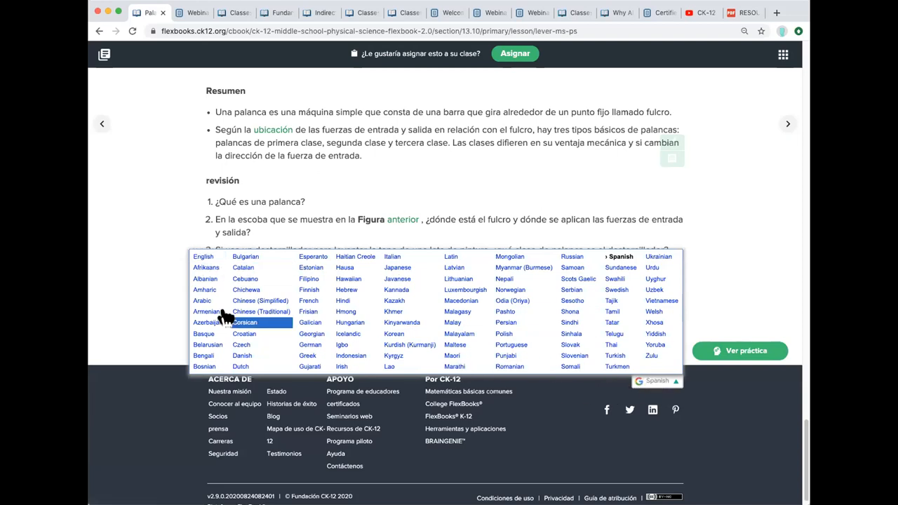
left_click(202, 255)
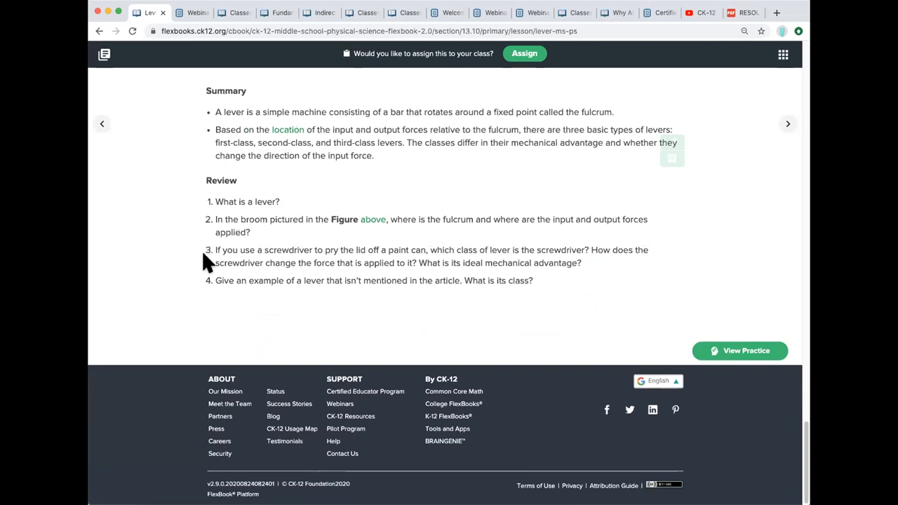
Open the Adaptive Practice panel for the Lever lesson via View Practice.
scroll("up", 3)
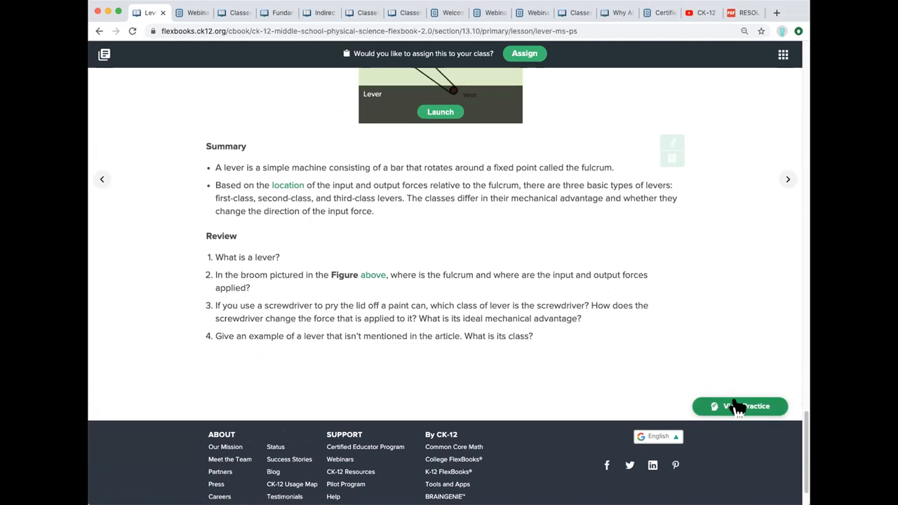
mouse_move(747, 419)
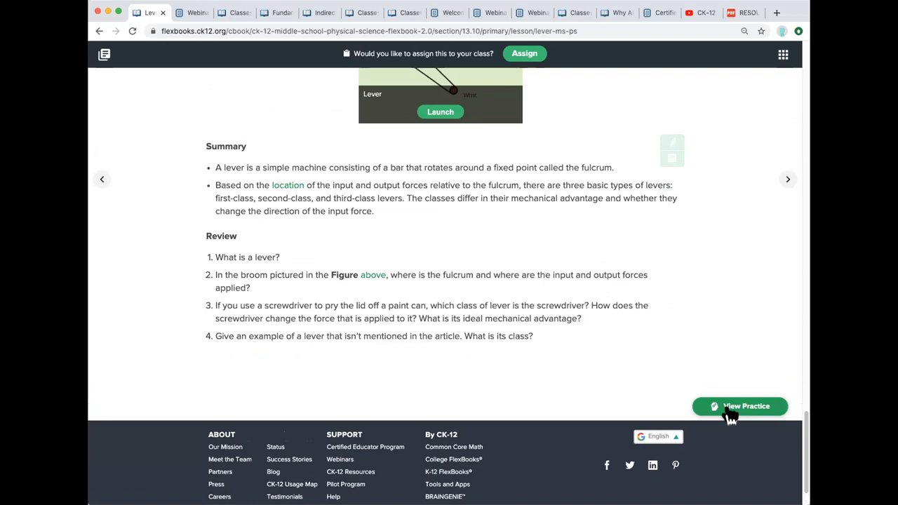
left_click(740, 407)
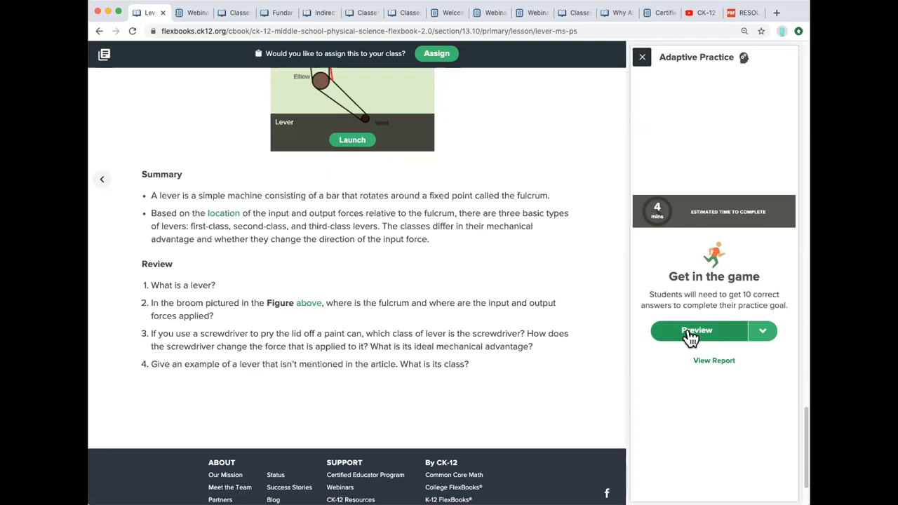
Preview the lever practice and answer the fulcrum blank with 'sdf', getting it marked wrong.
left_click(696, 331)
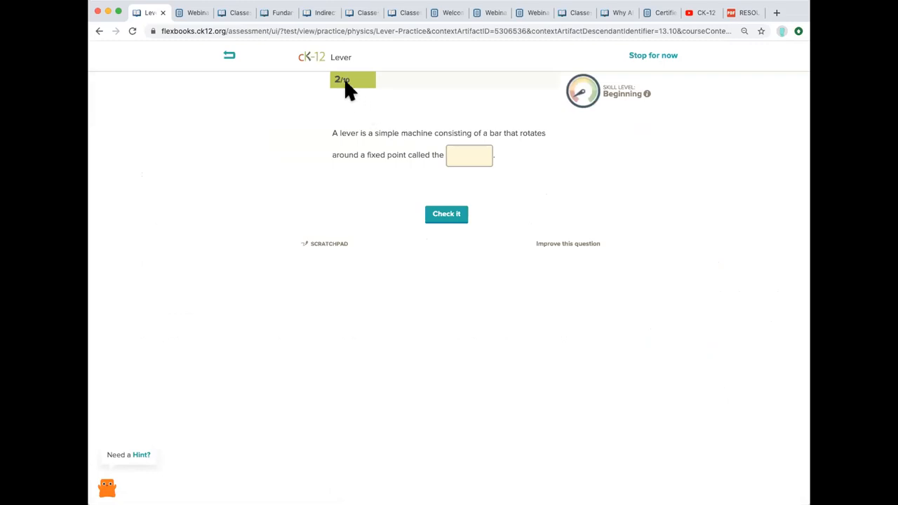
mouse_move(399, 93)
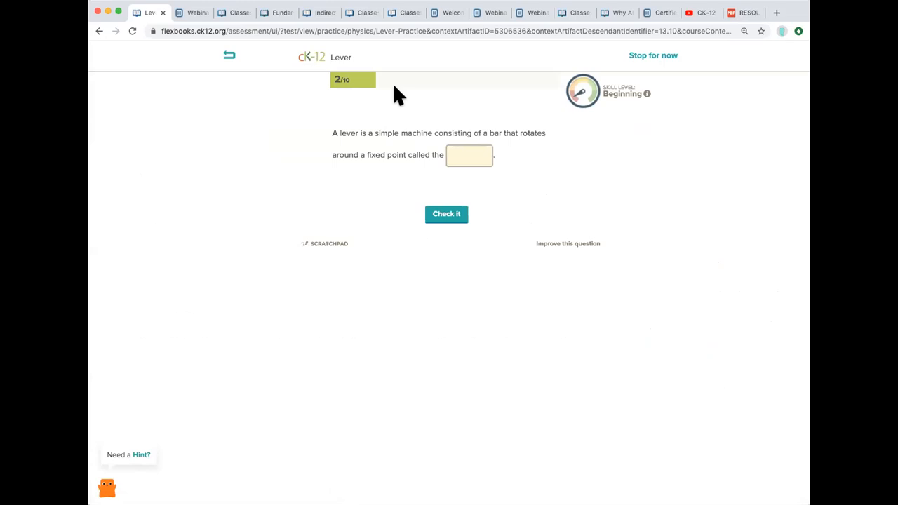
mouse_move(143, 463)
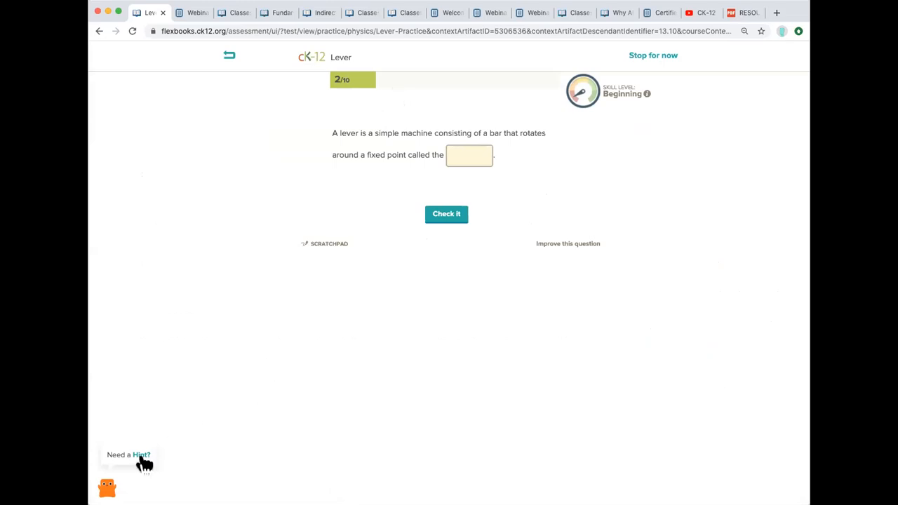
mouse_move(152, 464)
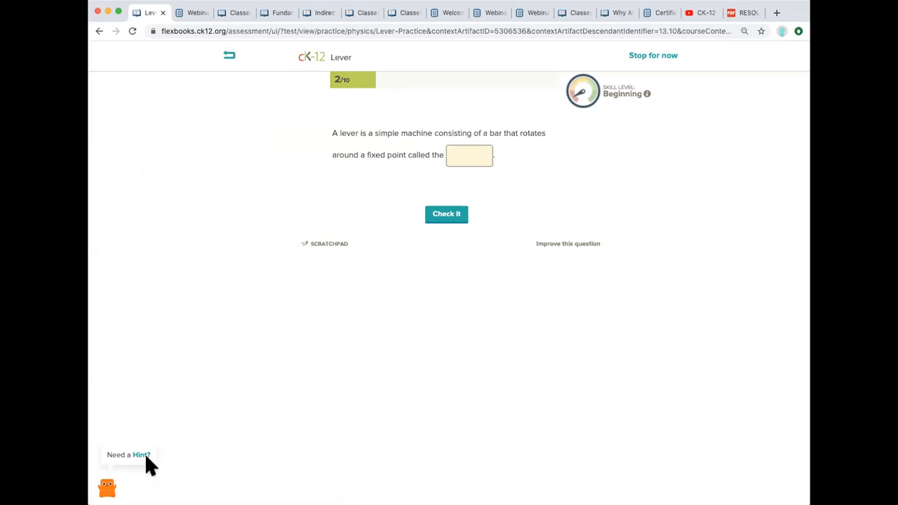
left_click(140, 455)
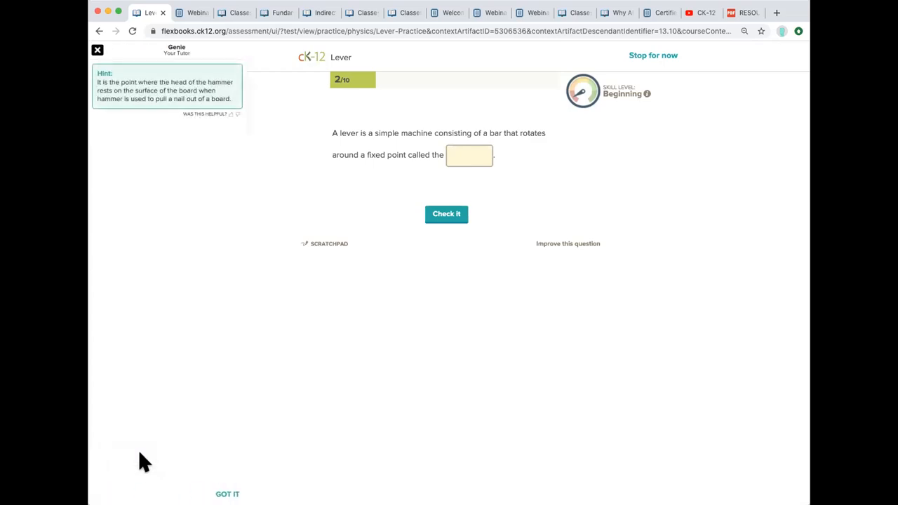
mouse_move(280, 335)
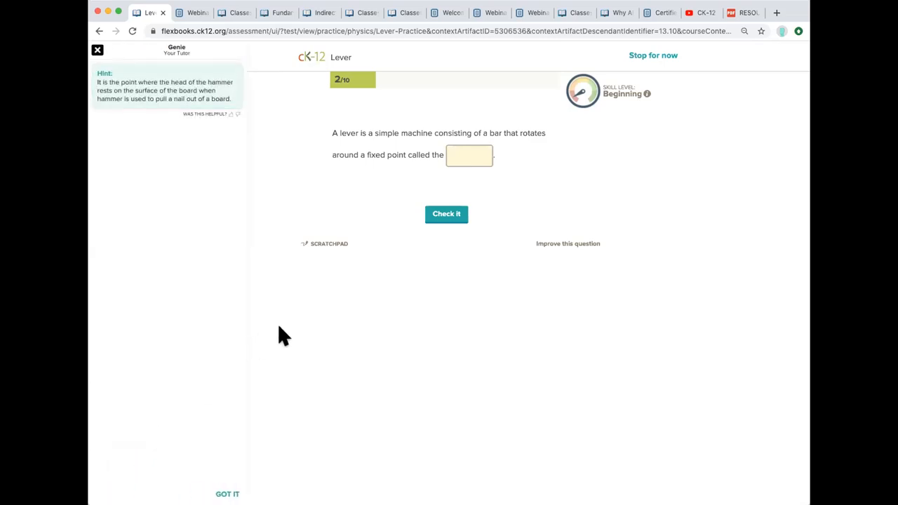
type("sdf")
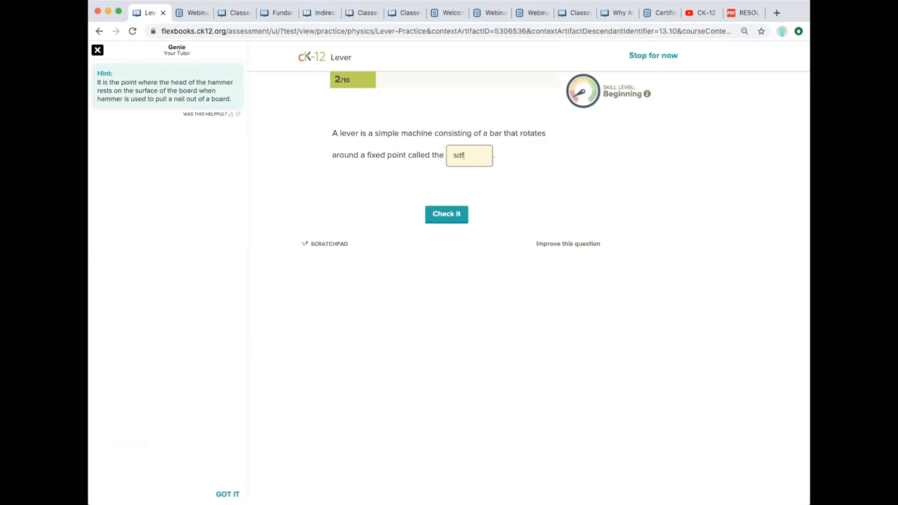
left_click(446, 213)
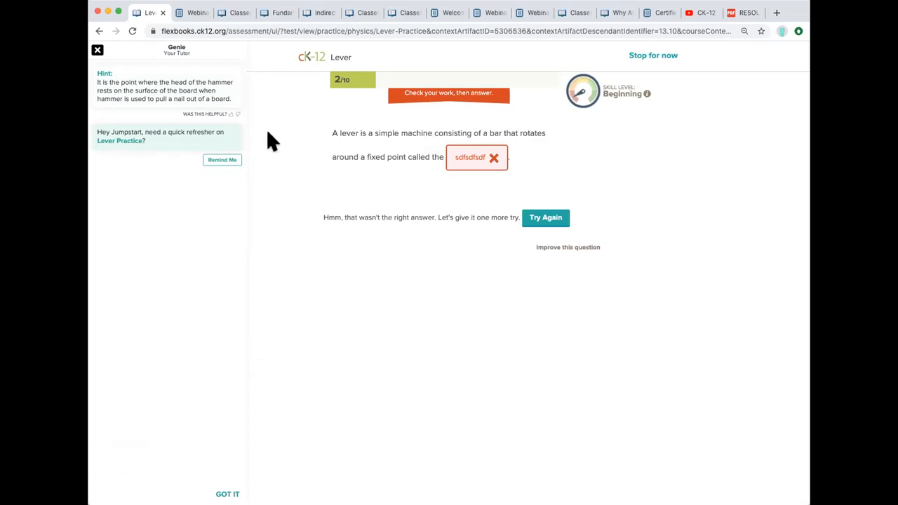
mouse_move(475, 109)
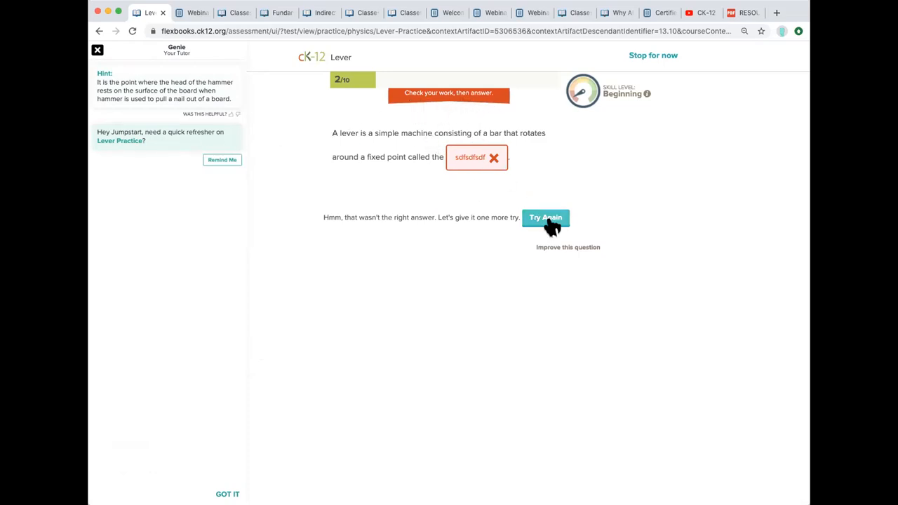
Retry with 'sdfdsf', get it marked wrong again, and move on to the next question.
left_click(546, 218)
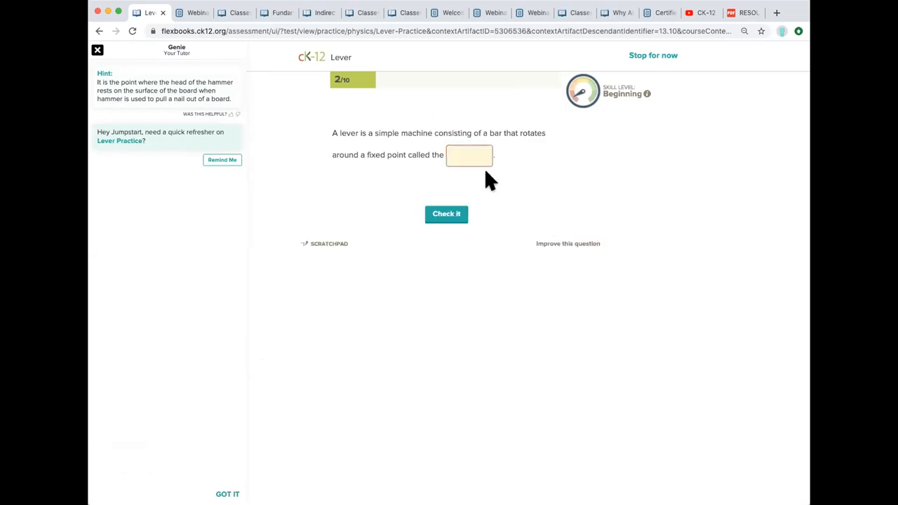
type("sdfdsf")
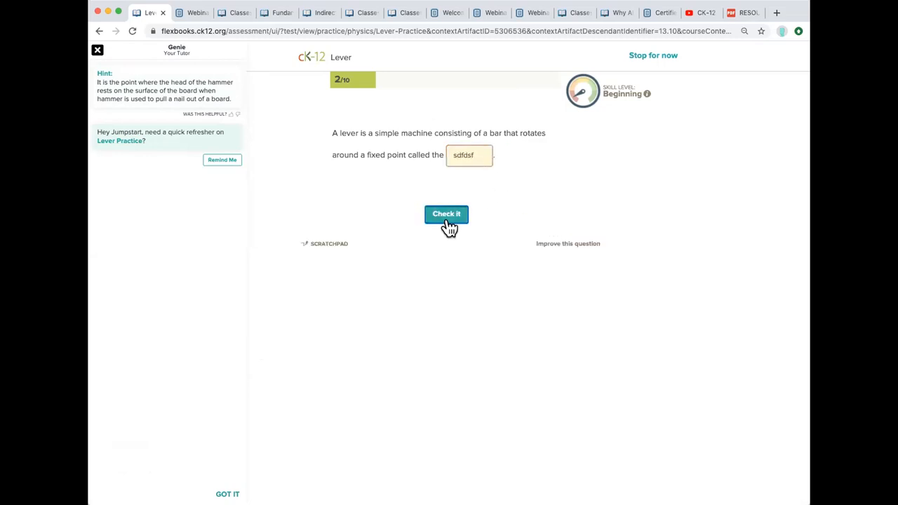
left_click(447, 213)
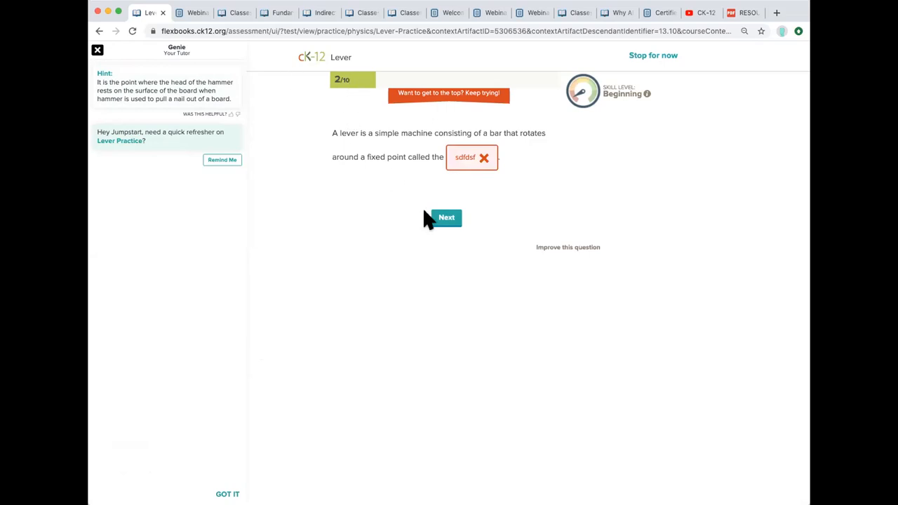
left_click(447, 217)
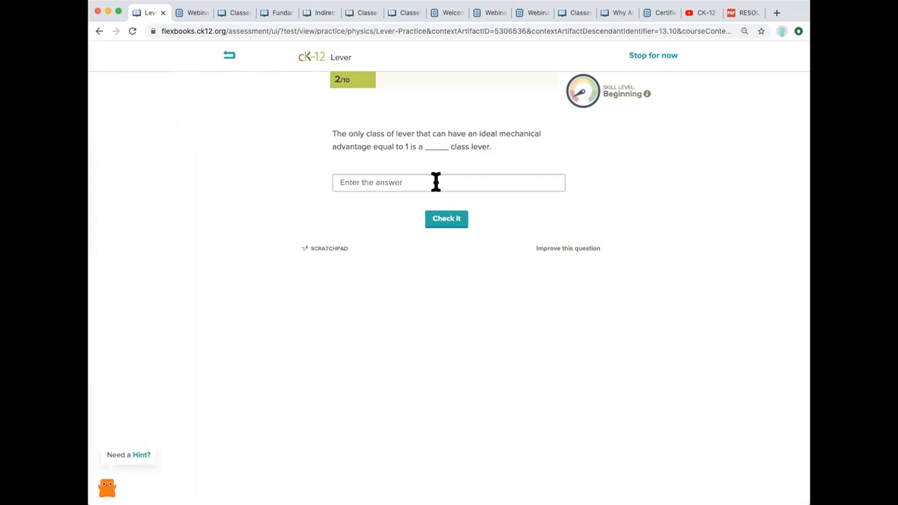
mouse_move(143, 460)
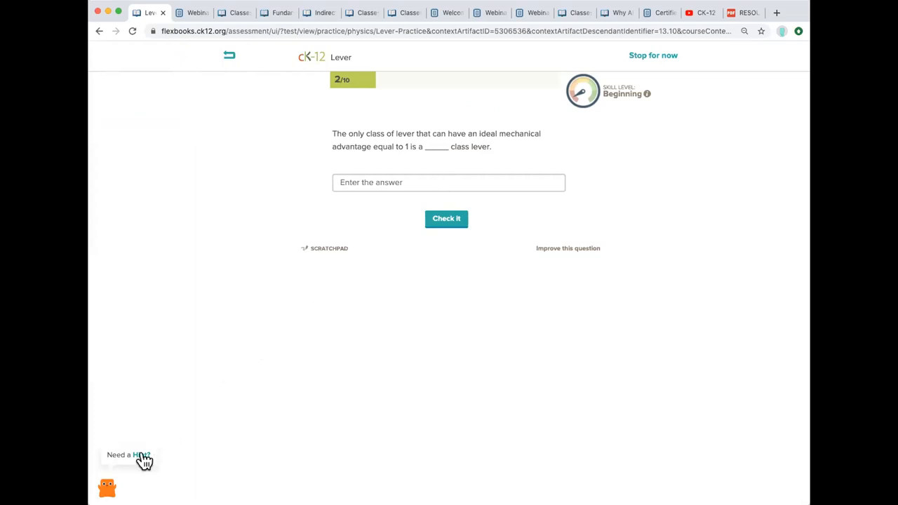
Reveal the scratchpad with the triangle sketch beneath the lever-class question.
left_click(329, 247)
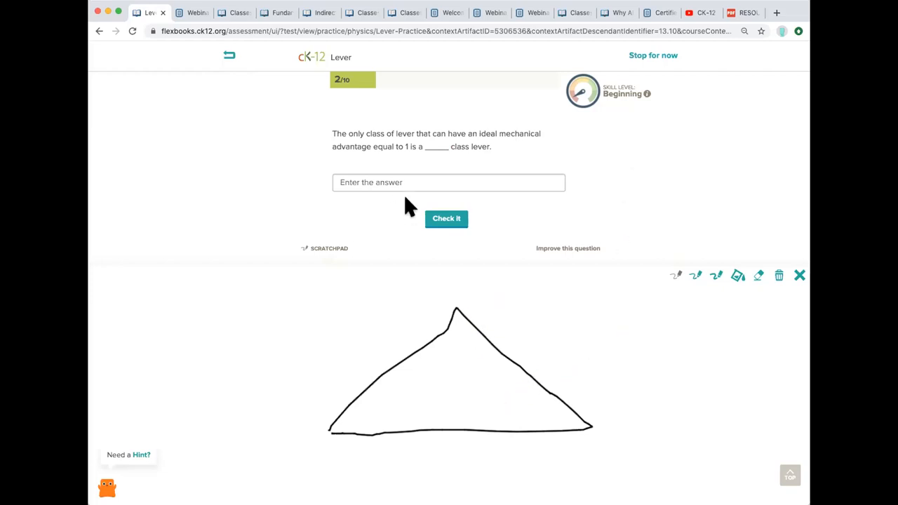
mouse_move(634, 109)
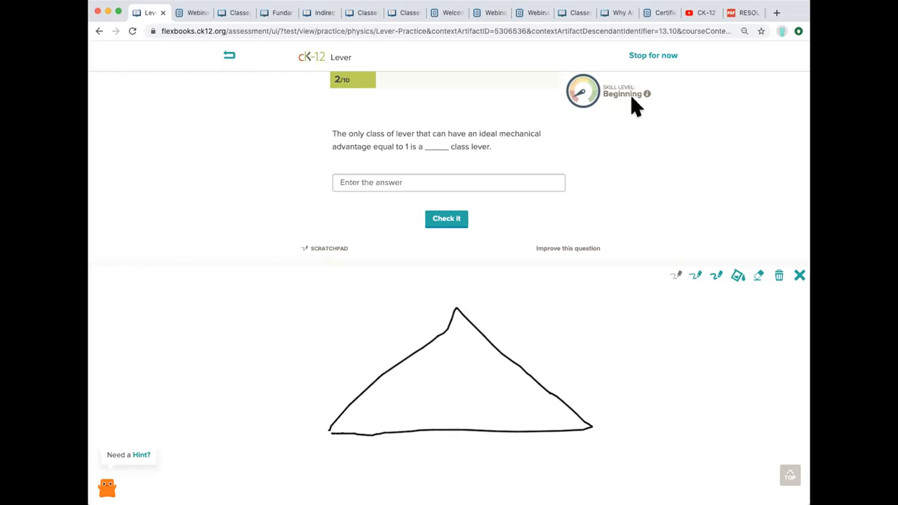
mouse_move(438, 123)
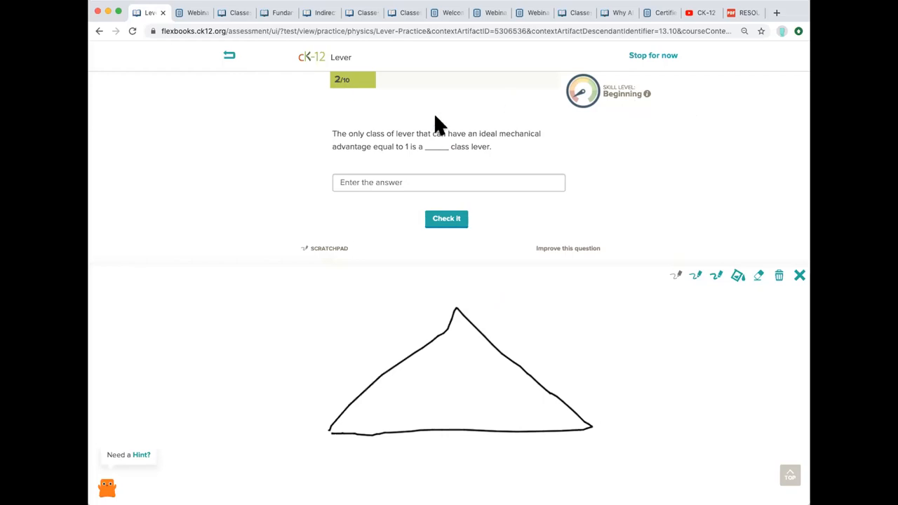
mouse_move(351, 98)
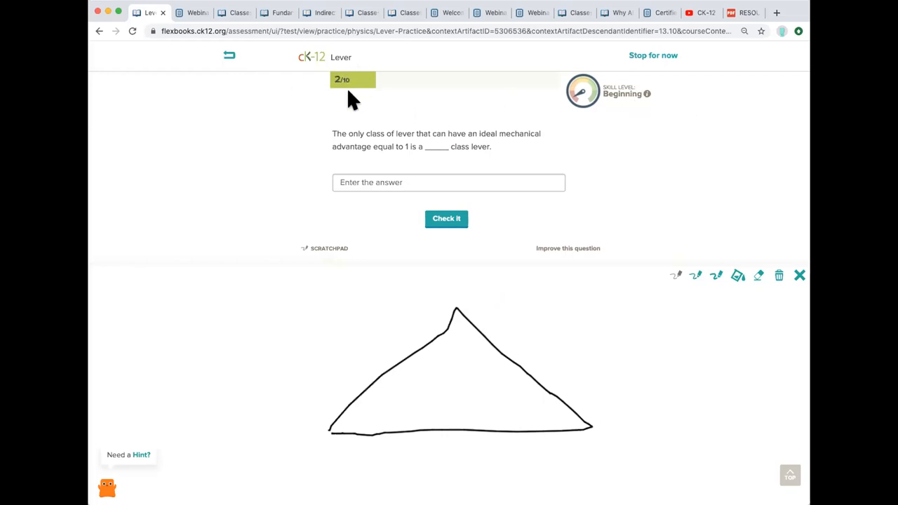
mouse_move(630, 109)
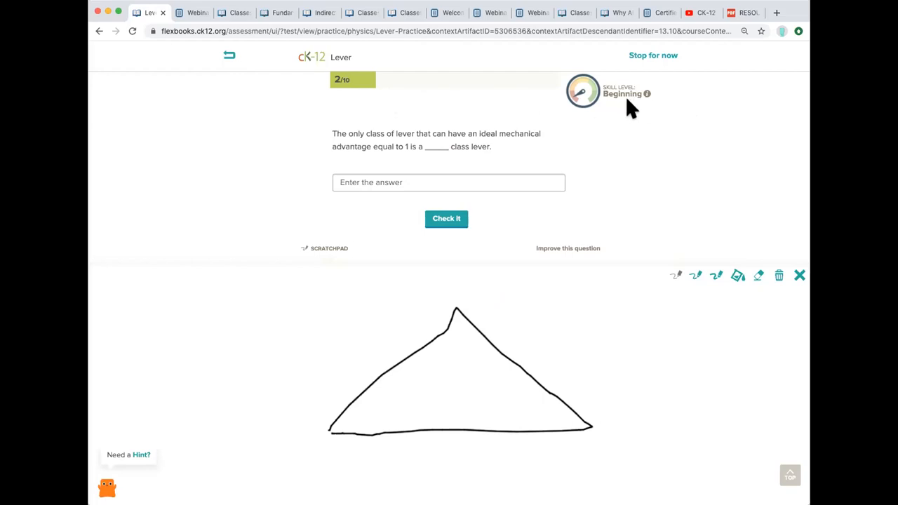
mouse_move(646, 95)
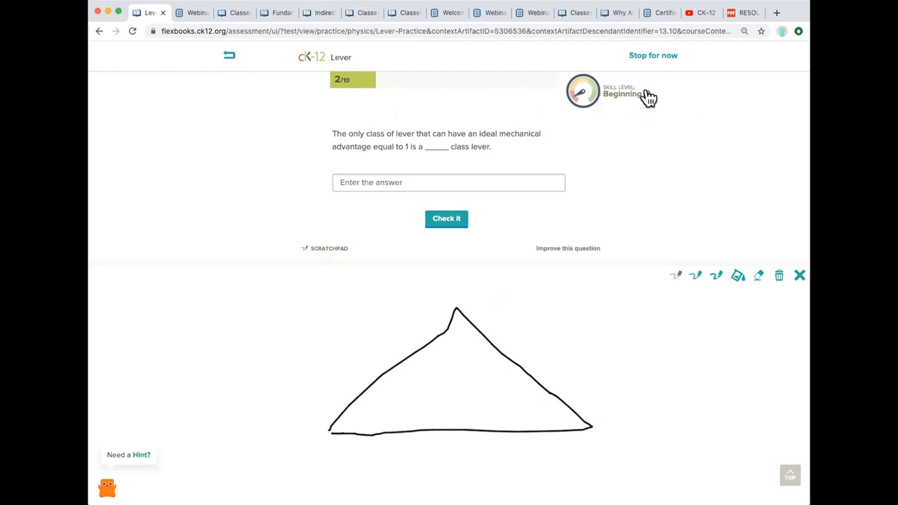
left_click(582, 91)
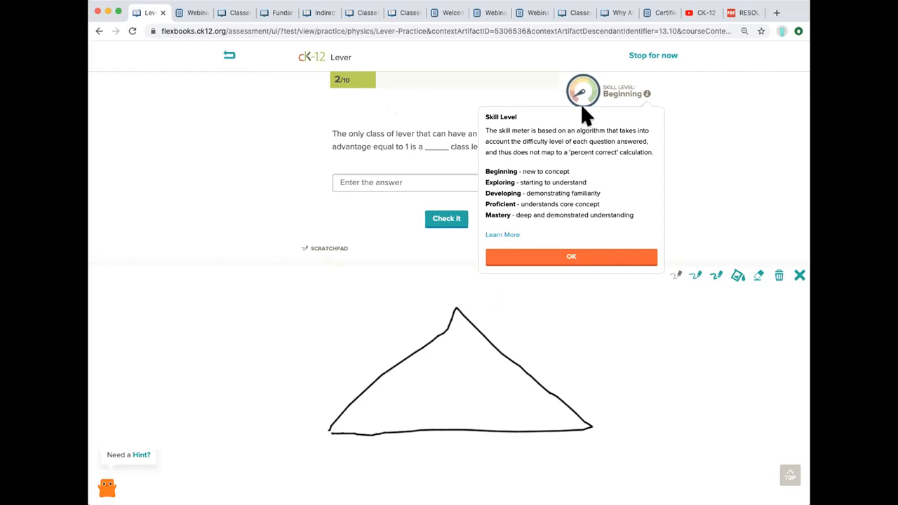
mouse_move(592, 109)
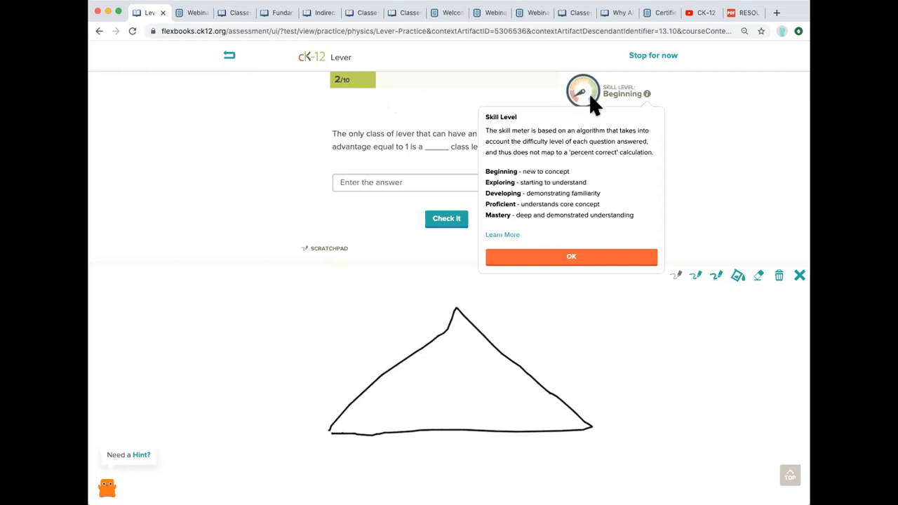
mouse_move(595, 109)
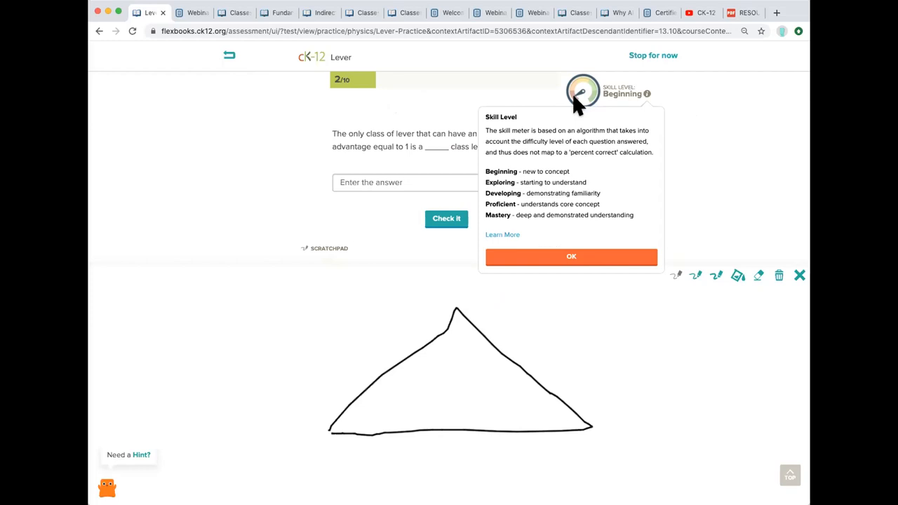
mouse_move(525, 181)
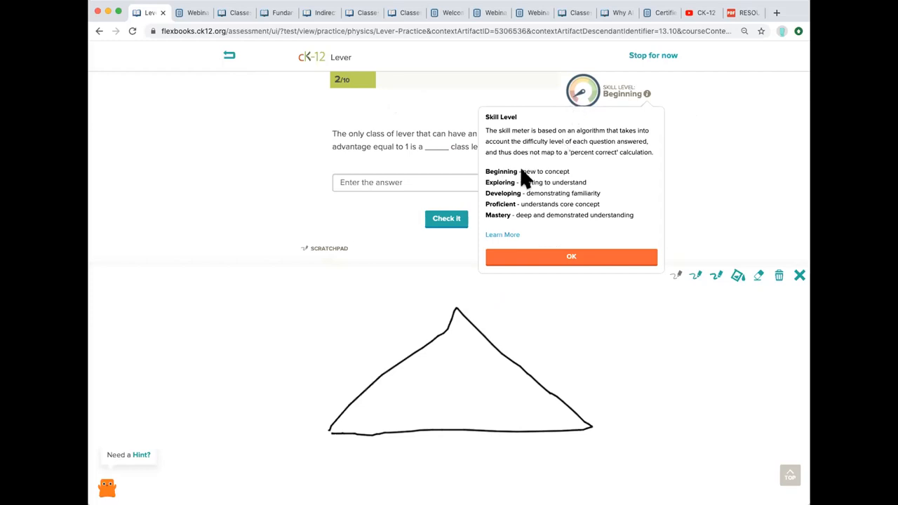
mouse_move(559, 147)
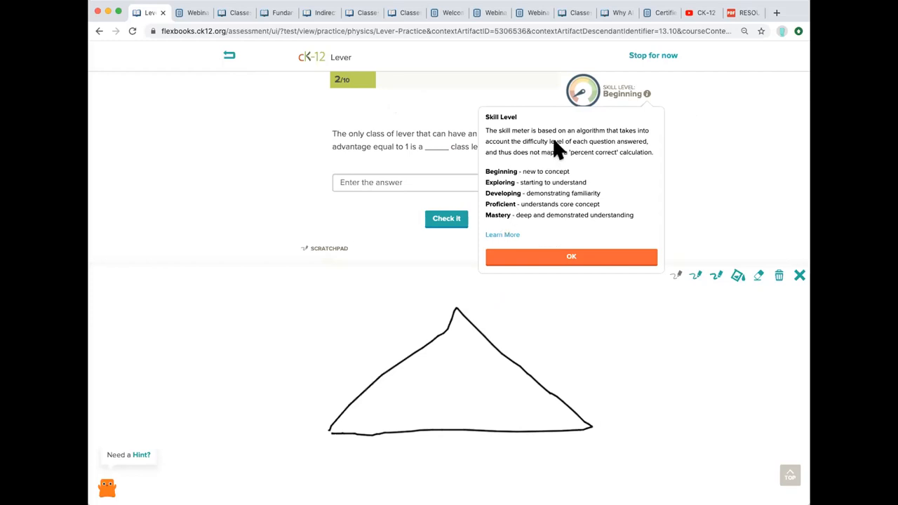
mouse_move(550, 250)
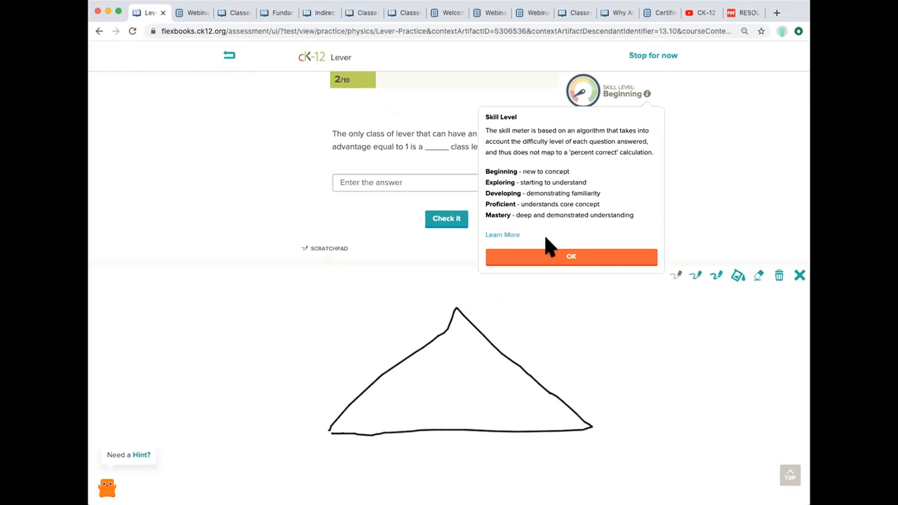
left_click(572, 255)
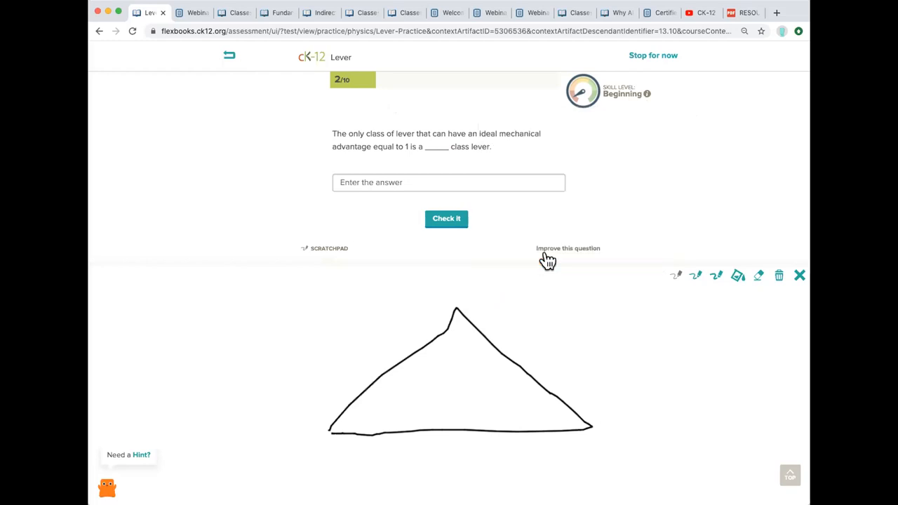
mouse_move(672, 77)
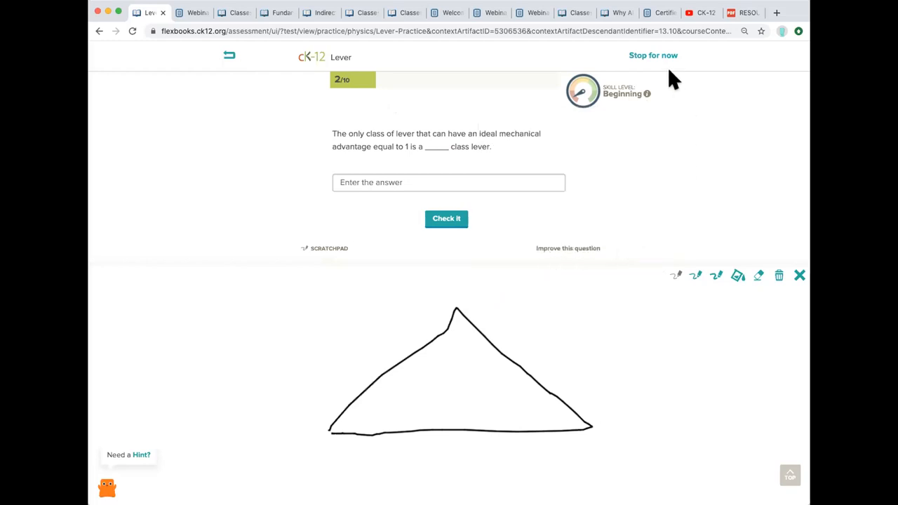
mouse_move(652, 57)
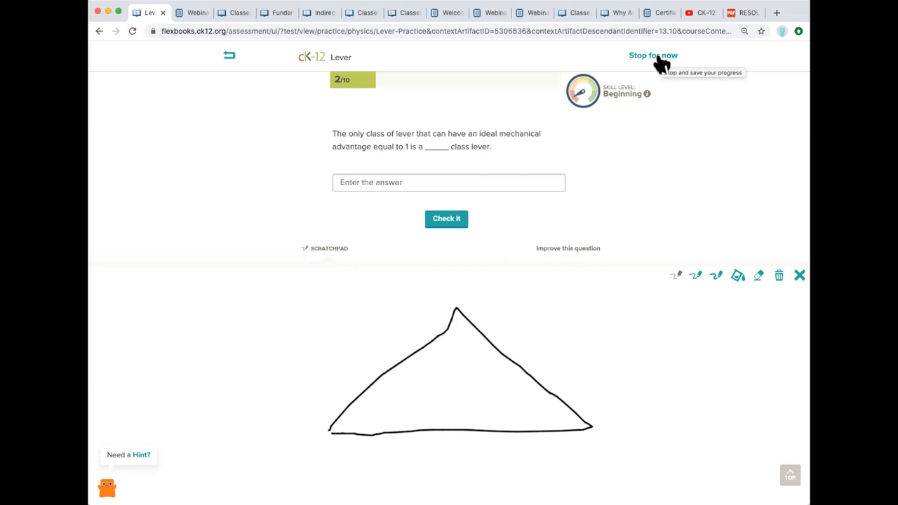
Stop the practice for now, saving progress and returning to the 13.10 Lever lesson.
left_click(651, 57)
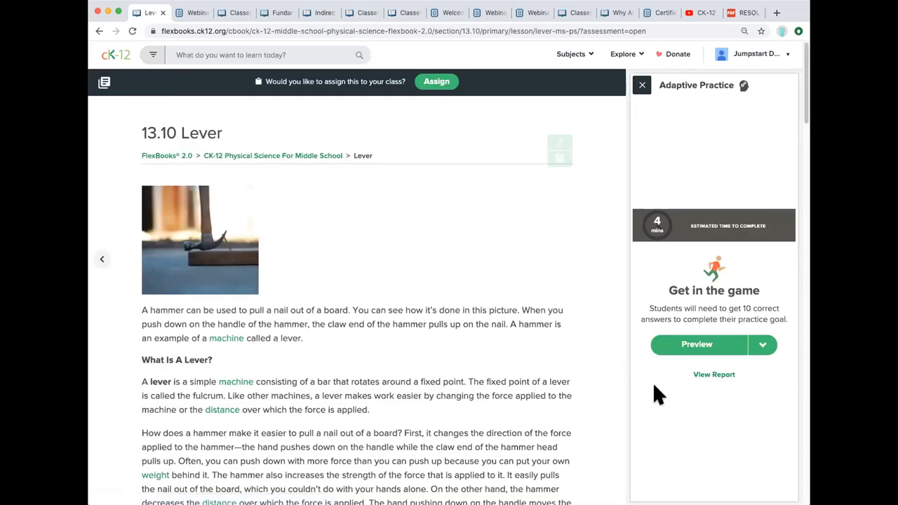
mouse_move(713, 374)
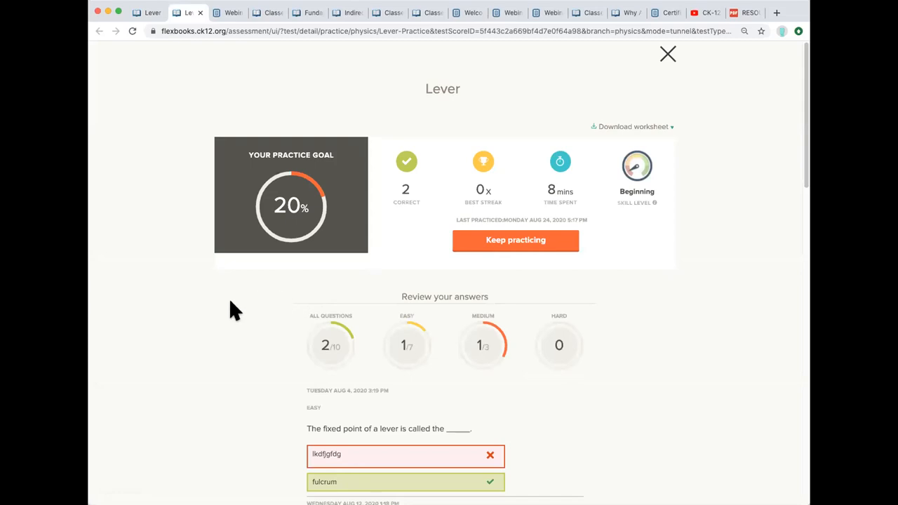
scroll("down", 3)
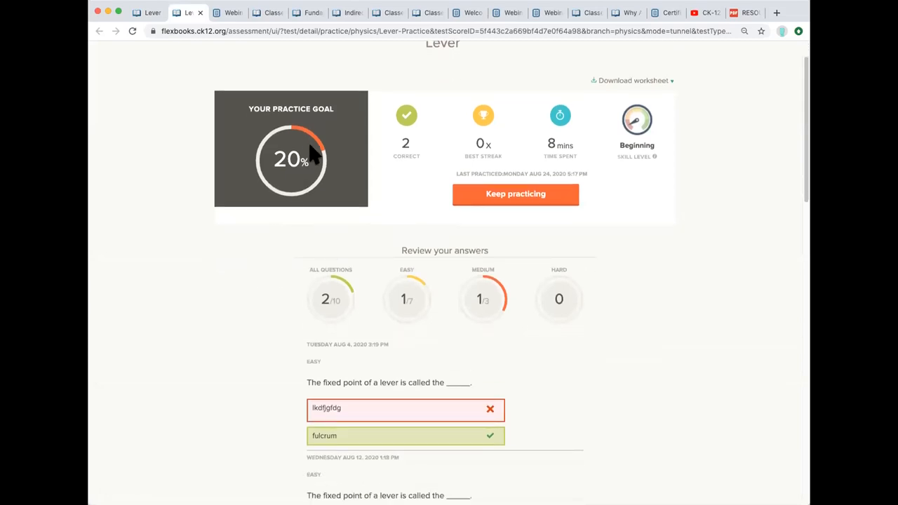
mouse_move(313, 147)
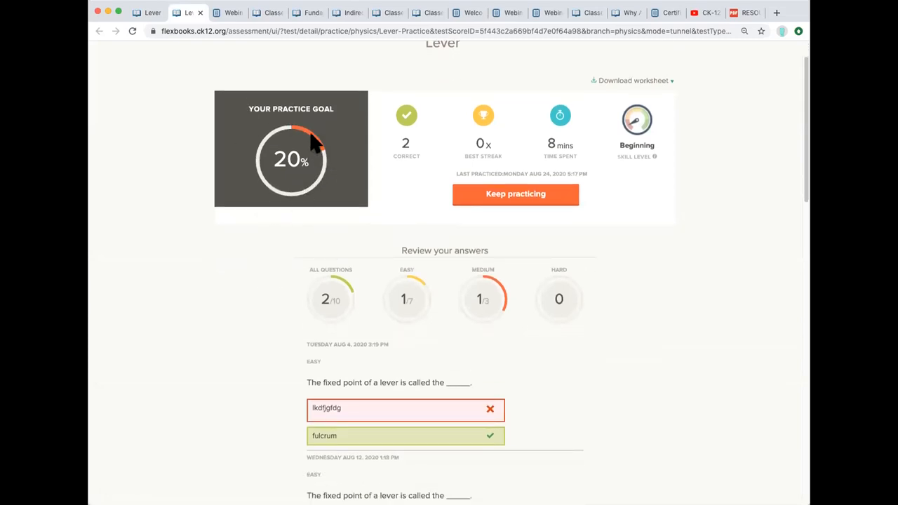
mouse_move(579, 152)
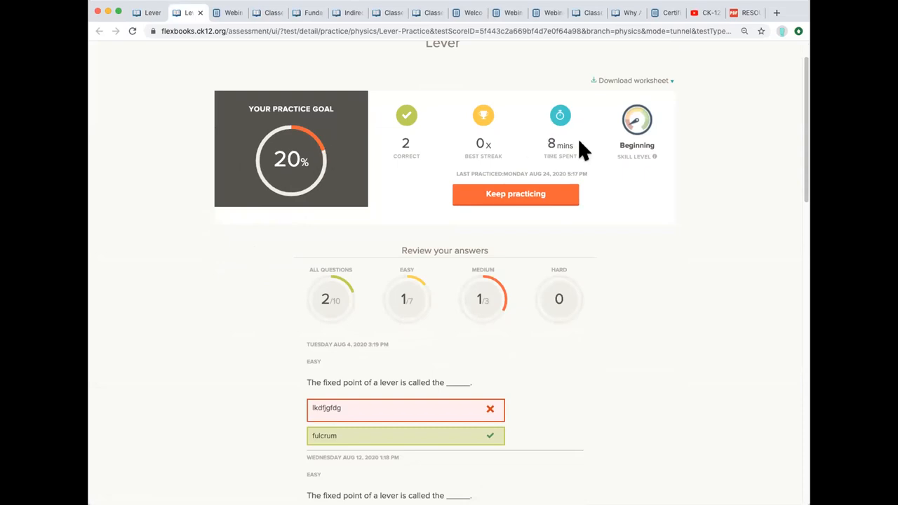
mouse_move(544, 182)
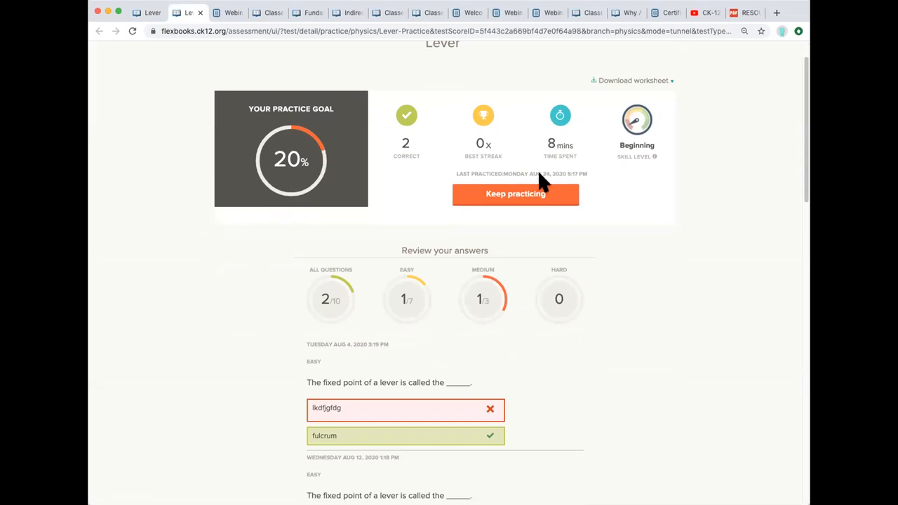
scroll("down", 3)
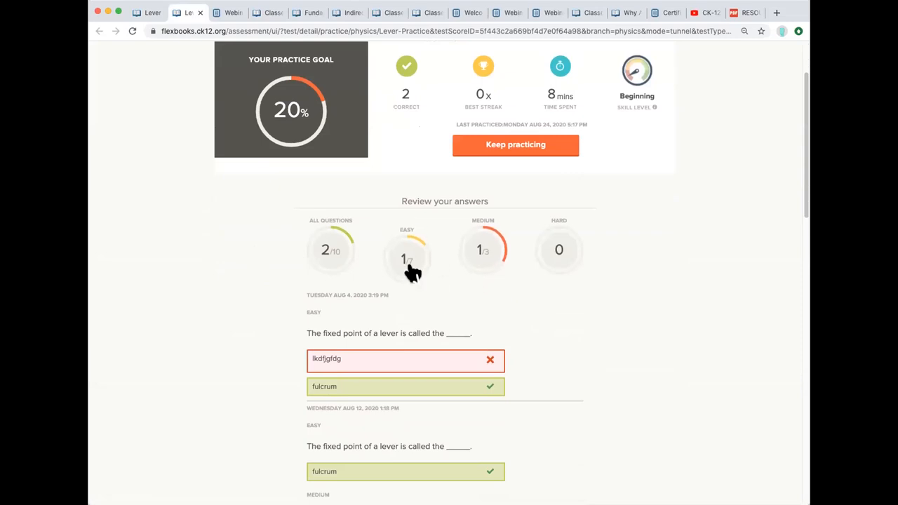
mouse_move(497, 274)
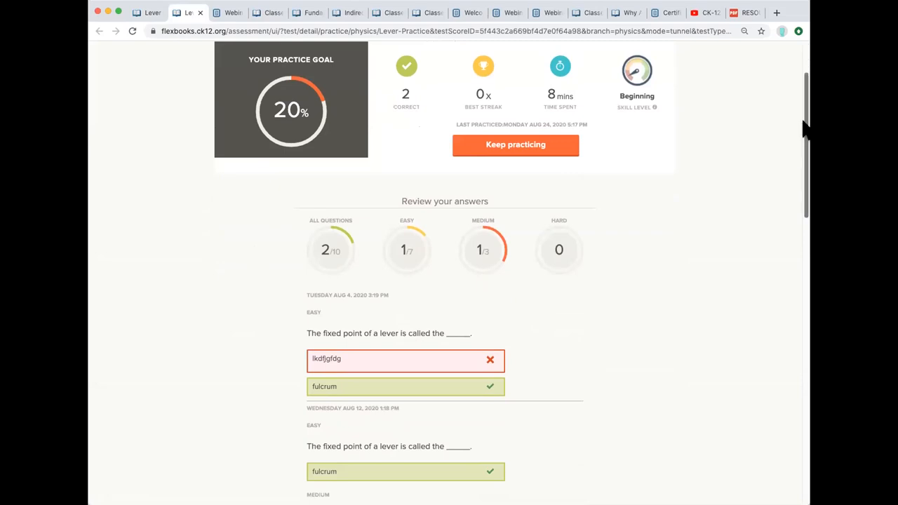
scroll("down", 3)
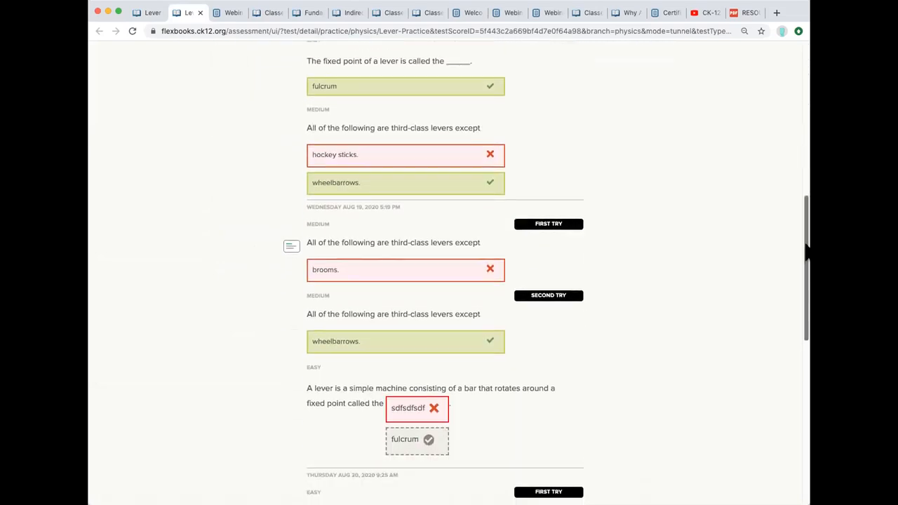
scroll("down", 3)
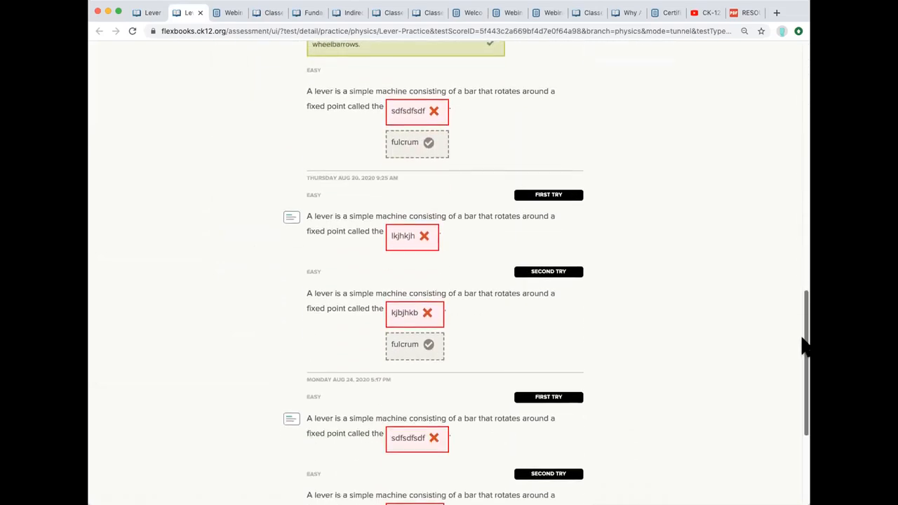
scroll("down", 3)
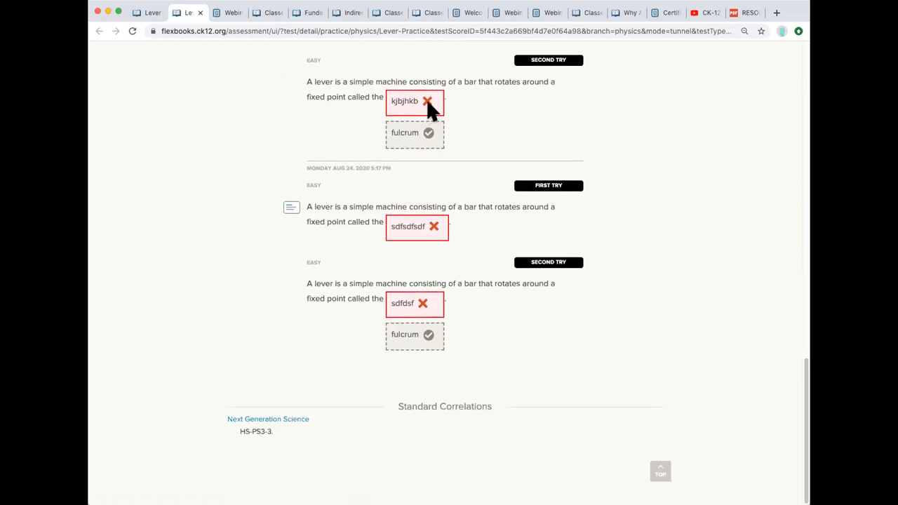
mouse_move(562, 77)
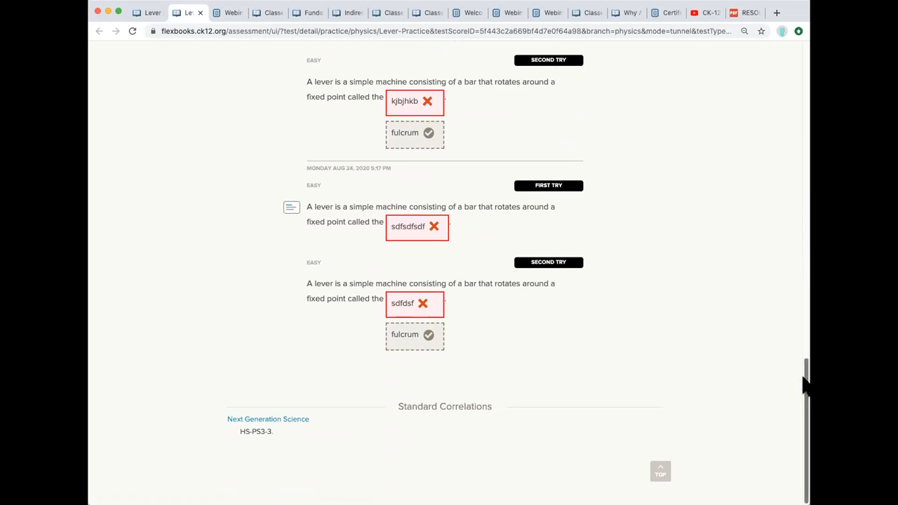
mouse_move(534, 196)
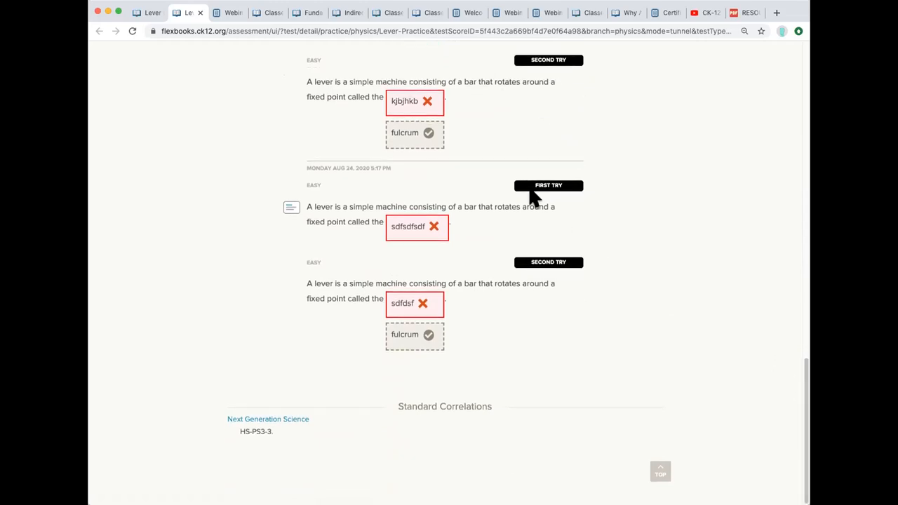
scroll("up", 3)
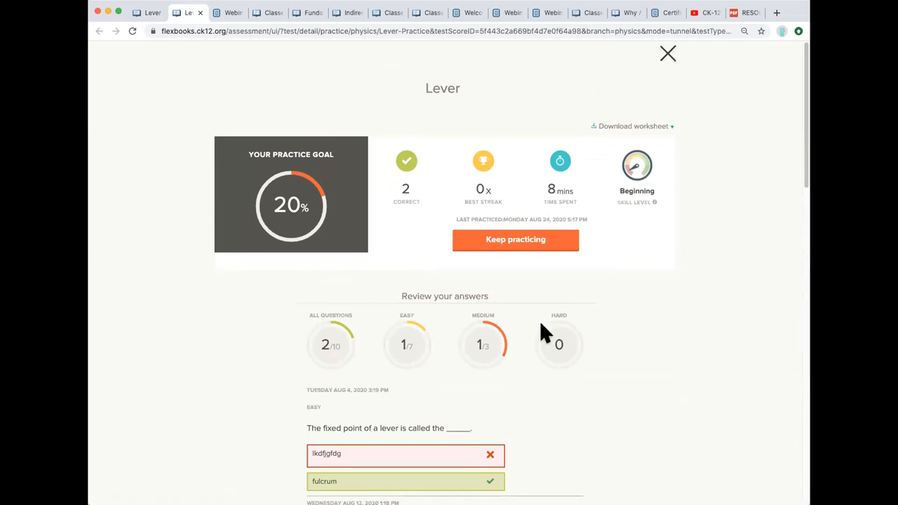
mouse_move(590, 356)
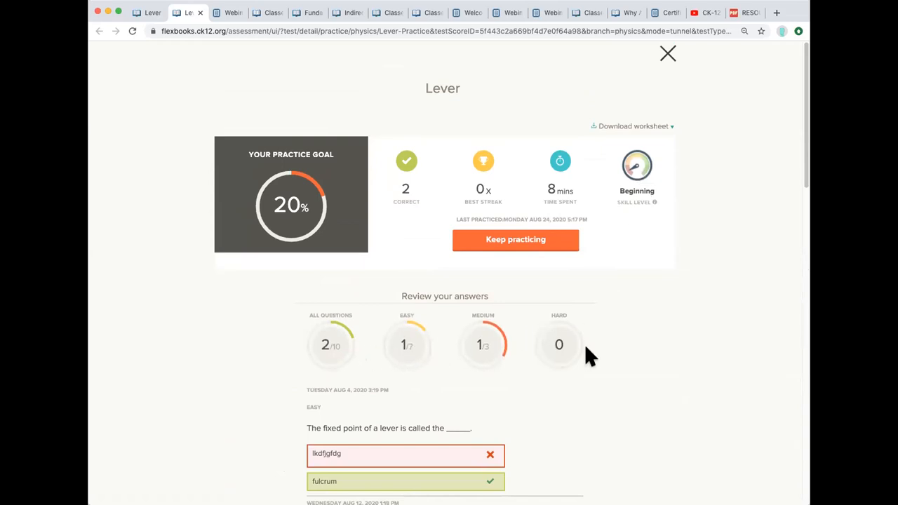
mouse_move(522, 354)
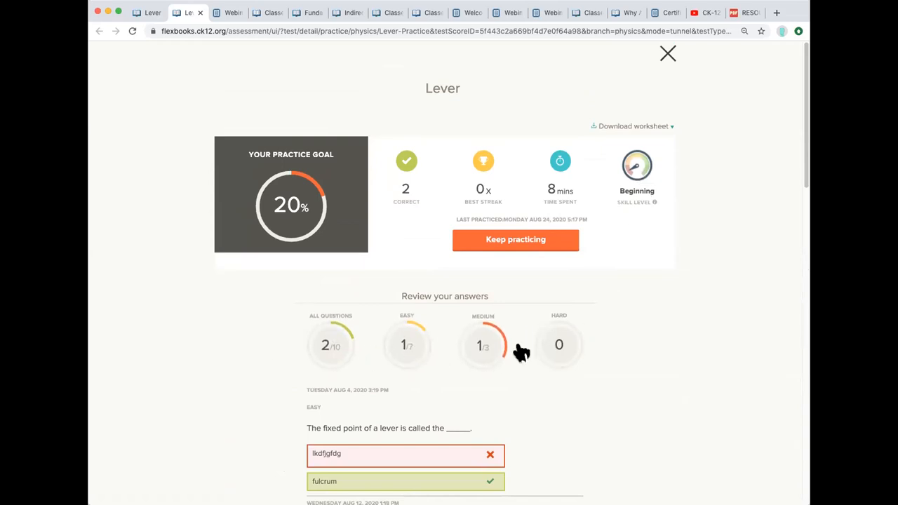
mouse_move(668, 59)
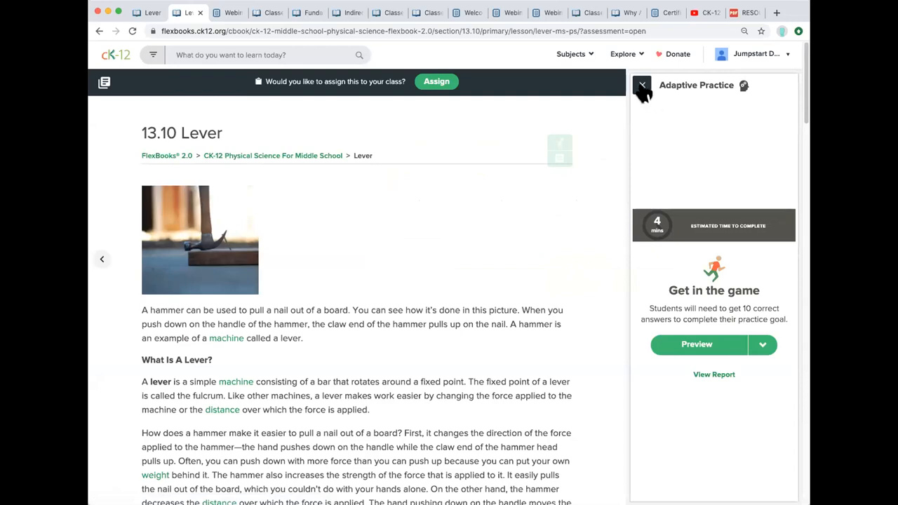
Close the Adaptive Practice panel and scroll the lesson down to the see-saw simulation.
left_click(643, 86)
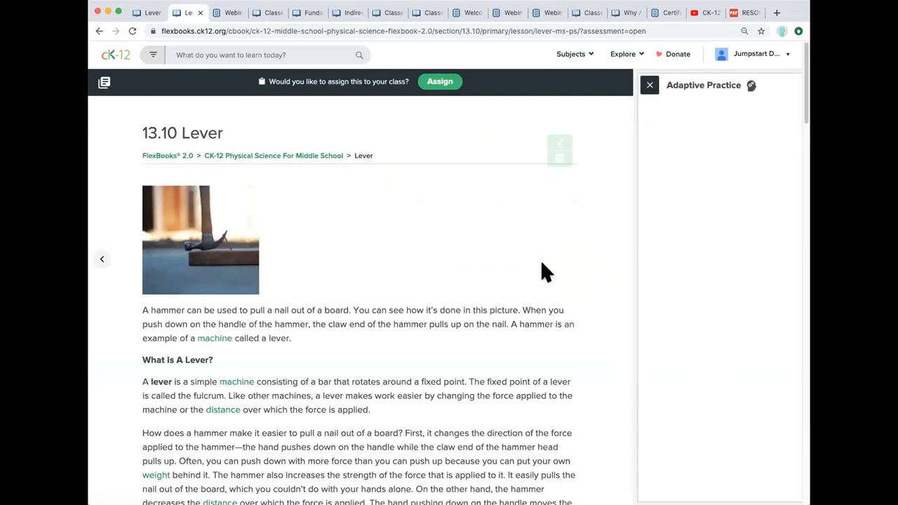
scroll("down", 3)
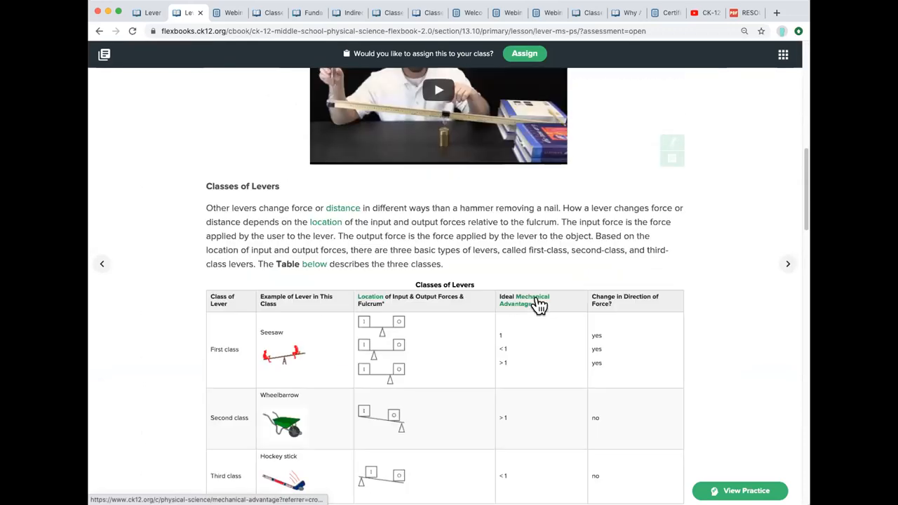
scroll("down", 3)
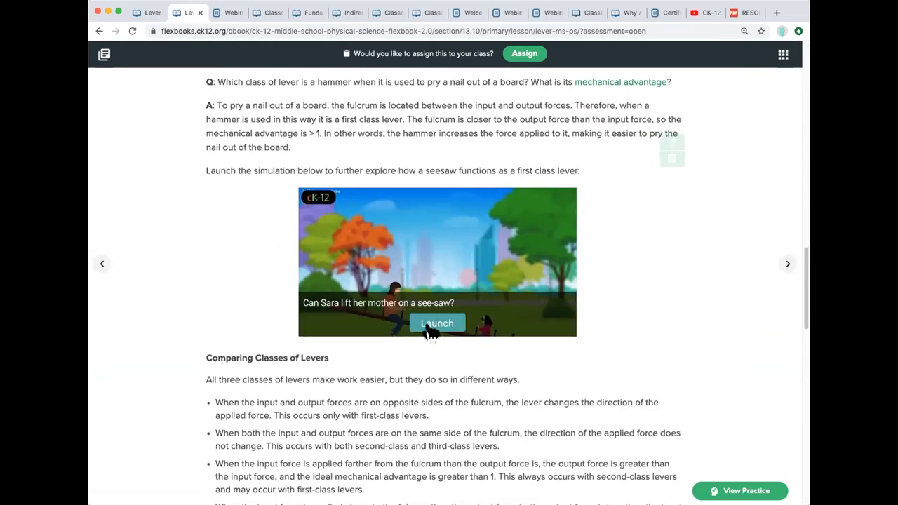
Launch the see-saw simulation and start it playing.
left_click(438, 323)
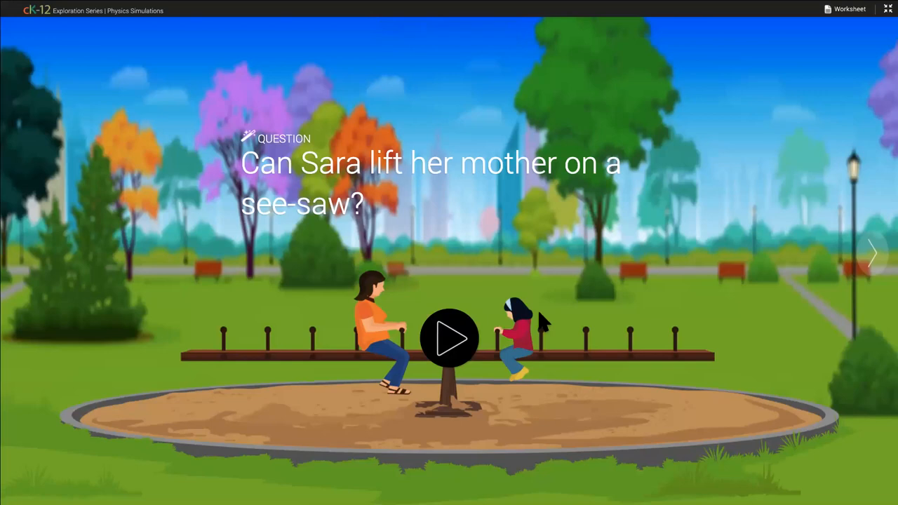
mouse_move(448, 343)
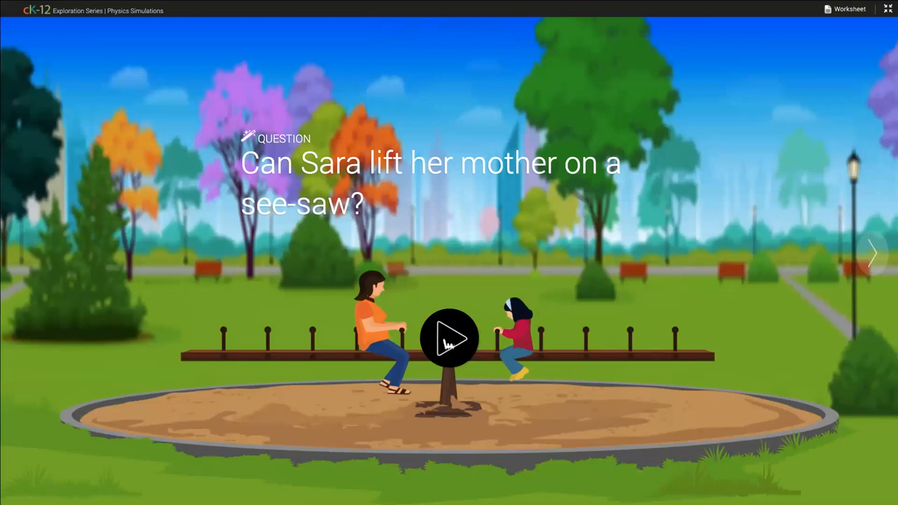
left_click(449, 337)
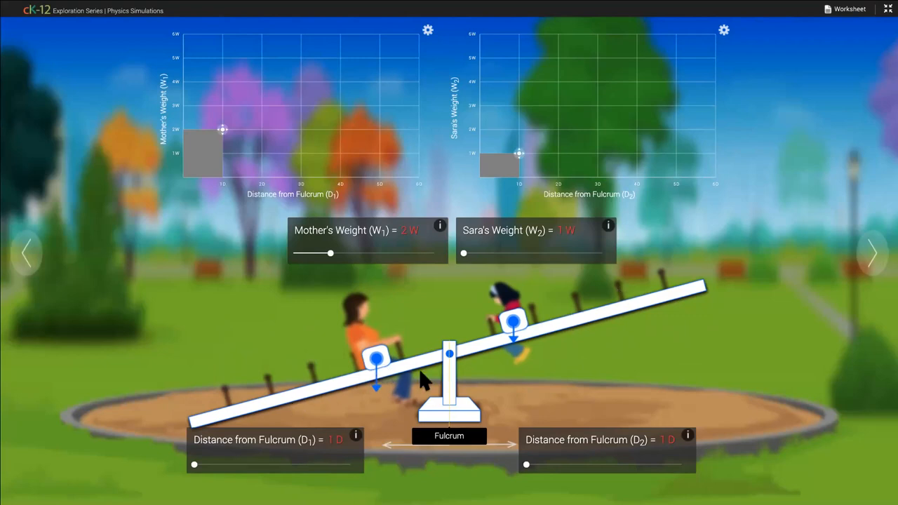
Raise the mother's distance and weight, then Sara's weight to 5W and her distance until her side tips down.
left_click_drag(193, 465, 226, 464)
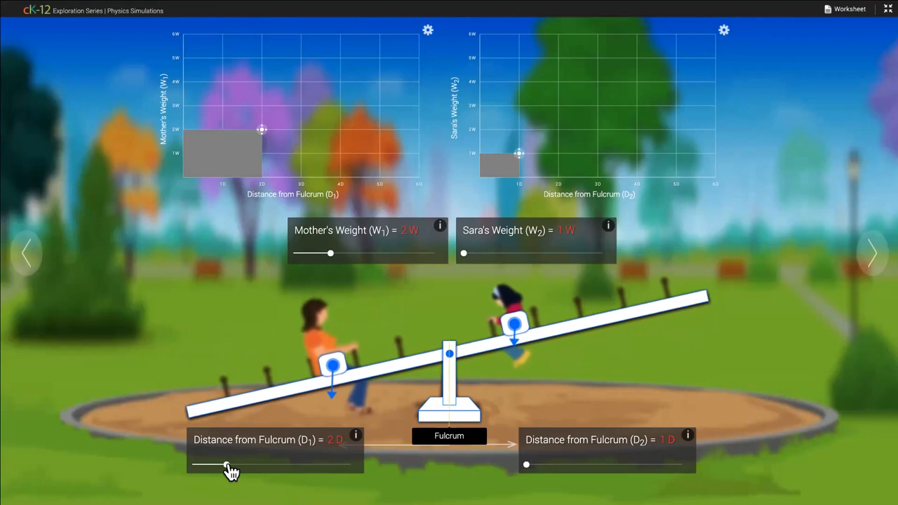
left_click_drag(228, 465, 275, 465)
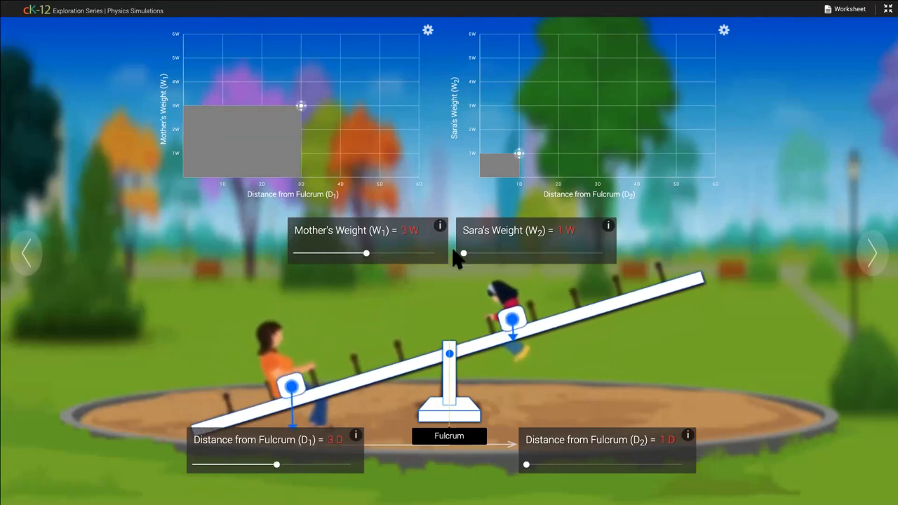
left_click_drag(463, 252, 502, 252)
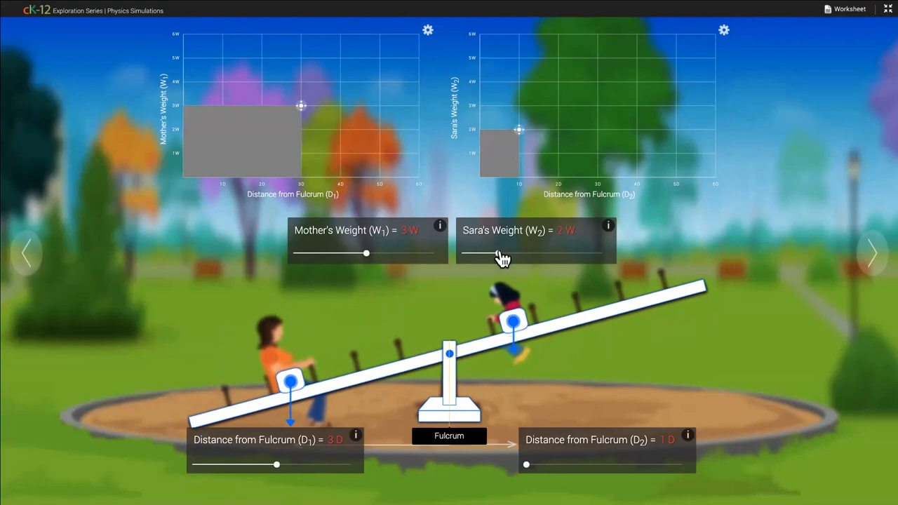
left_click_drag(491, 253, 600, 253)
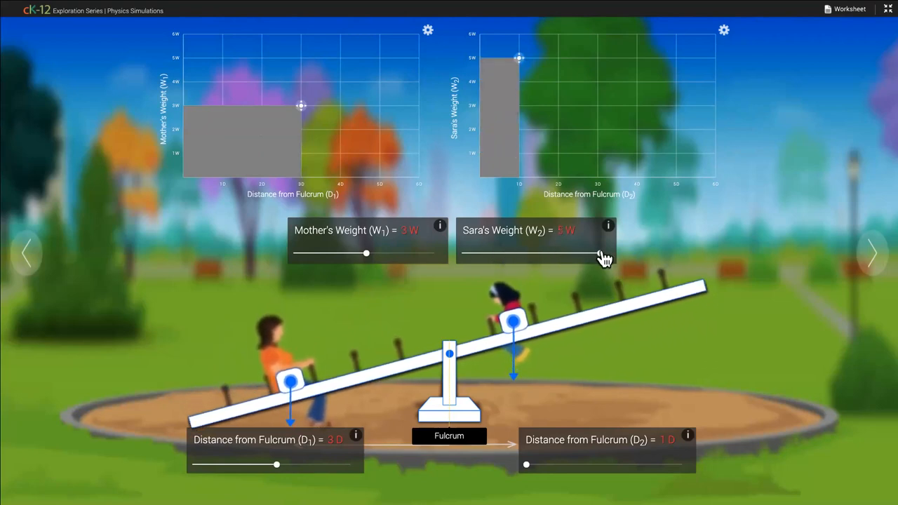
left_click_drag(526, 464, 615, 464)
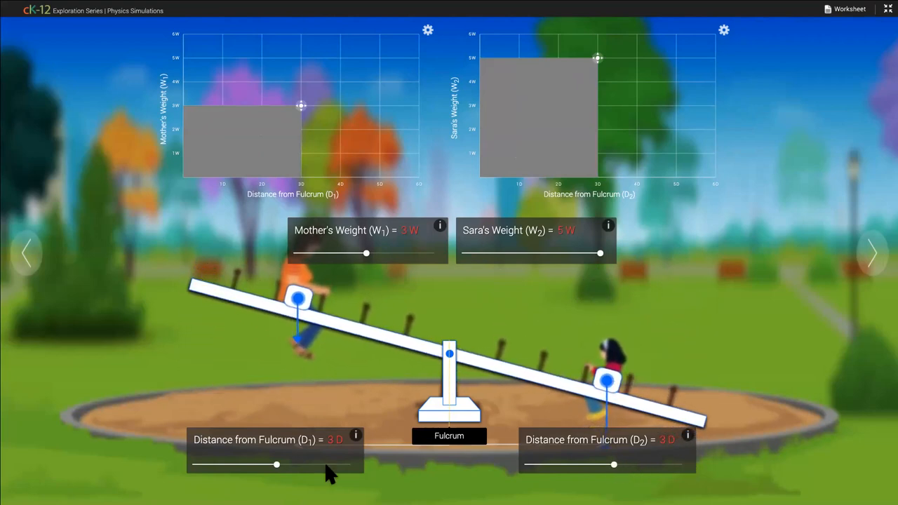
mouse_move(548, 312)
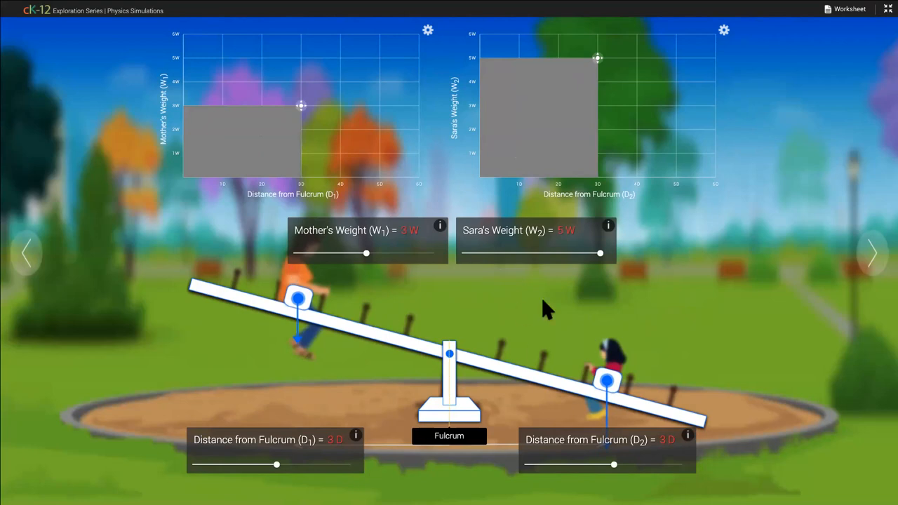
mouse_move(867, 259)
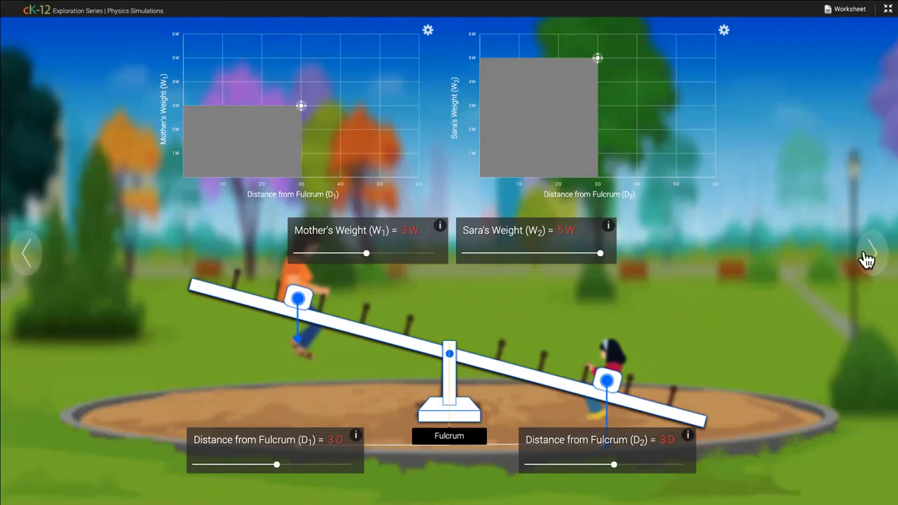
Go on to the simulation's questions, look through the See-Saw worksheet, and close it.
left_click(850, 9)
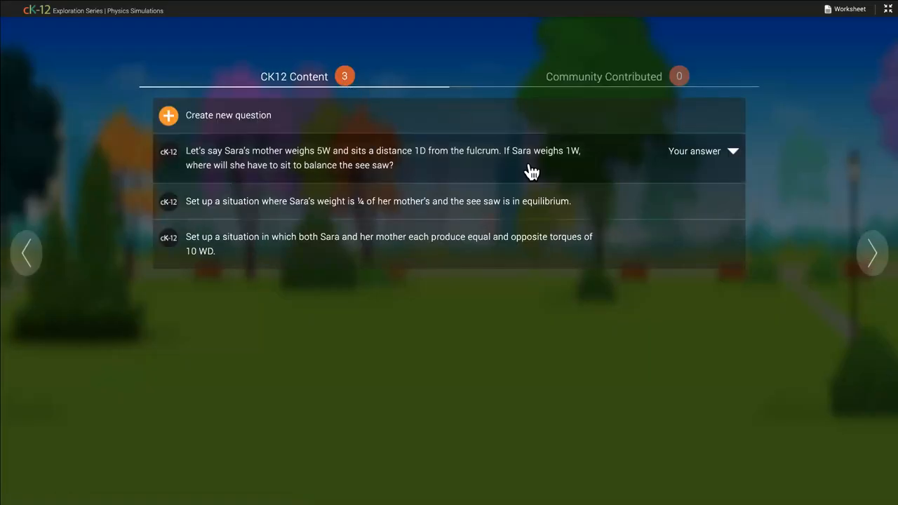
mouse_move(835, 14)
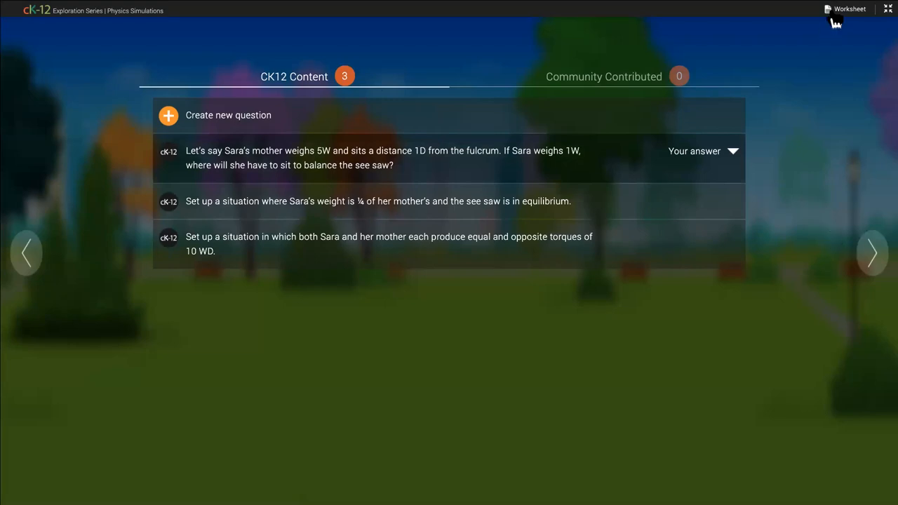
left_click(845, 8)
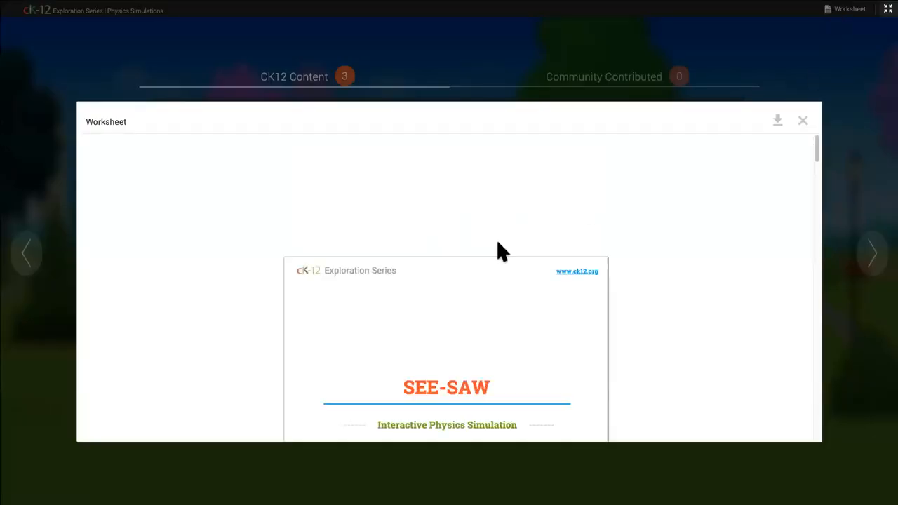
scroll("down", 3)
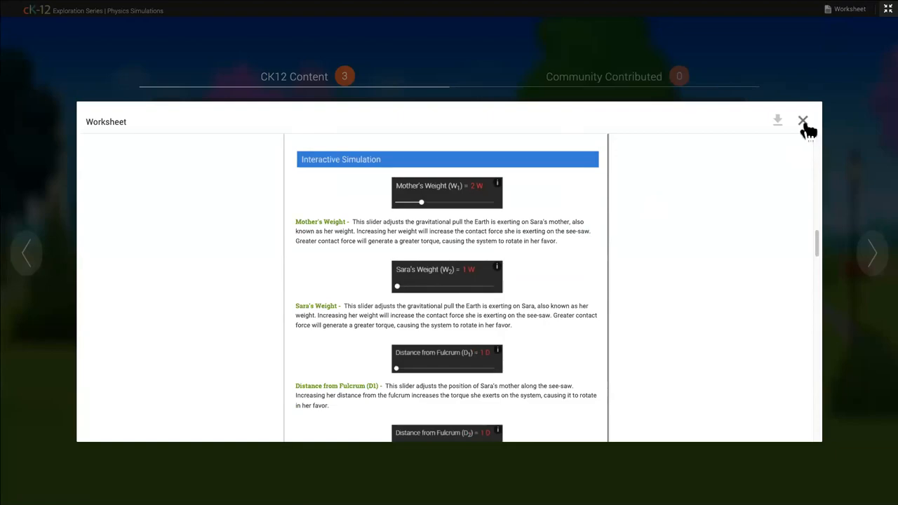
left_click(802, 120)
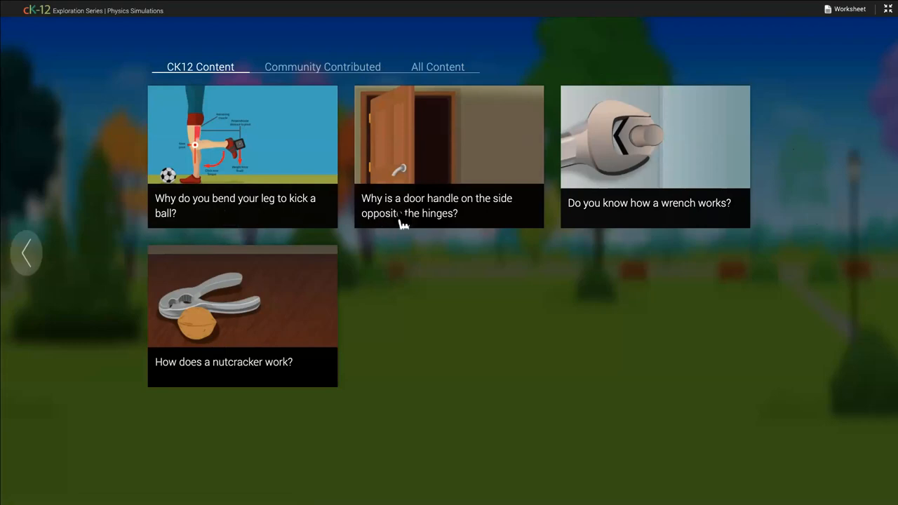
mouse_move(511, 311)
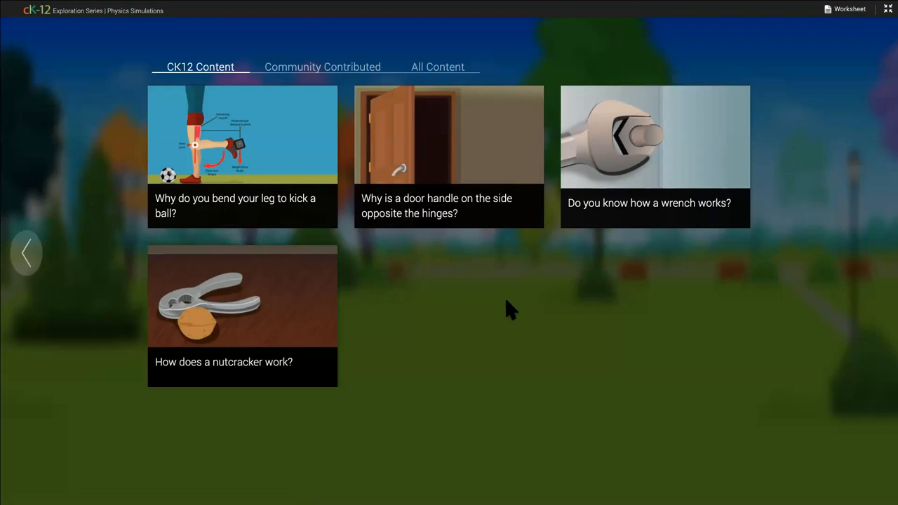
mouse_move(281, 218)
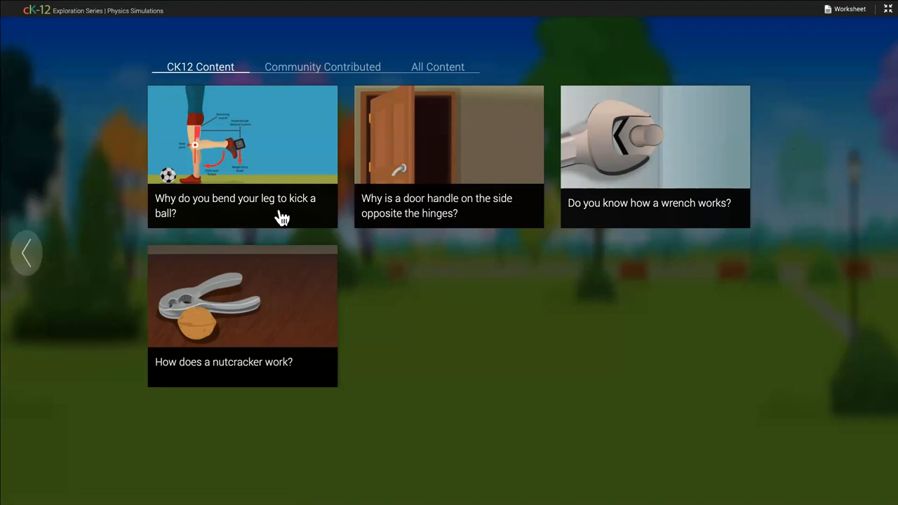
mouse_move(286, 387)
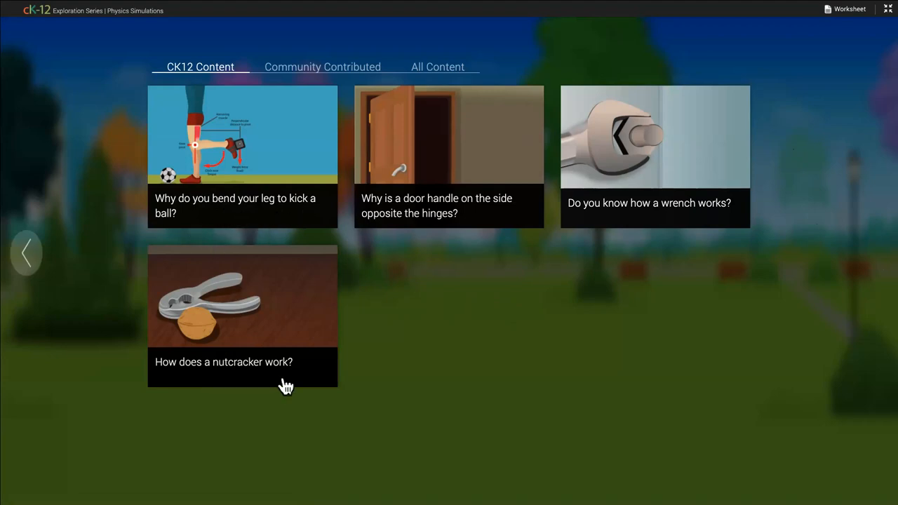
mouse_move(358, 281)
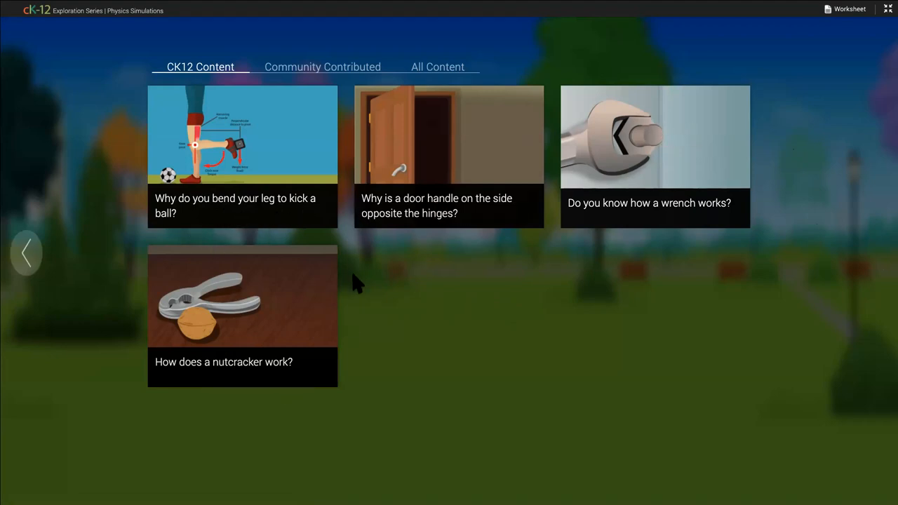
mouse_move(646, 172)
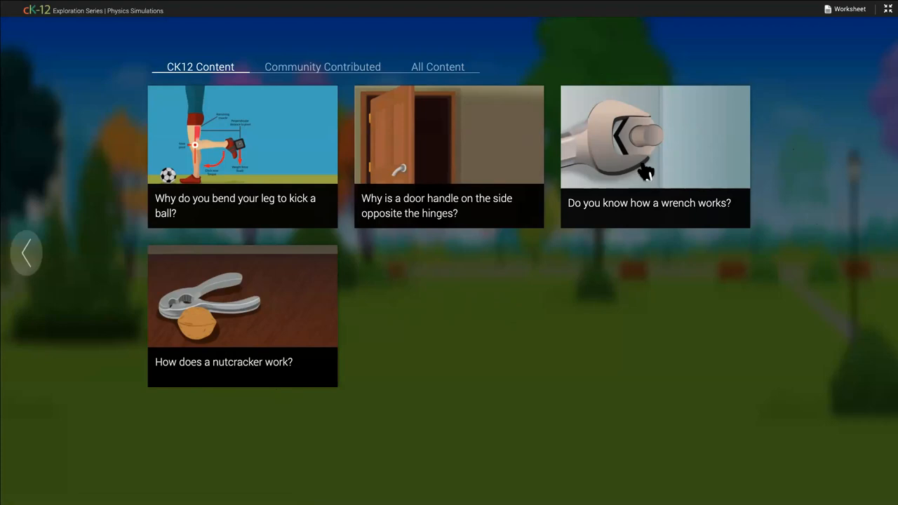
mouse_move(881, 21)
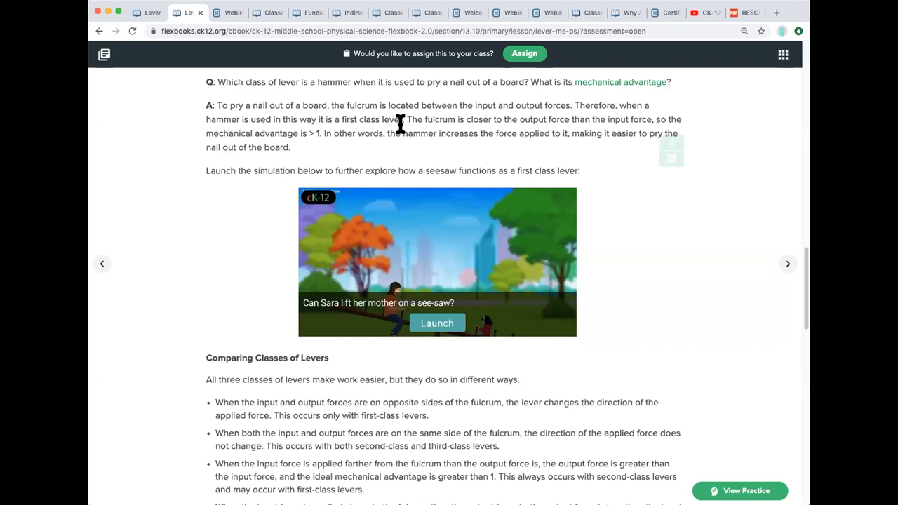
mouse_move(541, 294)
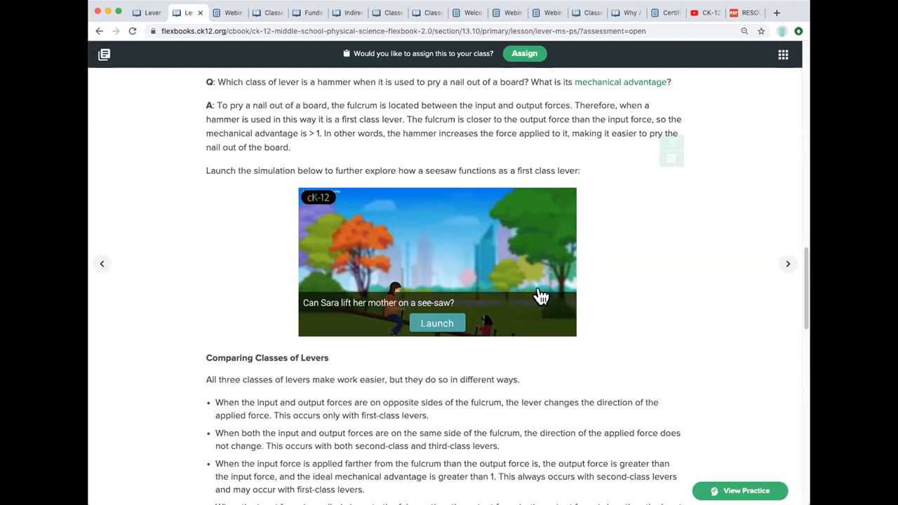
Scroll the Levers lesson to the PLIX arm-lever interactive card.
scroll("up", 3)
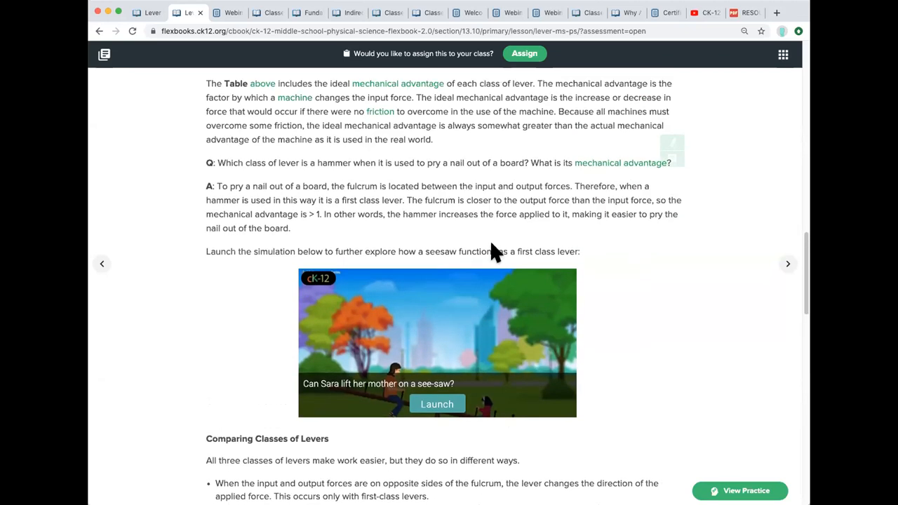
scroll("down", 3)
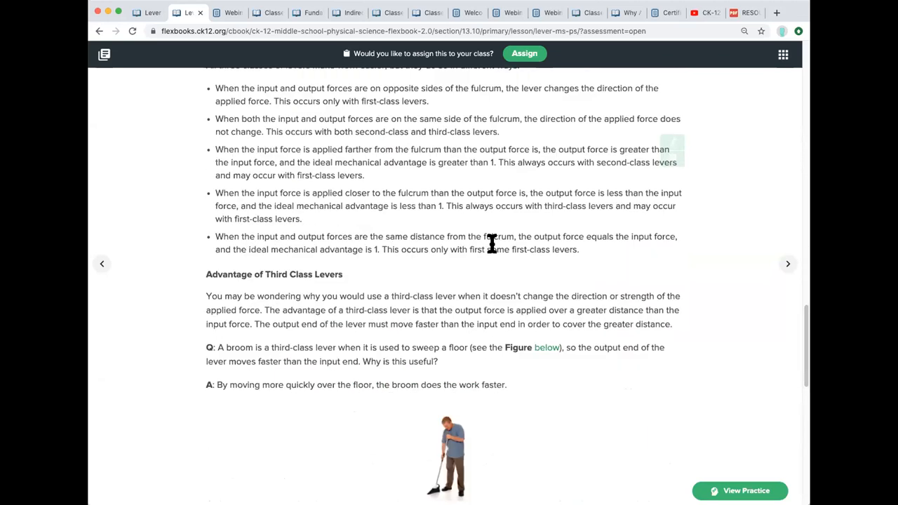
scroll("down", 3)
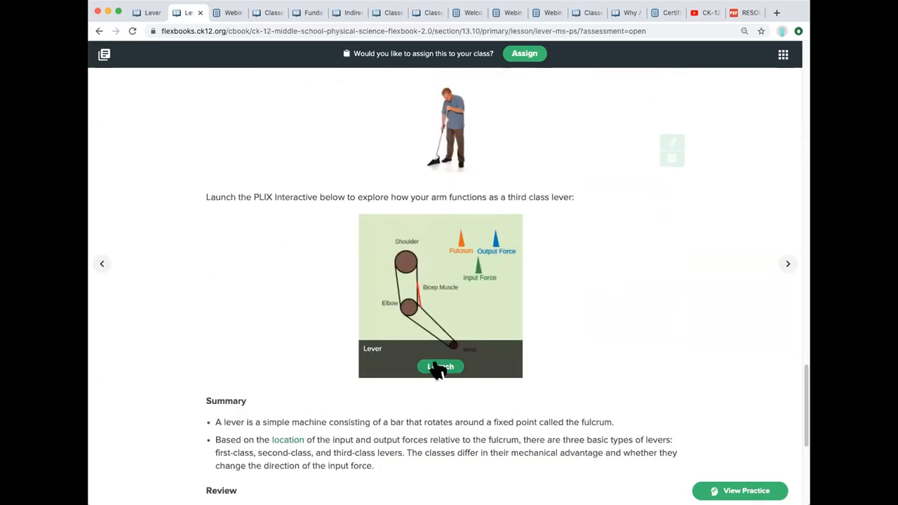
Launch the arm lever interactive, move the wrist and Input Force pointer, and start the challenge.
left_click(441, 367)
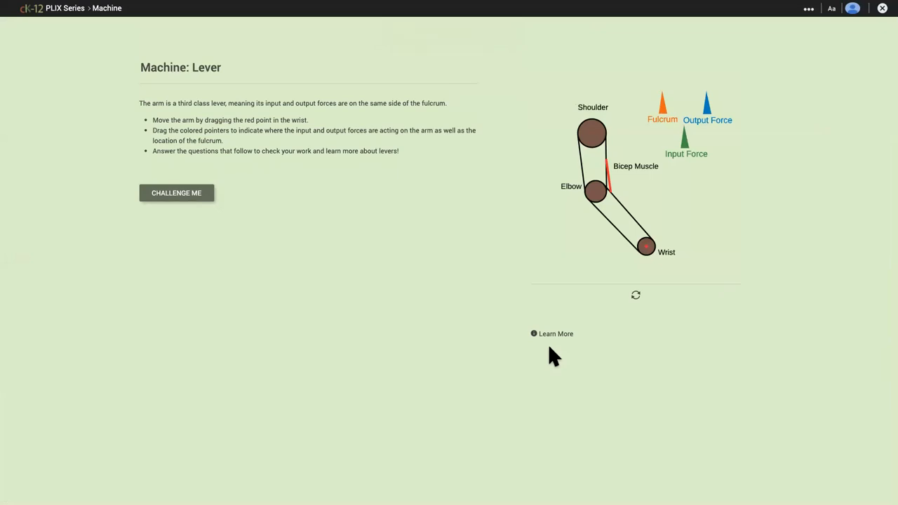
mouse_move(519, 283)
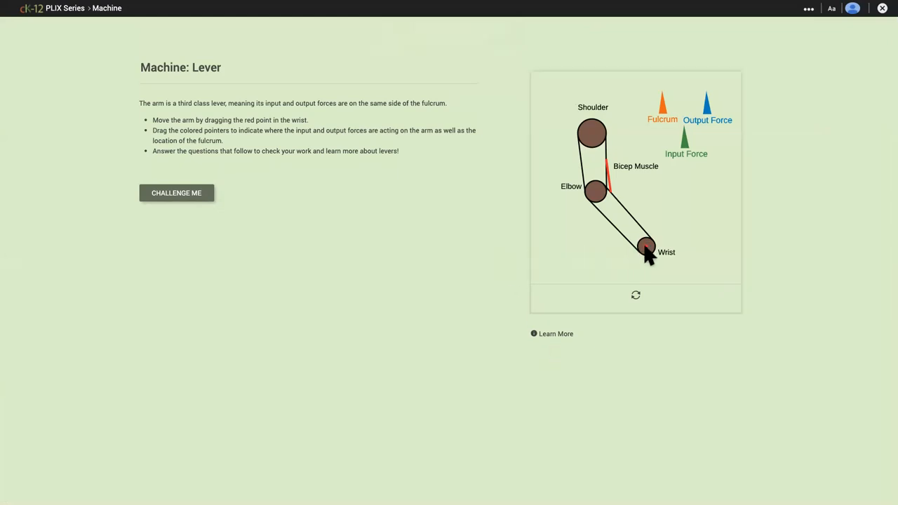
left_click_drag(646, 247, 657, 151)
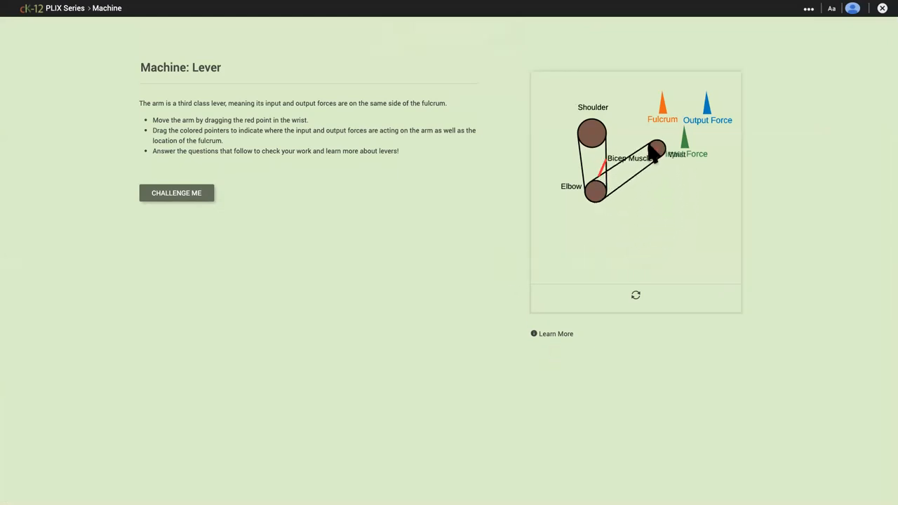
left_click_drag(657, 151, 643, 251)
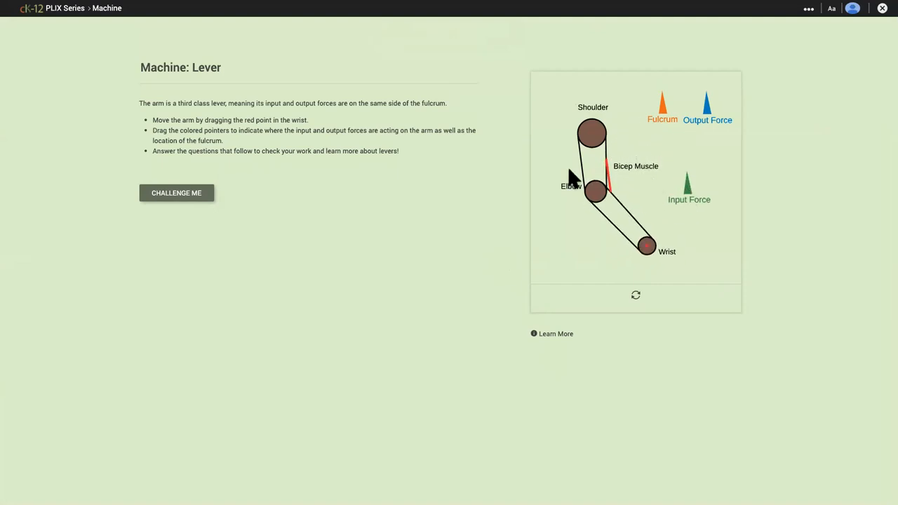
mouse_move(193, 211)
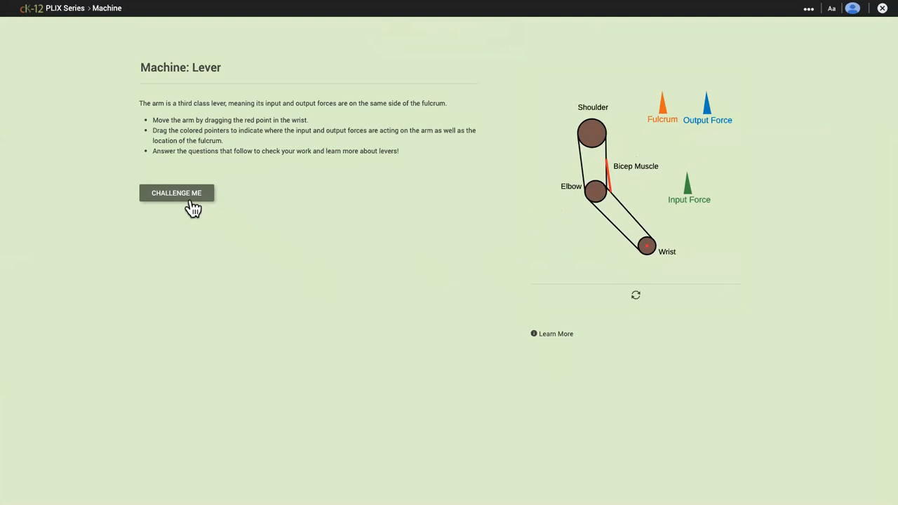
left_click(177, 194)
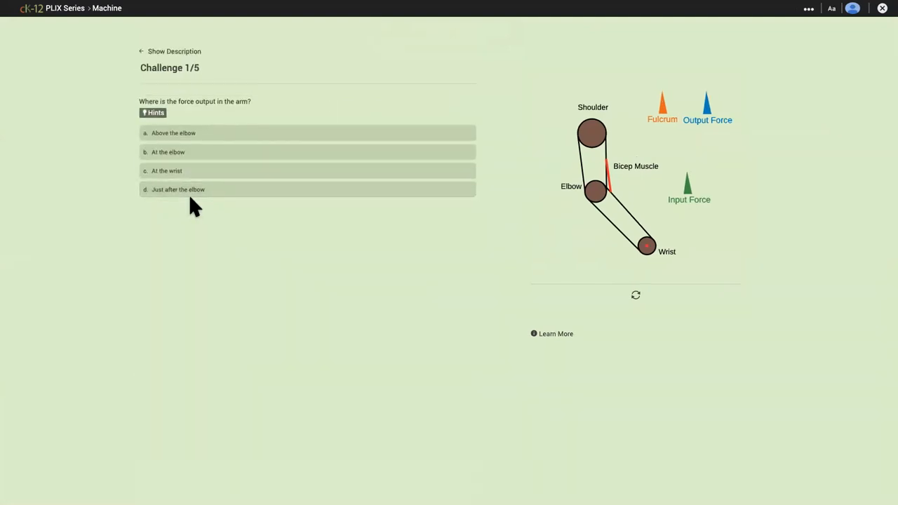
mouse_move(191, 199)
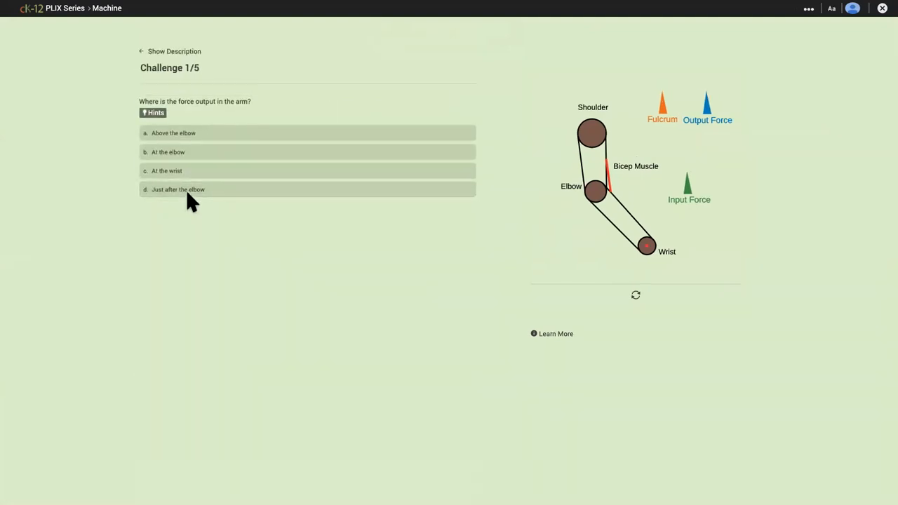
View a hint, answer 'Just after the elbow' wrongly, and reveal 'At the wrist' as correct.
left_click(153, 113)
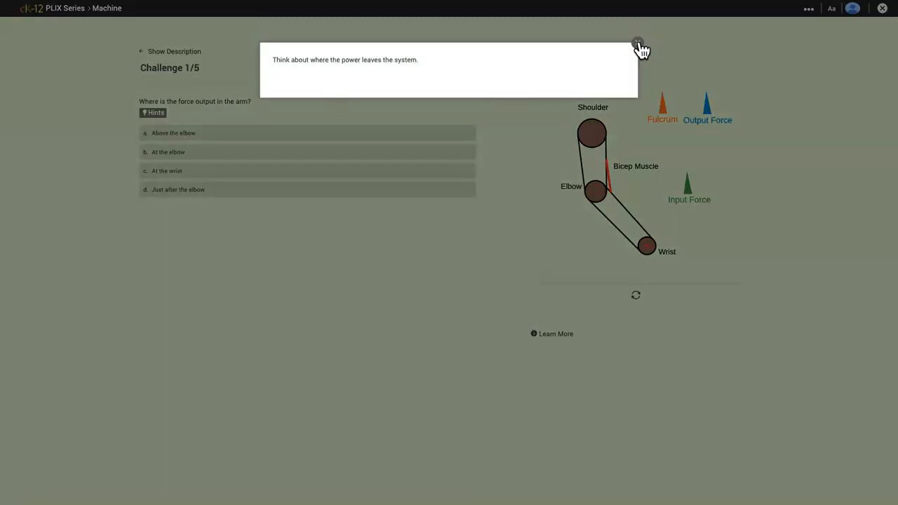
left_click(637, 43)
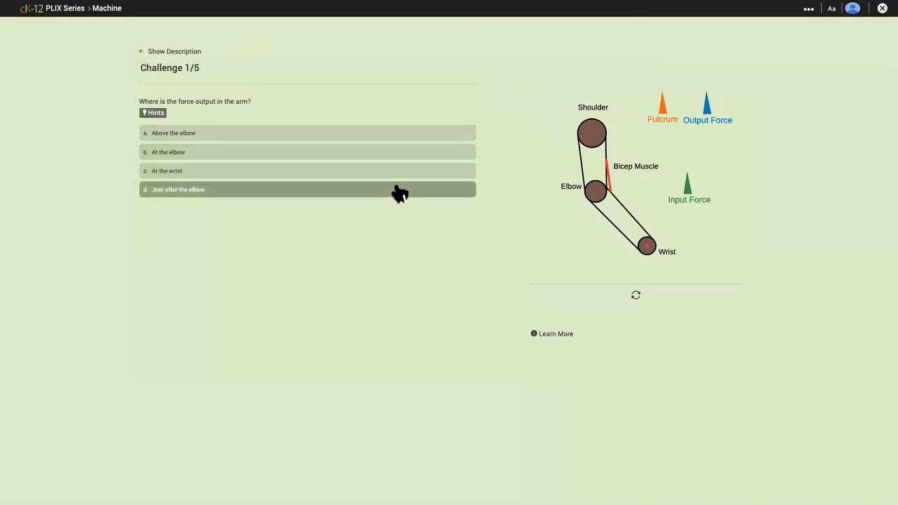
left_click(306, 190)
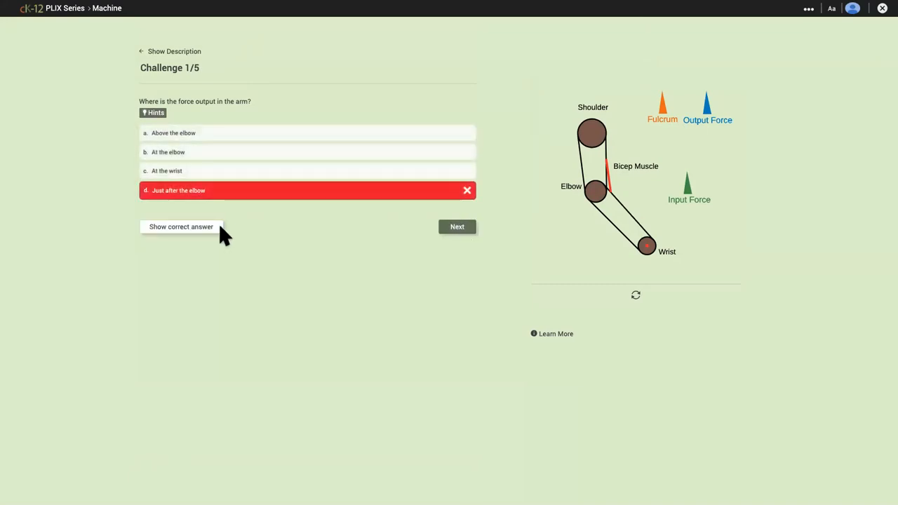
left_click(180, 226)
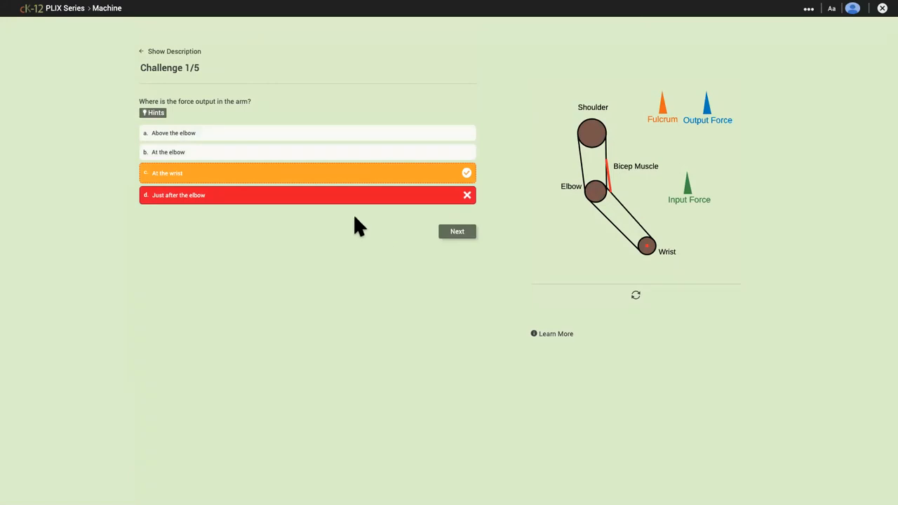
mouse_move(555, 341)
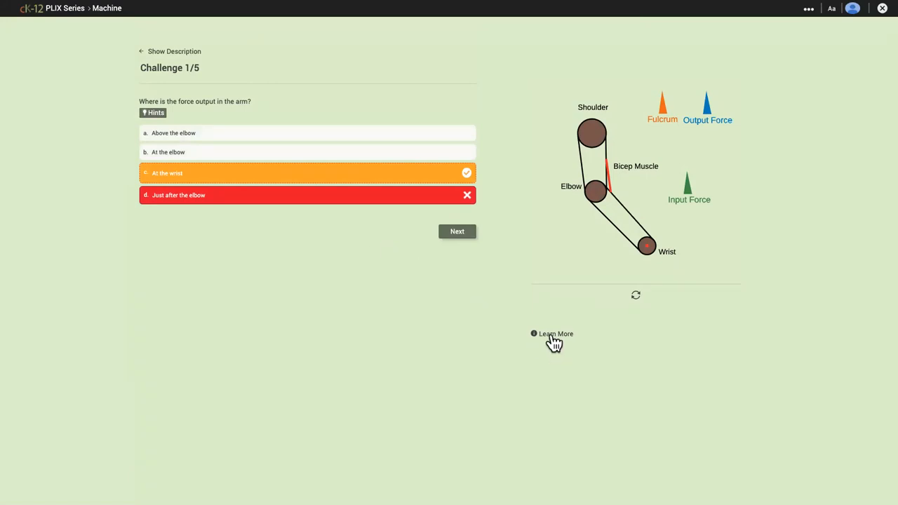
Read through the Learn More text on machines and close it, returning to Challenge 1/5.
left_click(552, 334)
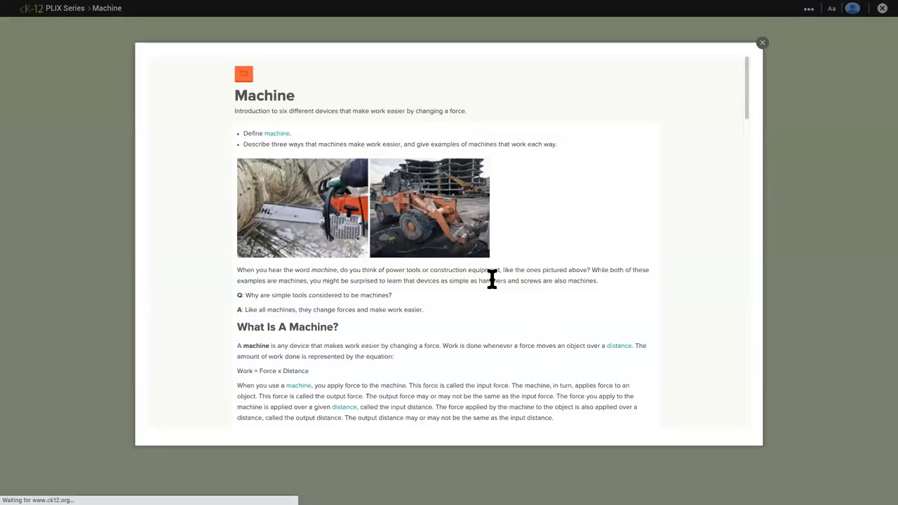
scroll("down", 3)
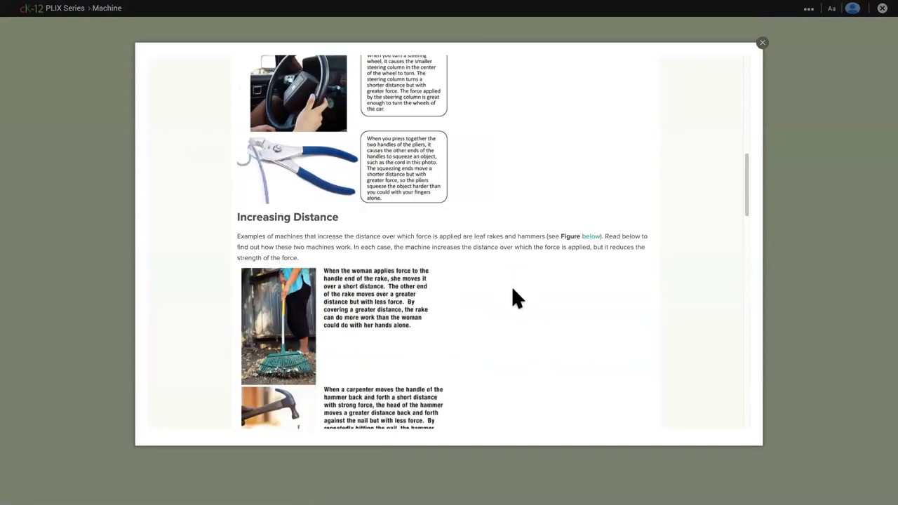
scroll("down", 3)
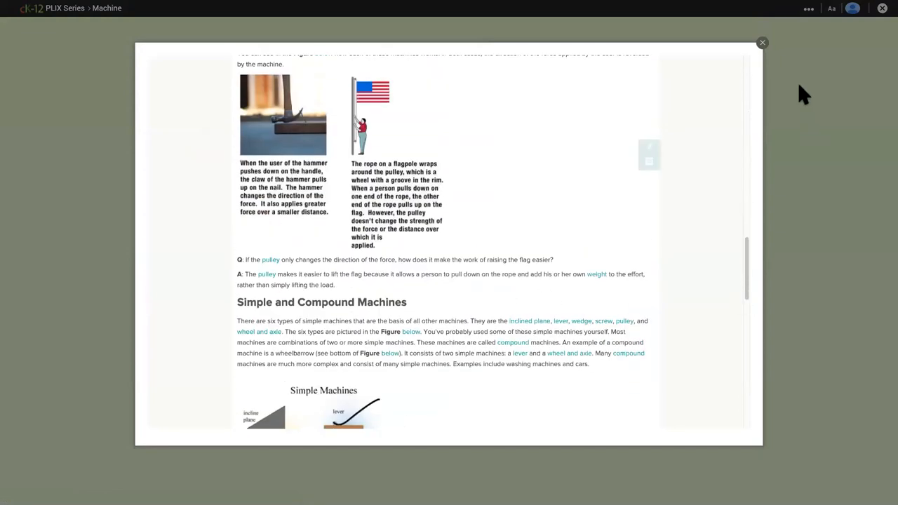
left_click(763, 42)
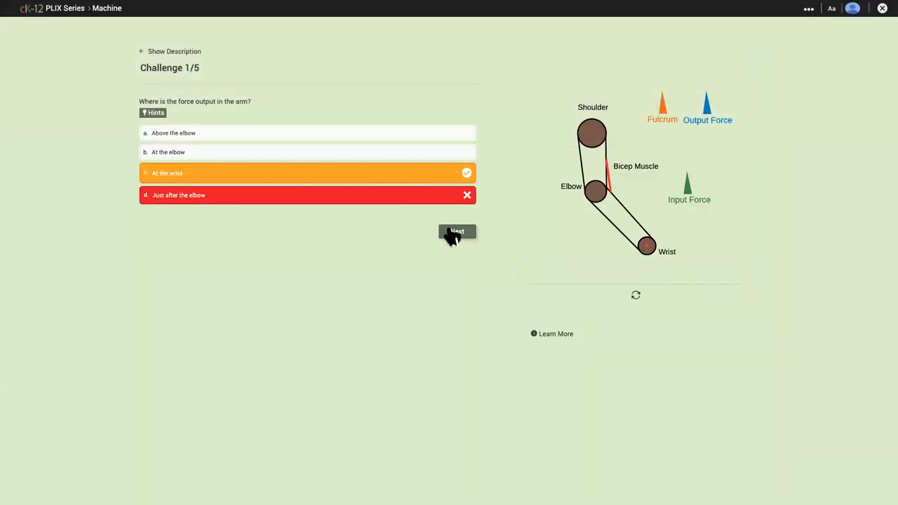
Advance to Challenge 2 of 5 about the wrist's force input.
left_click(458, 231)
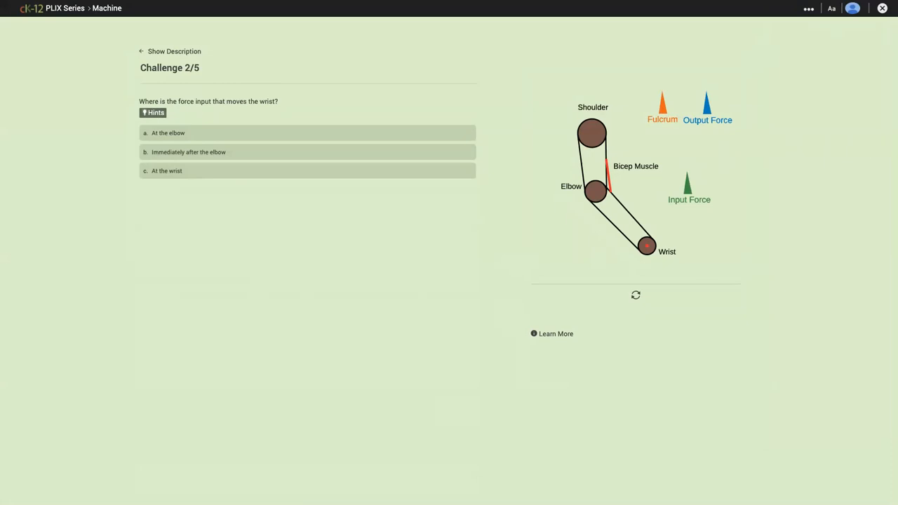
mouse_move(742, 96)
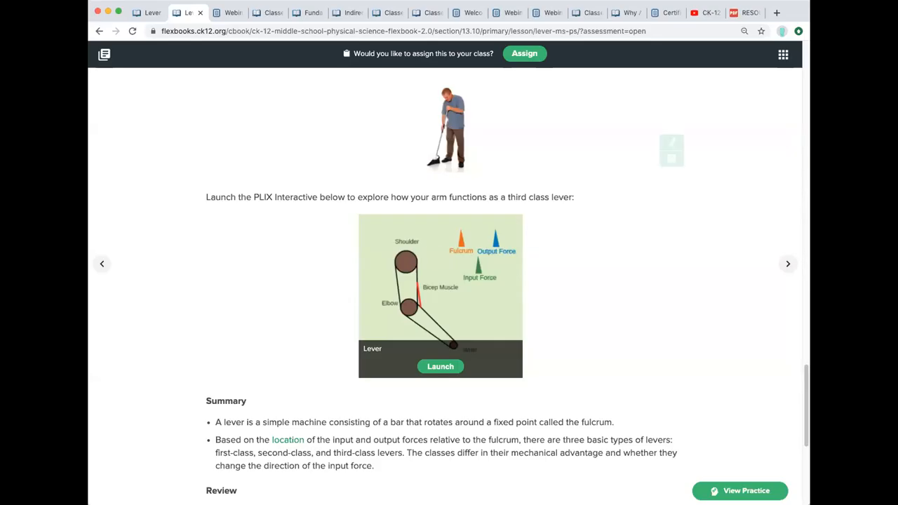
mouse_move(452, 410)
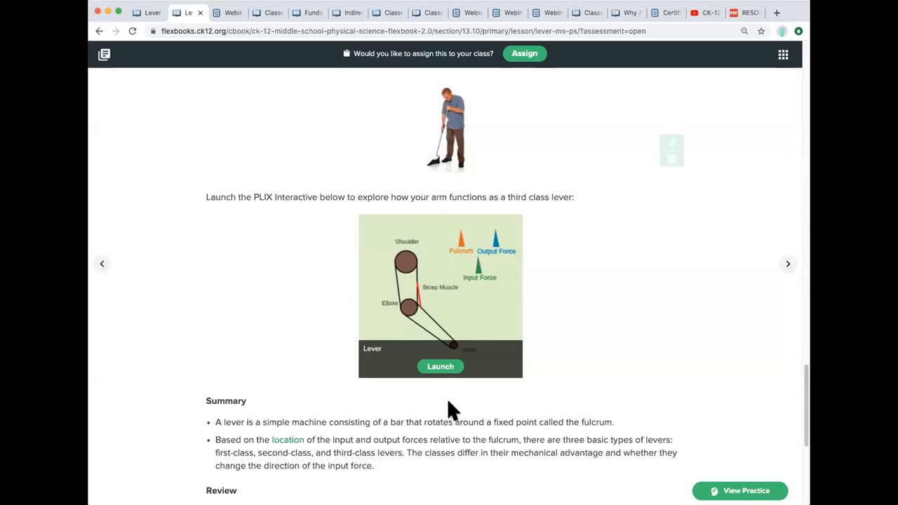
Scroll back up to the top of the 13.10 Lever lesson.
scroll("up", 3)
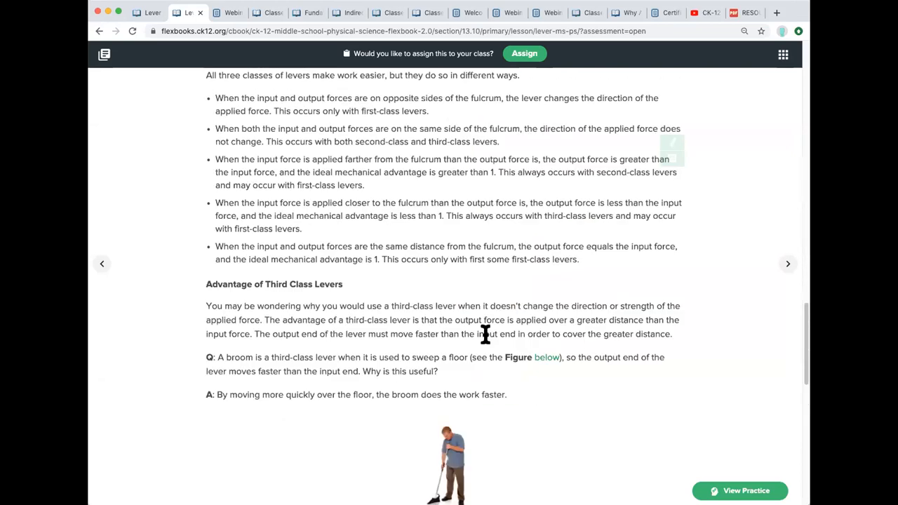
scroll("up", 3)
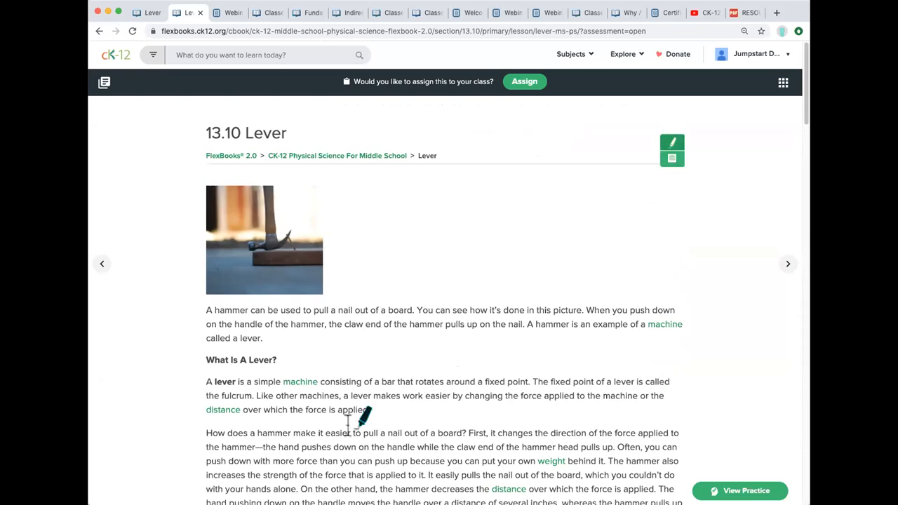
Highlight the hammer-and-nail sentences in the opening paragraph and recolour that highlight purple.
left_click_drag(415, 311, 263, 338)
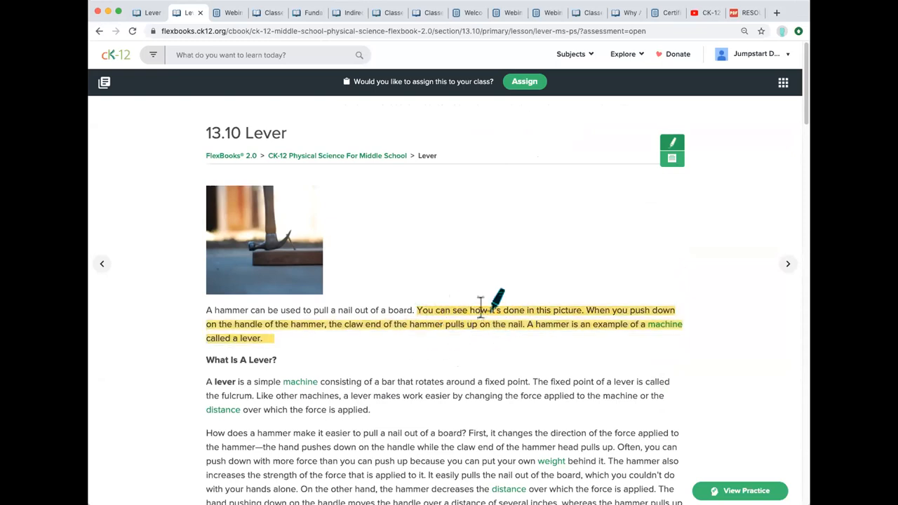
mouse_move(480, 324)
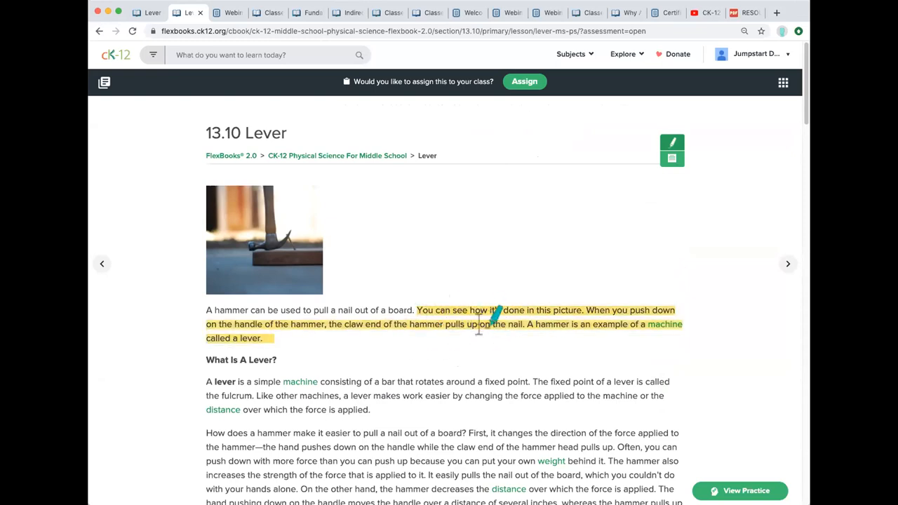
mouse_move(476, 324)
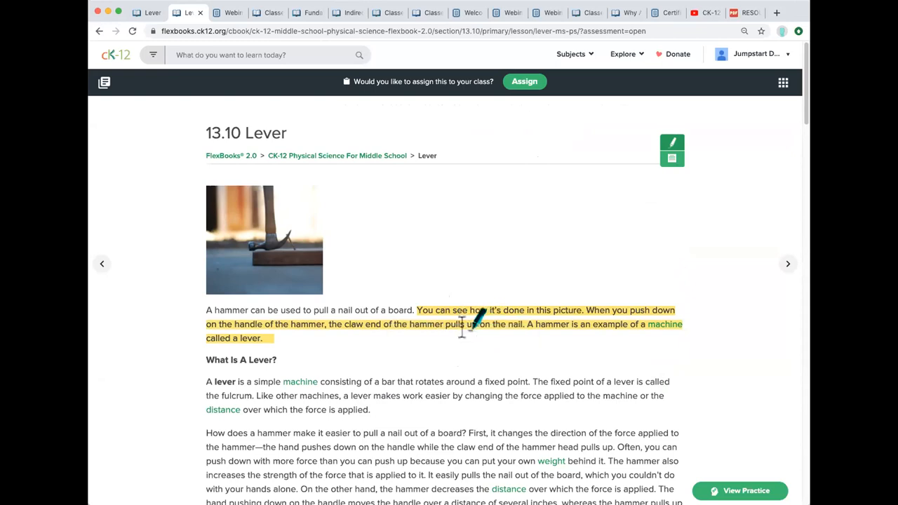
left_click(477, 323)
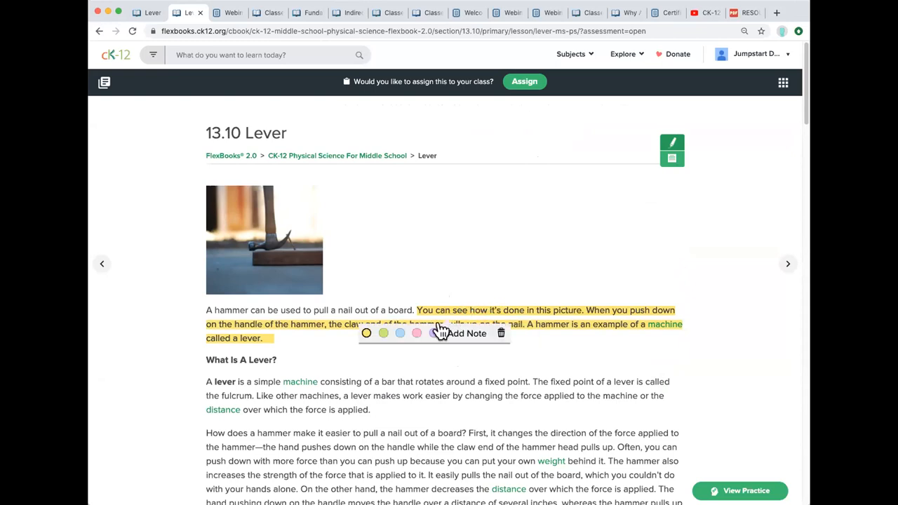
left_click(400, 334)
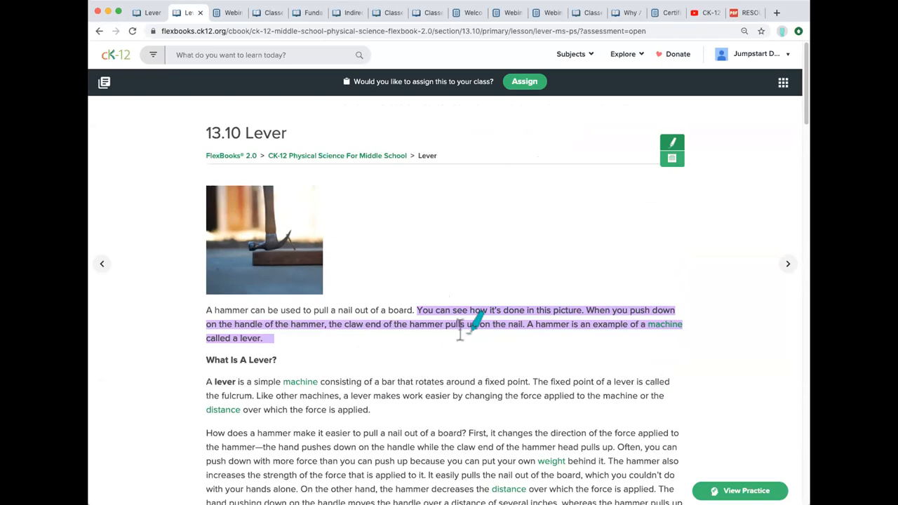
mouse_move(435, 341)
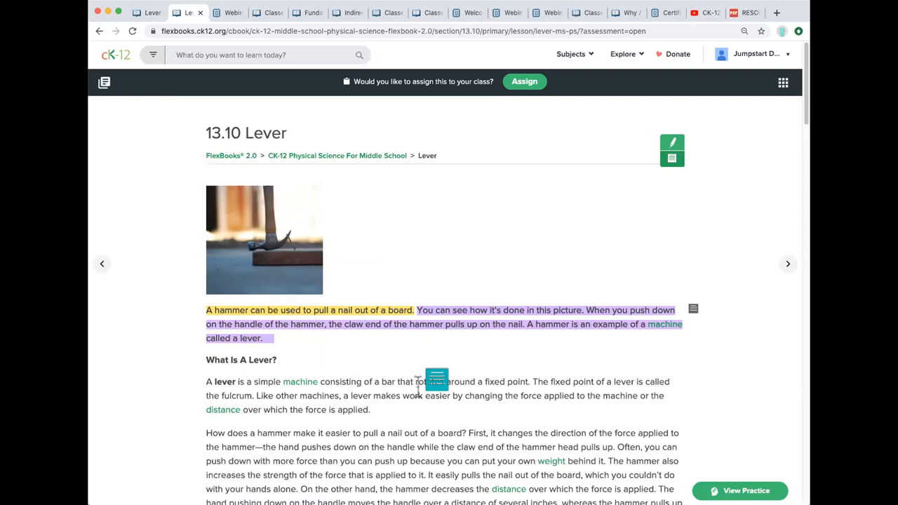
mouse_move(607, 133)
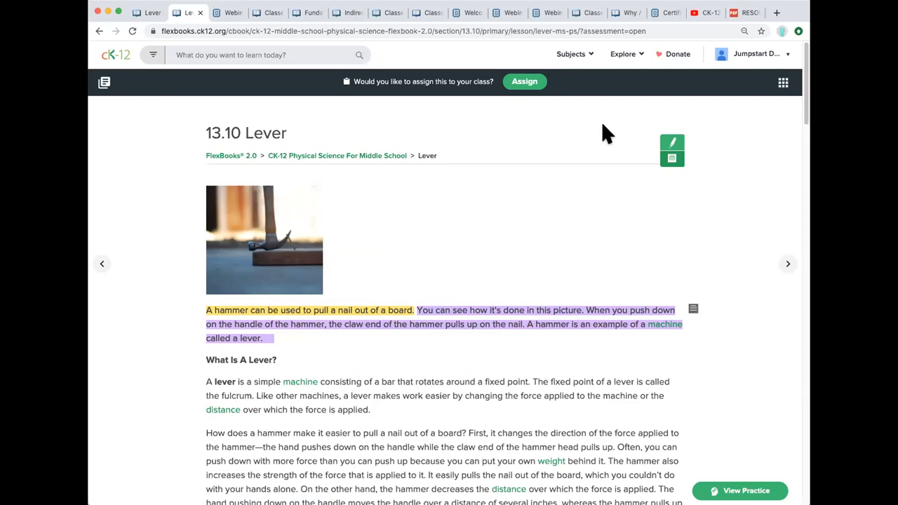
mouse_move(783, 83)
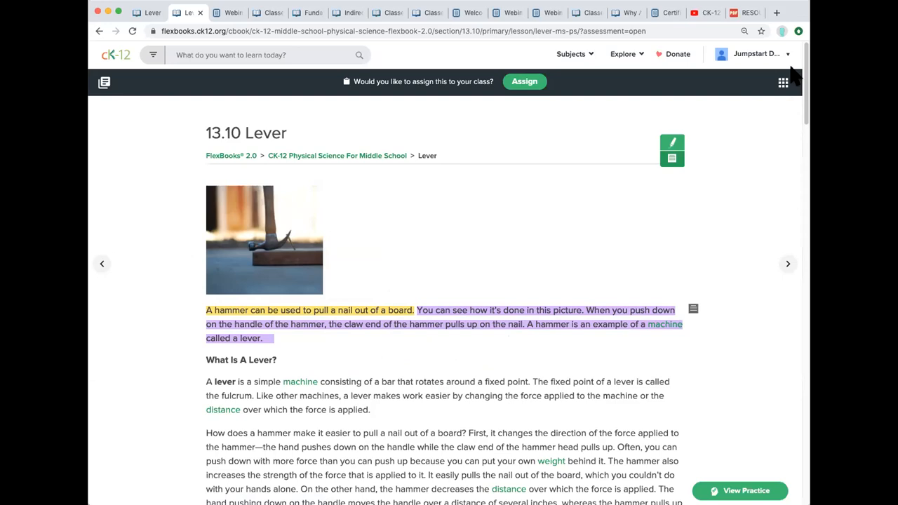
mouse_move(783, 83)
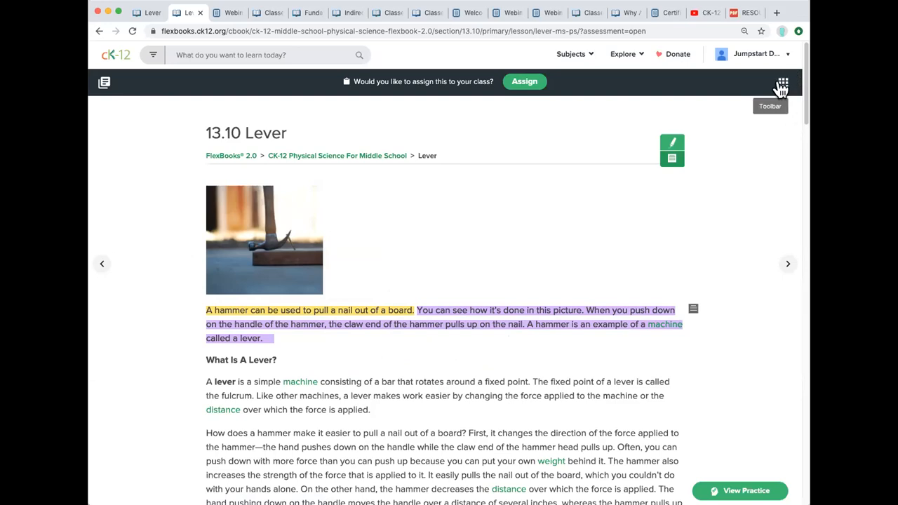
Delete the purple highlight from Notes & Highlights and return to the lesson tools list.
left_click(781, 83)
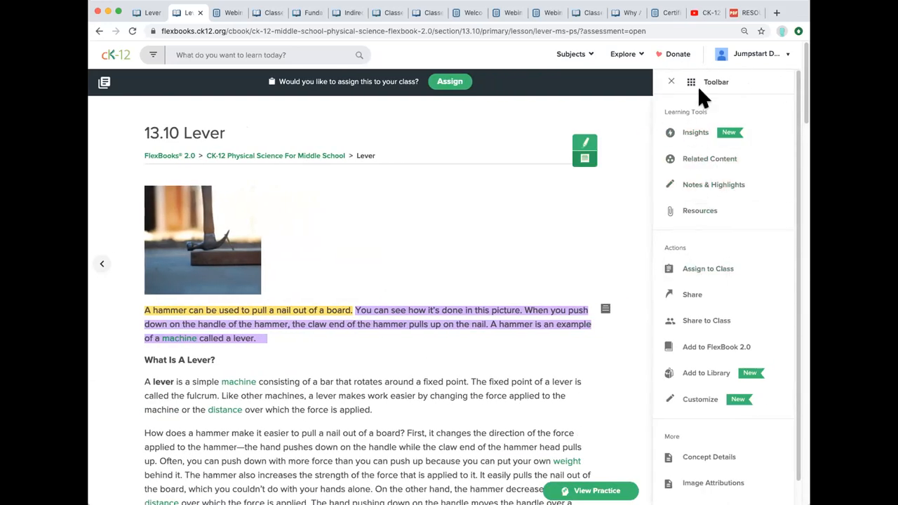
mouse_move(713, 185)
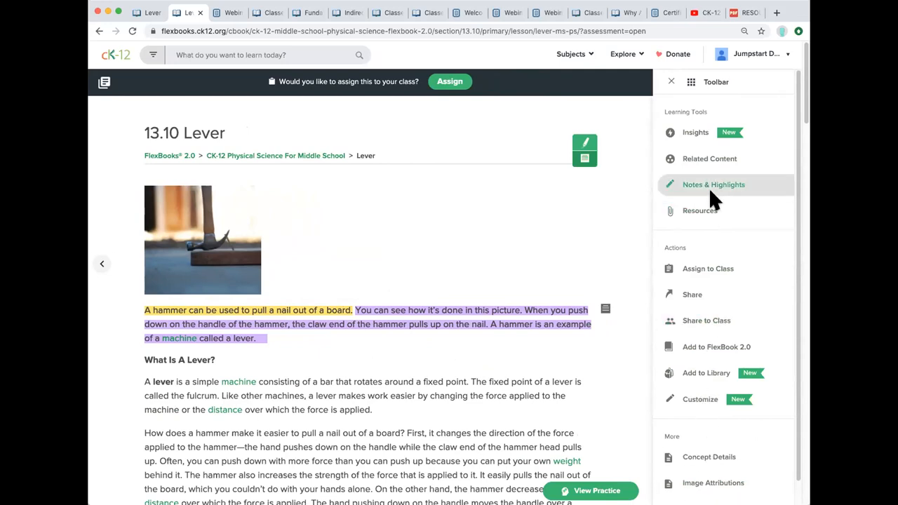
mouse_move(713, 194)
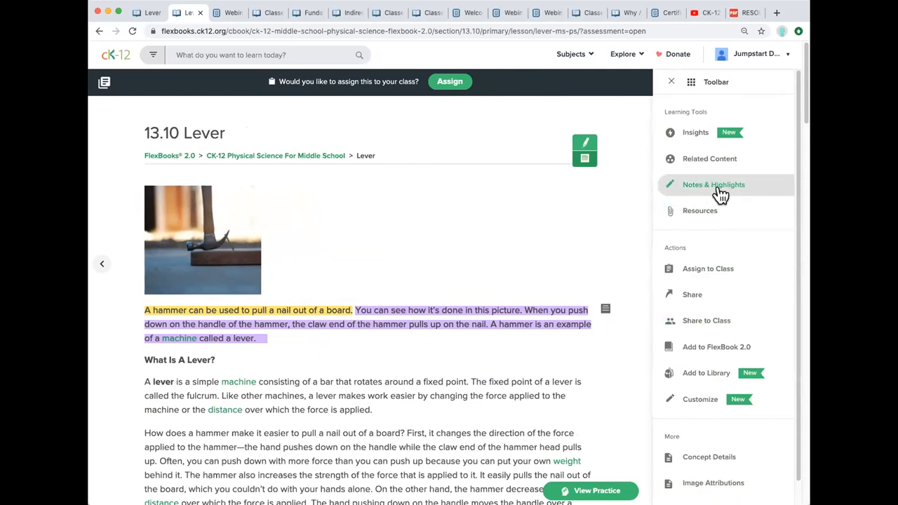
left_click(712, 185)
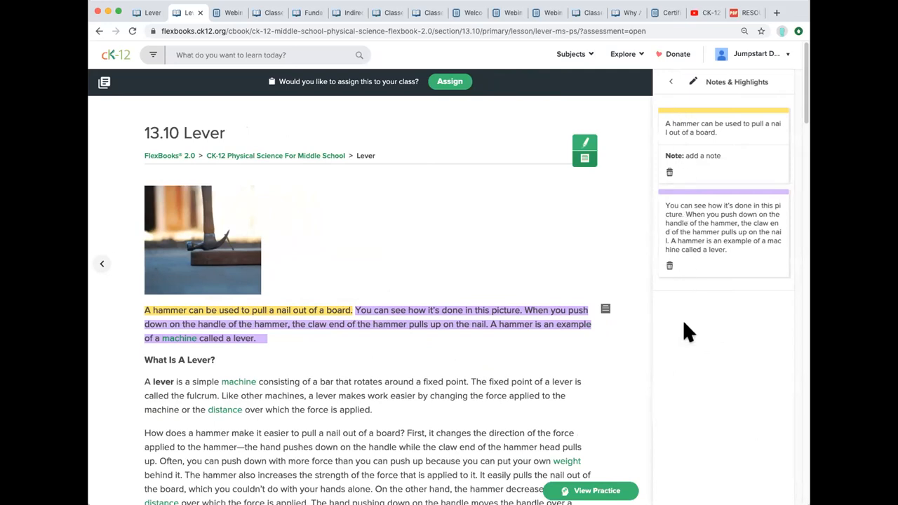
mouse_move(681, 281)
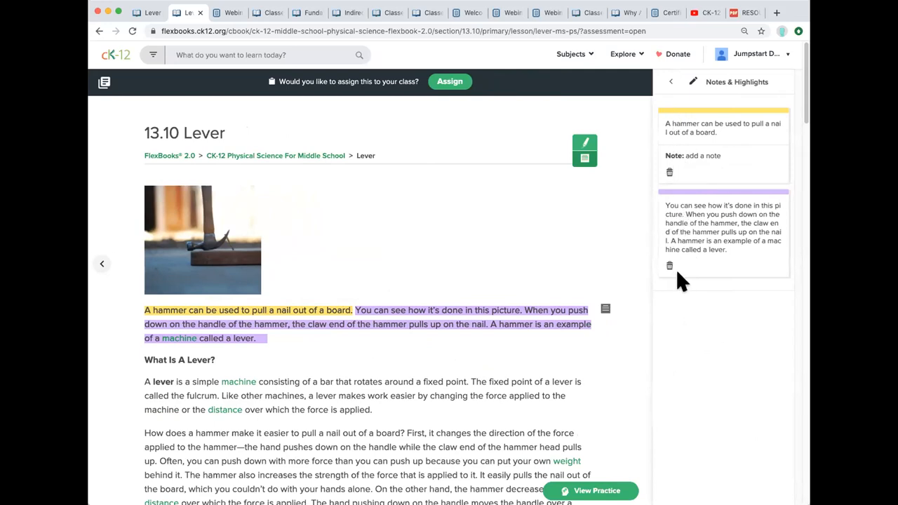
mouse_move(665, 298)
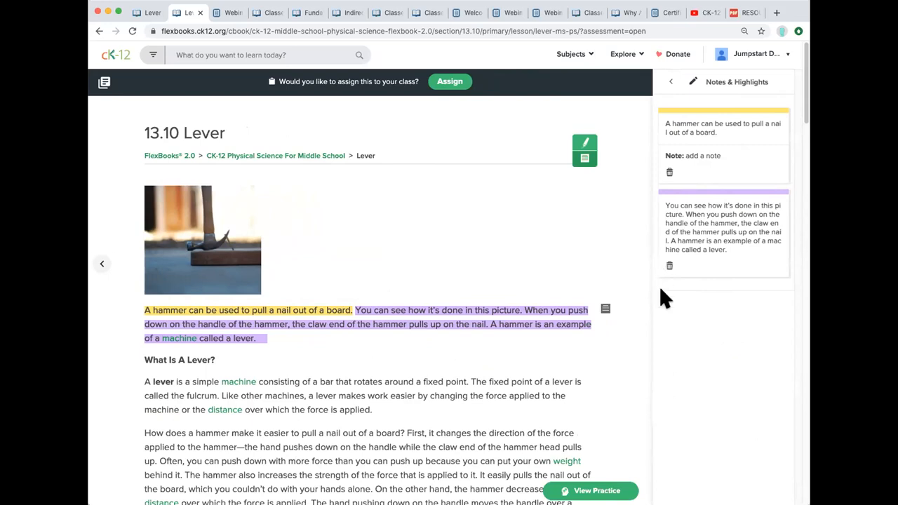
mouse_move(672, 143)
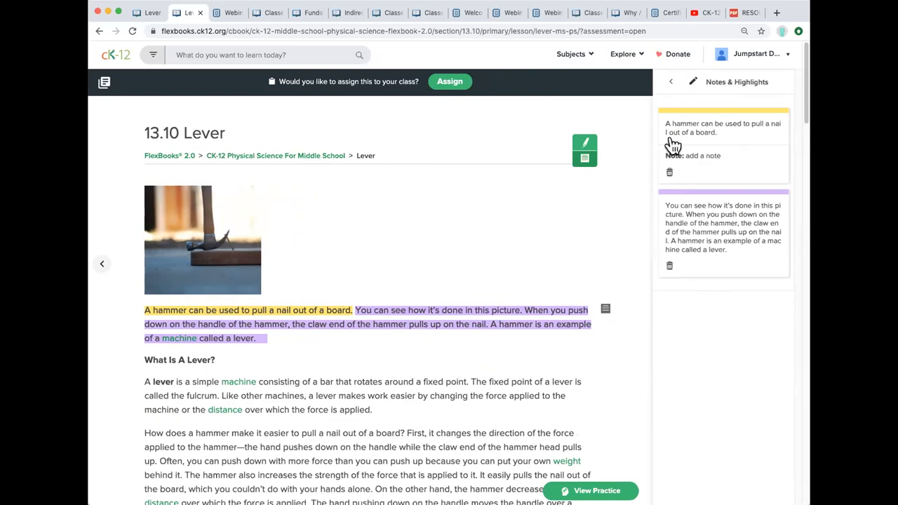
left_click(670, 265)
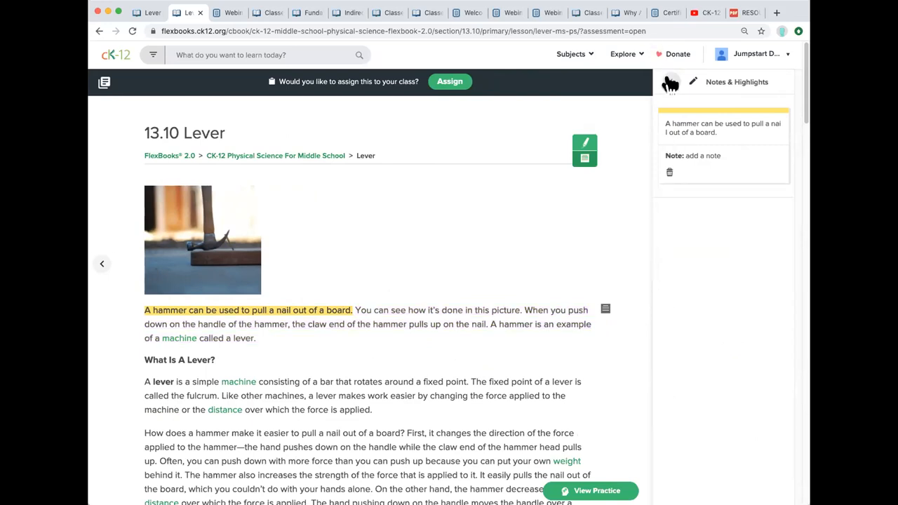
left_click(690, 81)
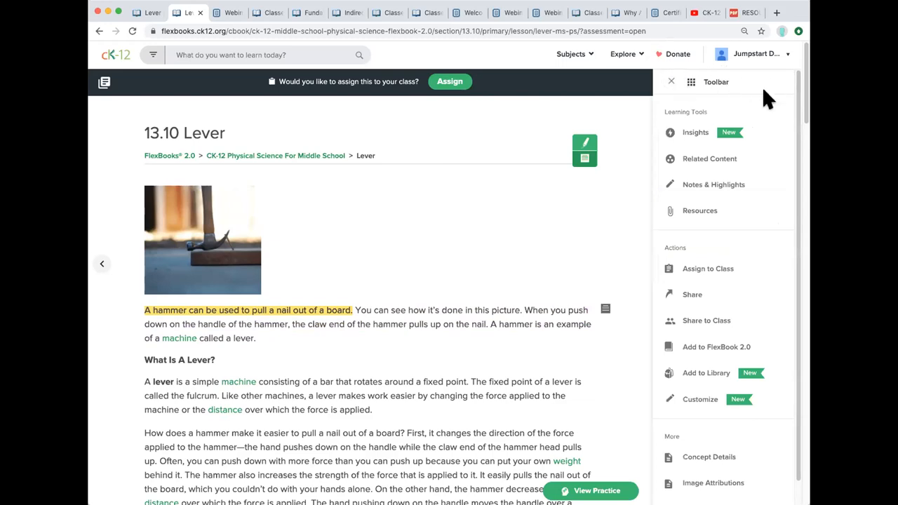
mouse_move(696, 132)
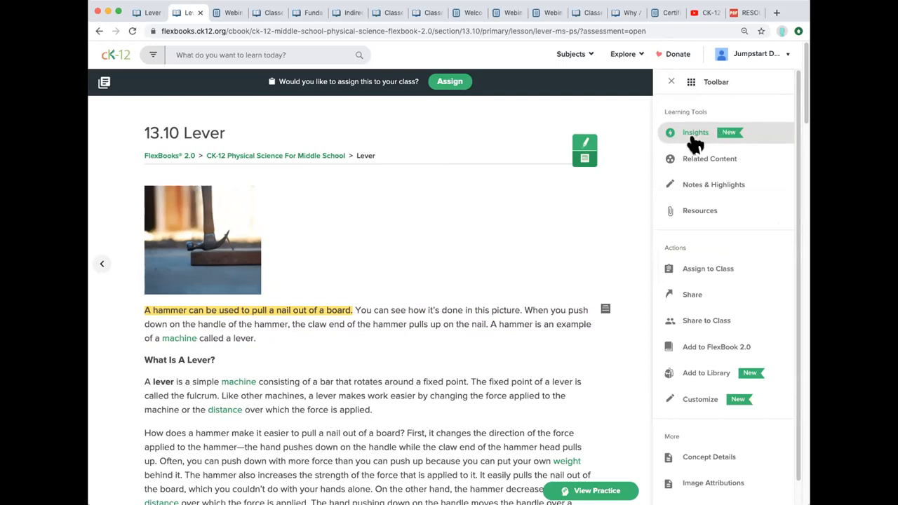
mouse_move(723, 137)
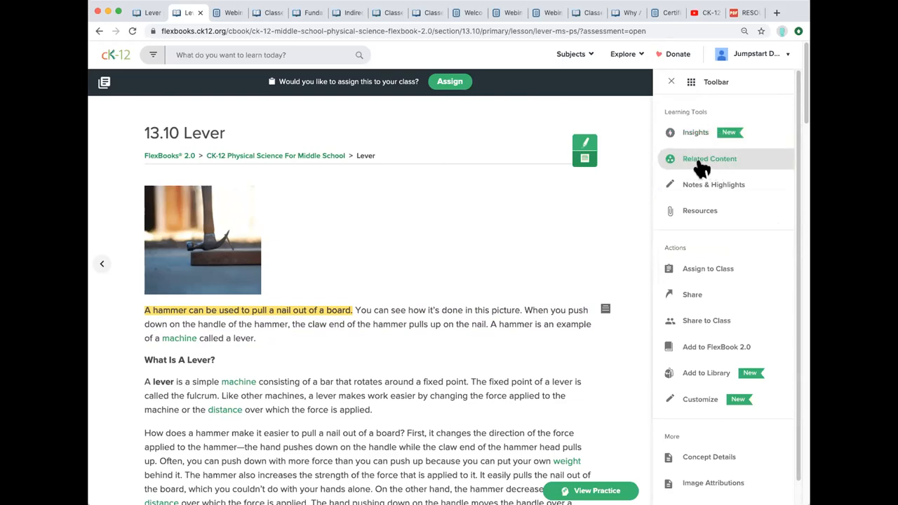
left_click(710, 158)
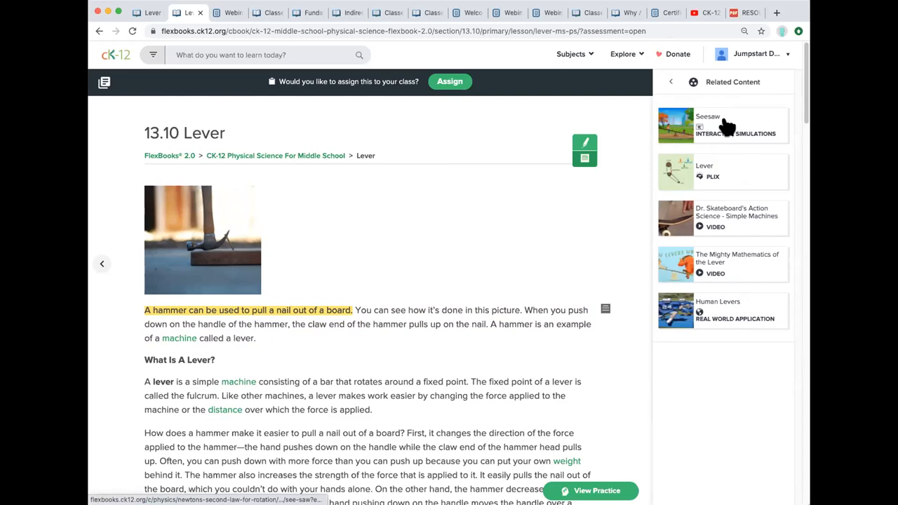
mouse_move(698, 351)
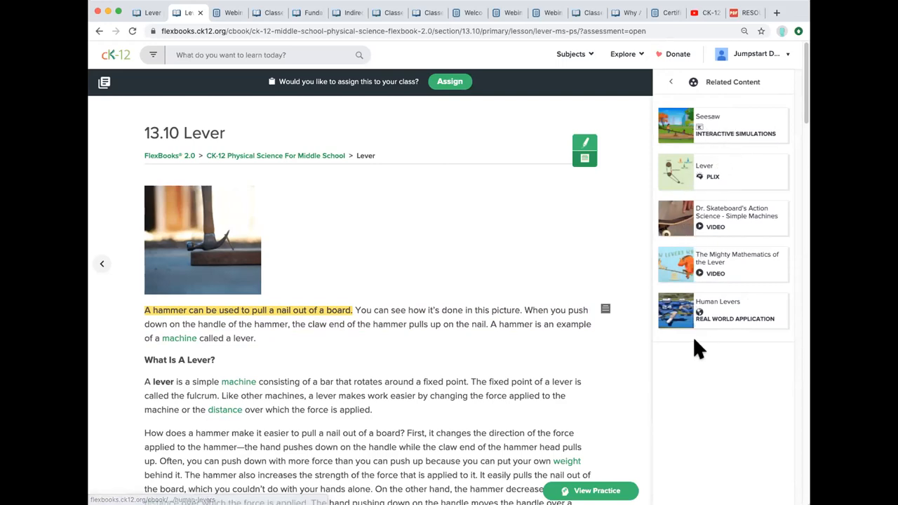
mouse_move(704, 165)
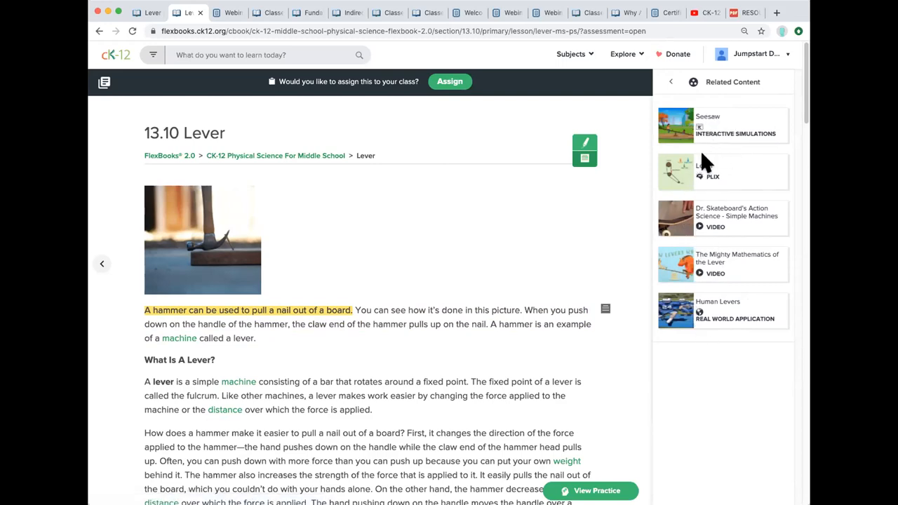
mouse_move(713, 252)
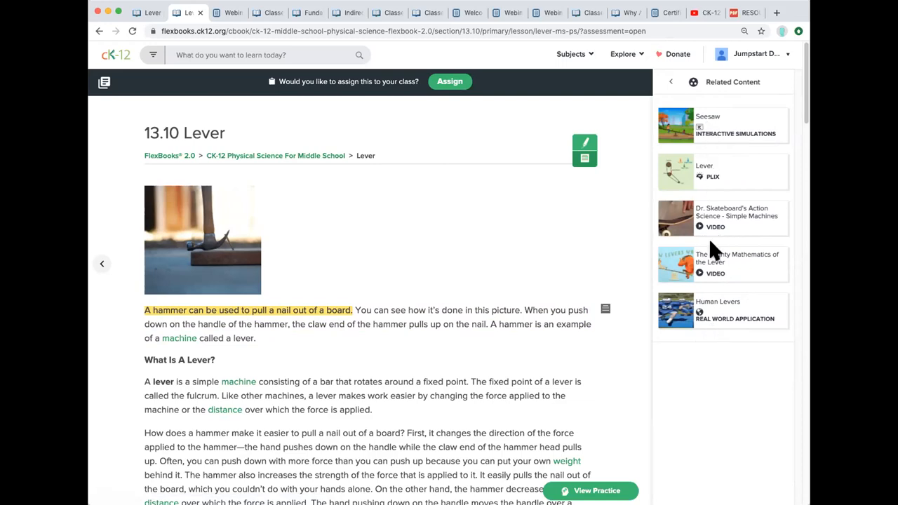
mouse_move(663, 185)
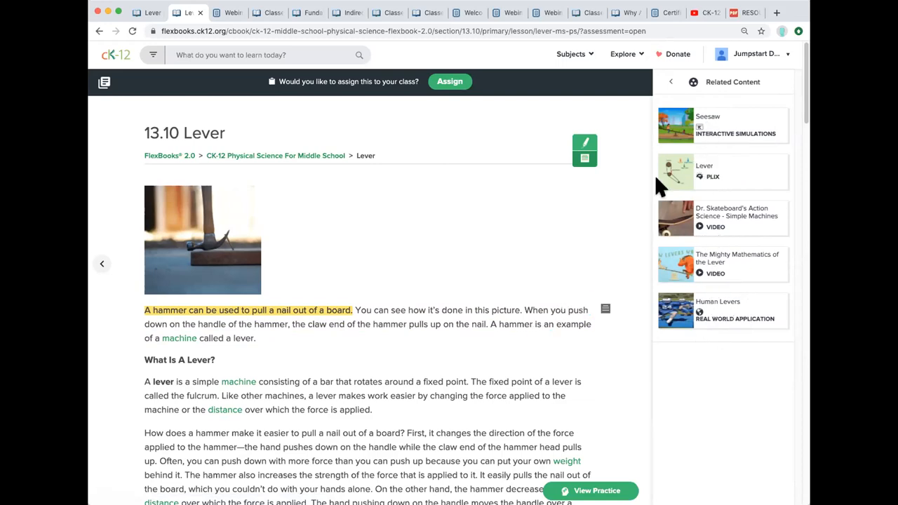
Return to the full lesson tools list and scroll to the Classes of Levers table.
left_click(671, 81)
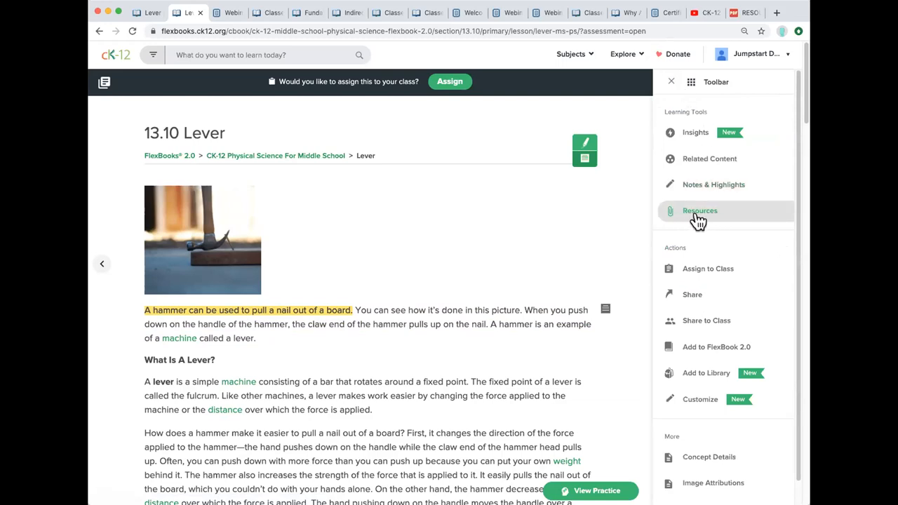
mouse_move(691, 216)
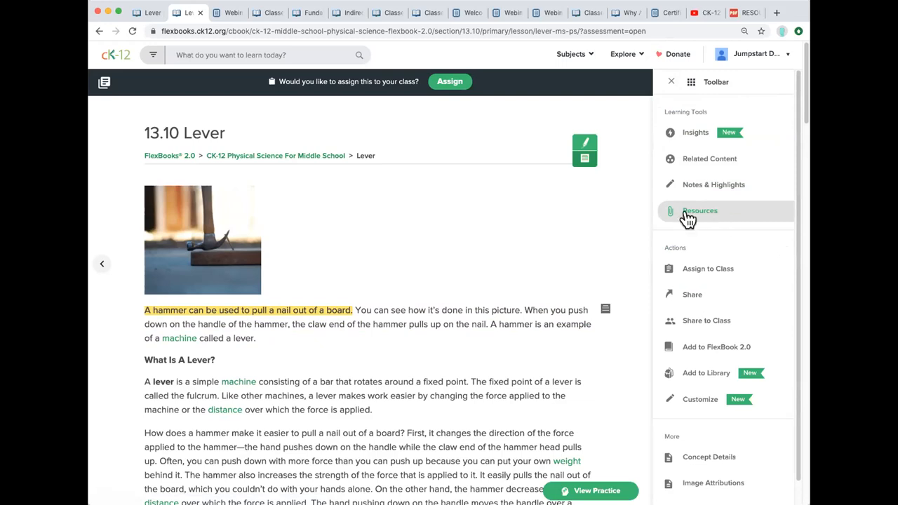
mouse_move(695, 218)
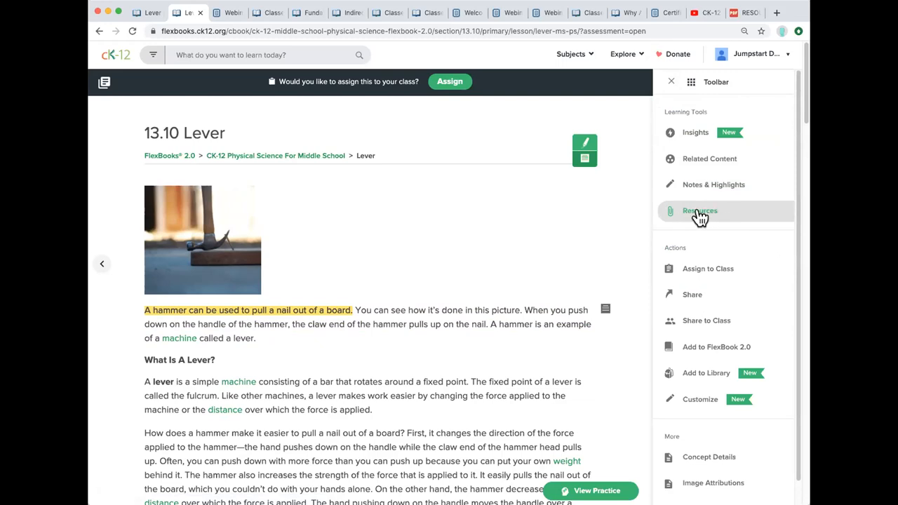
mouse_move(693, 214)
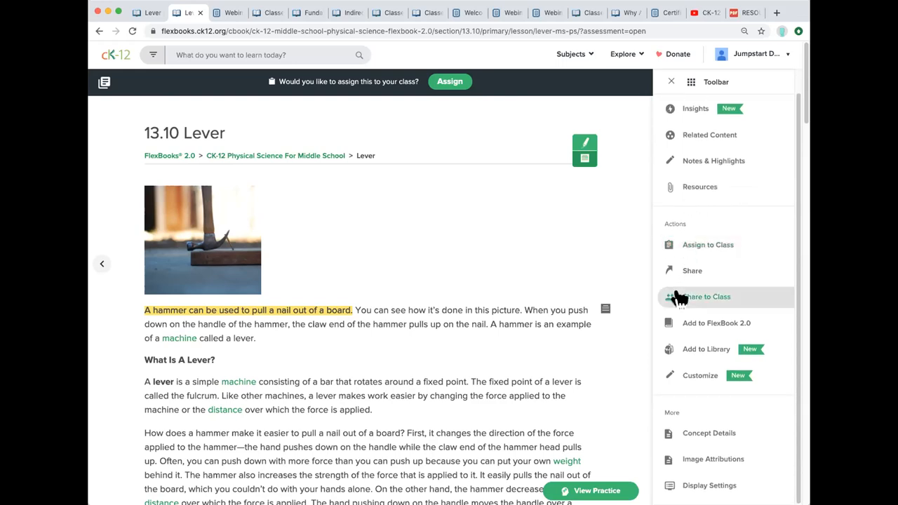
mouse_move(698, 337)
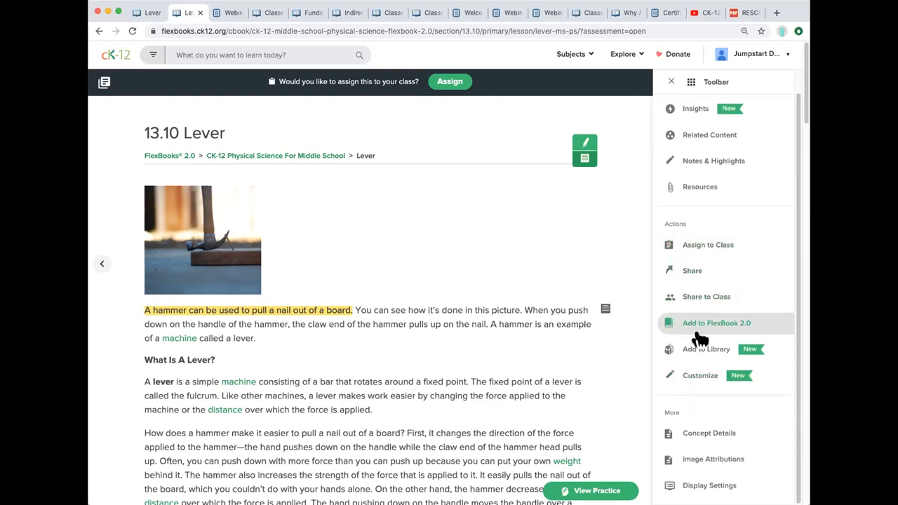
mouse_move(700, 376)
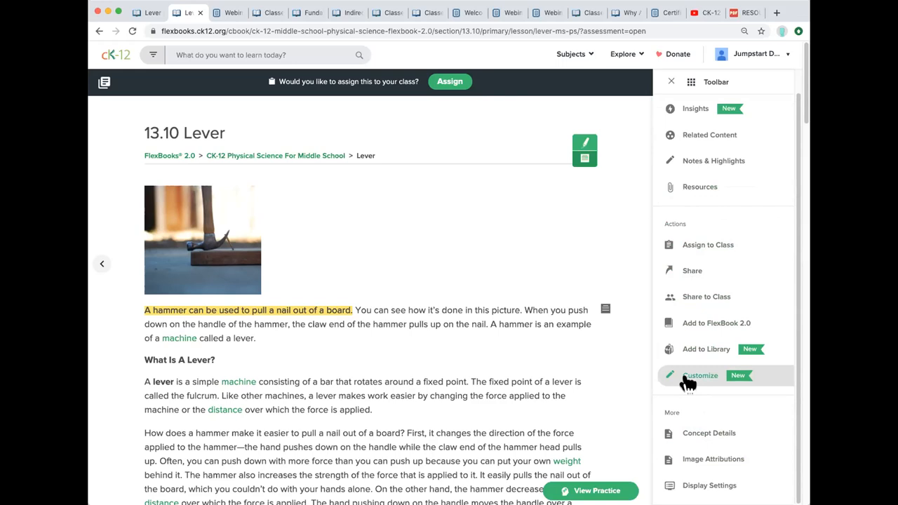
scroll("down", 3)
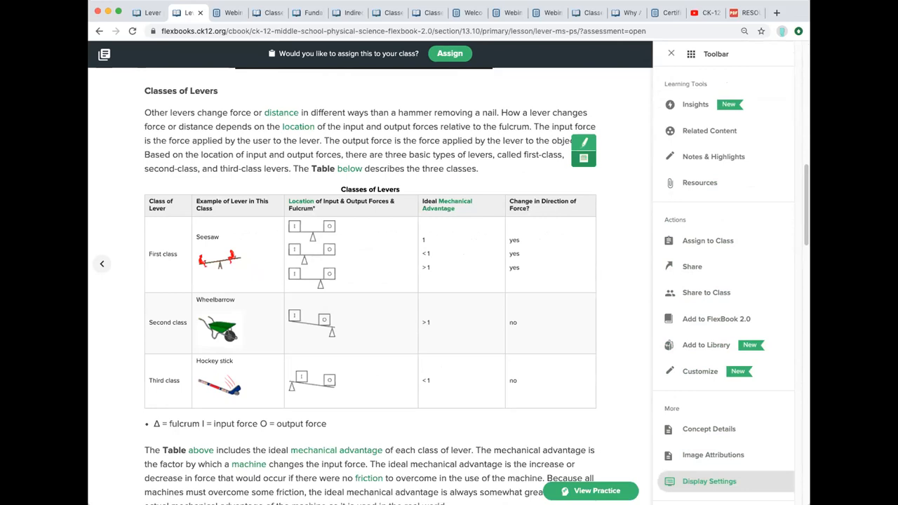
left_click(710, 482)
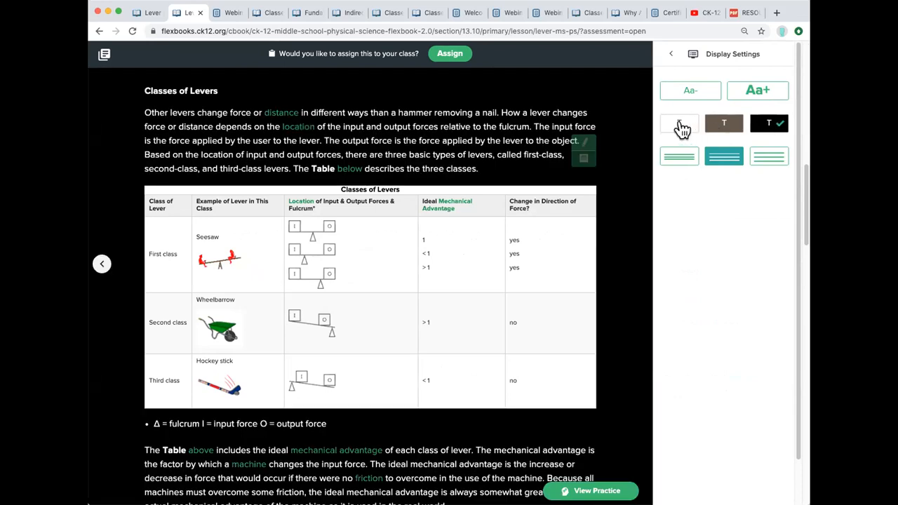
left_click(680, 124)
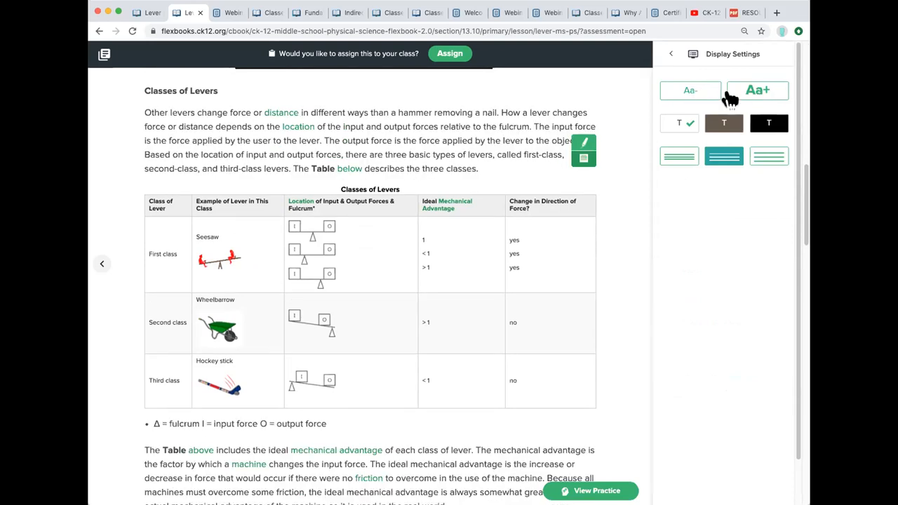
mouse_move(679, 157)
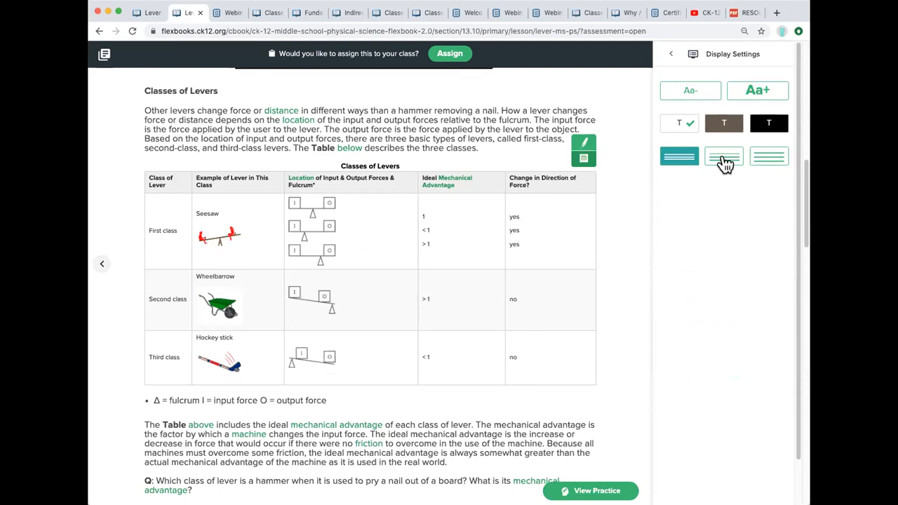
left_click(724, 156)
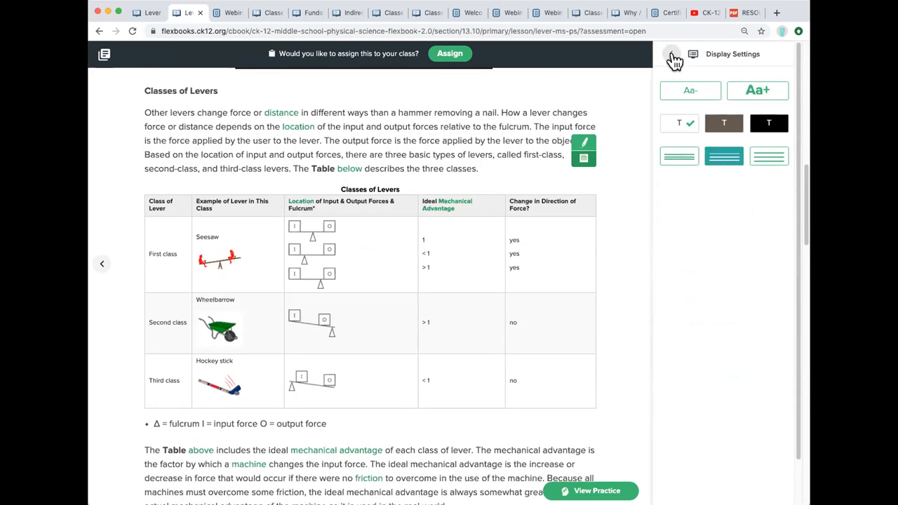
left_click(671, 58)
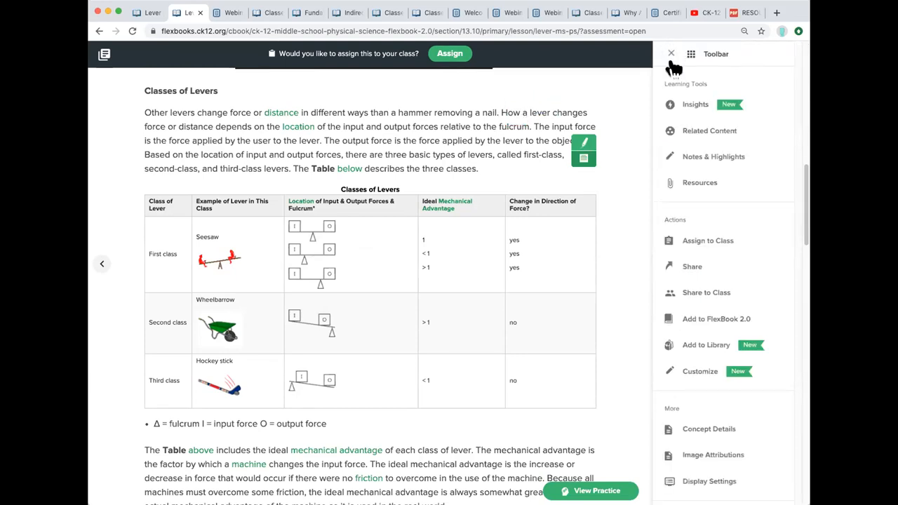
Close the tools panel and start assigning the Lever lesson to a class.
left_click(671, 53)
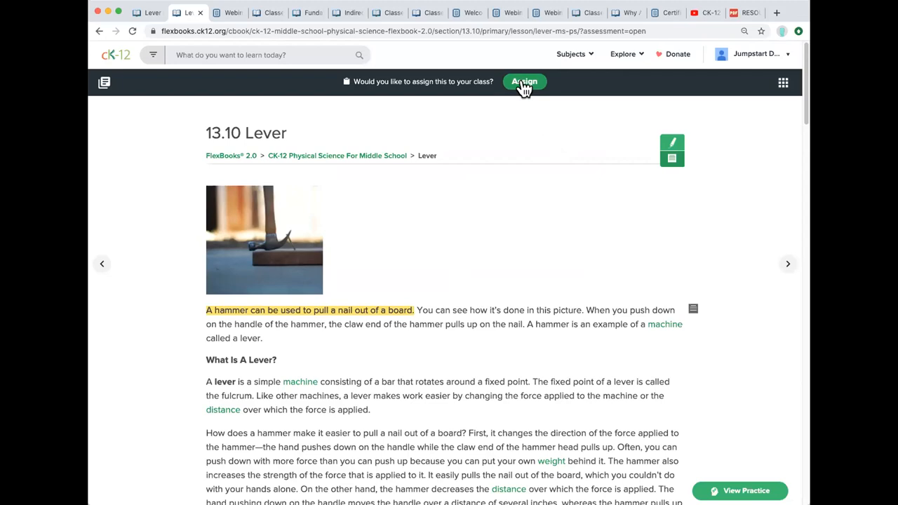
left_click(525, 82)
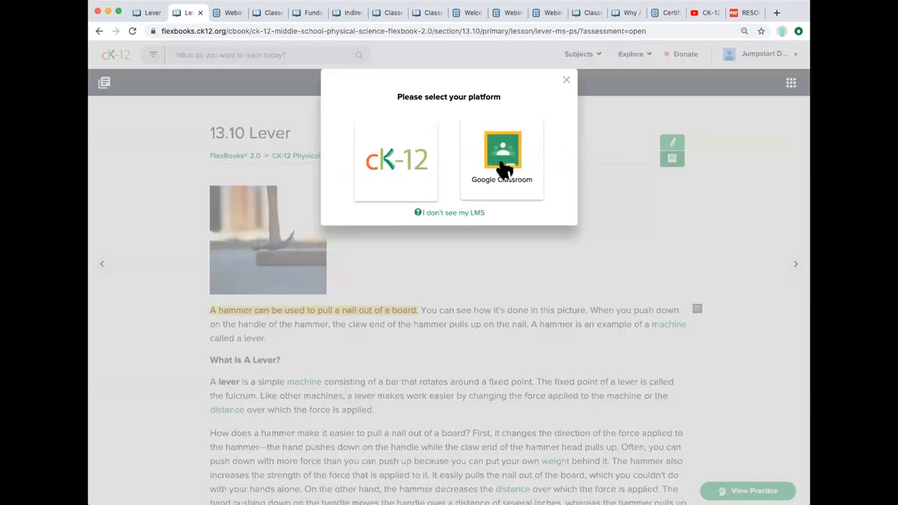
mouse_move(427, 197)
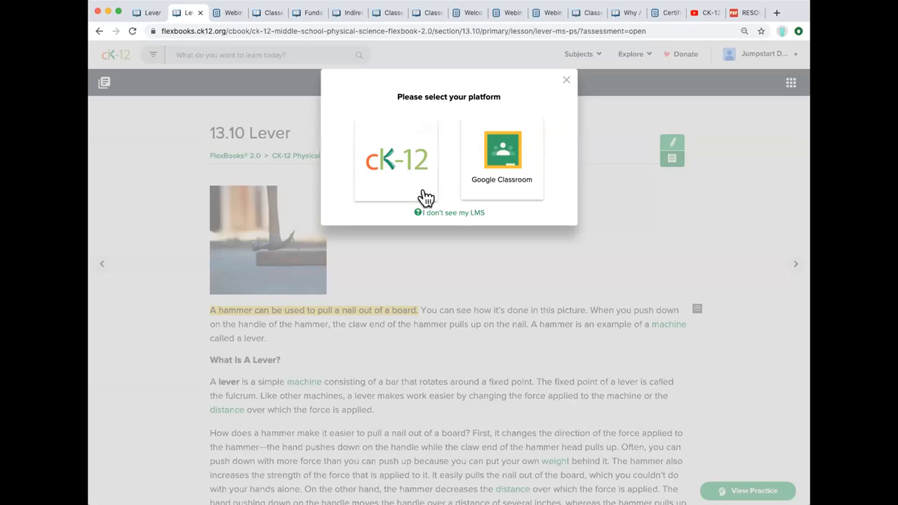
mouse_move(540, 213)
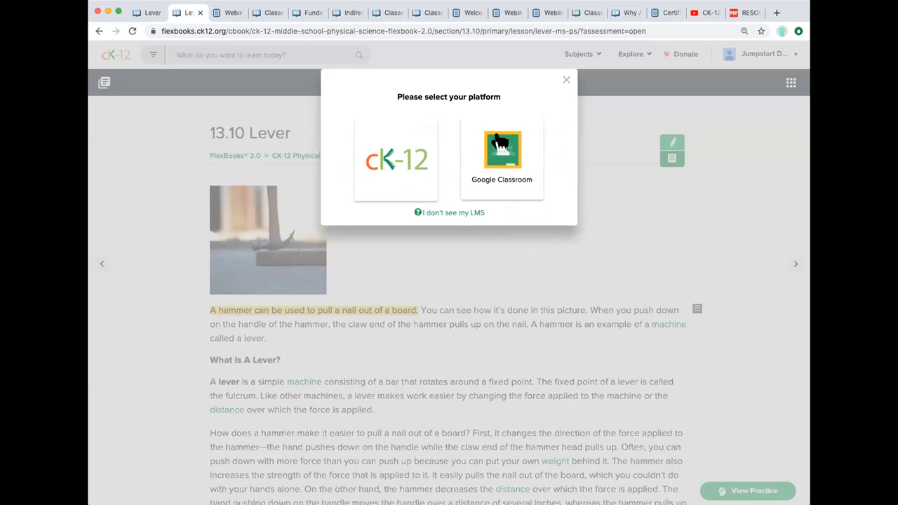
mouse_move(503, 169)
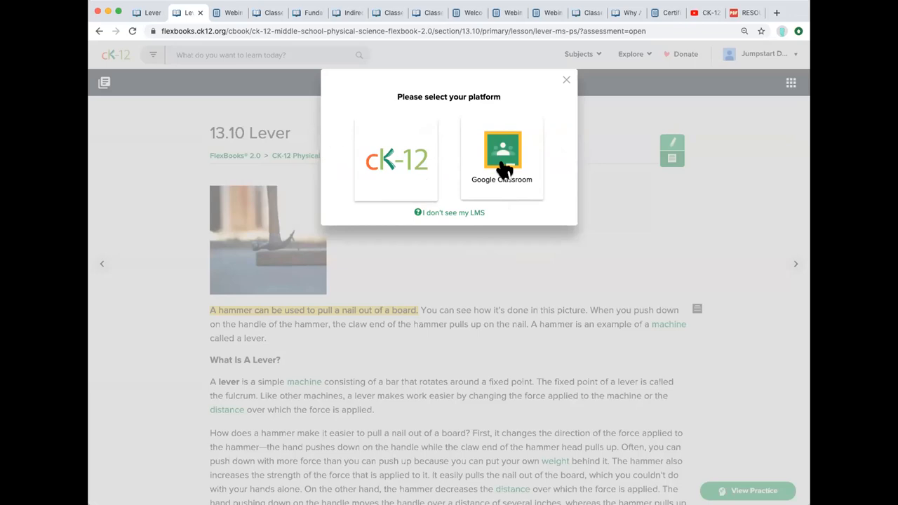
mouse_move(516, 165)
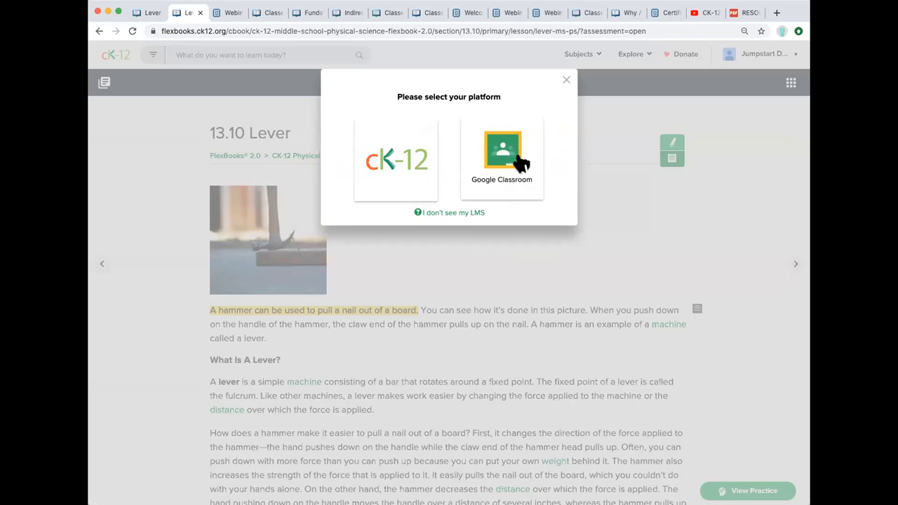
mouse_move(392, 161)
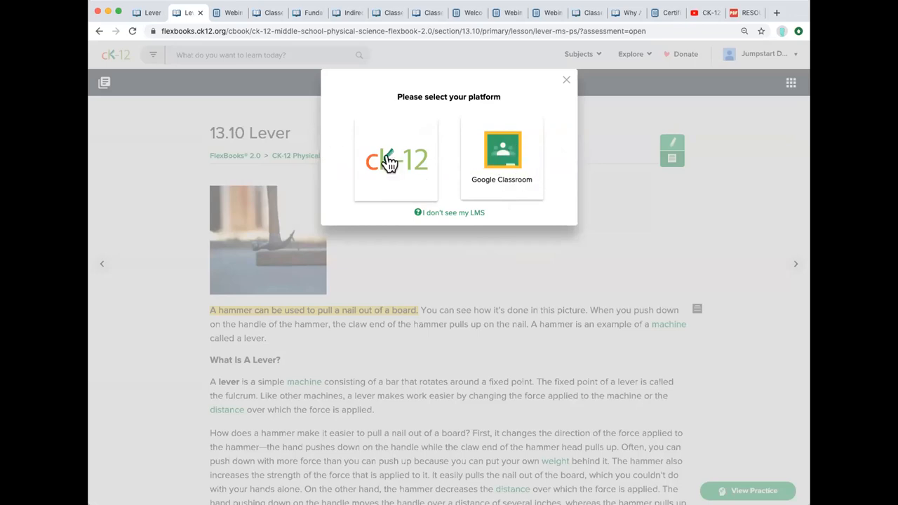
mouse_move(512, 168)
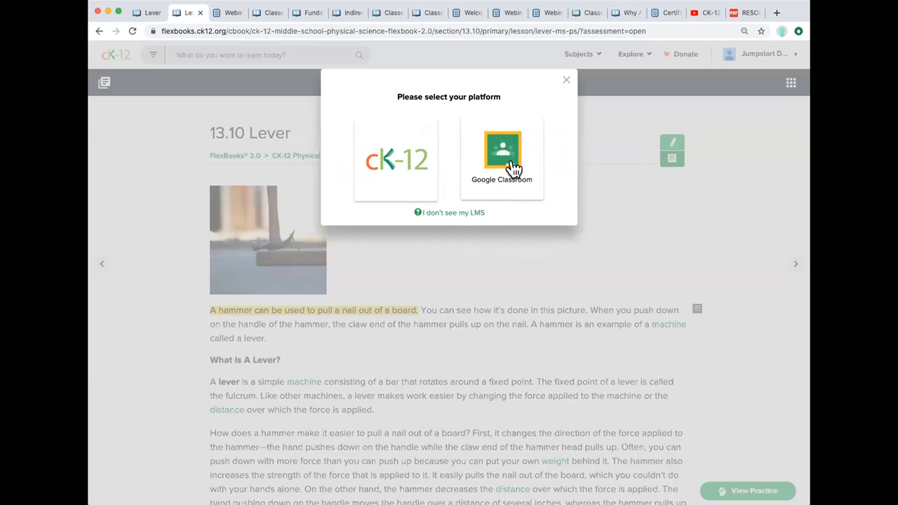
mouse_move(452, 214)
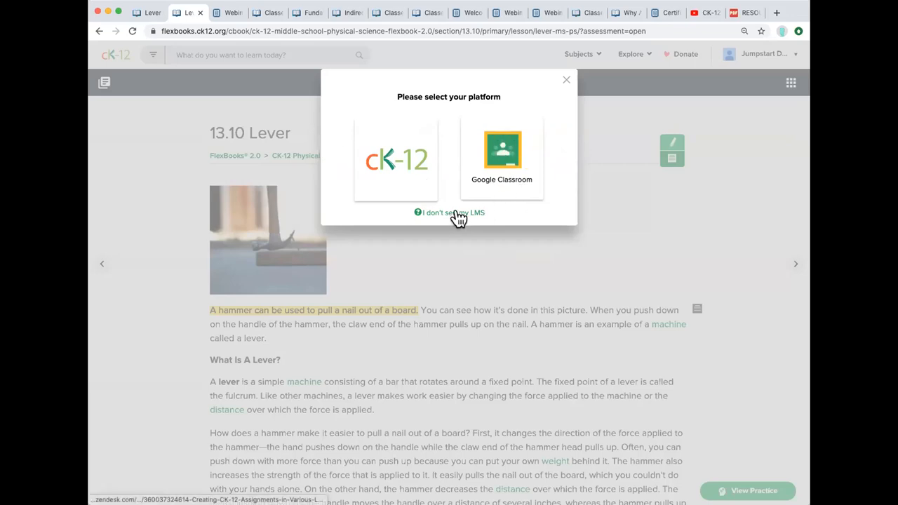
View the help article on creating CK-12 assignments in various LMSs.
left_click(452, 213)
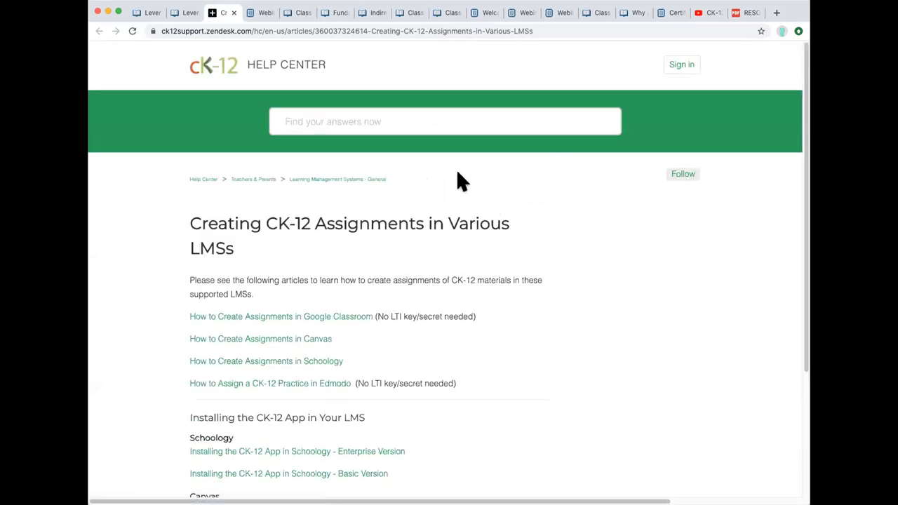
mouse_move(353, 241)
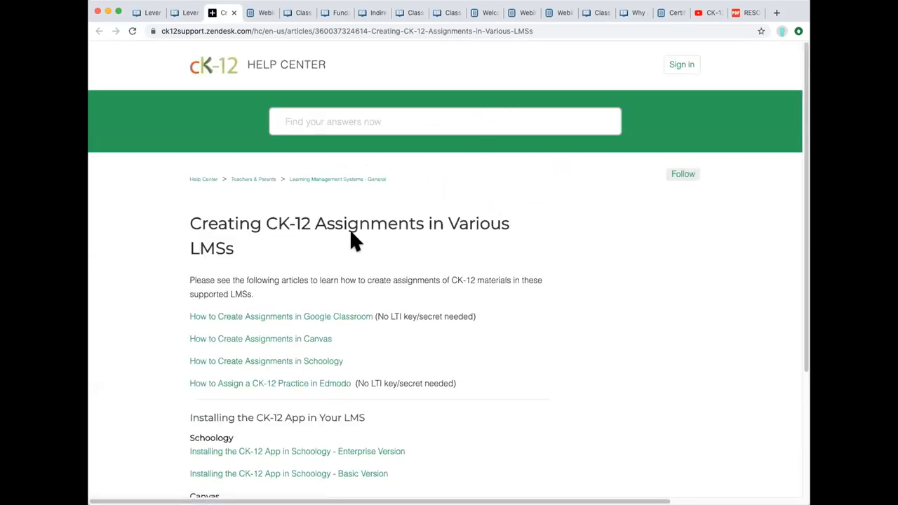
scroll("down", 3)
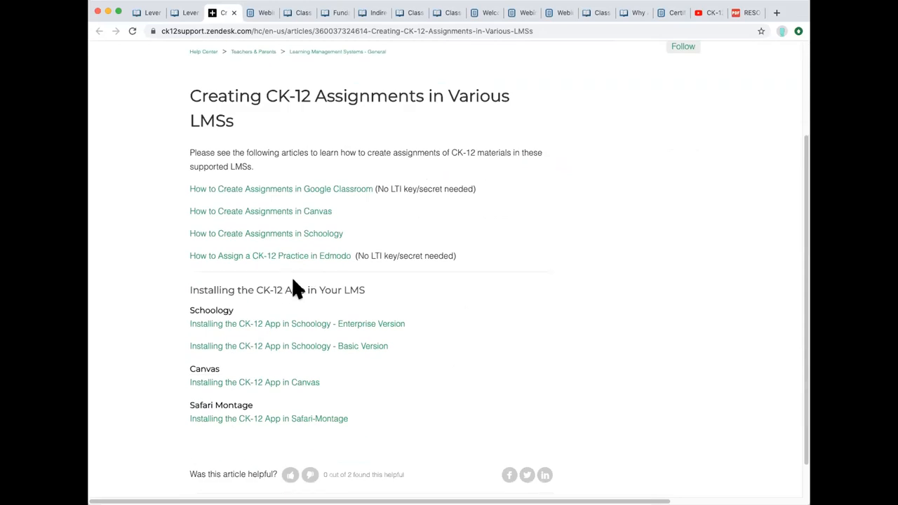
mouse_move(211, 367)
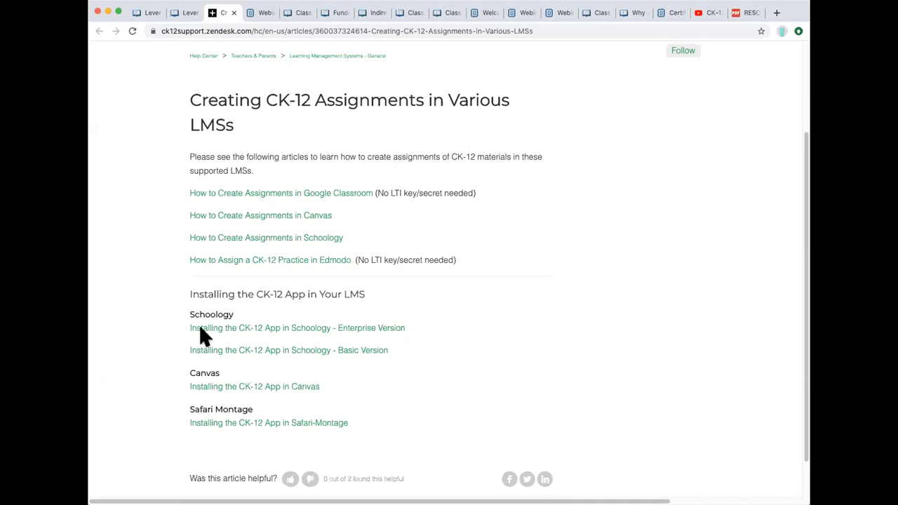
scroll("up", 3)
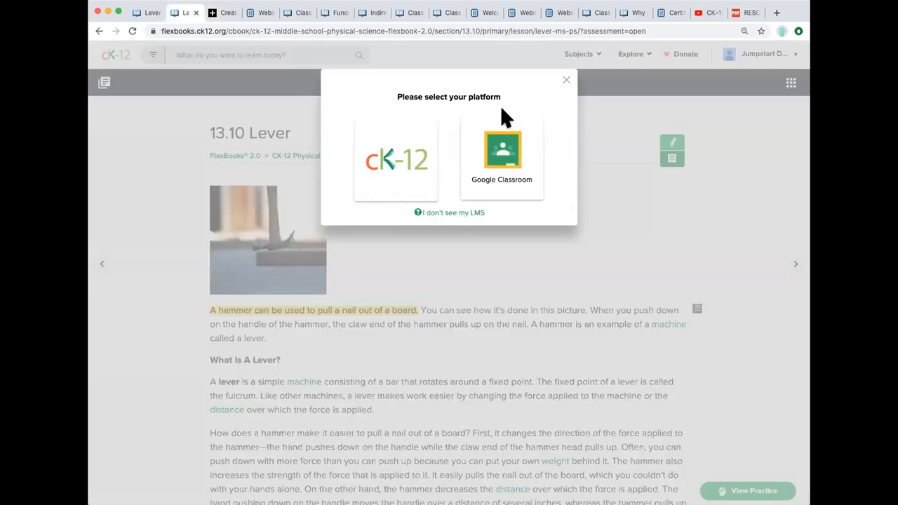
mouse_move(396, 162)
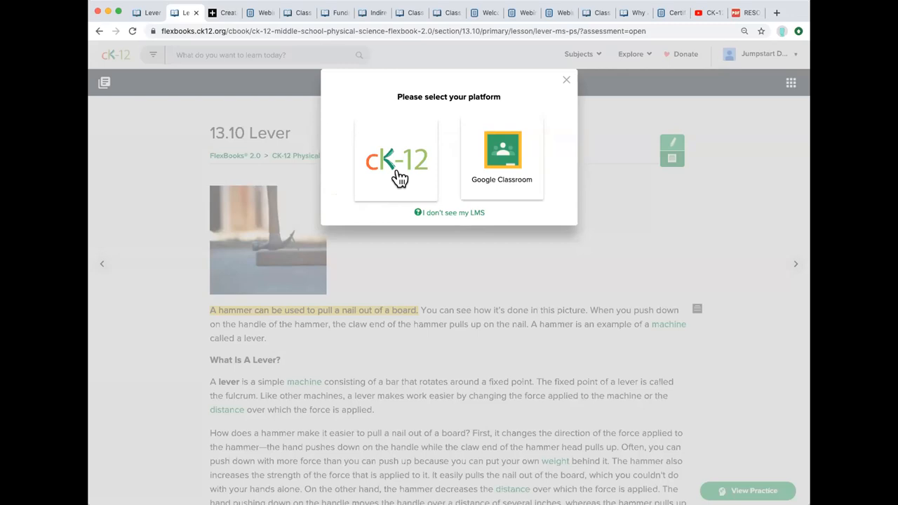
mouse_move(396, 163)
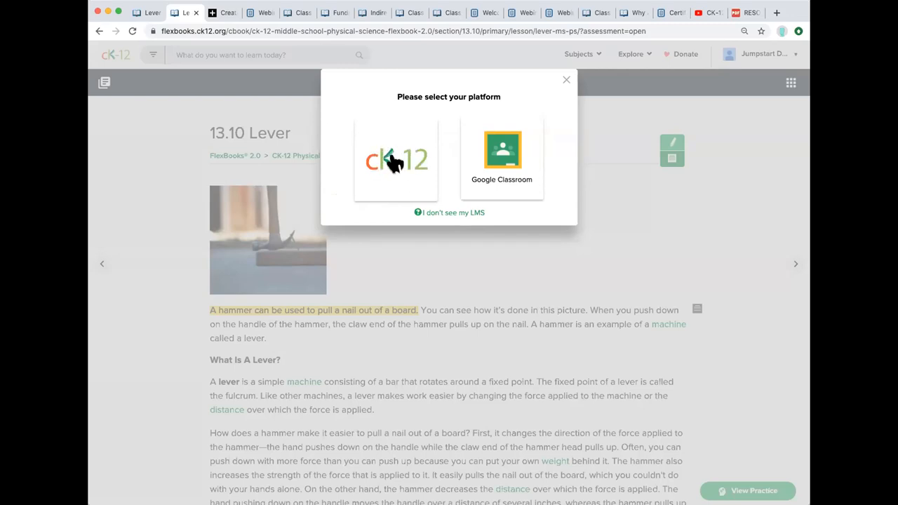
mouse_move(401, 153)
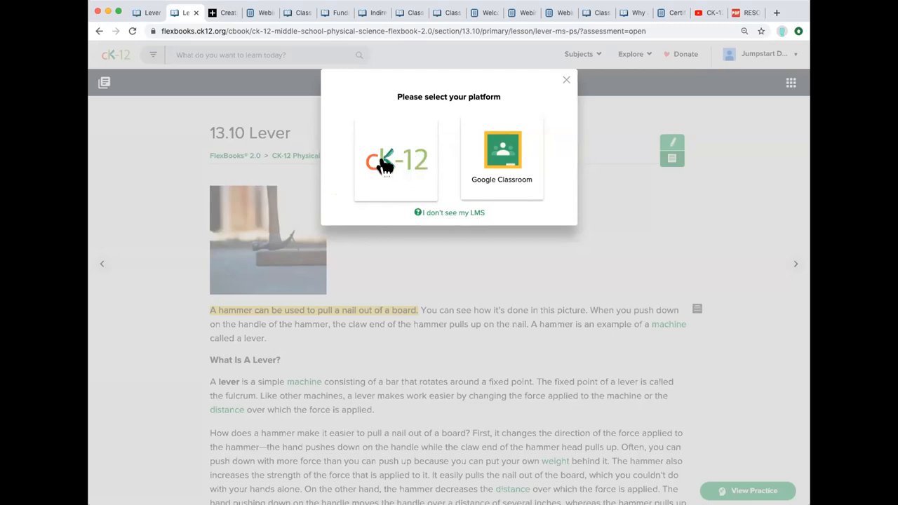
mouse_move(396, 165)
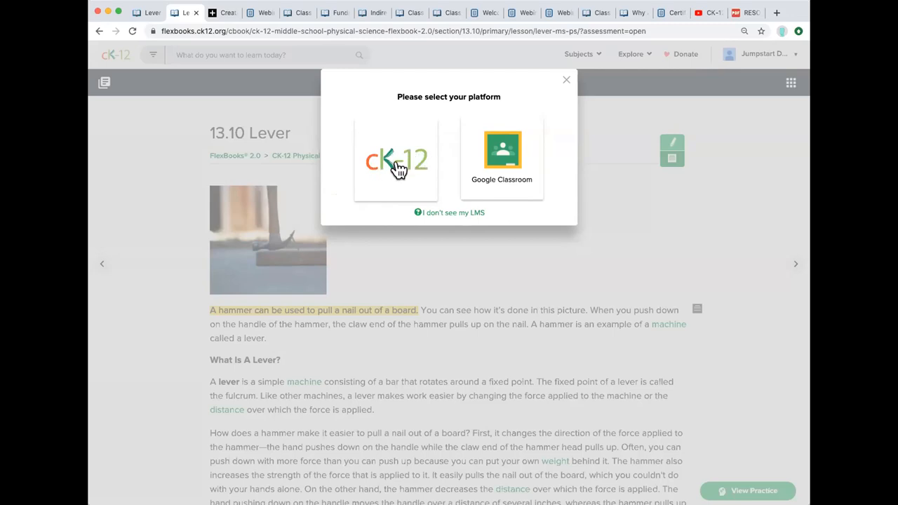
mouse_move(561, 85)
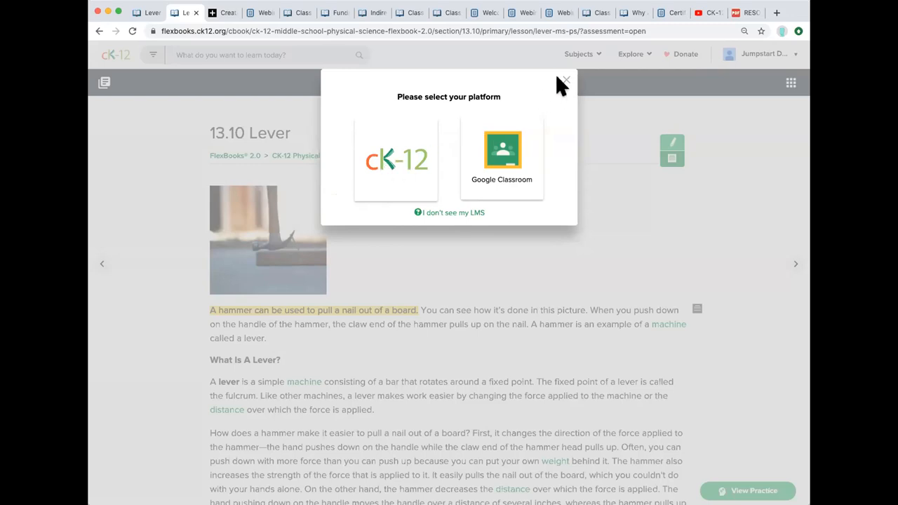
Dismiss the 'Please select your platform' dialog without choosing.
left_click(567, 79)
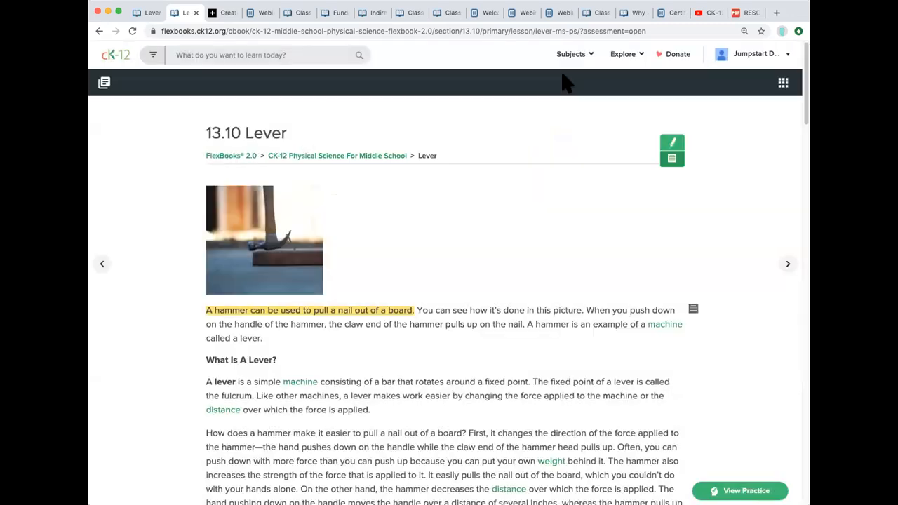
mouse_move(104, 82)
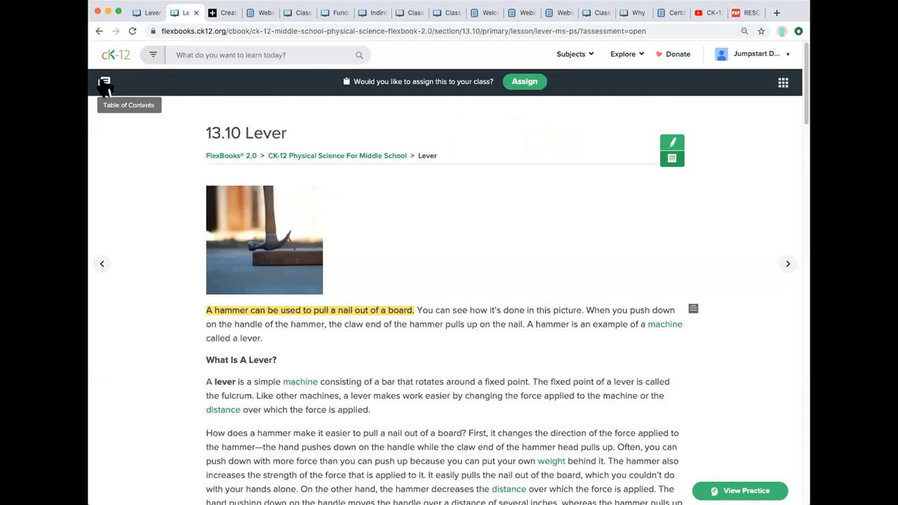
Go from the table of contents to the CK-12 Physical Science For Middle School FlexBook overview.
left_click(103, 83)
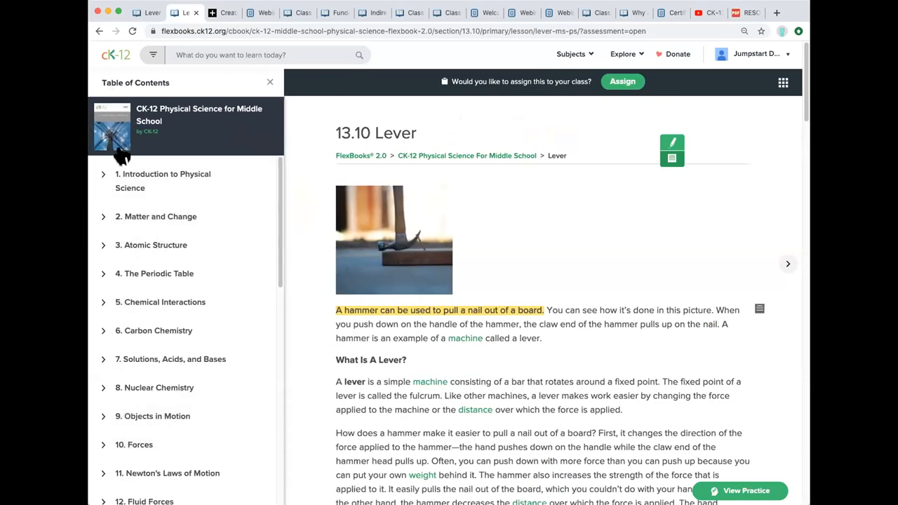
mouse_move(460, 157)
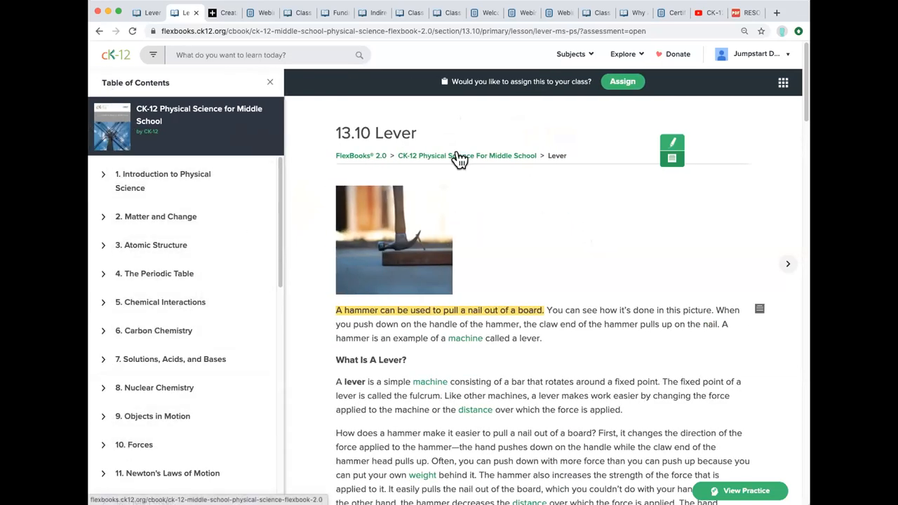
left_click(466, 154)
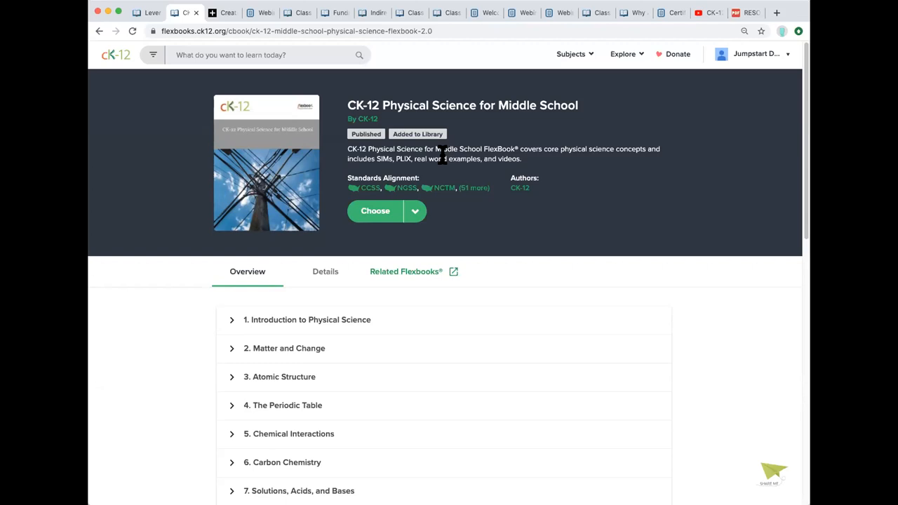
mouse_move(140, 20)
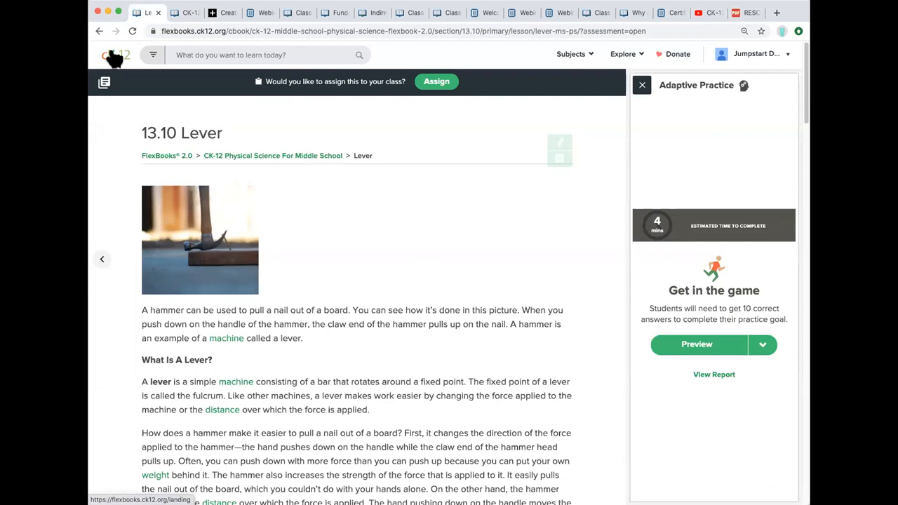
mouse_move(119, 59)
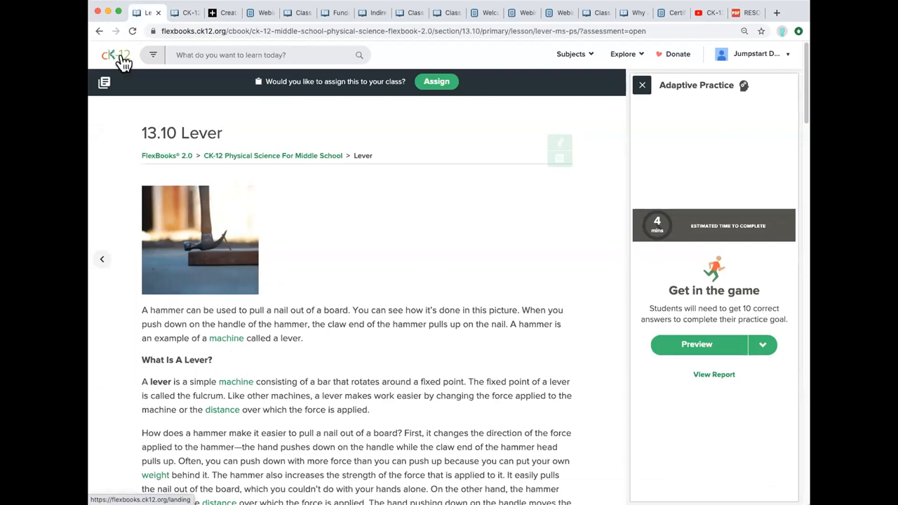
mouse_move(376, 156)
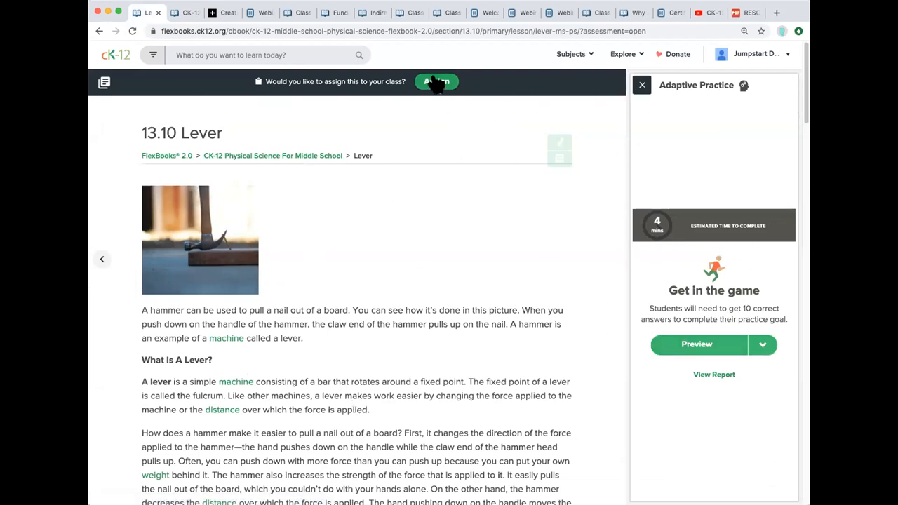
left_click(437, 82)
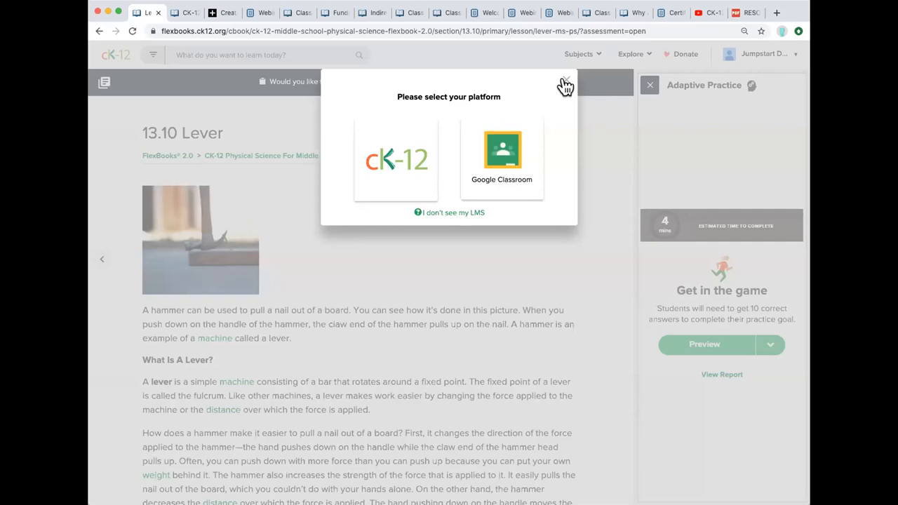
left_click(567, 83)
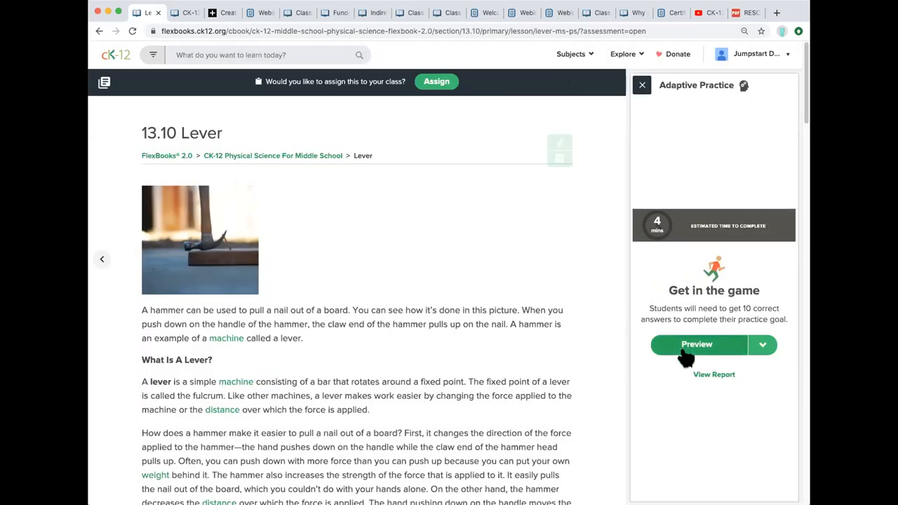
mouse_move(171, 112)
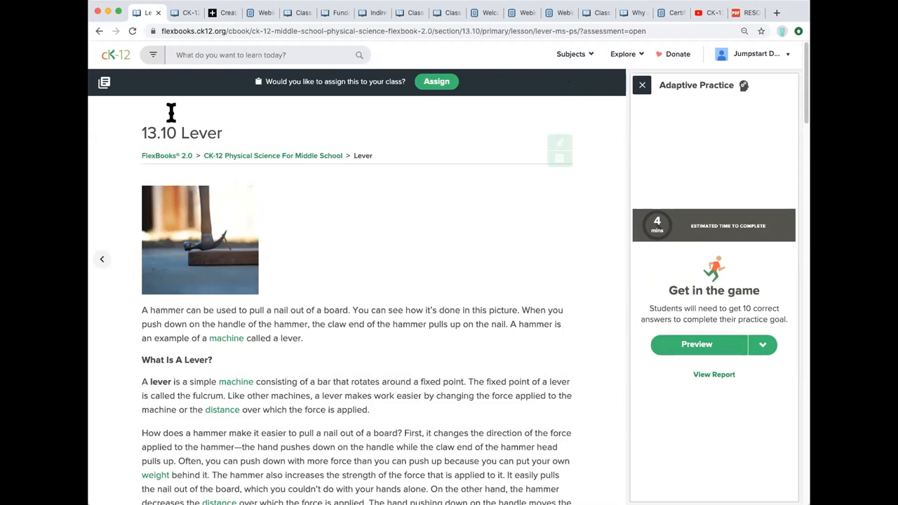
mouse_move(227, 396)
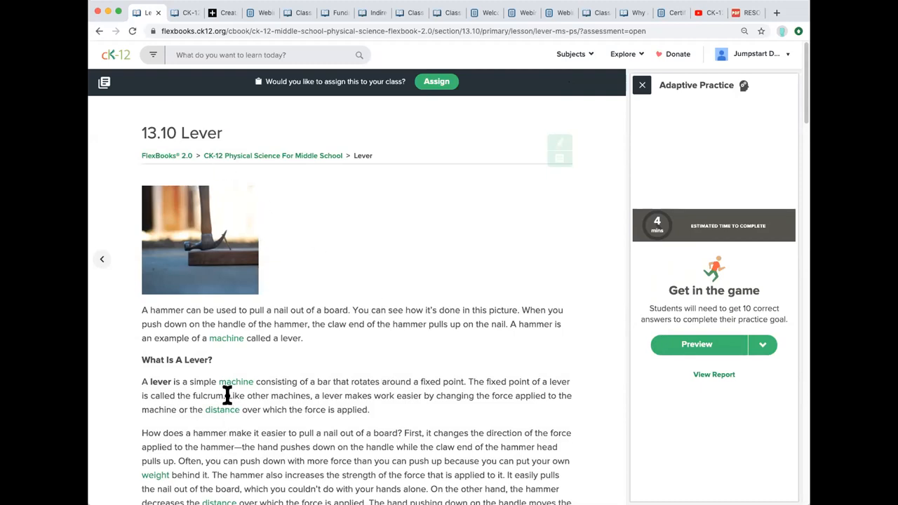
mouse_move(117, 59)
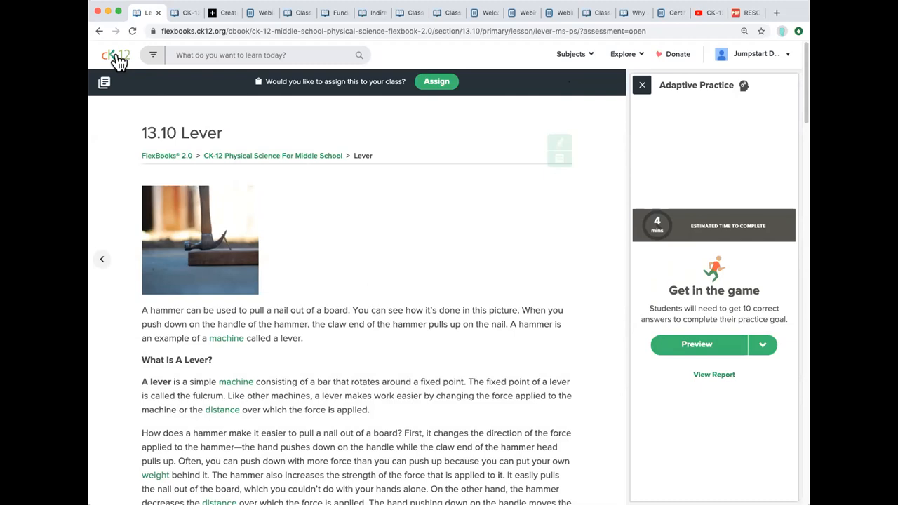
From the teacher home, browse Adaptive Practice to Geometry Triangles and launch Triangle Area.
left_click(115, 56)
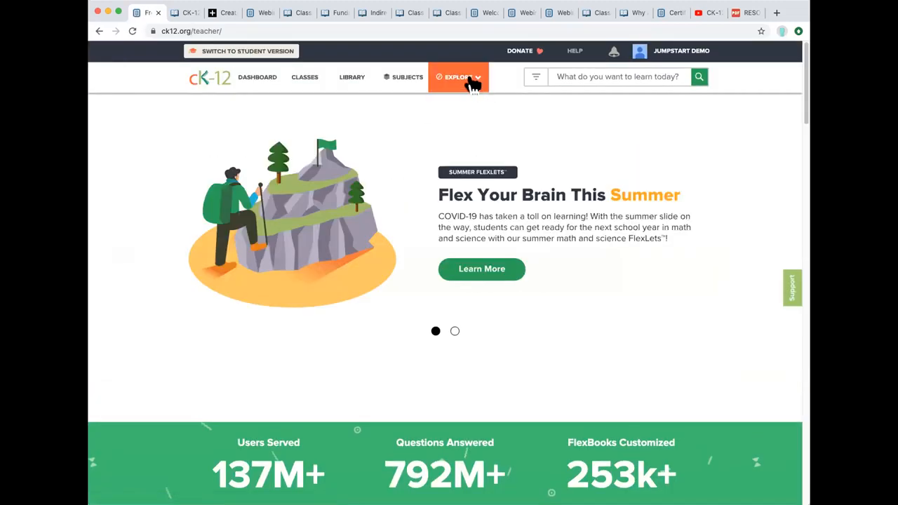
left_click(457, 76)
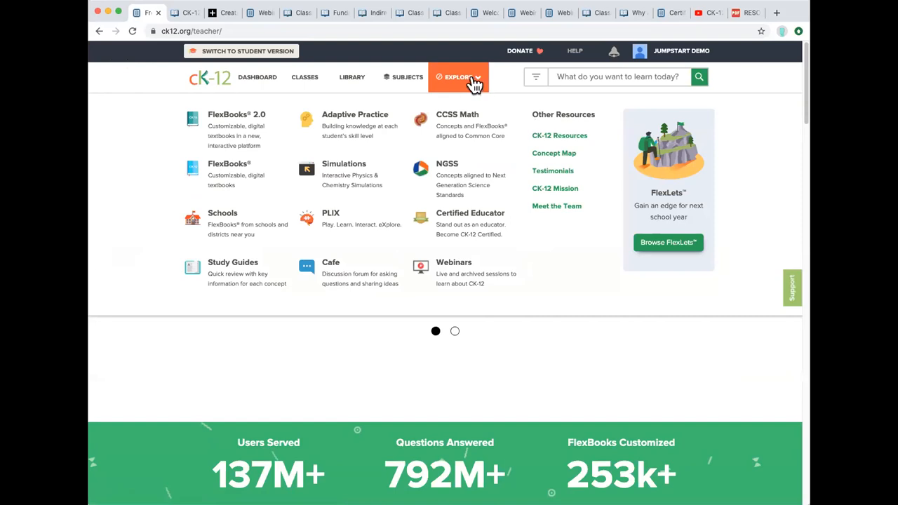
mouse_move(353, 120)
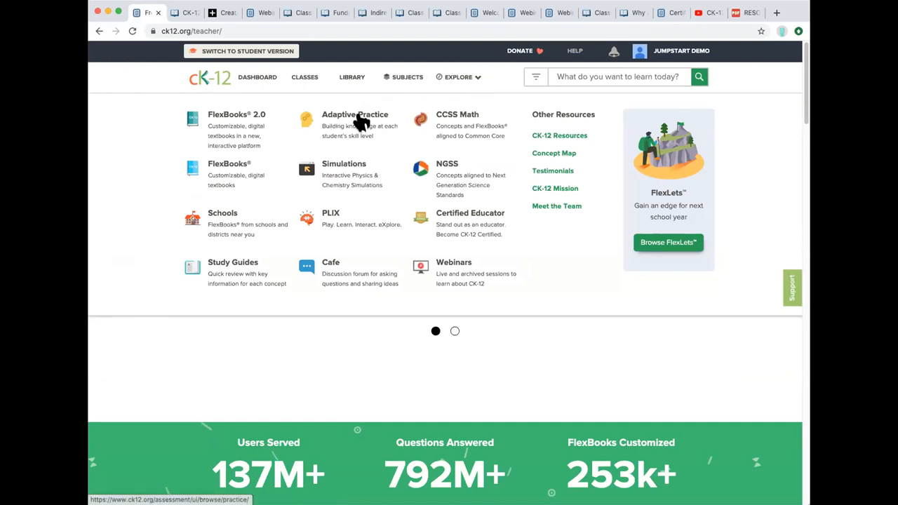
left_click(354, 115)
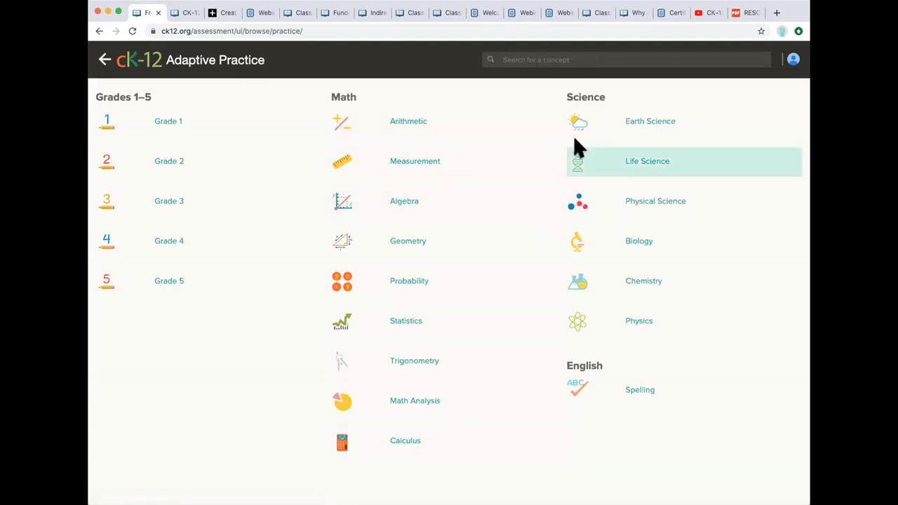
mouse_move(433, 365)
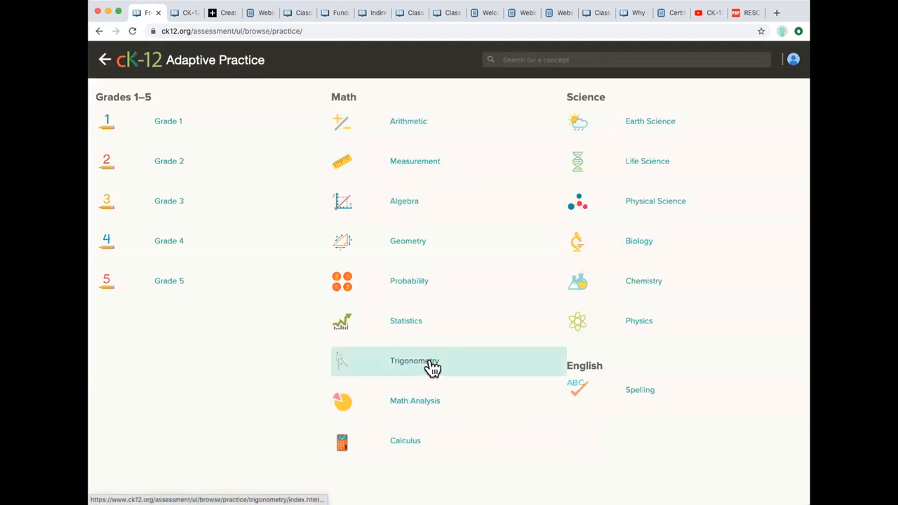
left_click(407, 241)
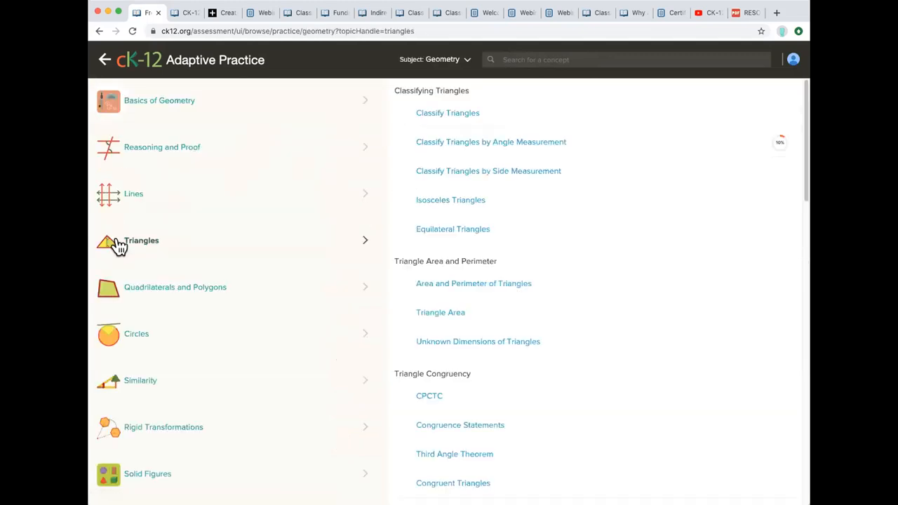
mouse_move(441, 312)
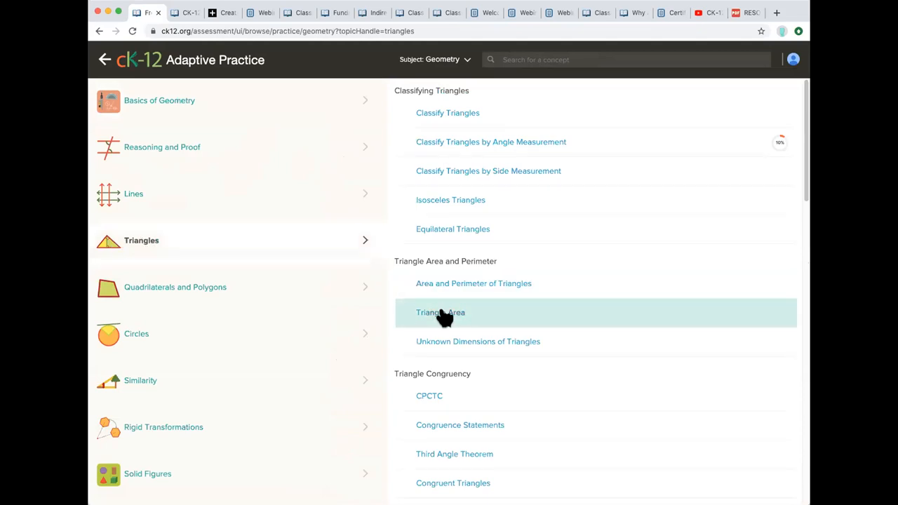
left_click(441, 311)
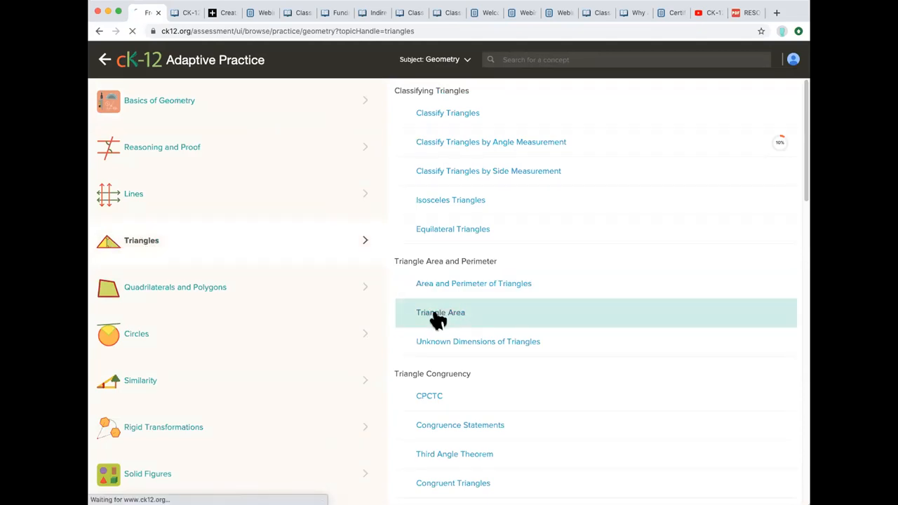
left_click(440, 312)
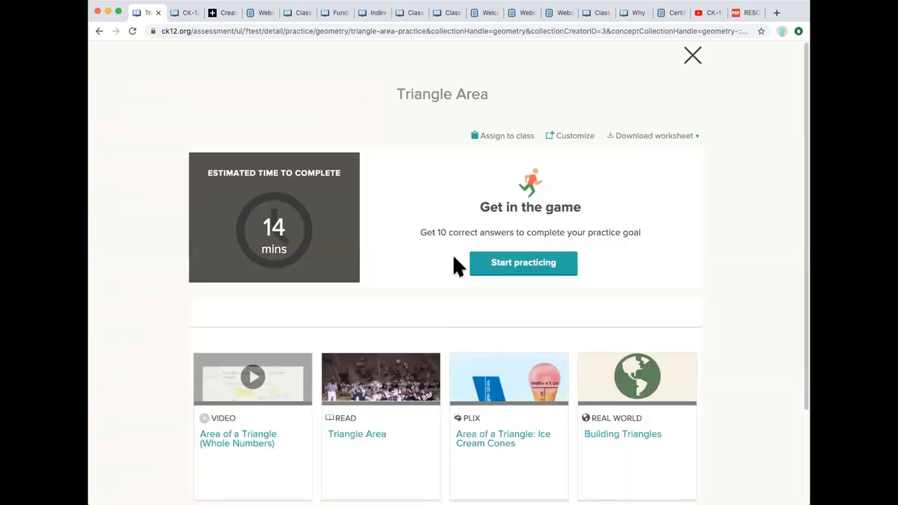
mouse_move(500, 138)
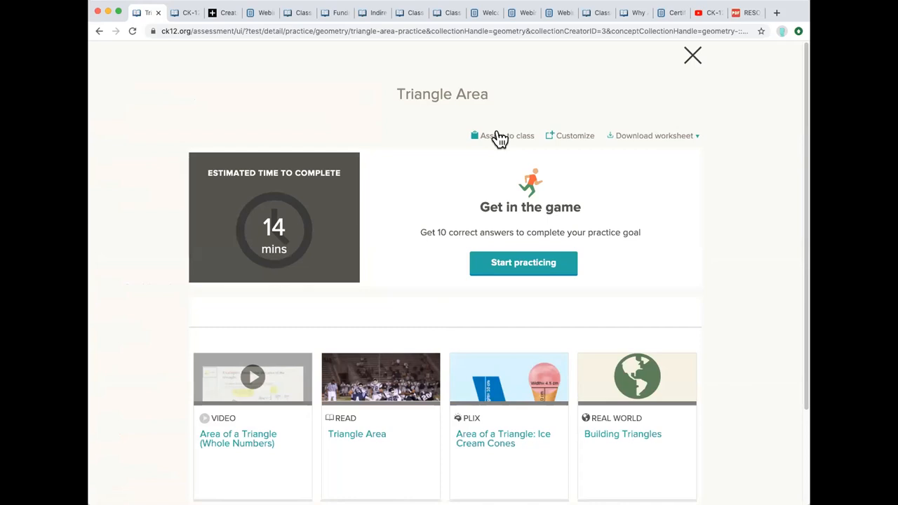
mouse_move(504, 143)
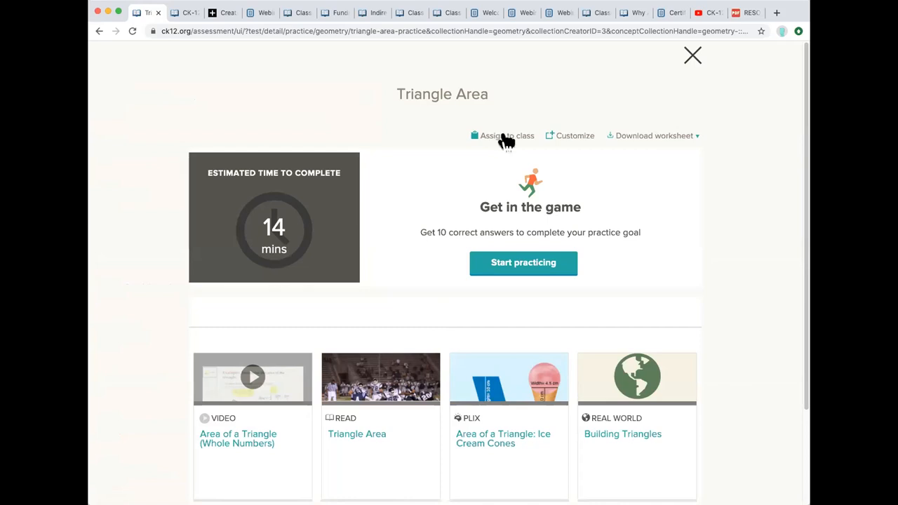
left_click(503, 134)
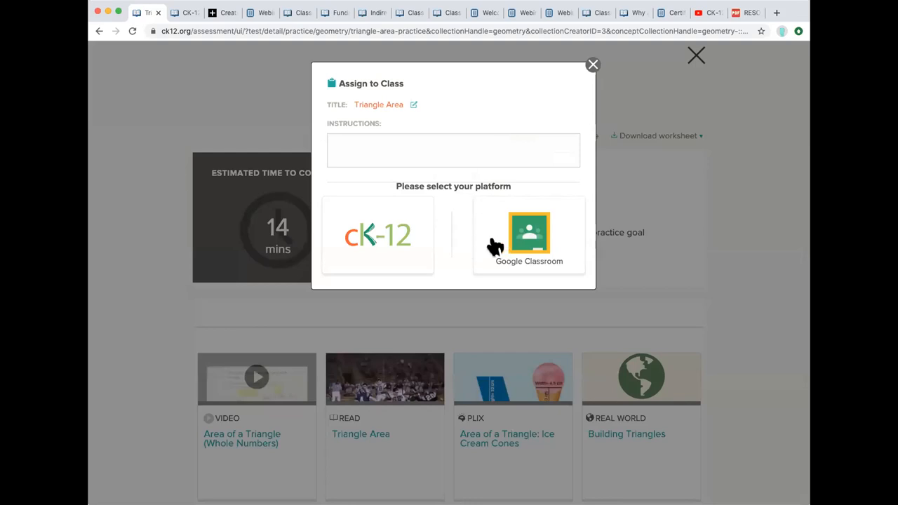
left_click(592, 64)
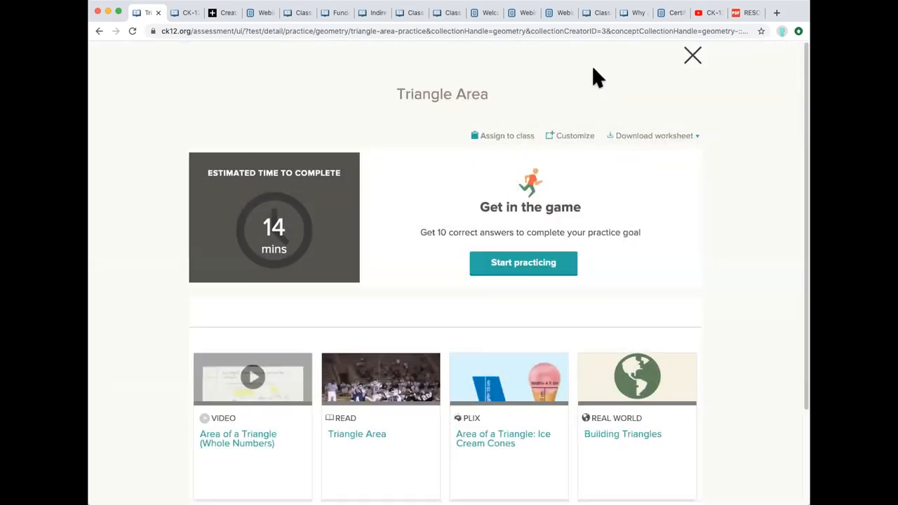
mouse_move(686, 73)
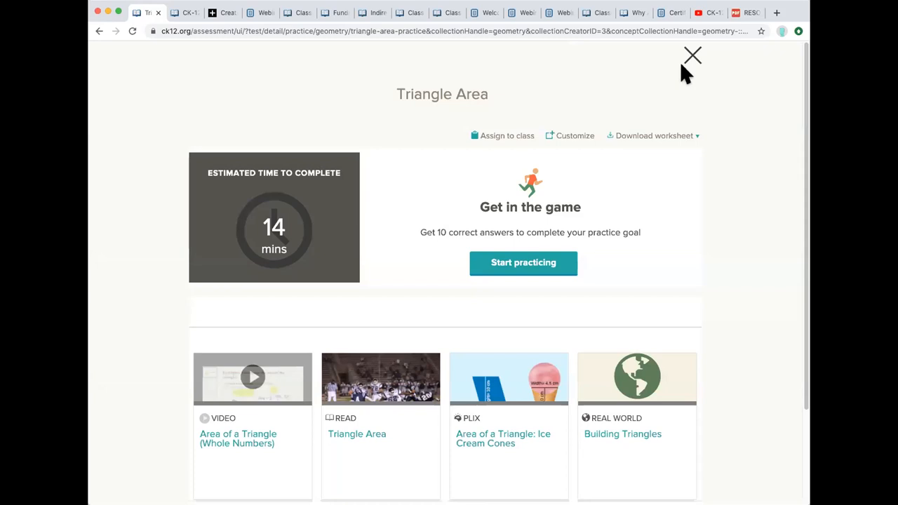
mouse_move(615, 31)
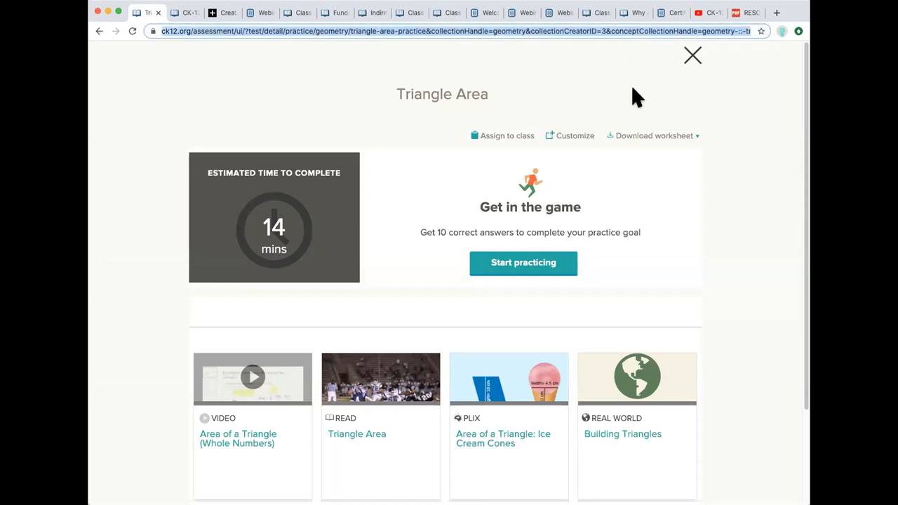
mouse_move(679, 76)
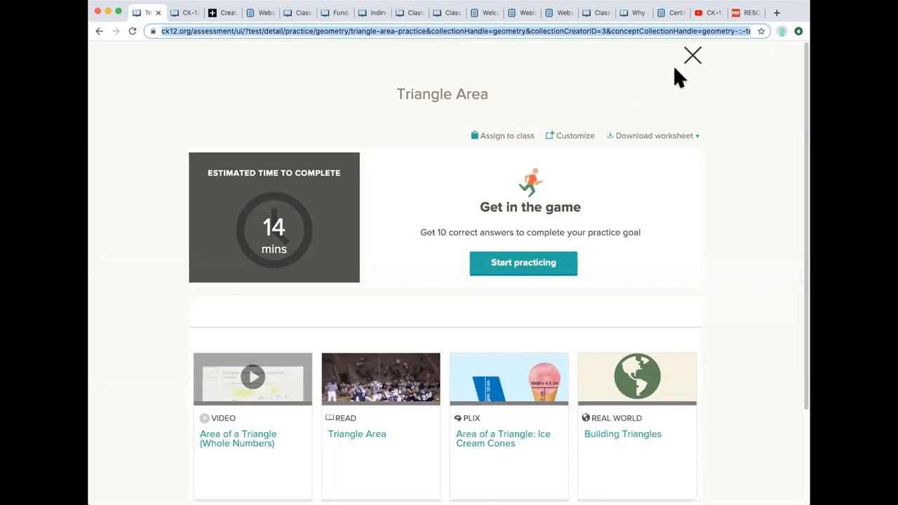
mouse_move(289, 98)
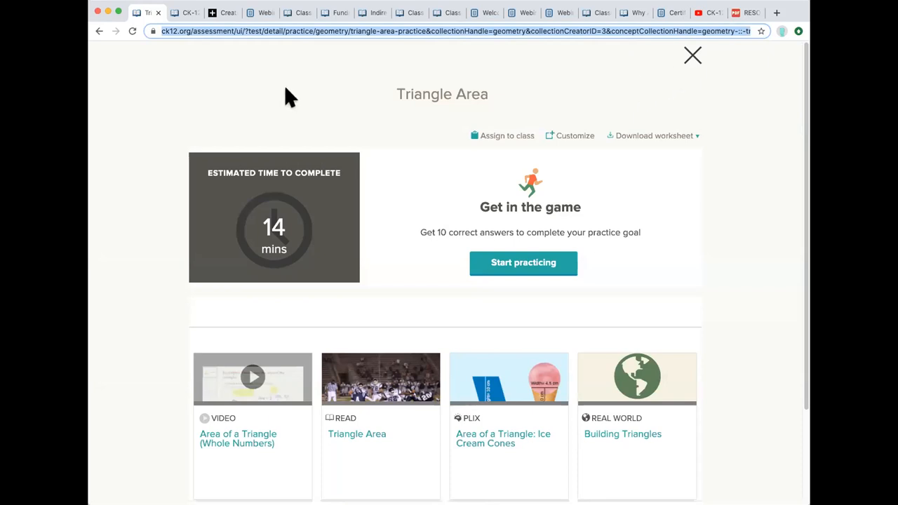
mouse_move(469, 90)
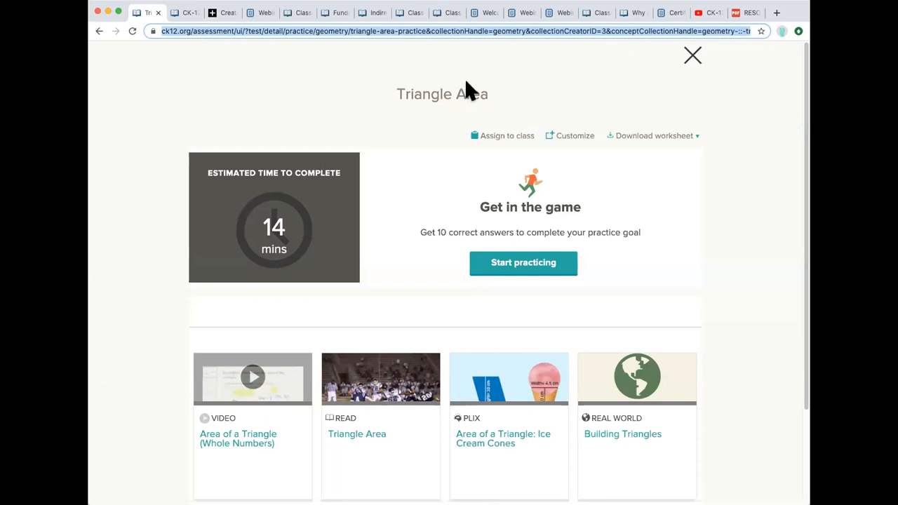
mouse_move(488, 90)
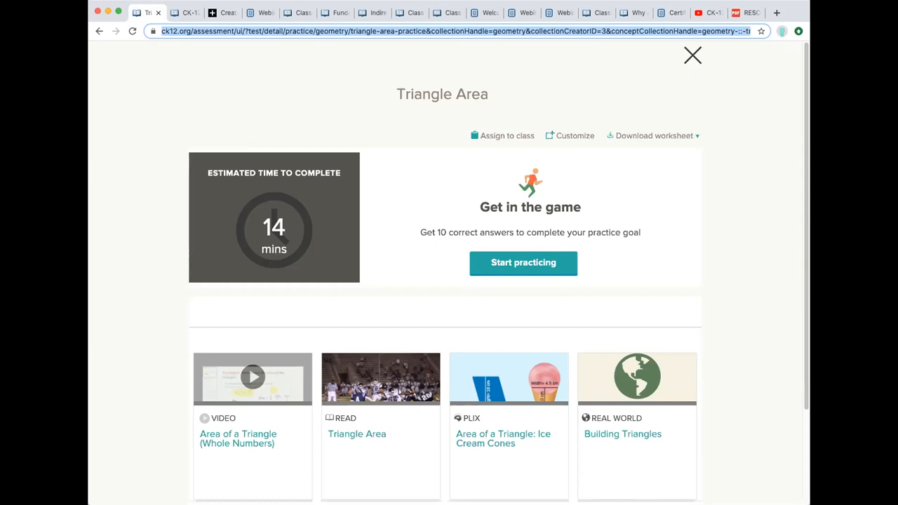
mouse_move(786, 35)
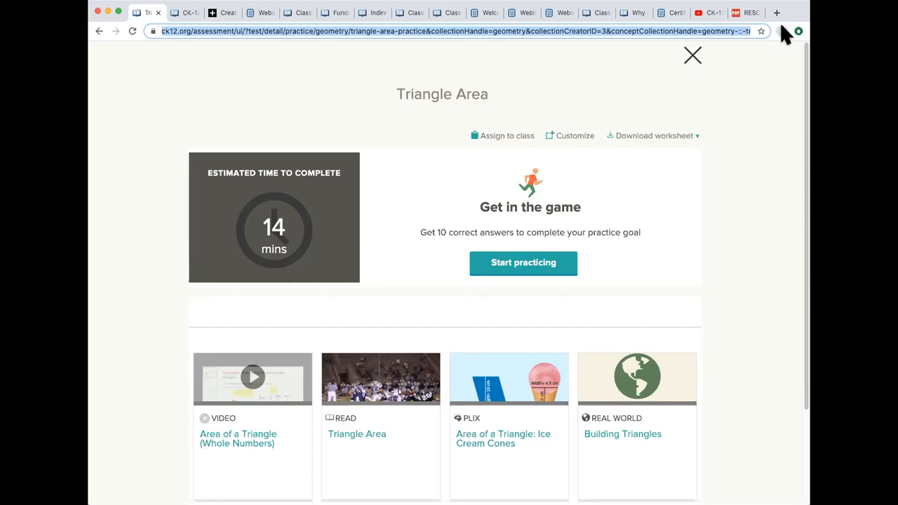
mouse_move(789, 35)
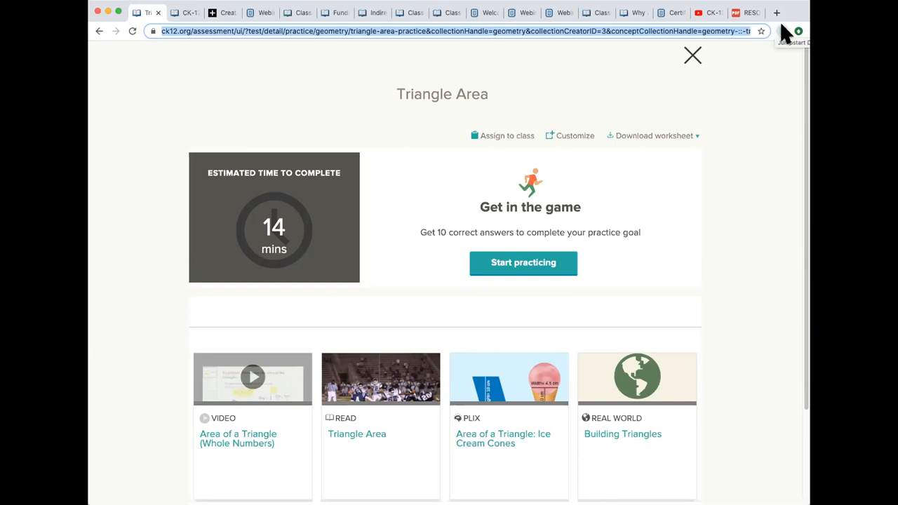
mouse_move(710, 75)
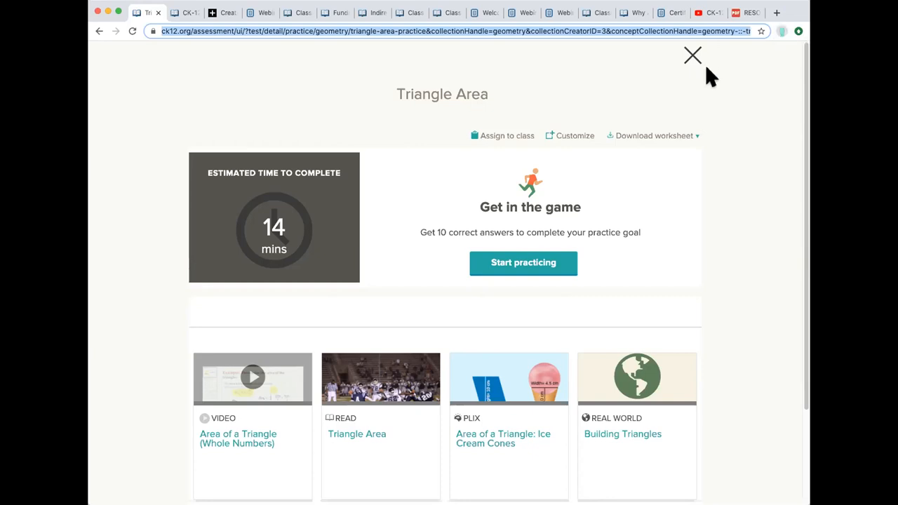
mouse_move(471, 61)
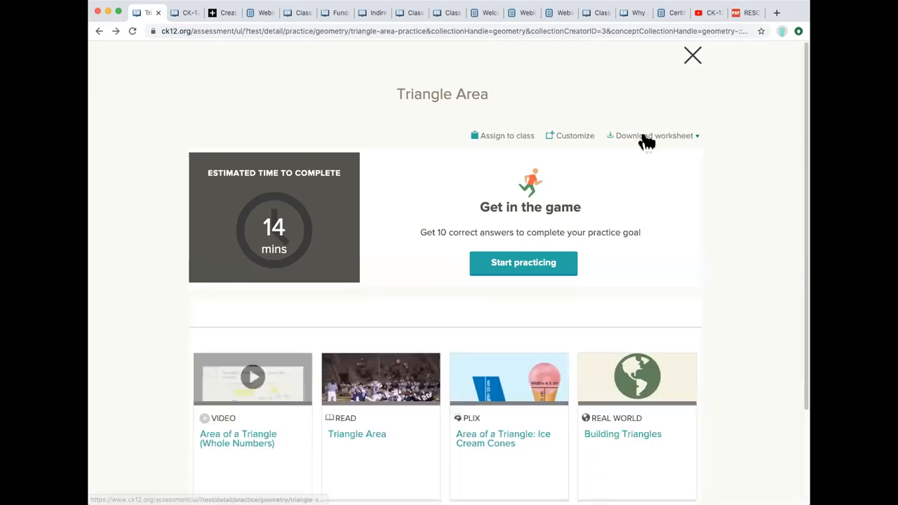
left_click(654, 135)
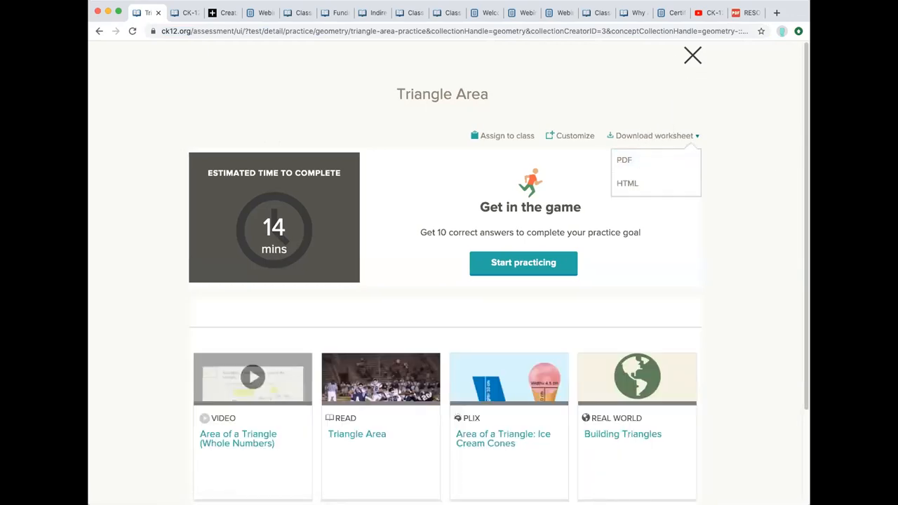
mouse_move(736, 54)
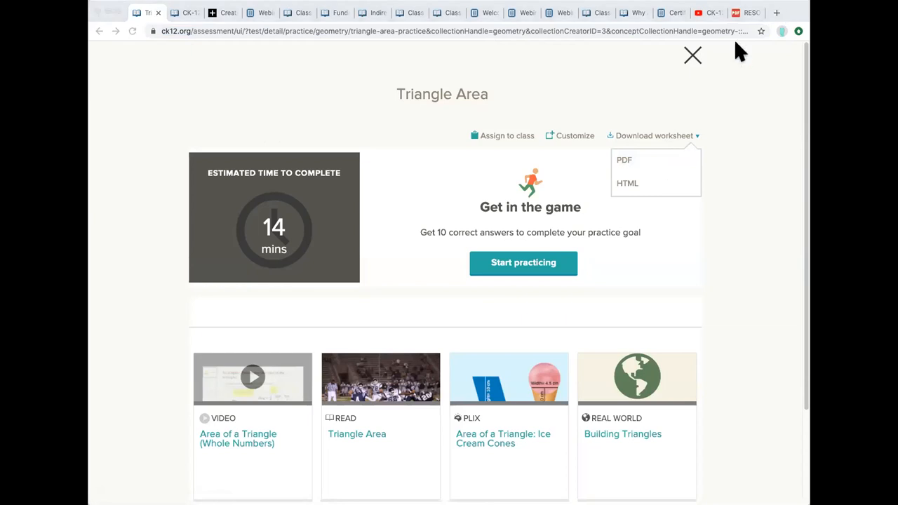
mouse_move(730, 189)
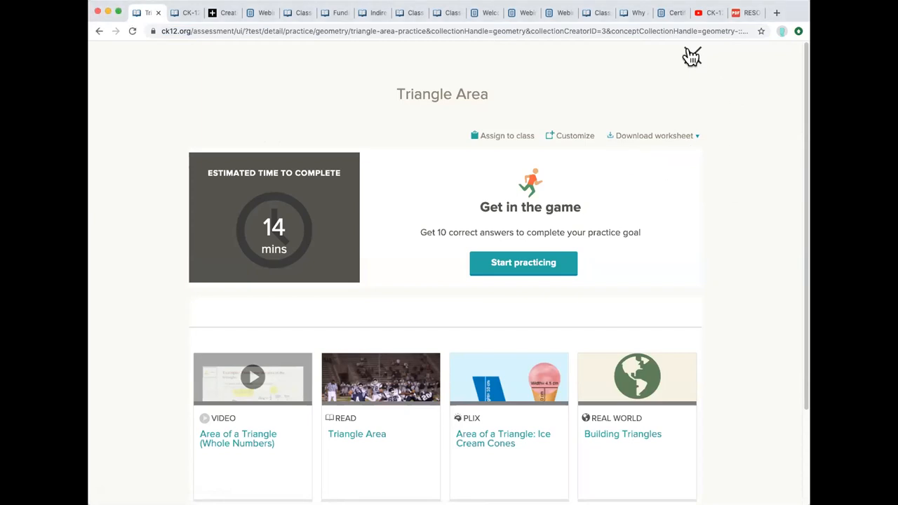
mouse_move(595, 101)
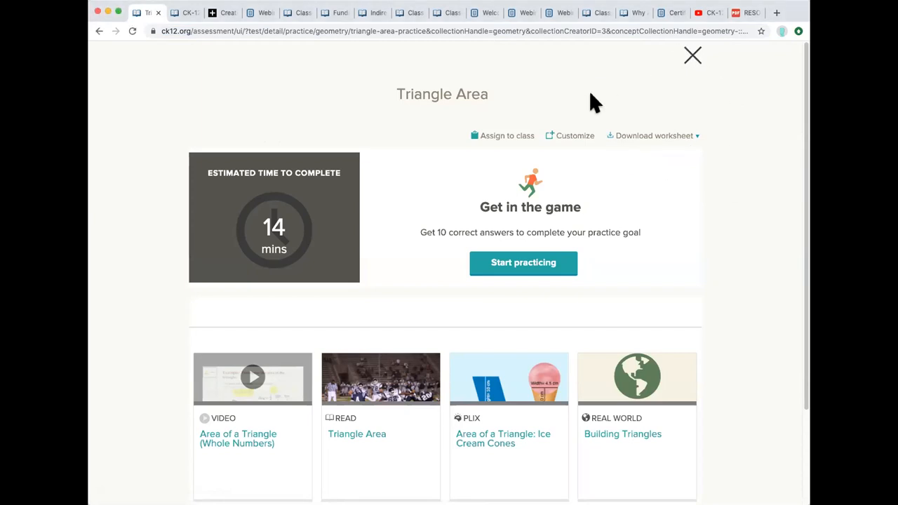
Switch from the browser back to the Keynote webinar deck on slide 13.
left_click(694, 57)
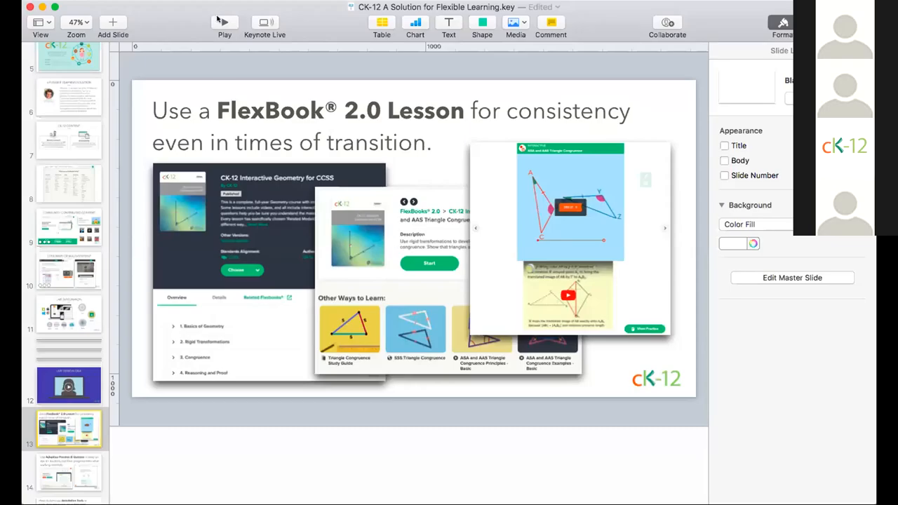
left_click(224, 22)
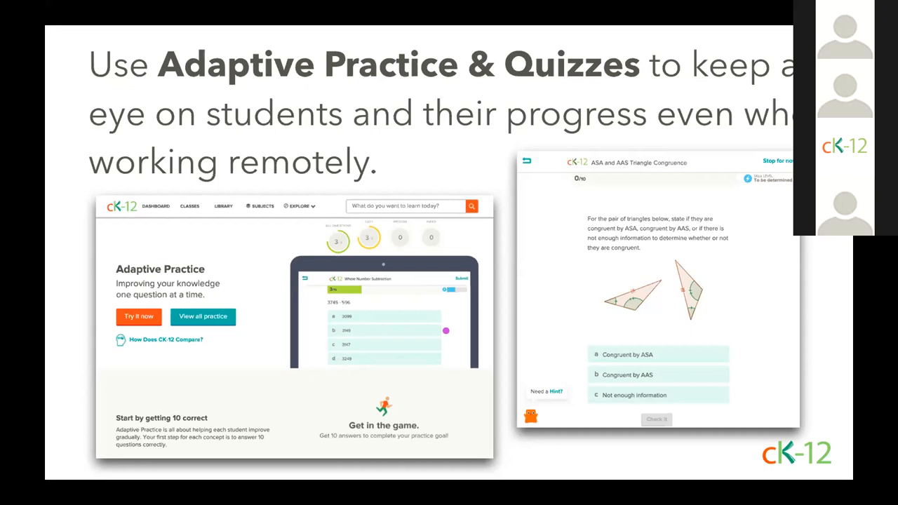
mouse_move(851, 252)
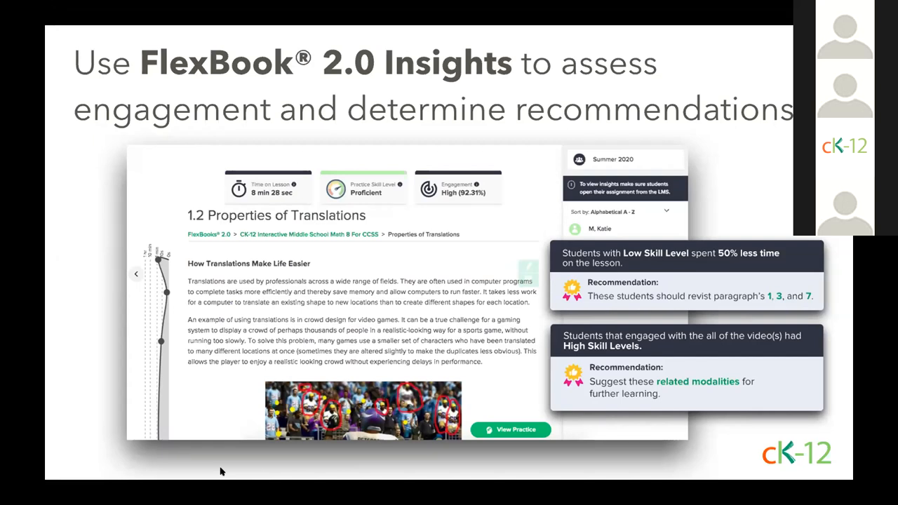
mouse_move(180, 464)
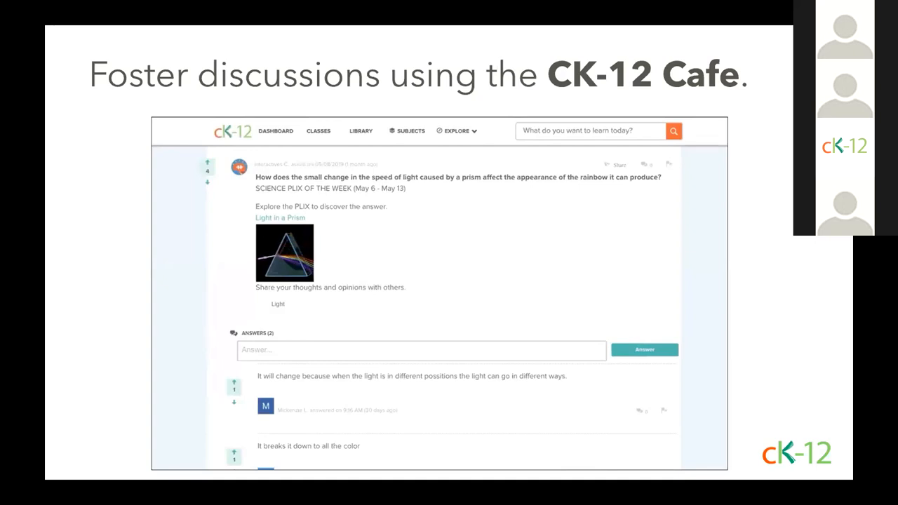
Advance to the slide about downloading custom FlexBooks or worksheets for offline access.
key("Right")
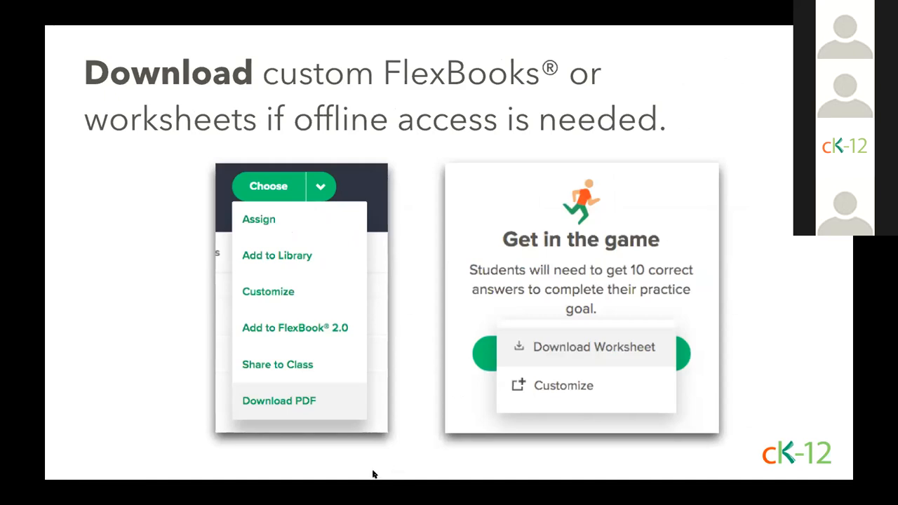
mouse_move(716, 238)
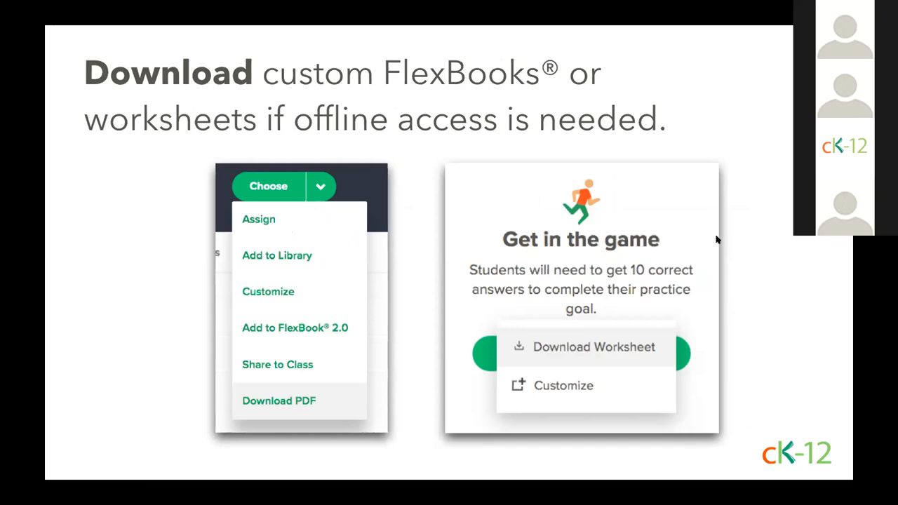
mouse_move(663, 64)
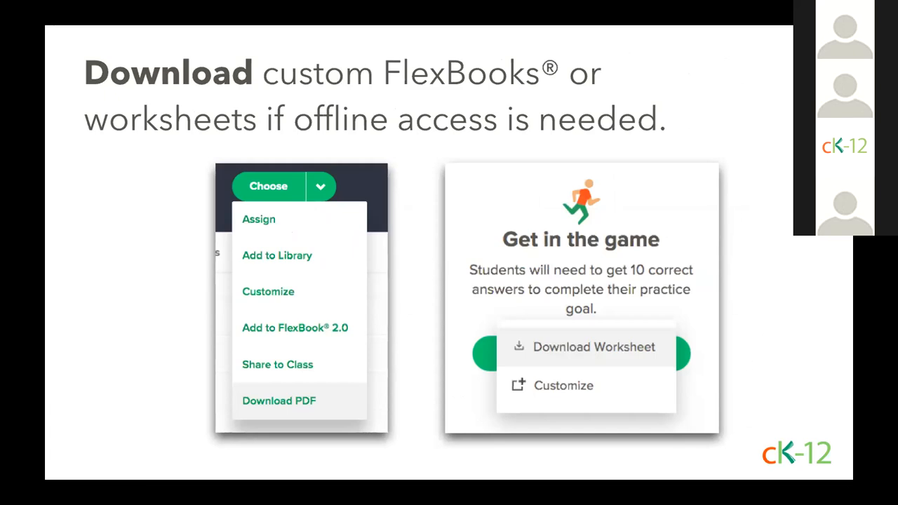
mouse_move(616, 458)
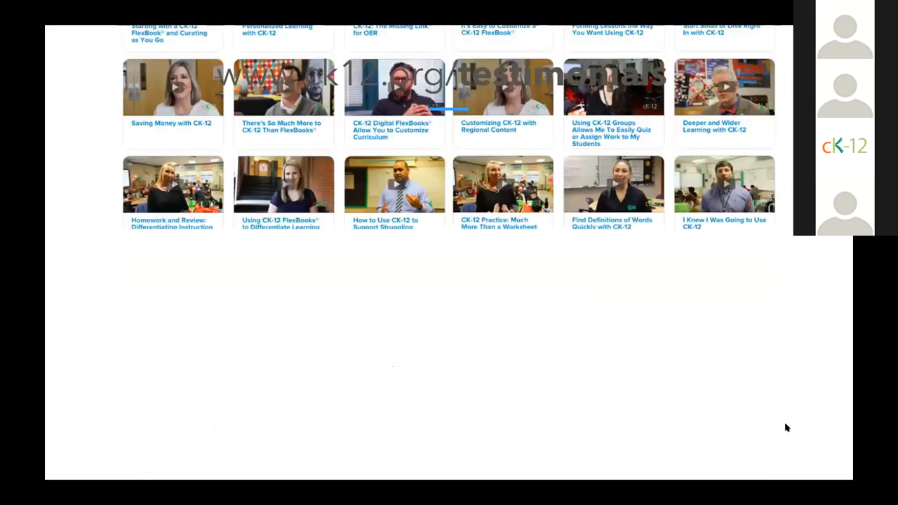
scroll("up", 3)
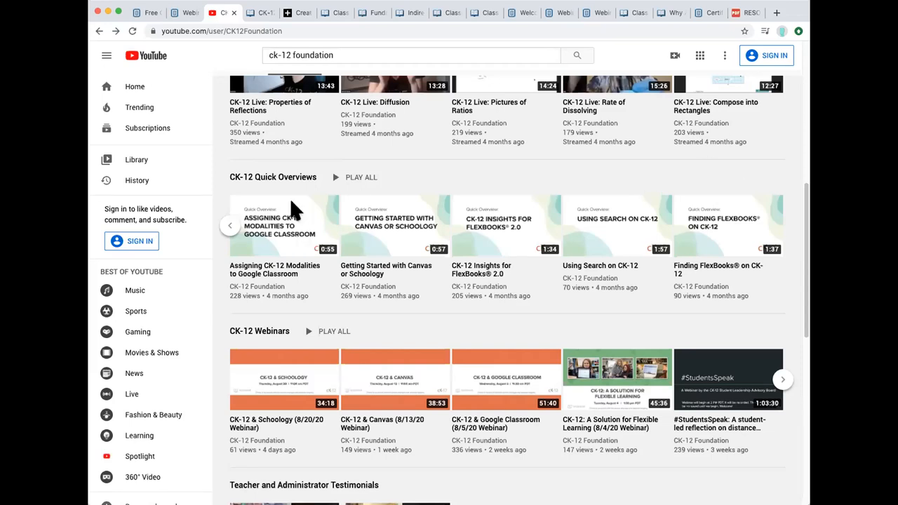
mouse_move(696, 196)
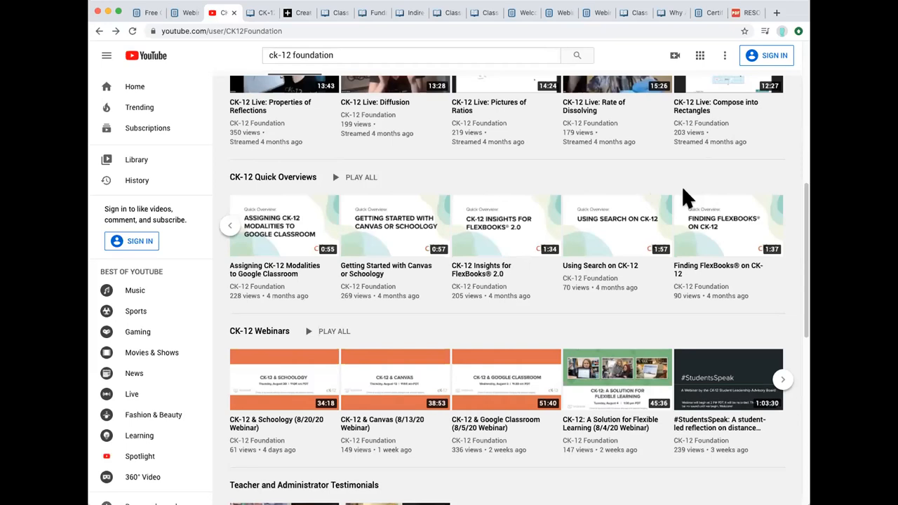
mouse_move(288, 223)
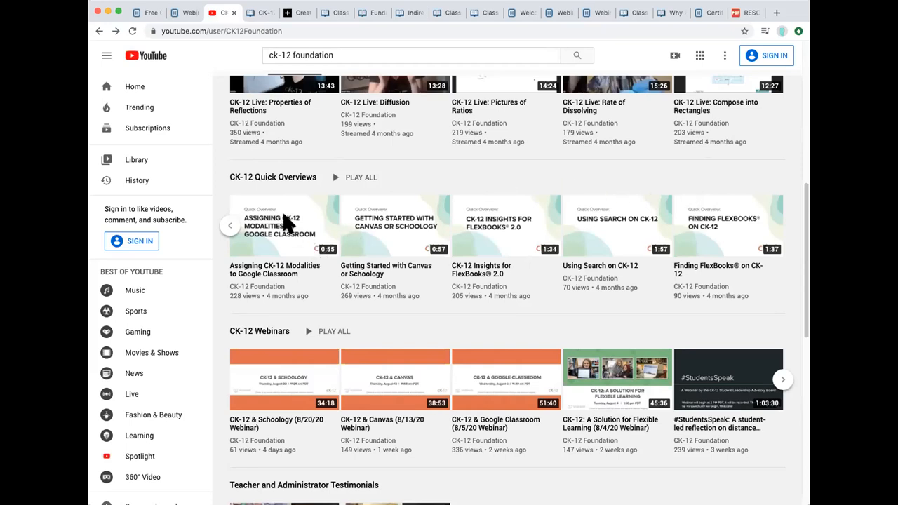
mouse_move(419, 253)
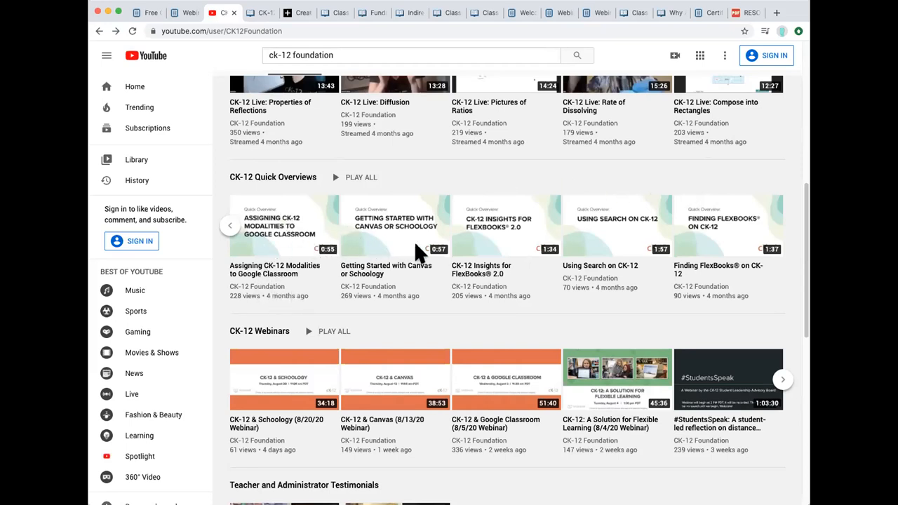
mouse_move(295, 241)
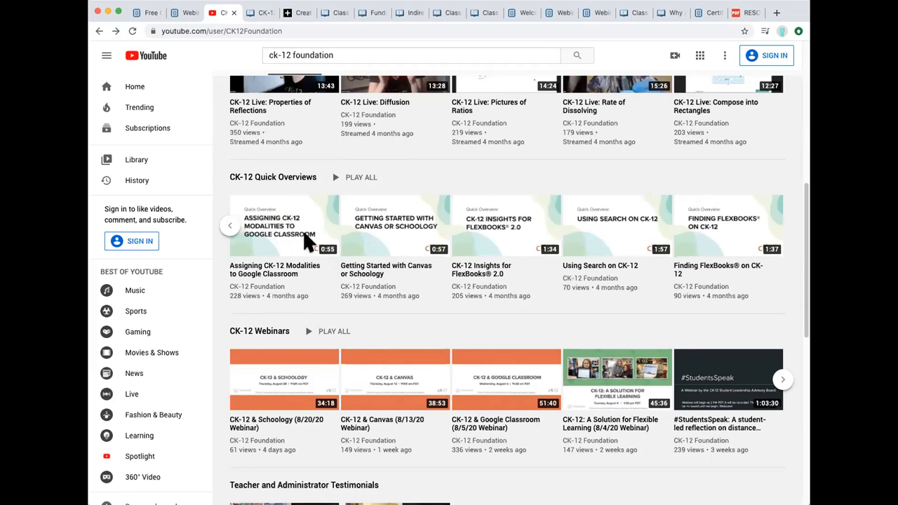
mouse_move(741, 232)
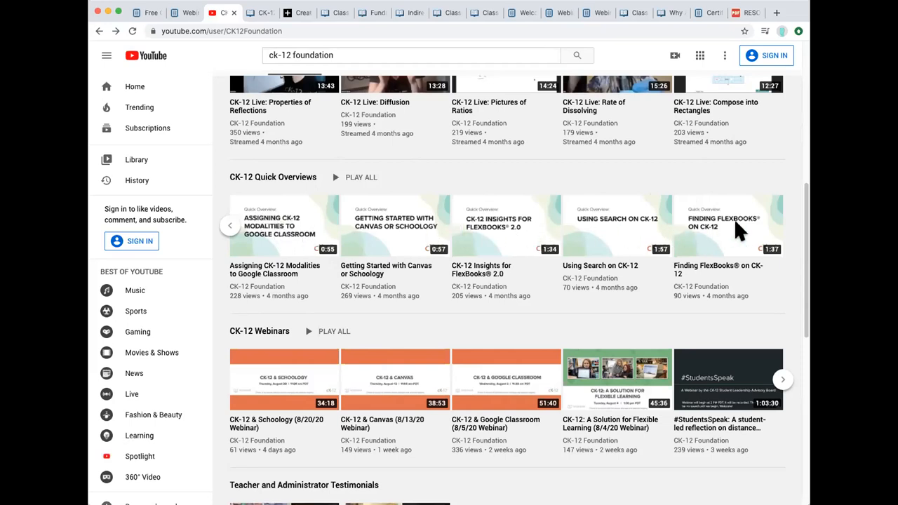
mouse_move(618, 241)
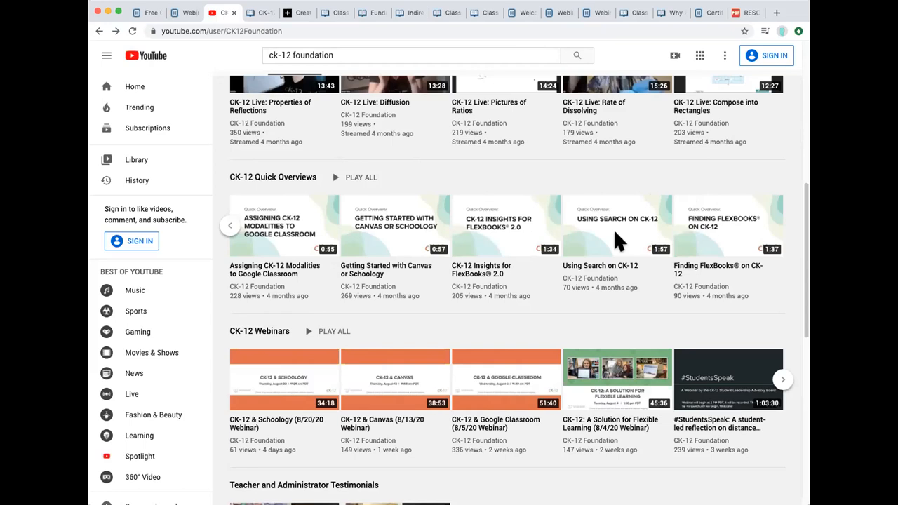
mouse_move(547, 232)
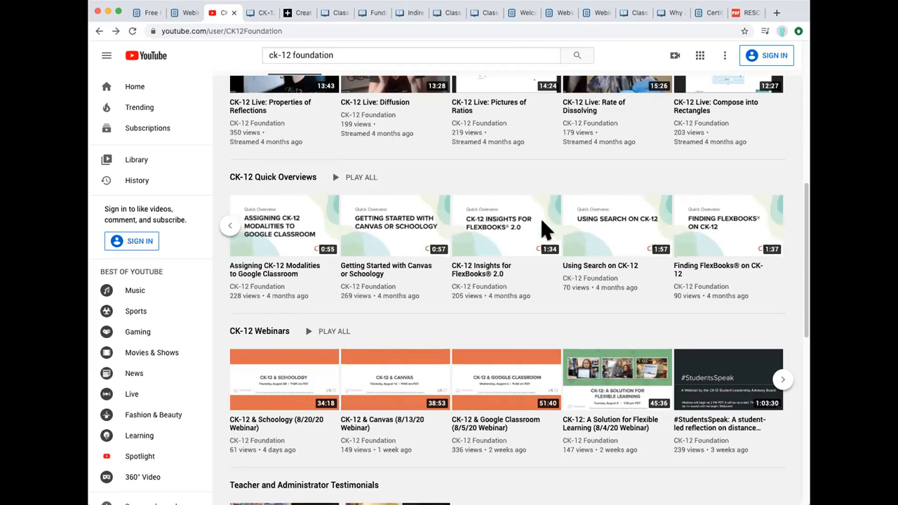
mouse_move(348, 255)
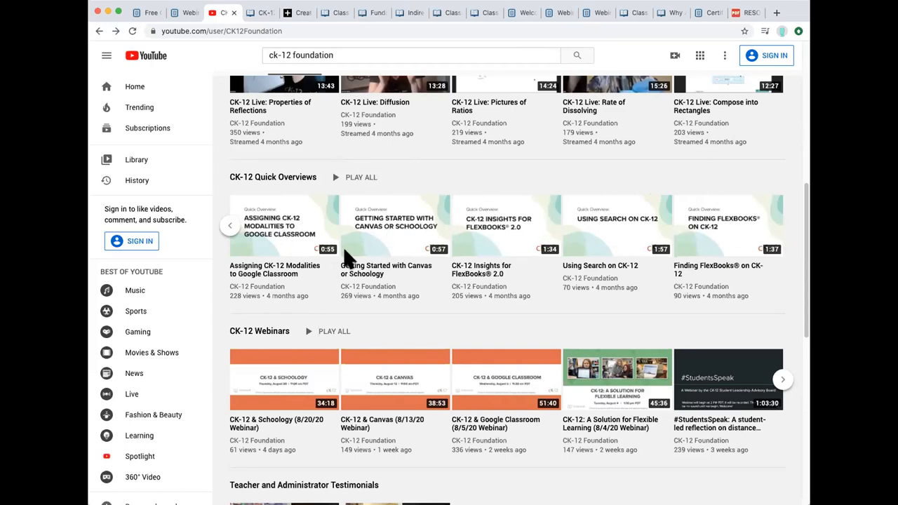
mouse_move(340, 231)
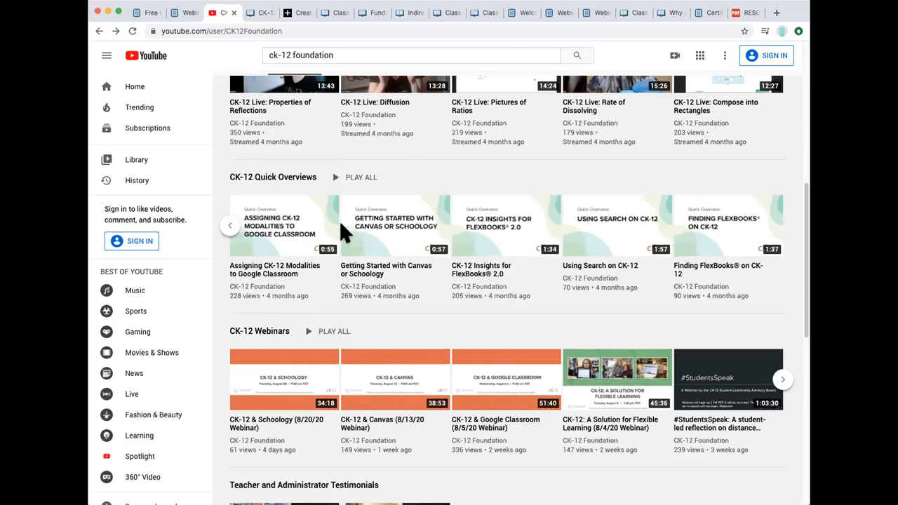
mouse_move(292, 227)
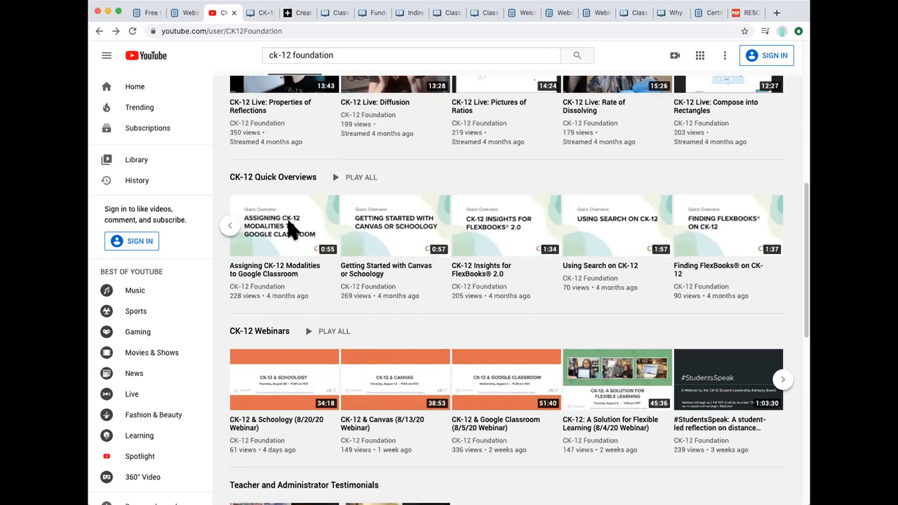
mouse_move(143, 17)
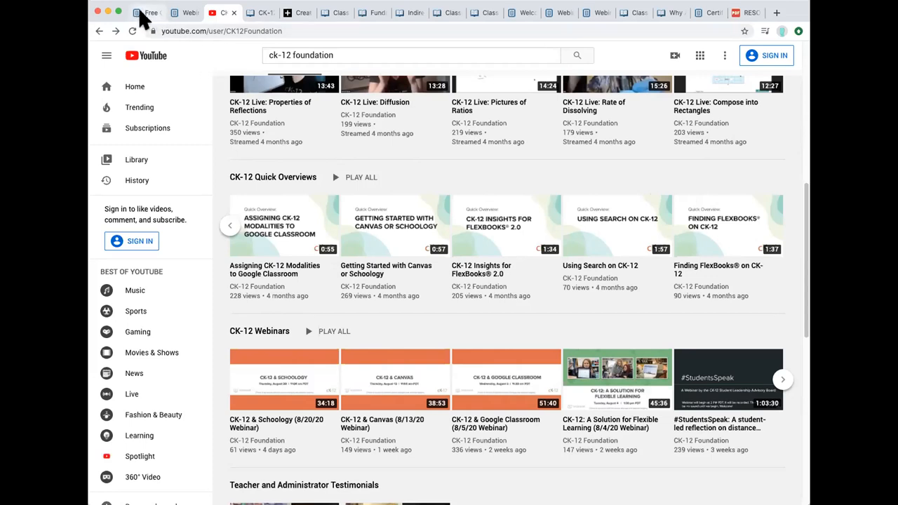
Sign out of the teacher account on ck12.org and reach the Student Sign Up page via JOIN.
left_click(147, 13)
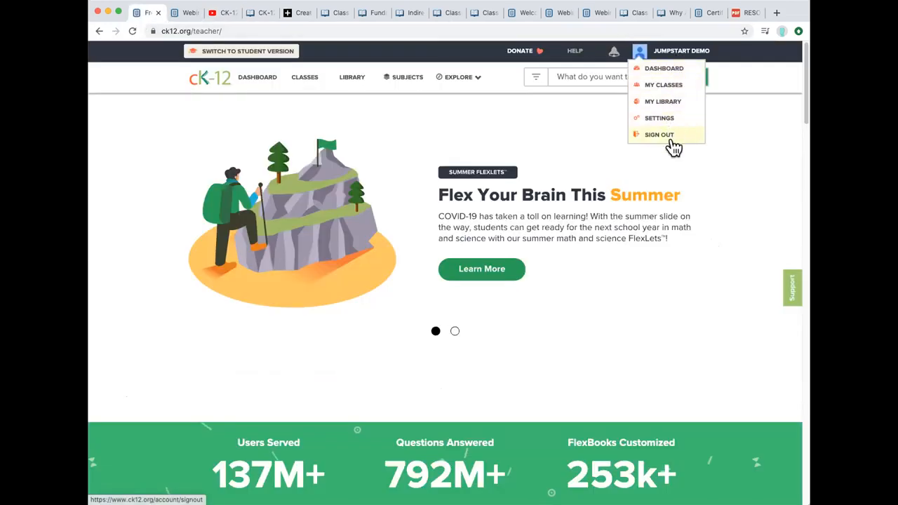
mouse_move(660, 118)
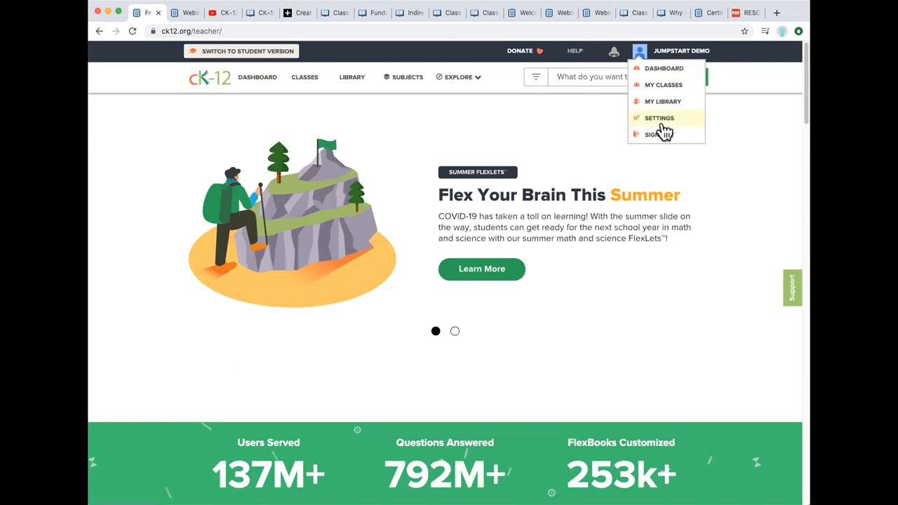
left_click(656, 135)
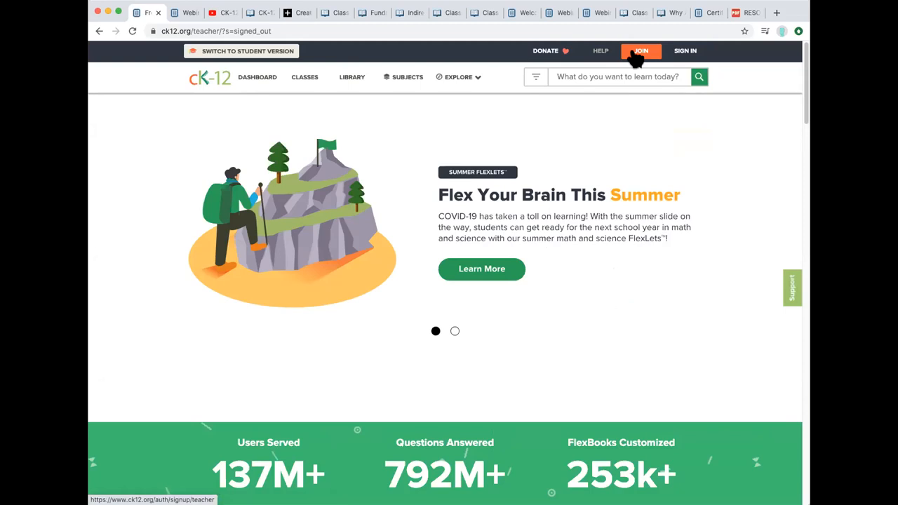
left_click(640, 50)
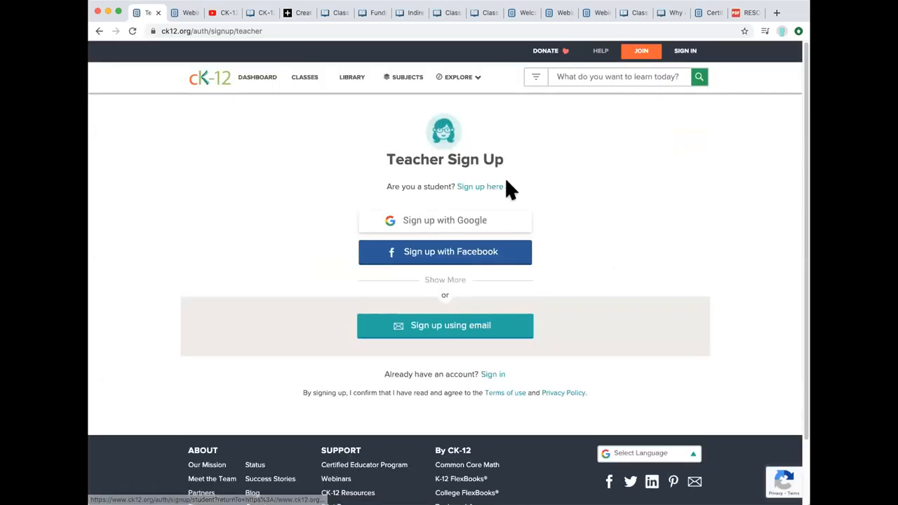
left_click(480, 185)
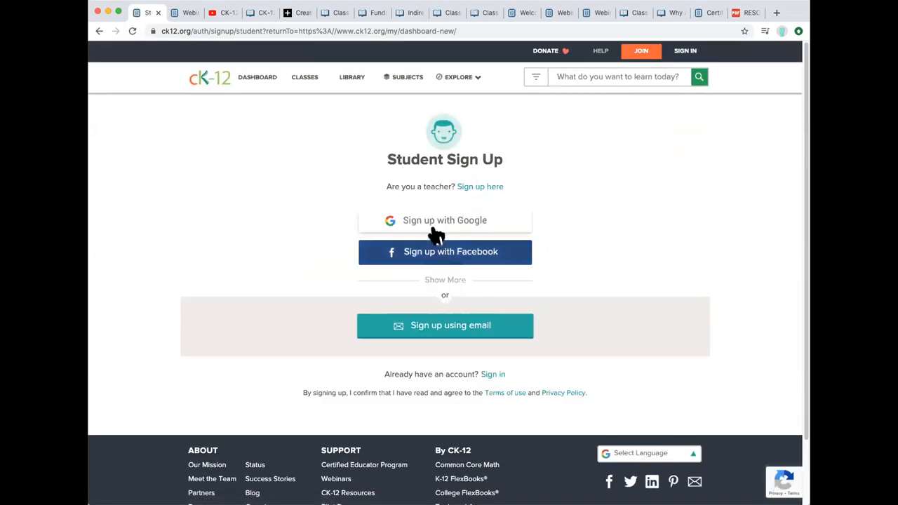
mouse_move(530, 226)
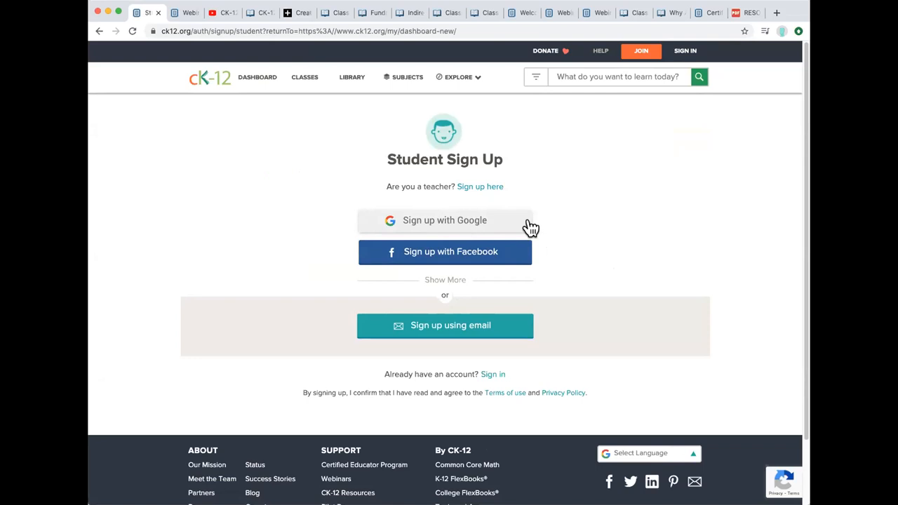
mouse_move(634, 336)
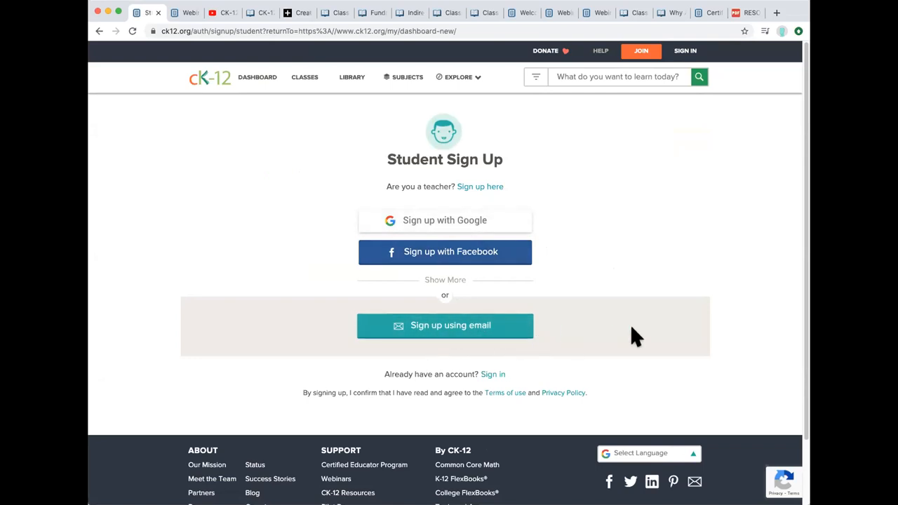
mouse_move(681, 310)
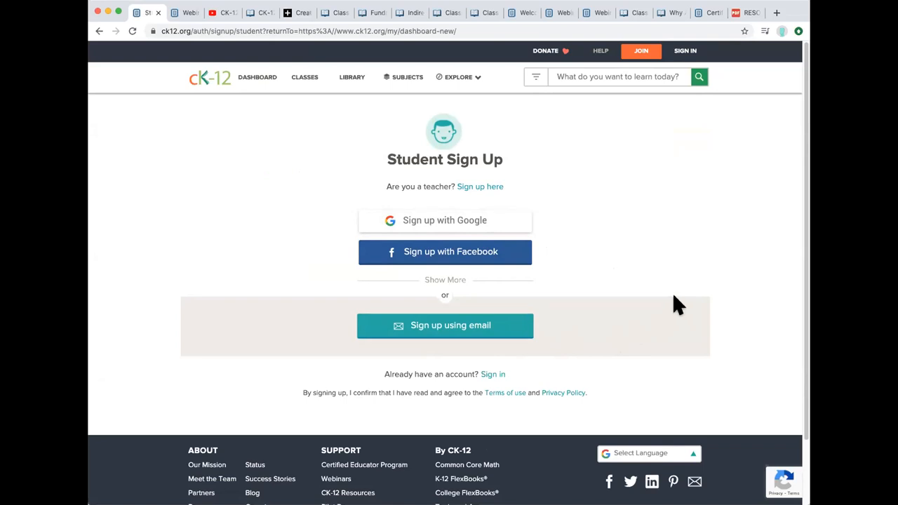
mouse_move(527, 190)
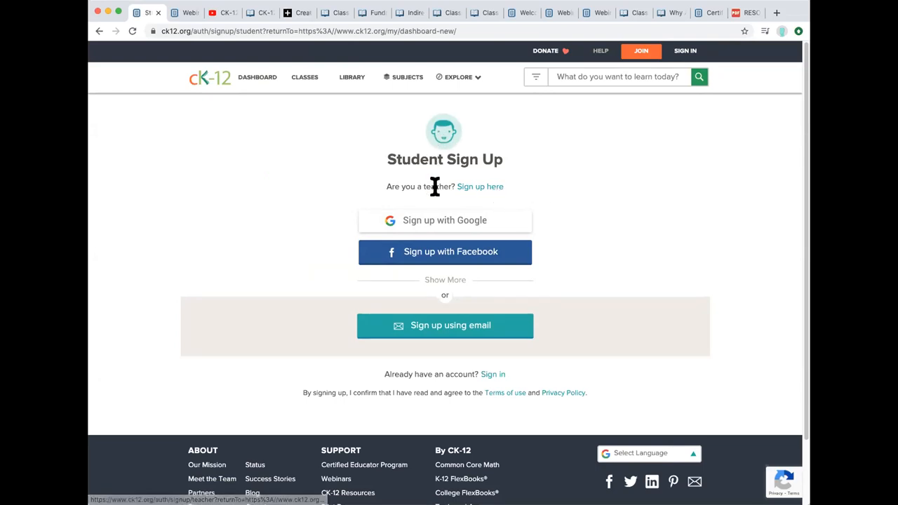
mouse_move(480, 185)
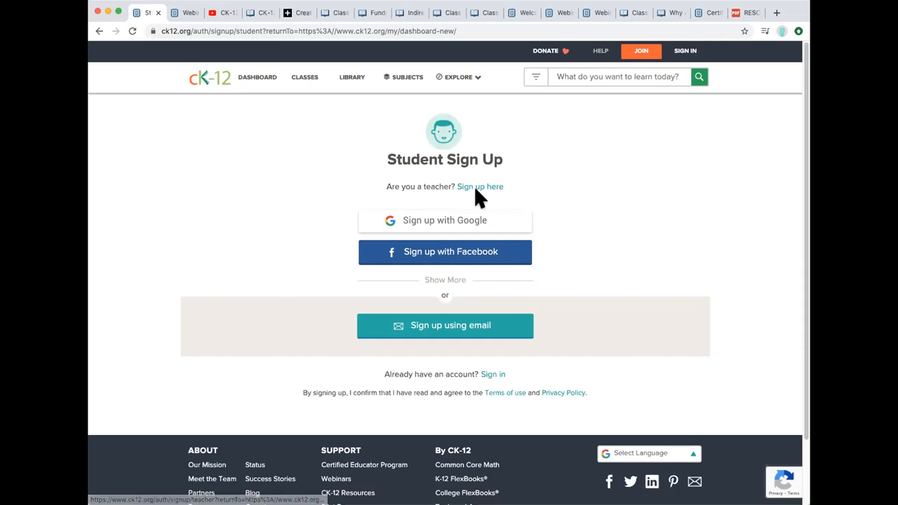
mouse_move(541, 185)
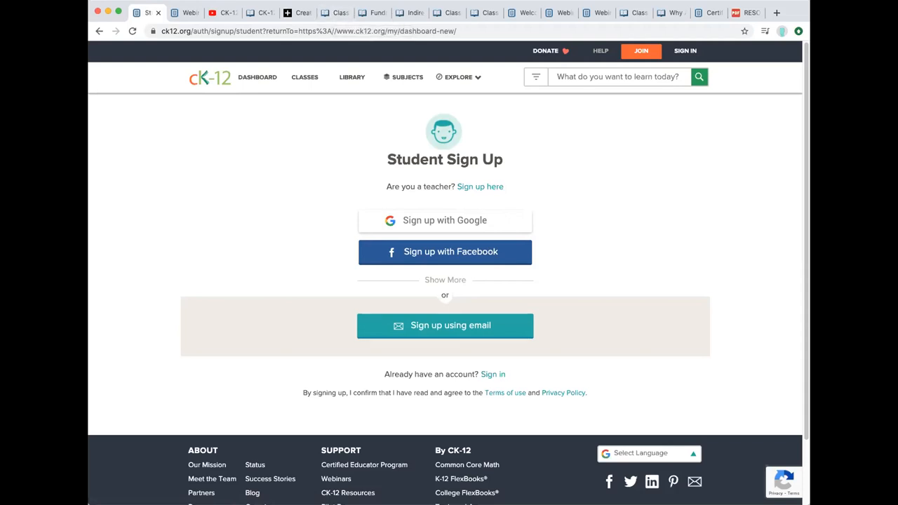
mouse_move(652, 28)
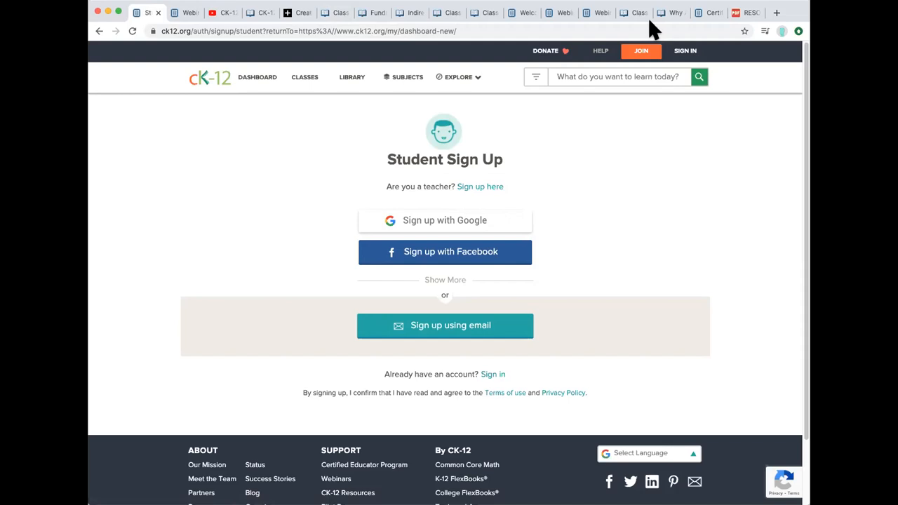